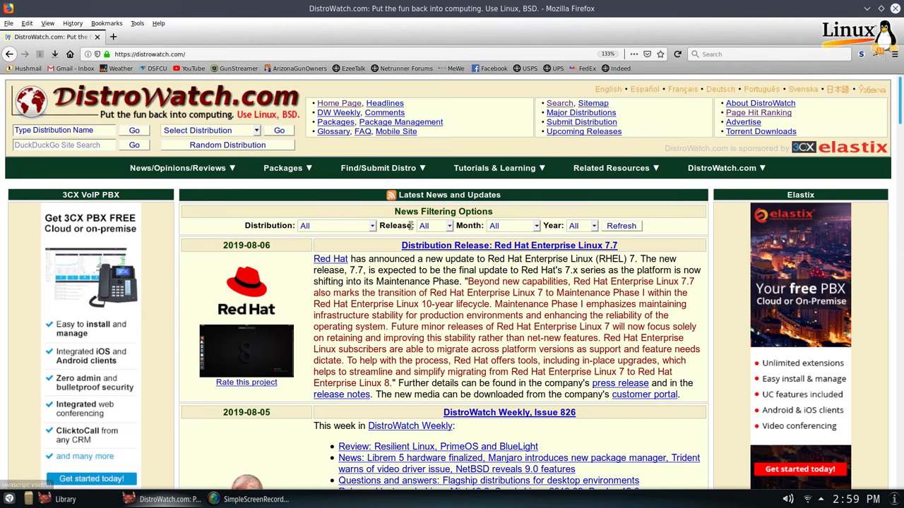
- Navigate DistroWatch to its Page Hit Ranking page of distribution popularity tables
scroll(down, 3)
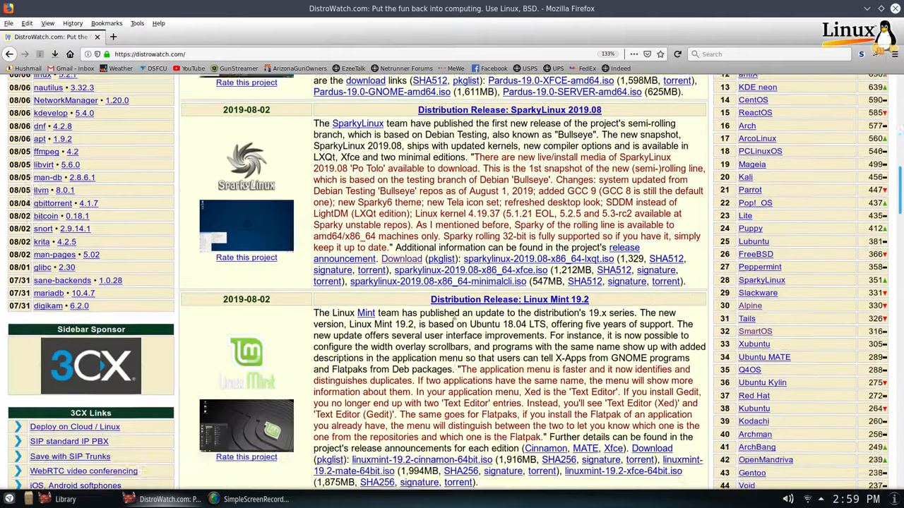
scroll(down, 3)
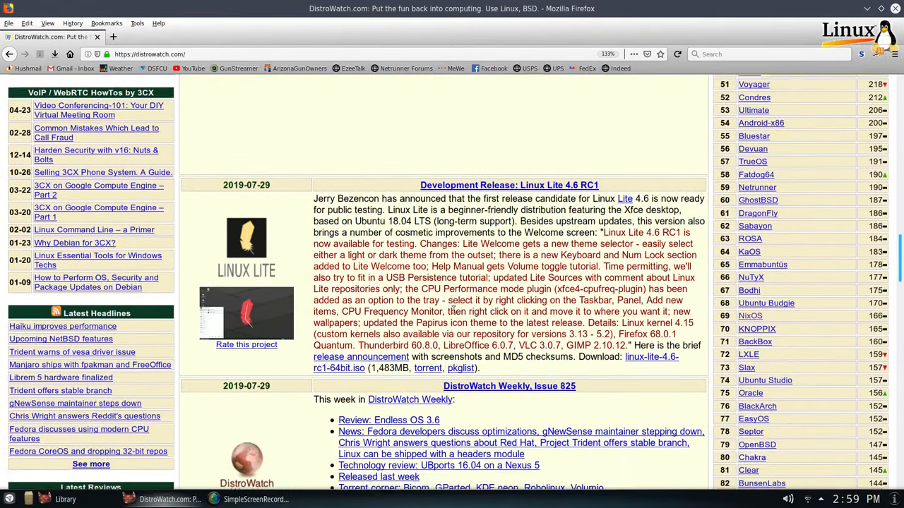
scroll(down, 3)
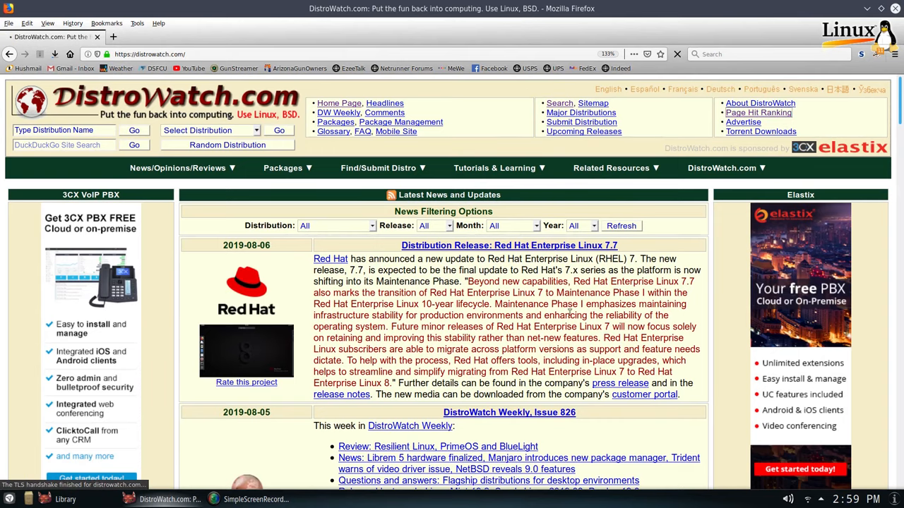
click(758, 113)
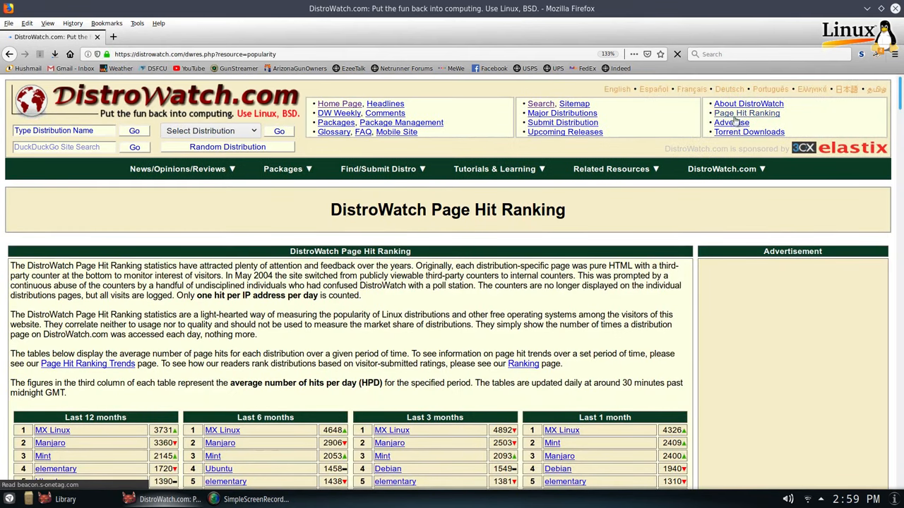
- Browse the ranking tables down to the final entries, finding openmamba at rank 288
scroll(down, 3)
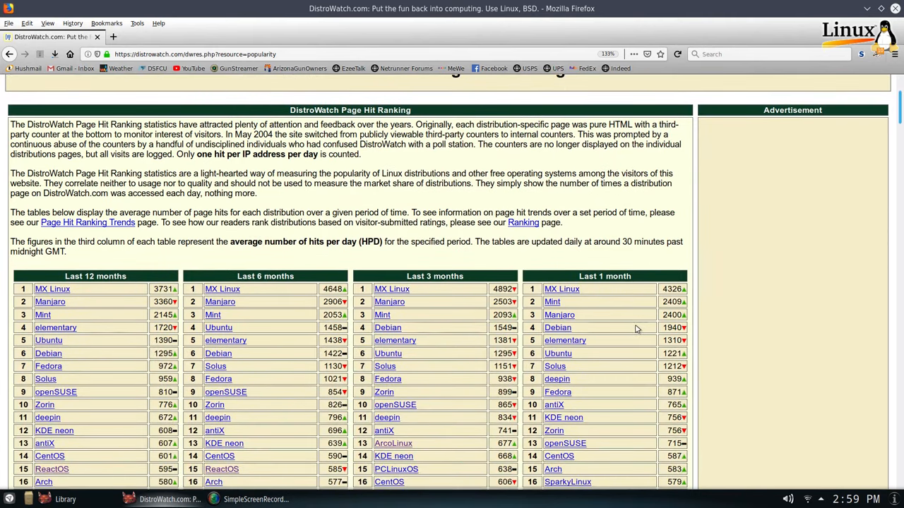
scroll(up, 3)
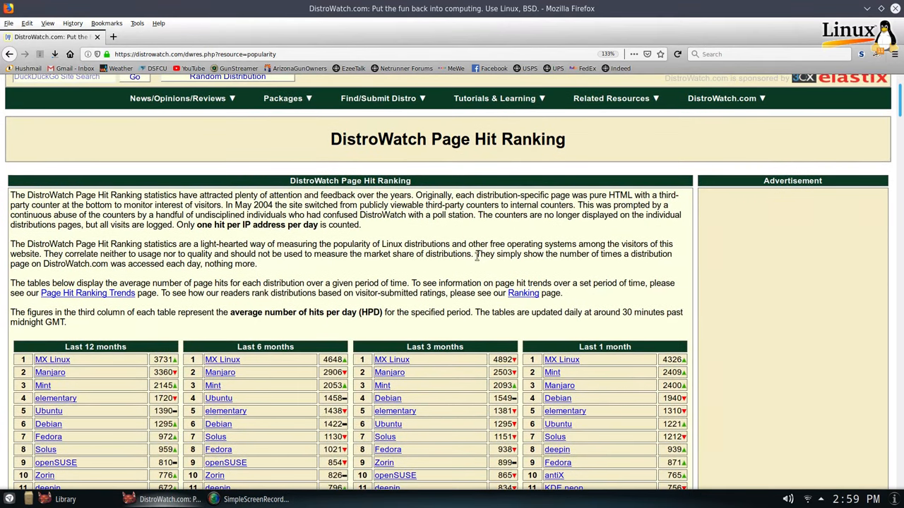
scroll(down, 3)
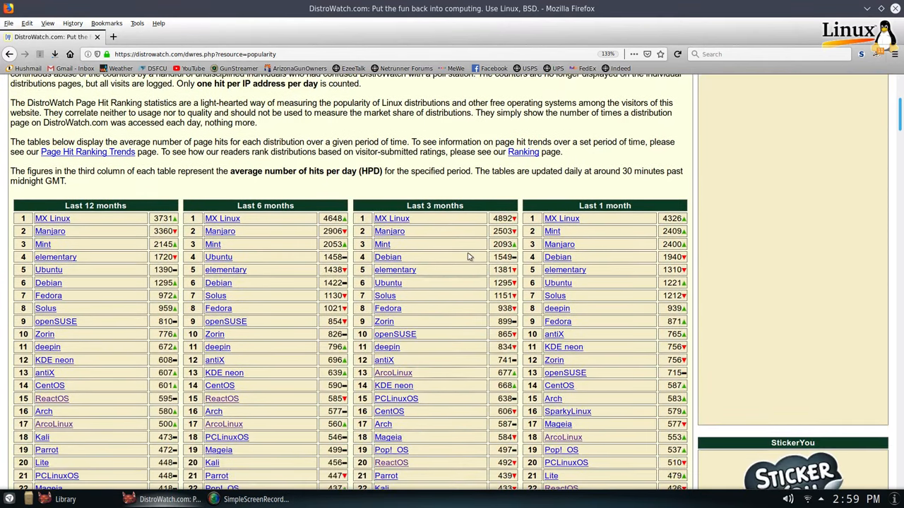
scroll(down, 3)
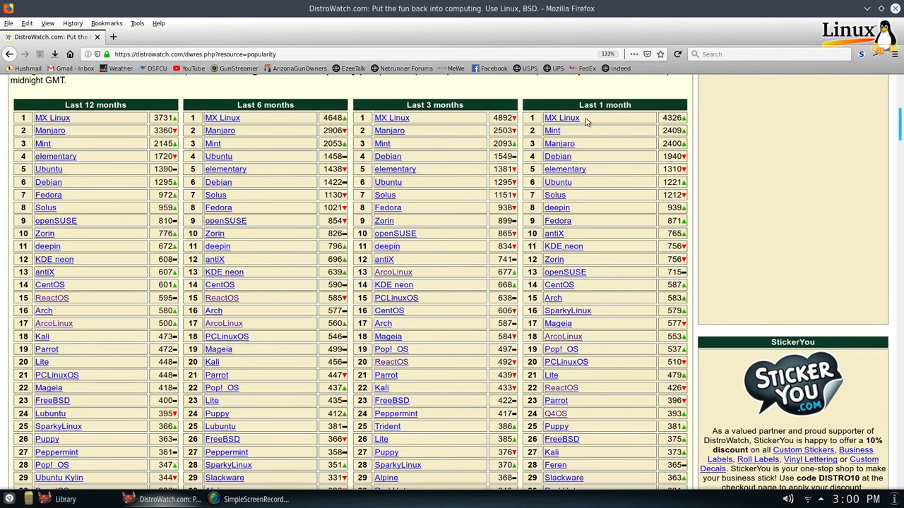
mouse_move(593, 225)
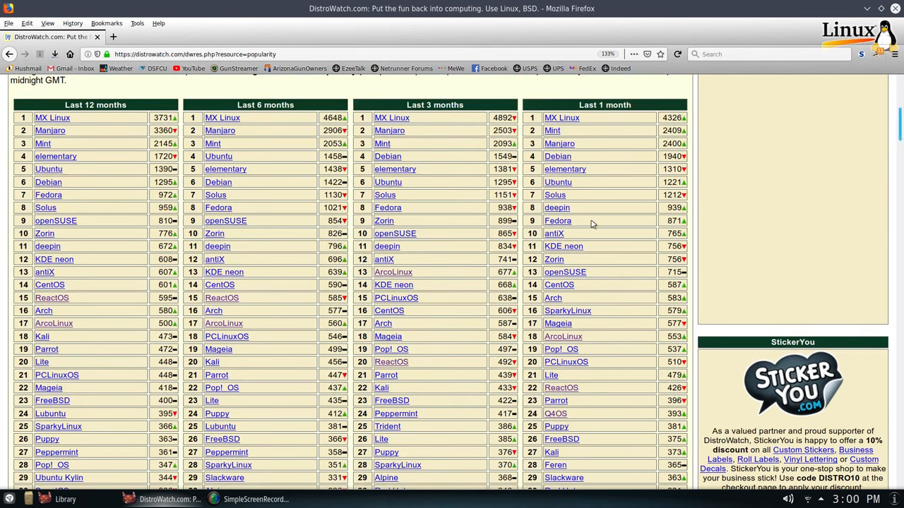
mouse_move(624, 257)
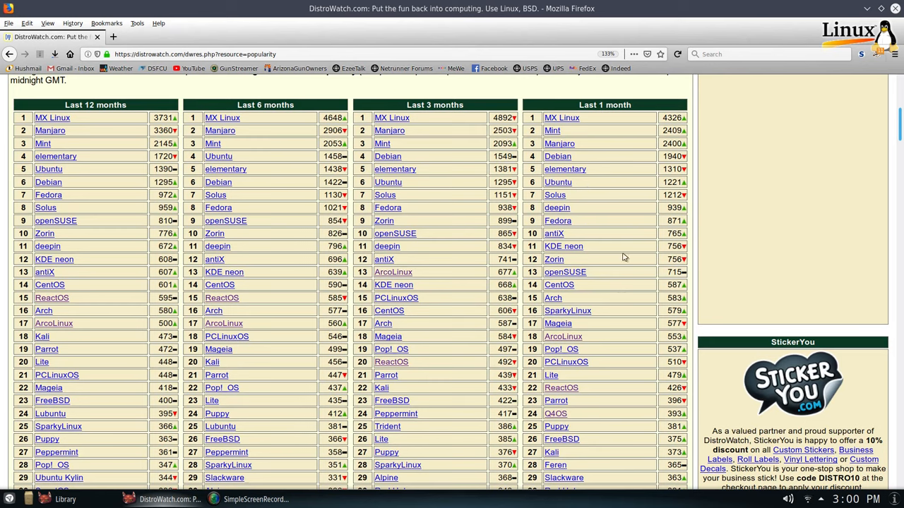
mouse_move(607, 228)
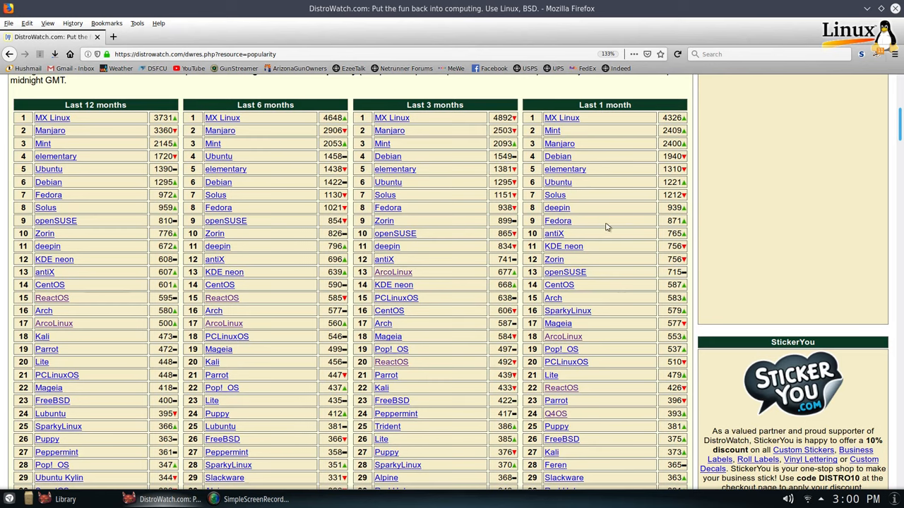
mouse_move(616, 203)
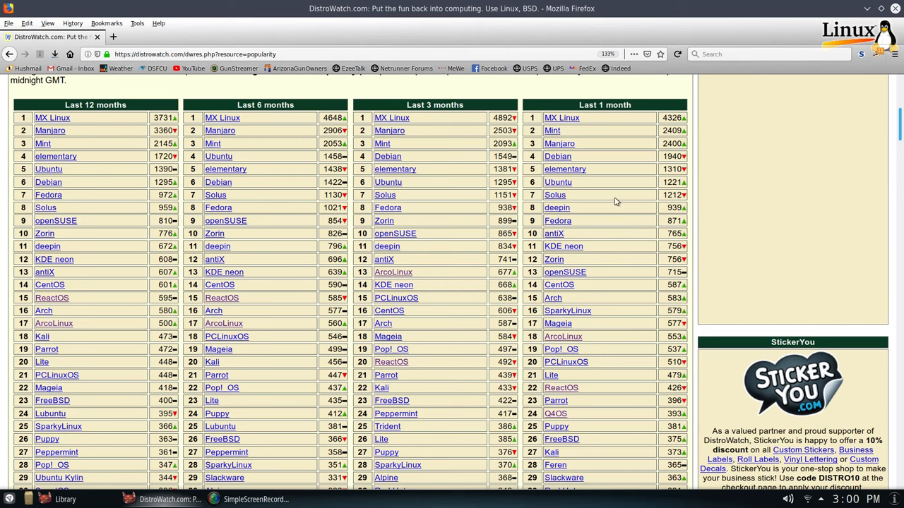
mouse_move(576, 126)
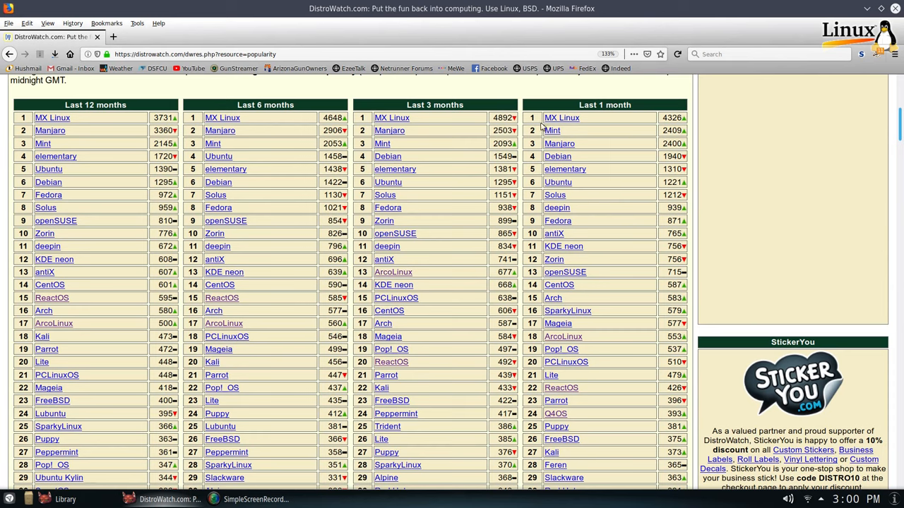
mouse_move(605, 207)
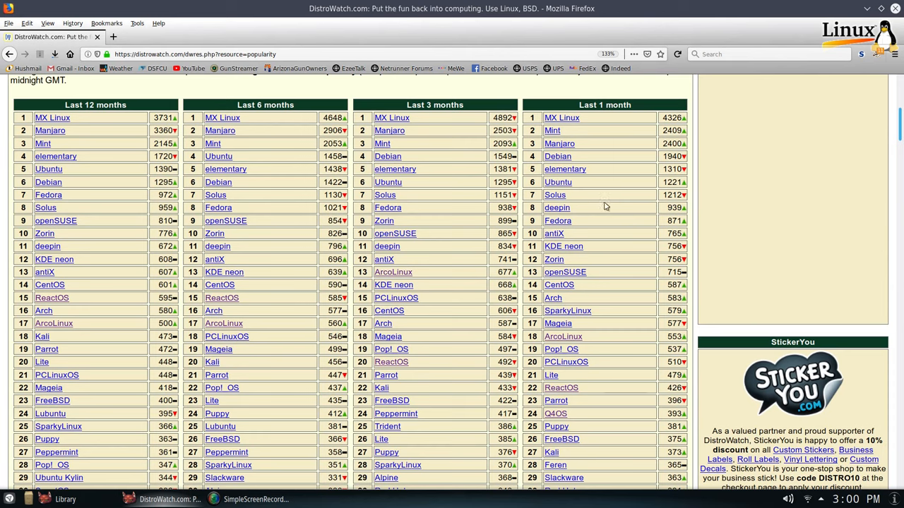
mouse_move(628, 223)
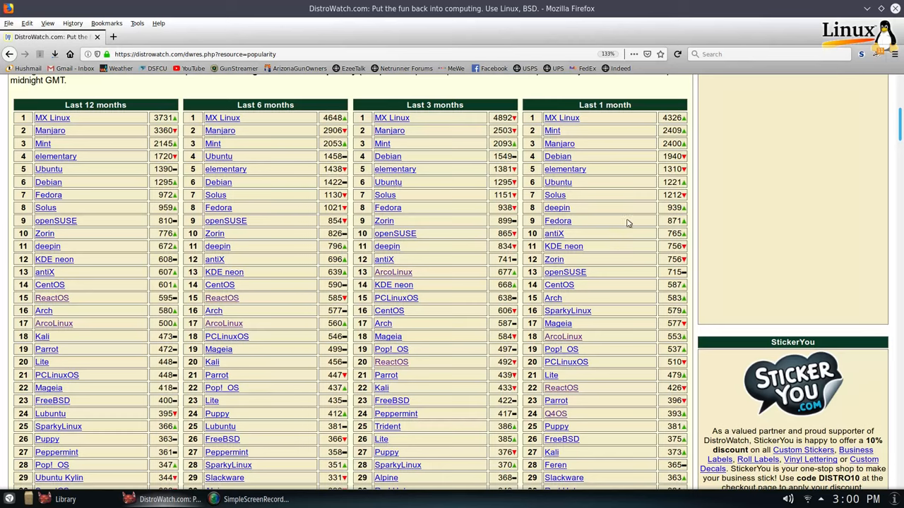
mouse_move(596, 141)
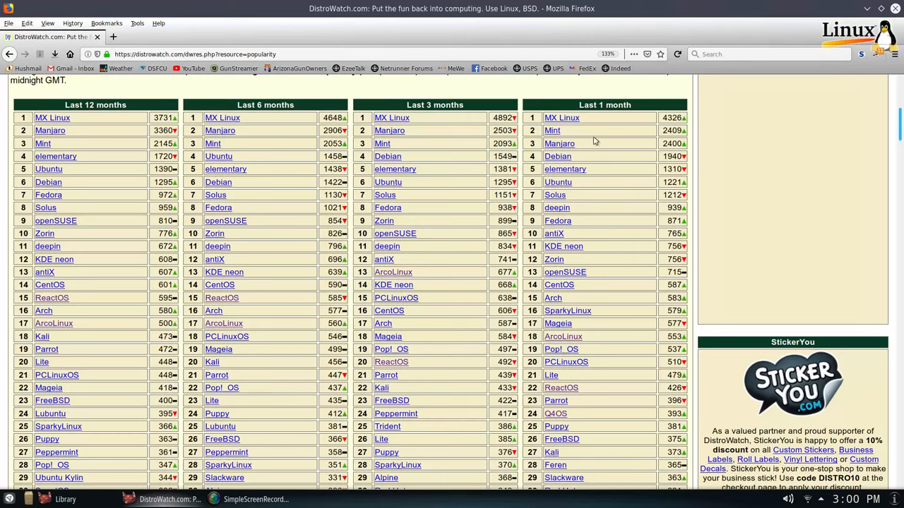
mouse_move(596, 144)
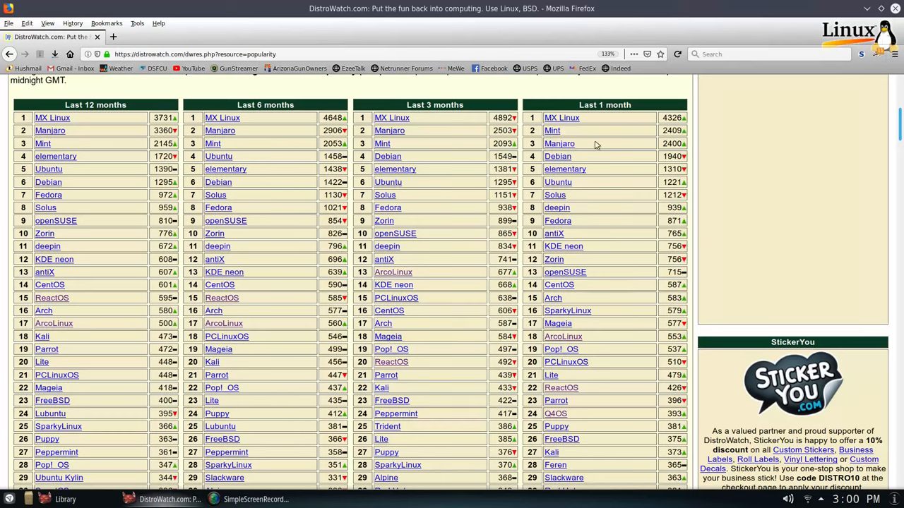
mouse_move(562, 119)
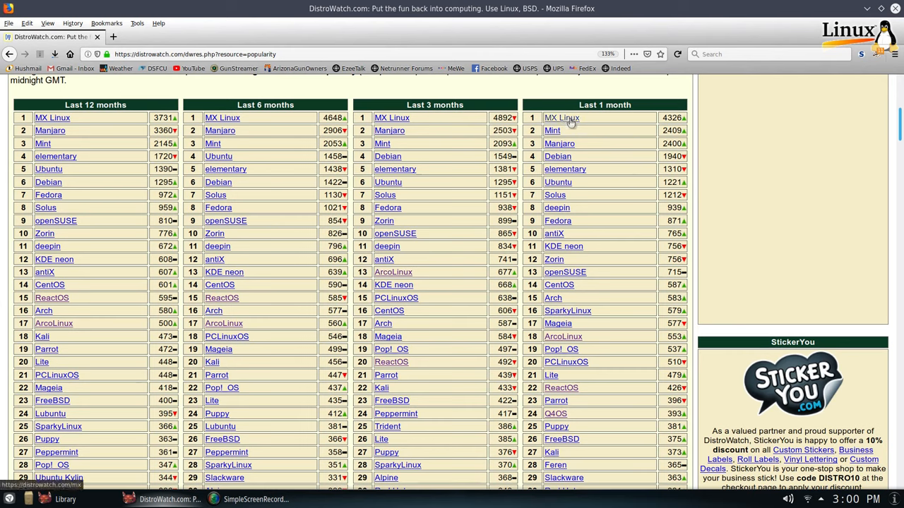
mouse_move(552, 130)
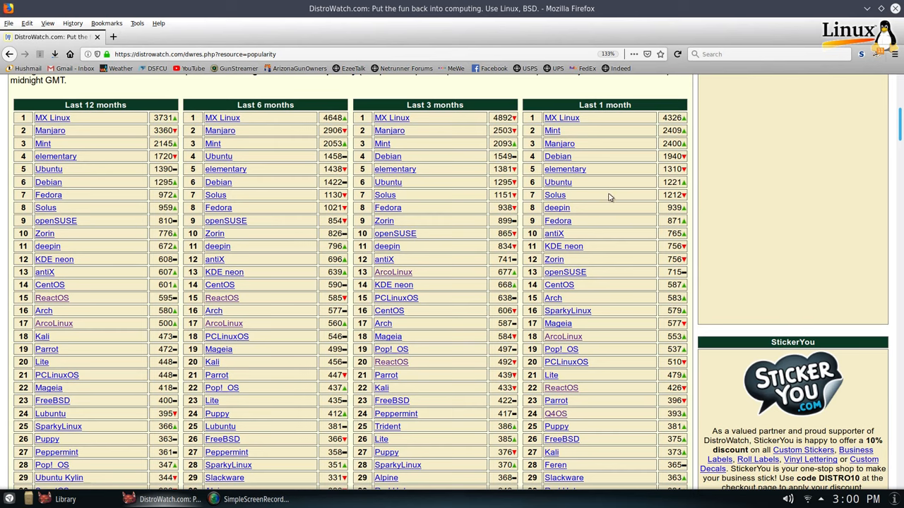
mouse_move(621, 291)
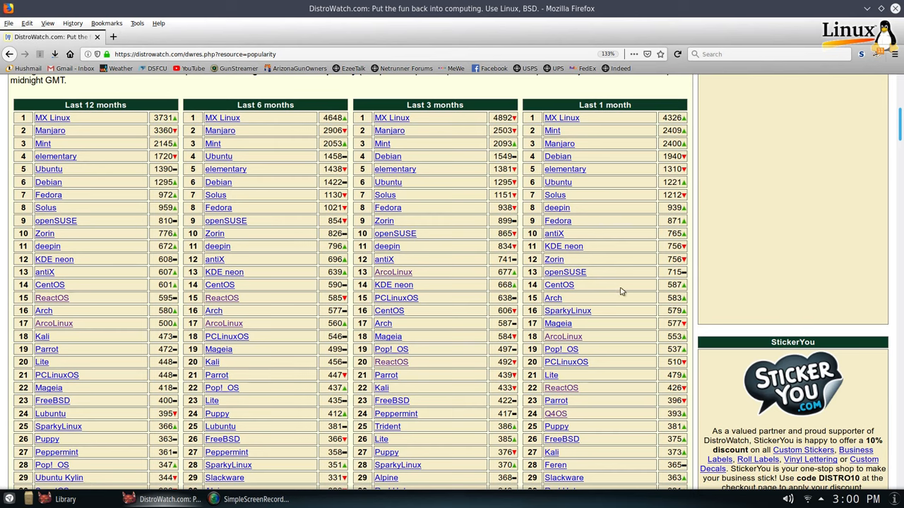
mouse_move(576, 138)
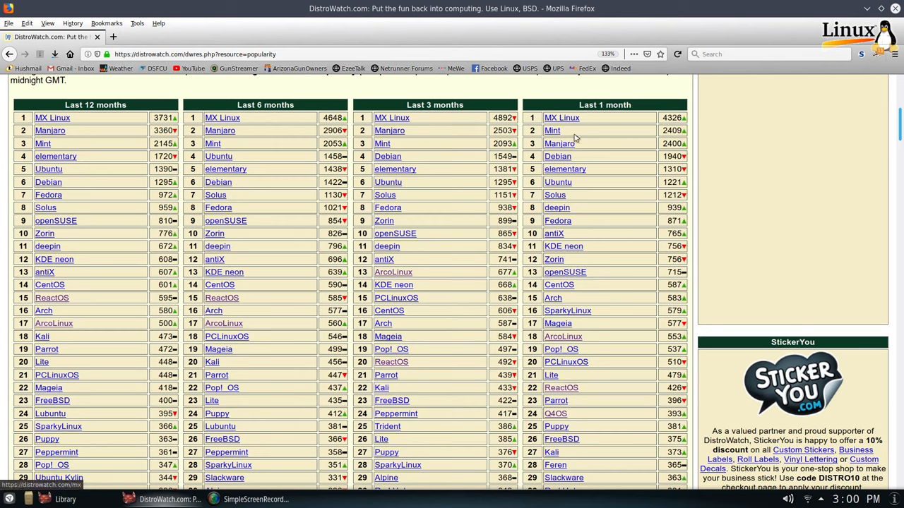
mouse_move(563, 246)
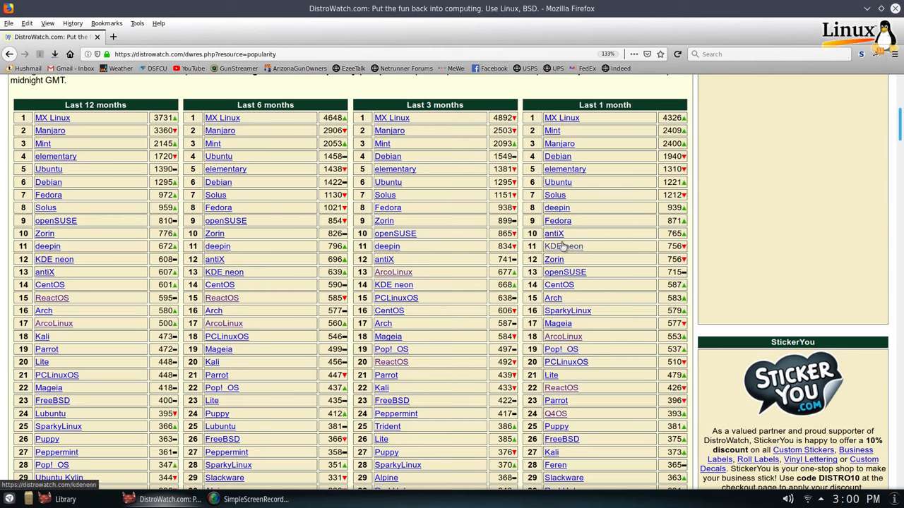
mouse_move(608, 168)
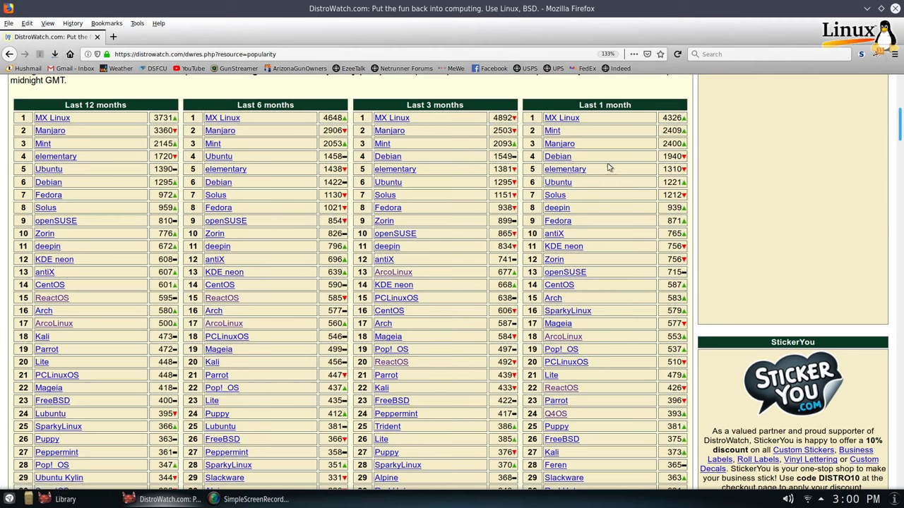
mouse_move(621, 228)
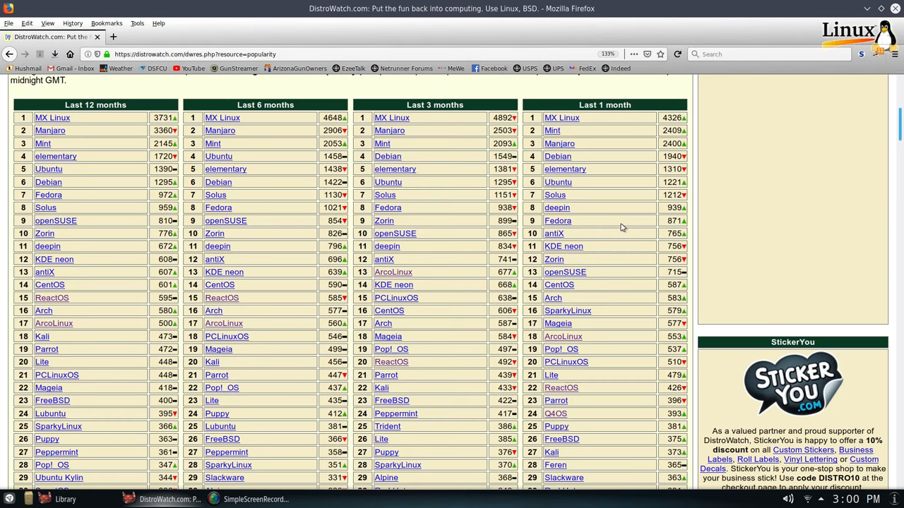
mouse_move(618, 227)
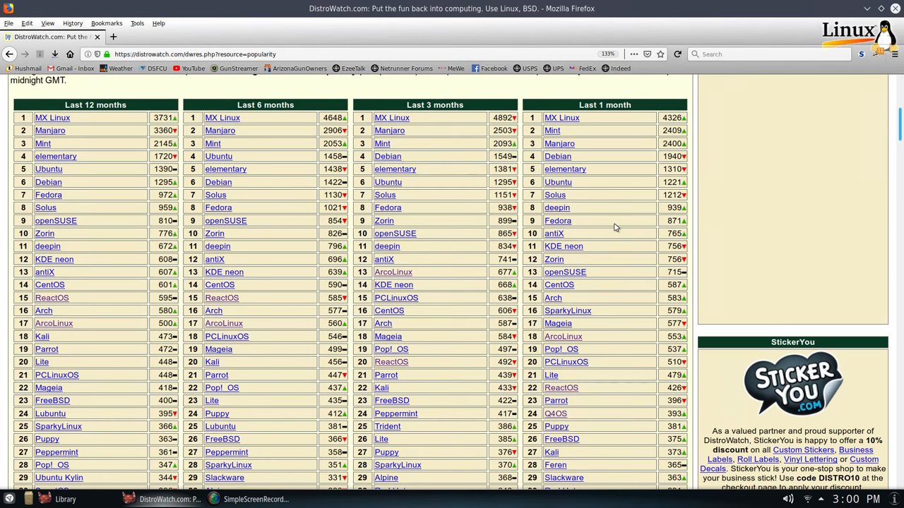
scroll(down, 3)
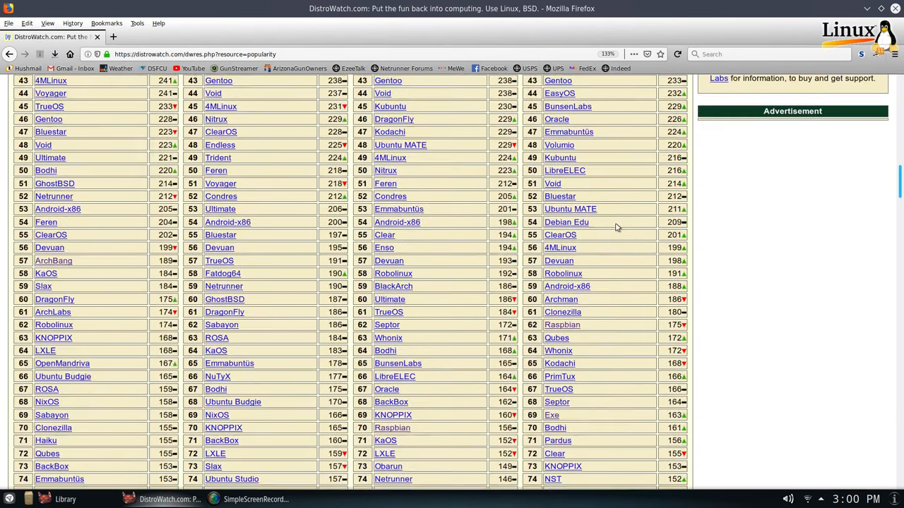
scroll(down, 3)
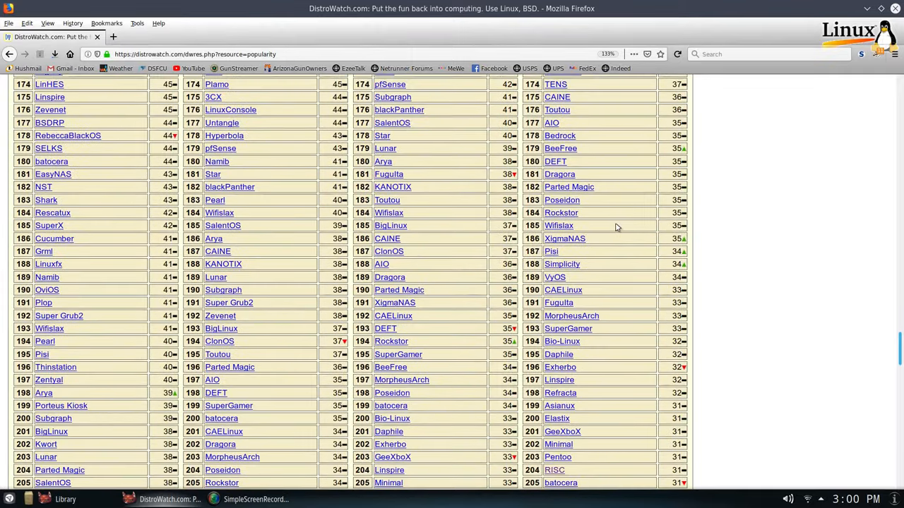
scroll(down, 3)
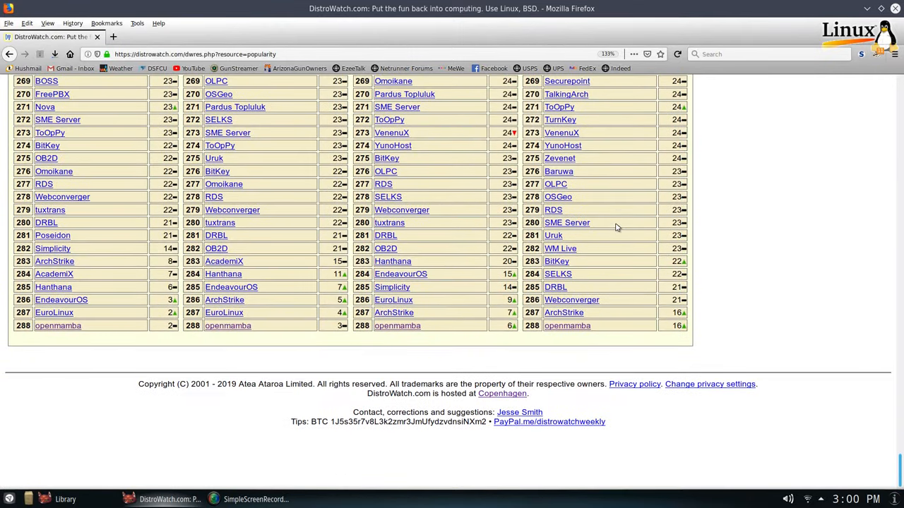
click(567, 324)
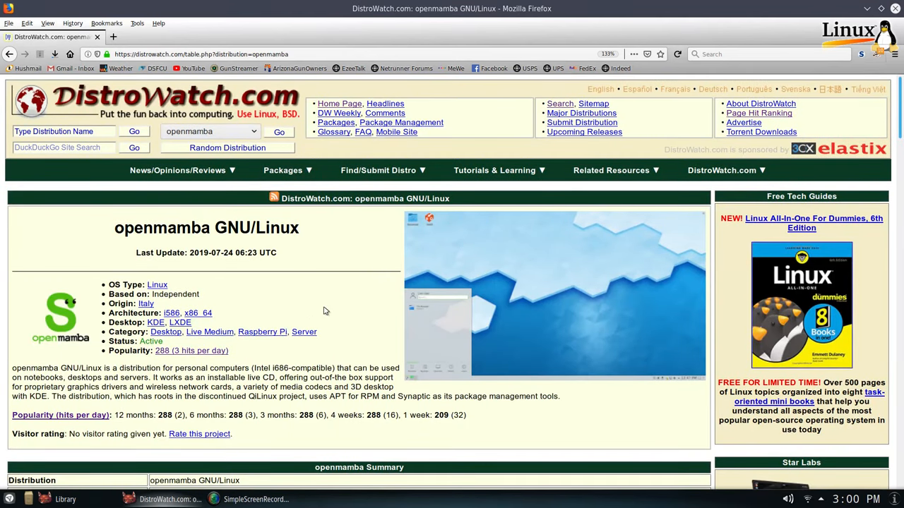
mouse_move(322, 299)
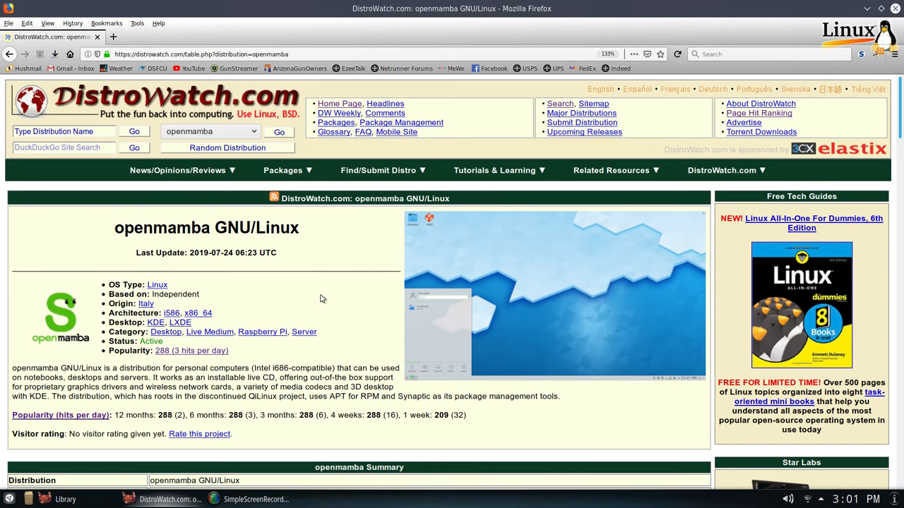
scroll(down, 3)
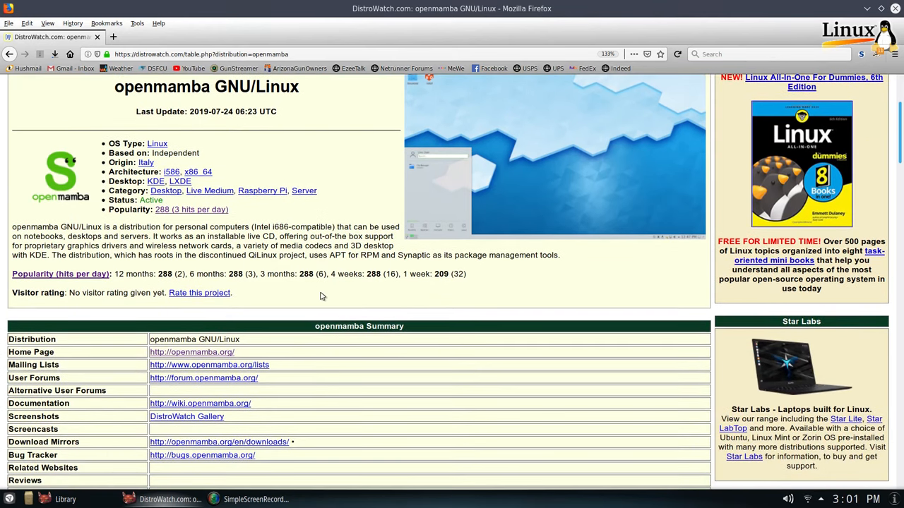
mouse_move(158, 144)
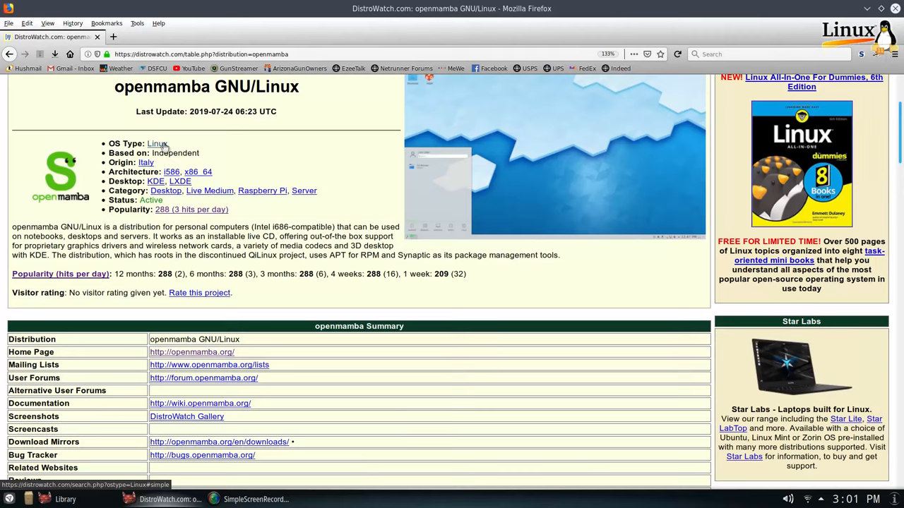
mouse_move(276, 174)
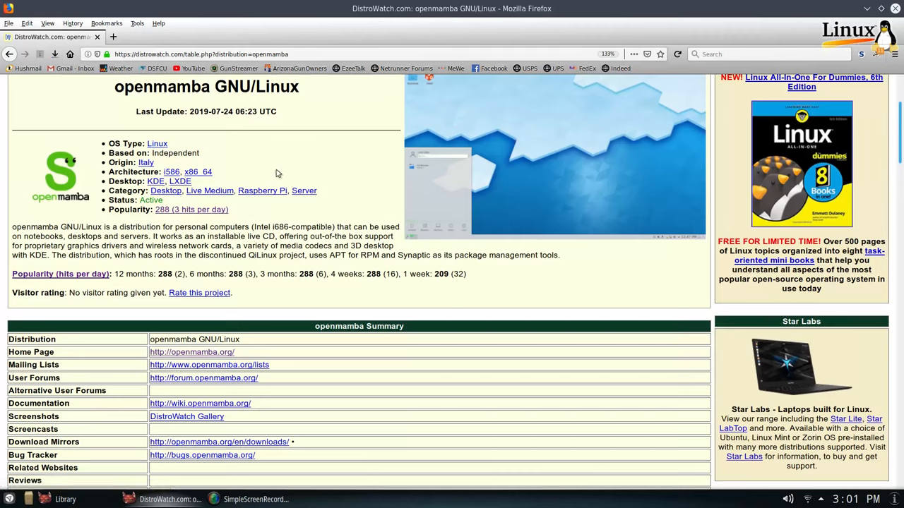
mouse_move(192, 163)
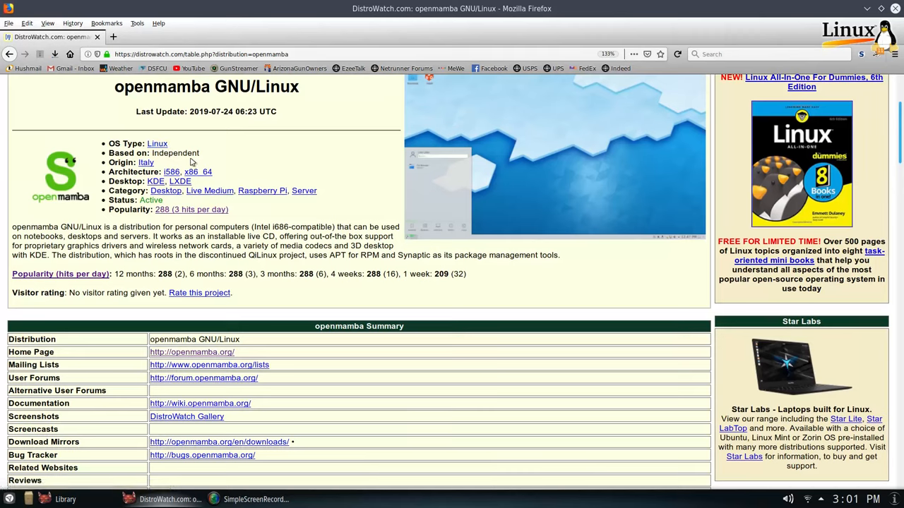
mouse_move(245, 161)
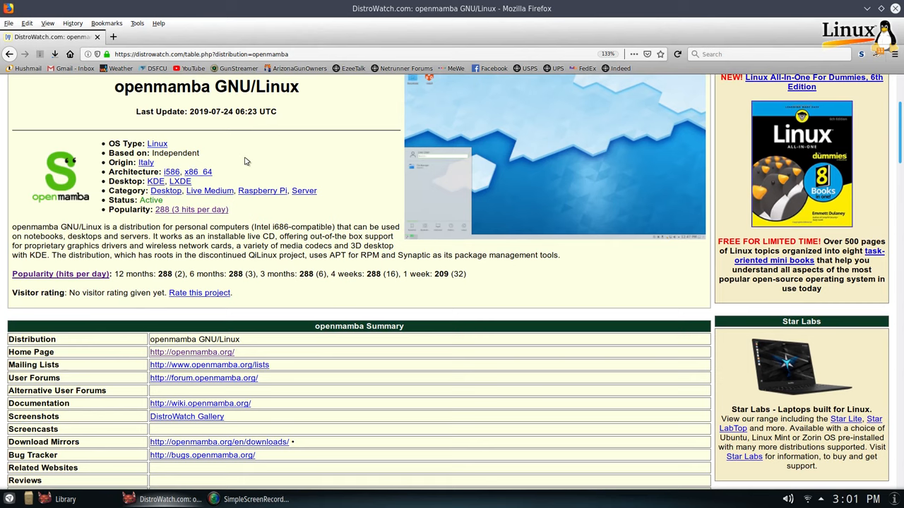
mouse_move(285, 170)
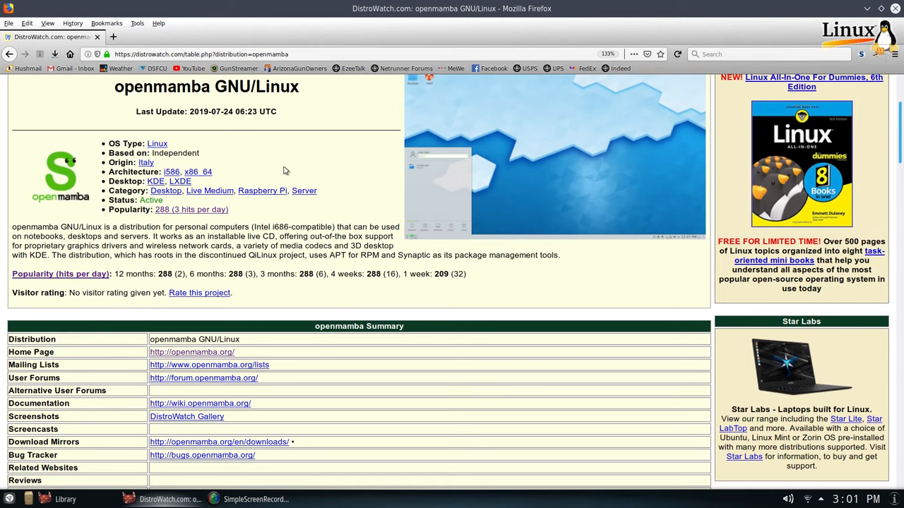
mouse_move(270, 158)
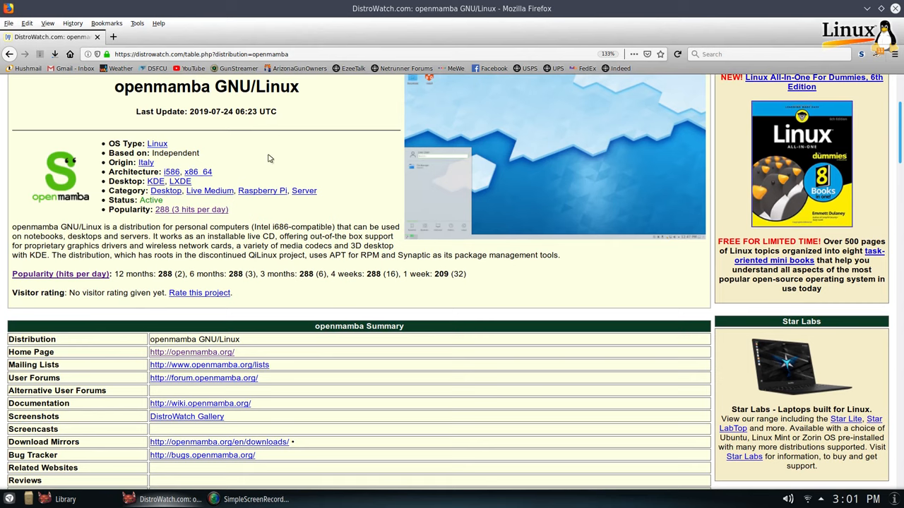
mouse_move(178, 164)
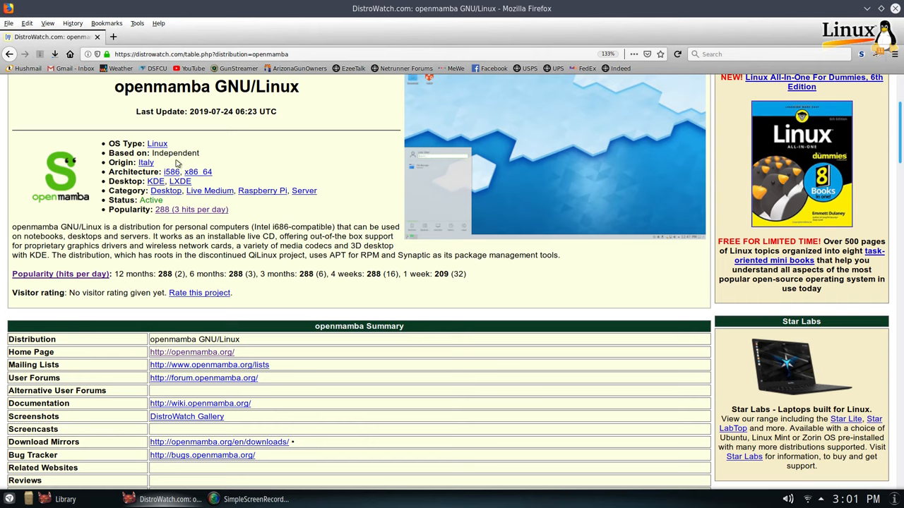
mouse_move(274, 156)
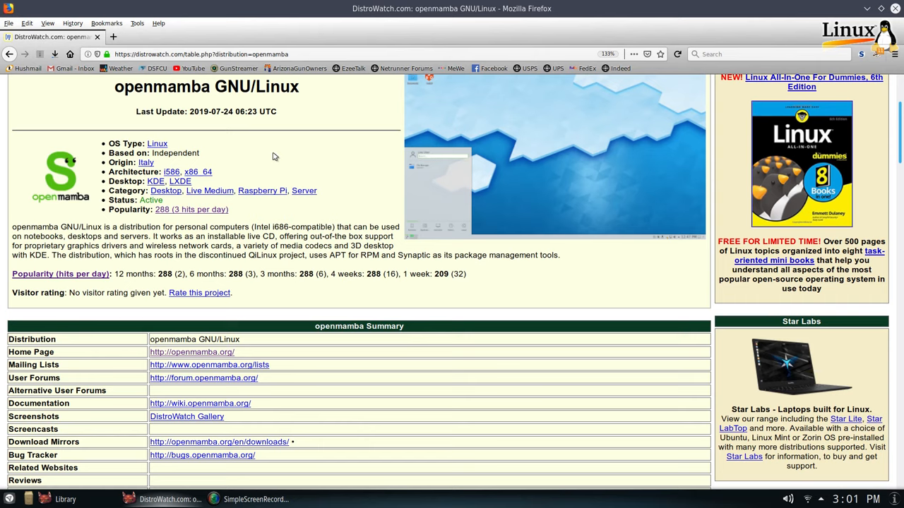
mouse_move(295, 176)
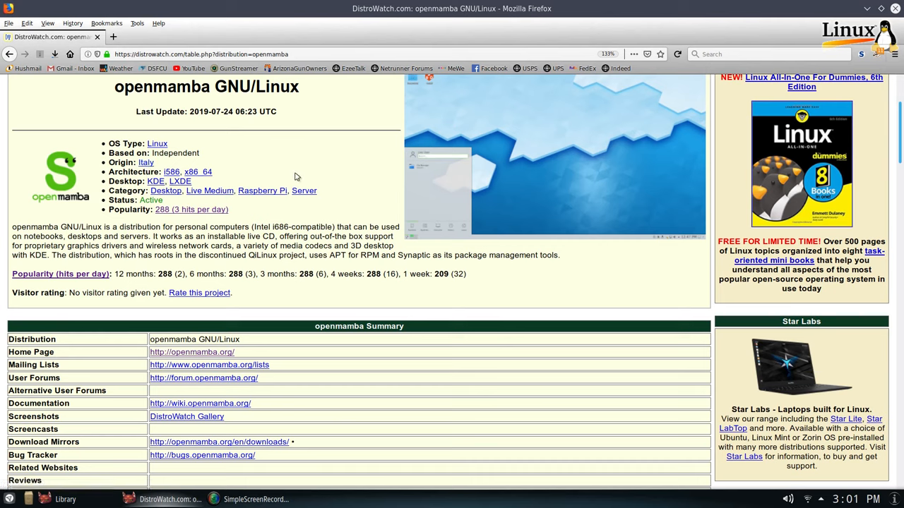
mouse_move(171, 172)
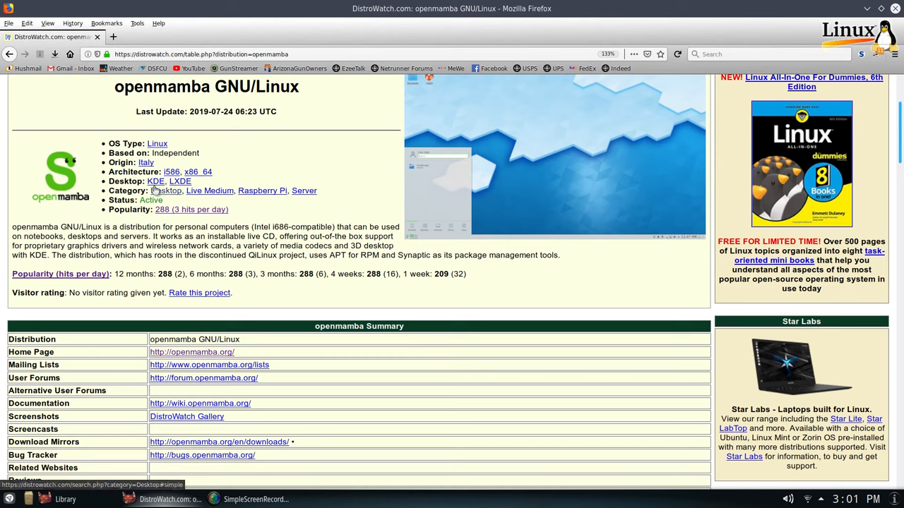
mouse_move(182, 191)
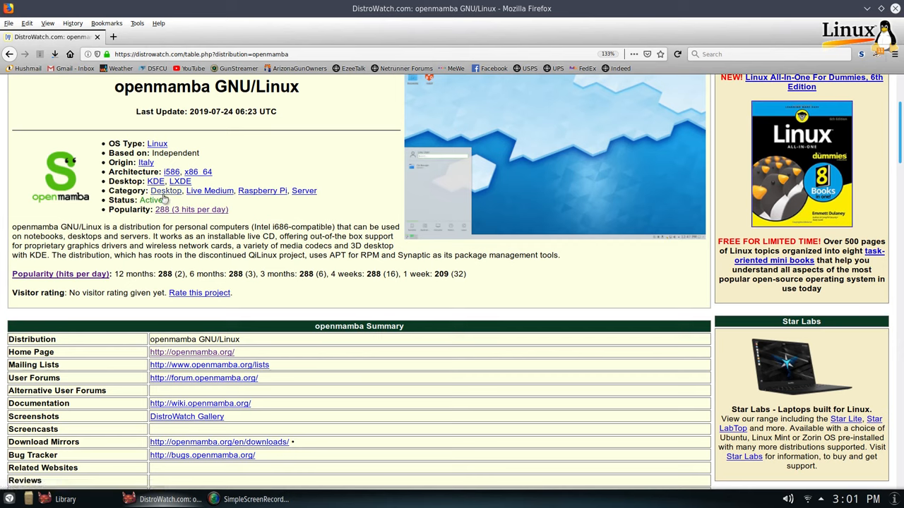
mouse_move(167, 191)
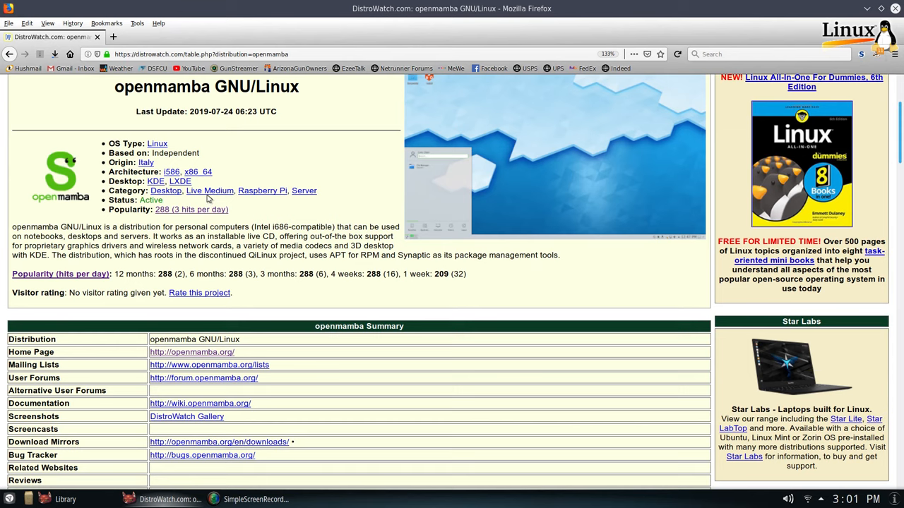
mouse_move(263, 190)
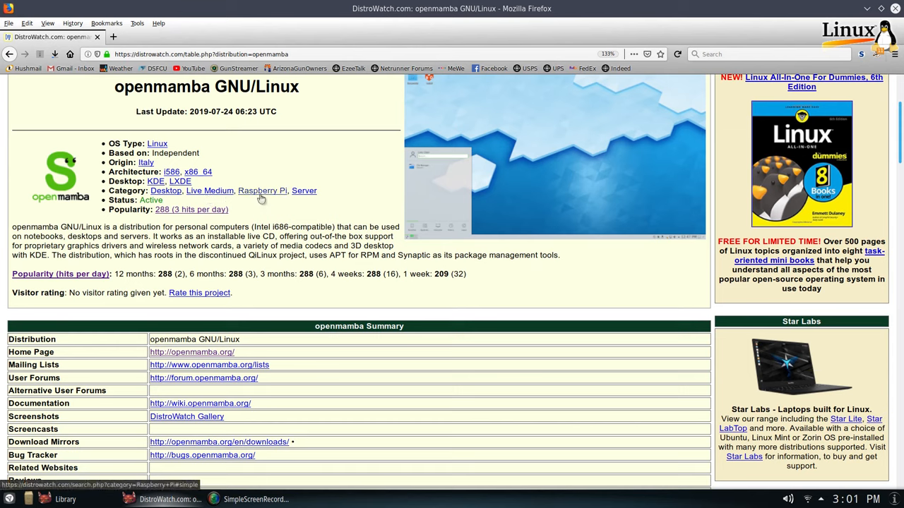
mouse_move(306, 203)
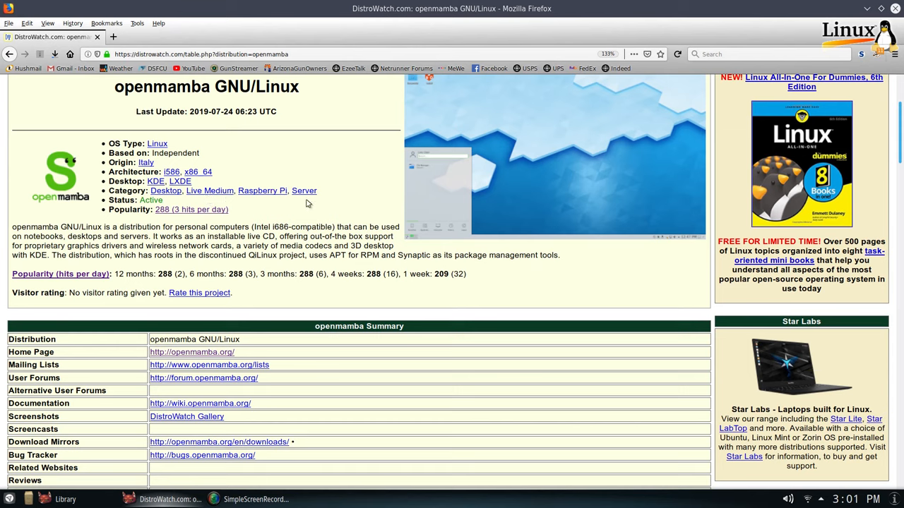
mouse_move(347, 201)
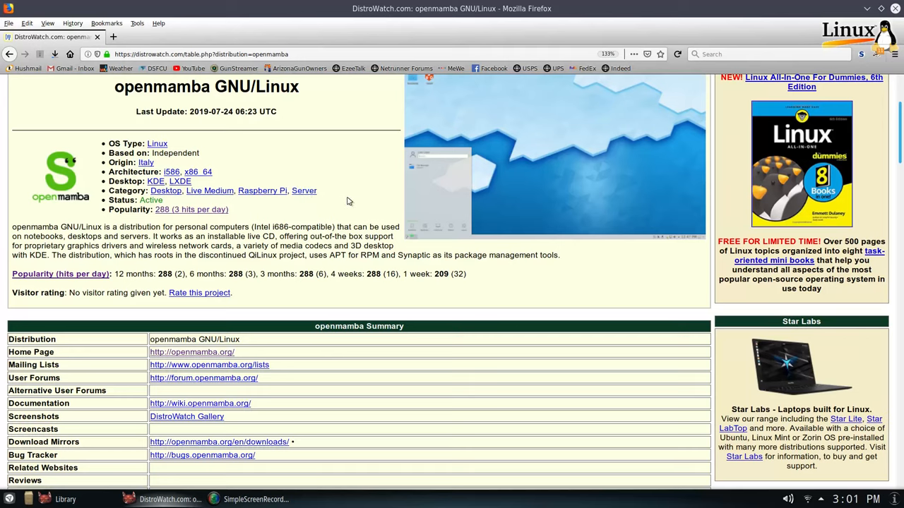
mouse_move(209, 241)
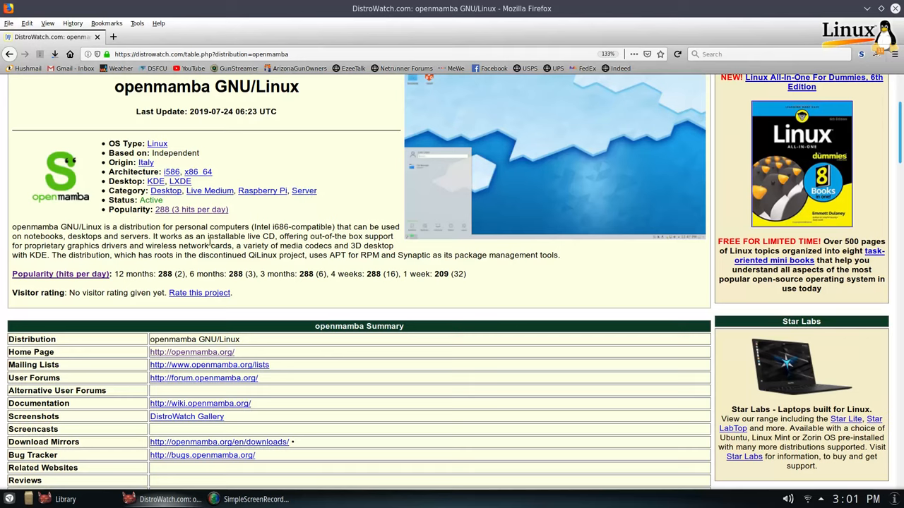
mouse_move(198, 267)
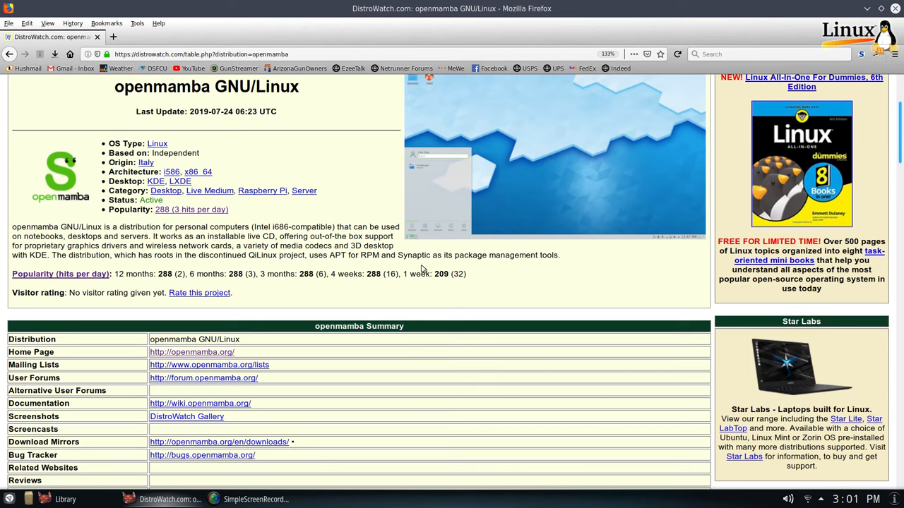
mouse_move(485, 265)
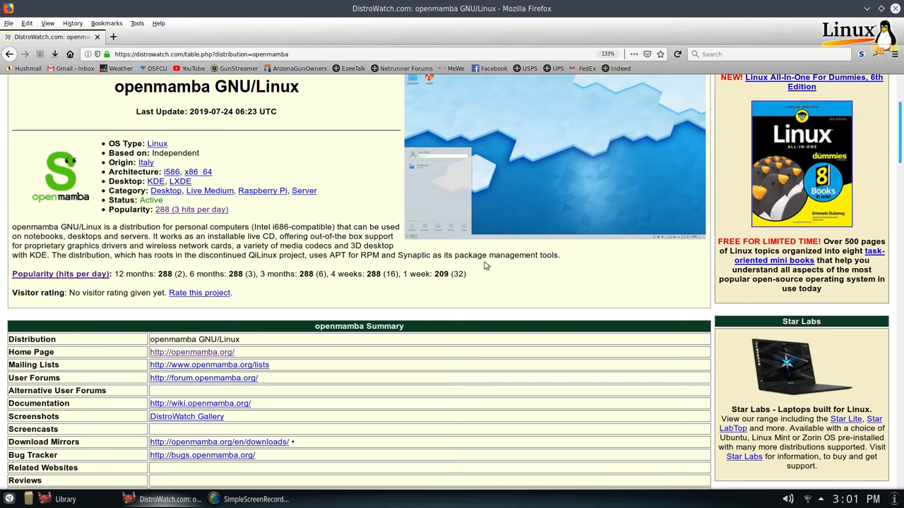
mouse_move(507, 288)
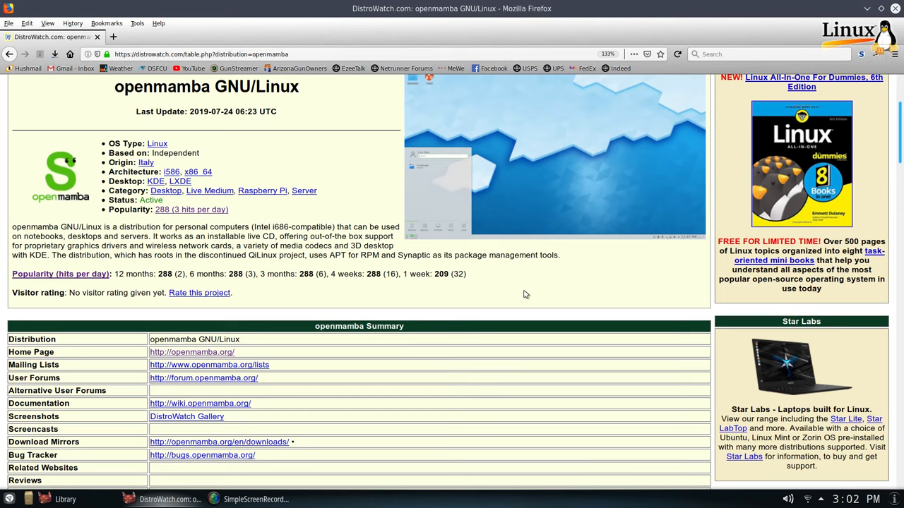
mouse_move(373, 266)
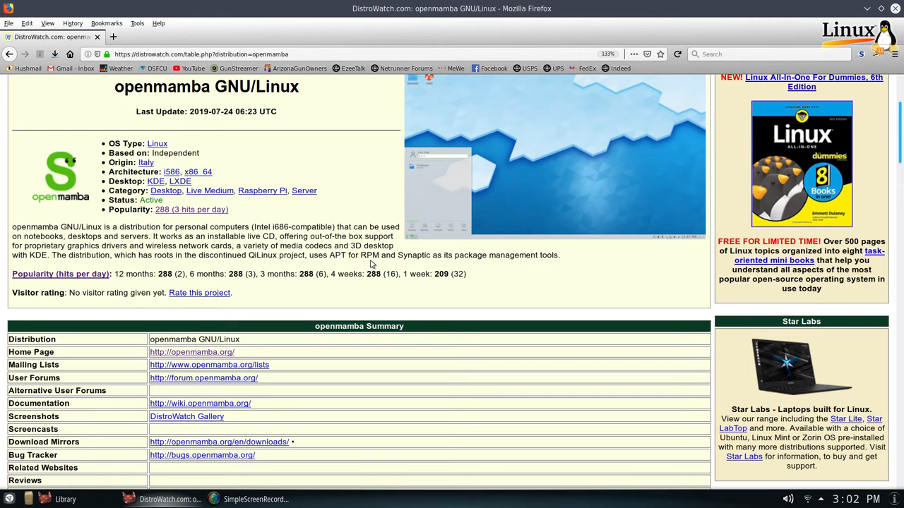
scroll(down, 3)
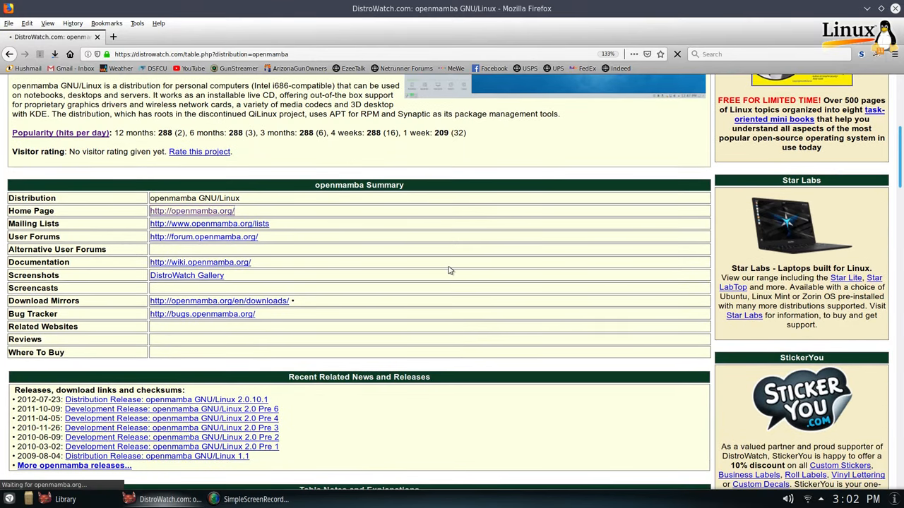
mouse_move(433, 291)
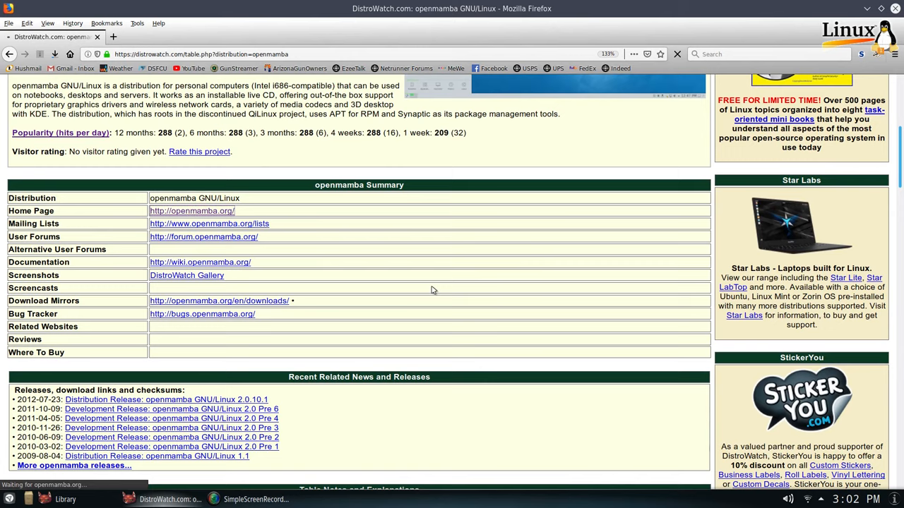
- Visit the official openmamba site and view its Downloads page of rolling livedvd and livecd images
click(192, 211)
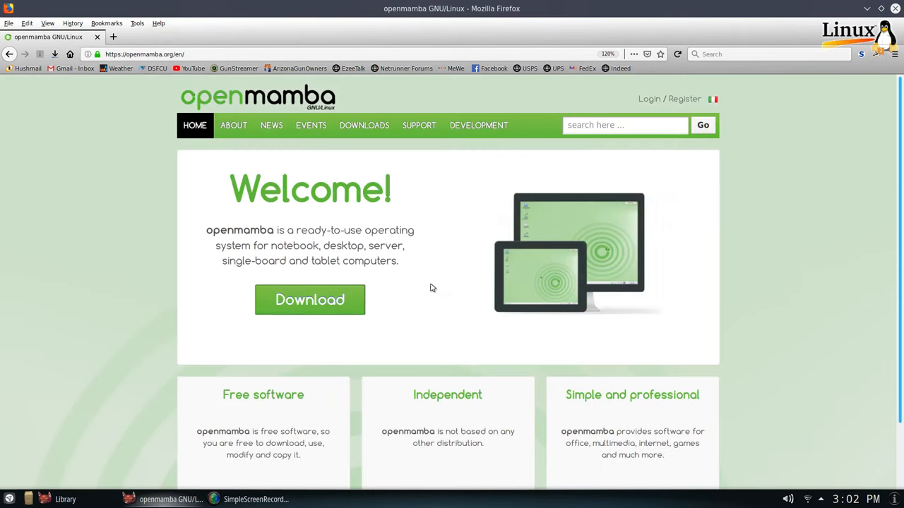
scroll(down, 3)
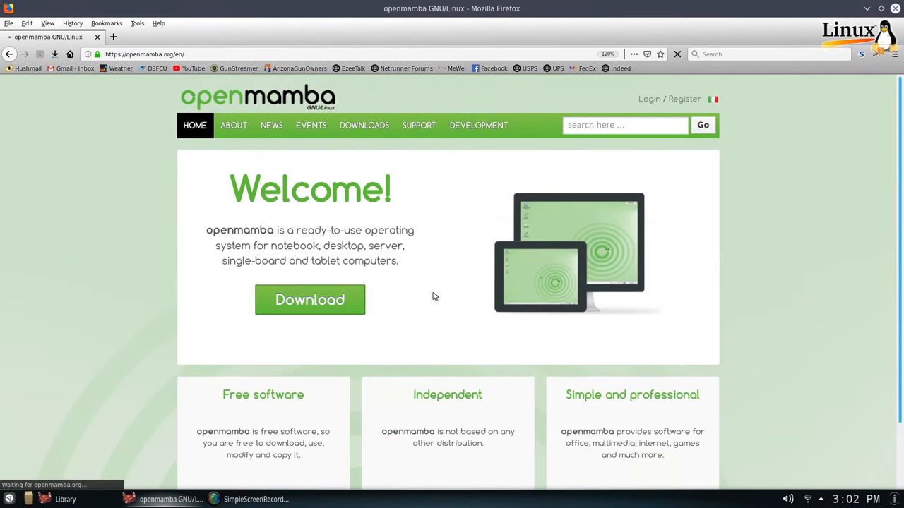
click(364, 124)
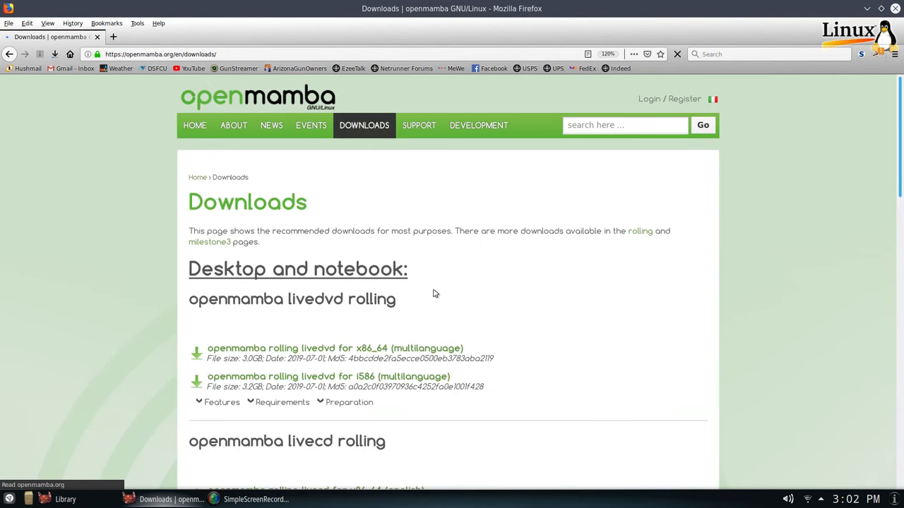
scroll(down, 3)
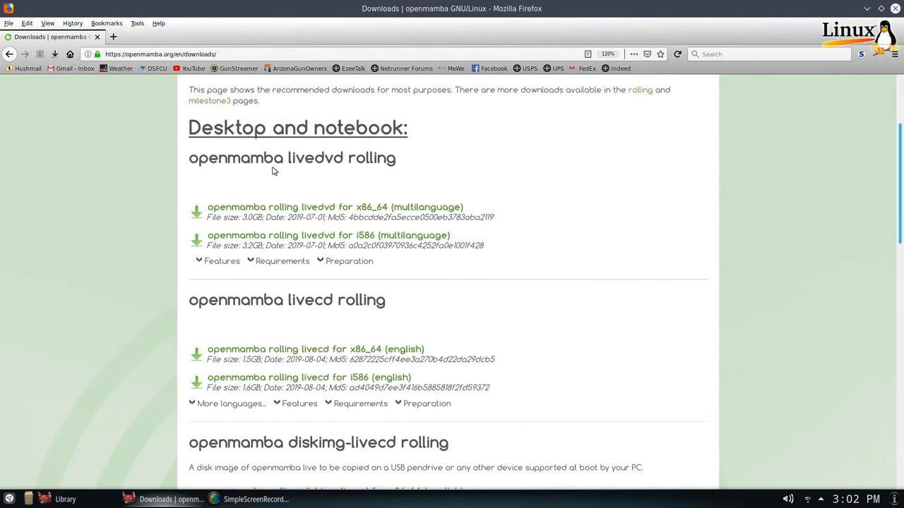
mouse_move(395, 184)
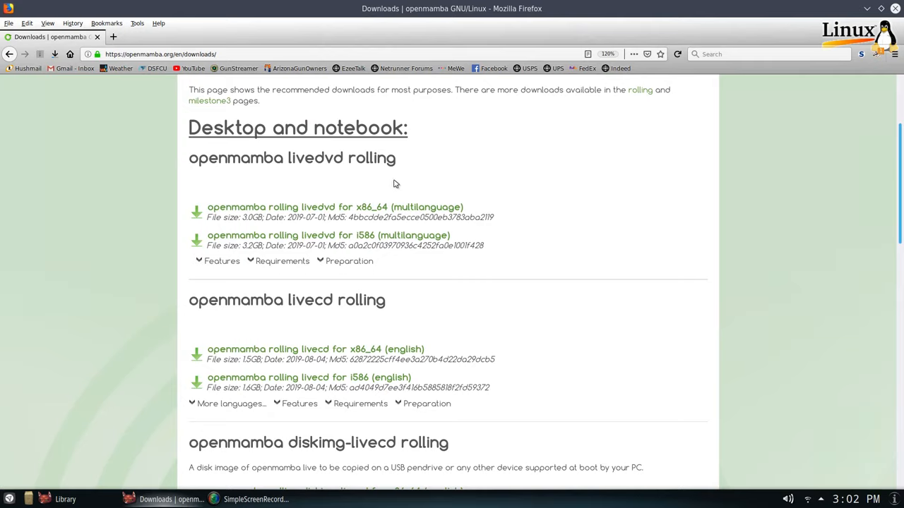
mouse_move(540, 318)
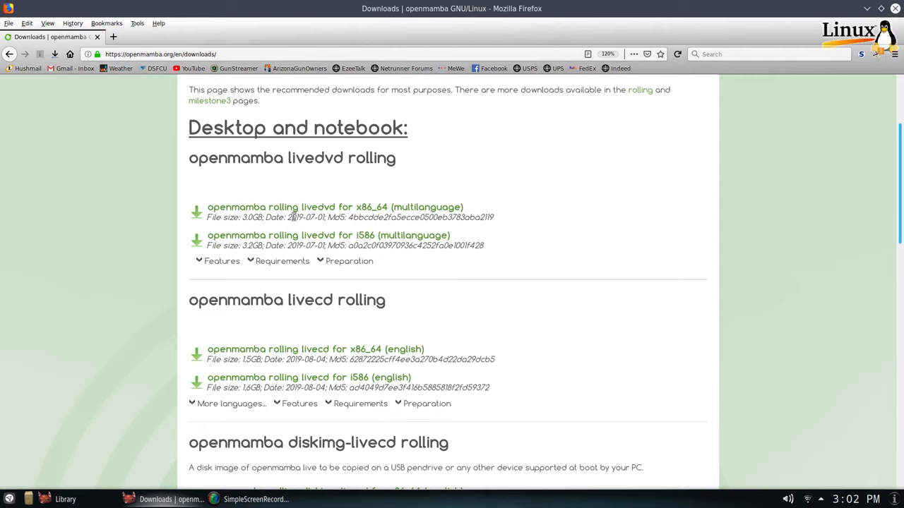
mouse_move(516, 353)
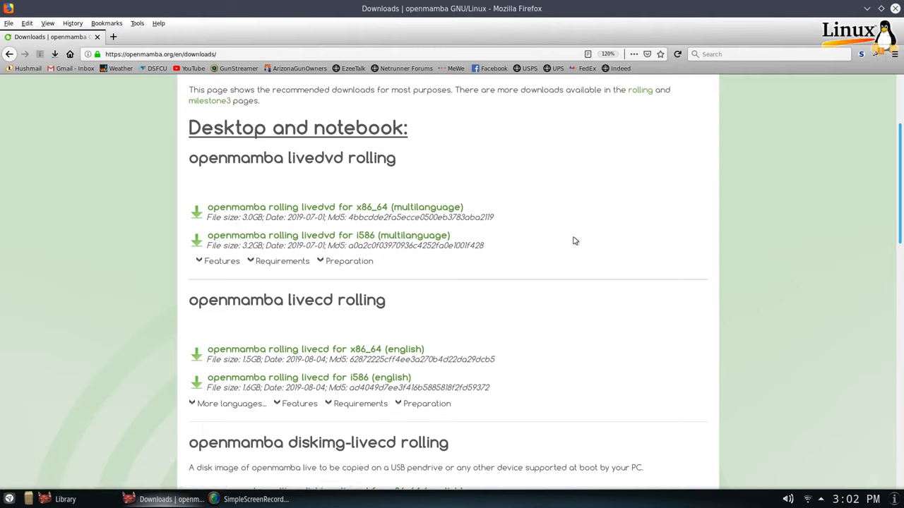
mouse_move(578, 252)
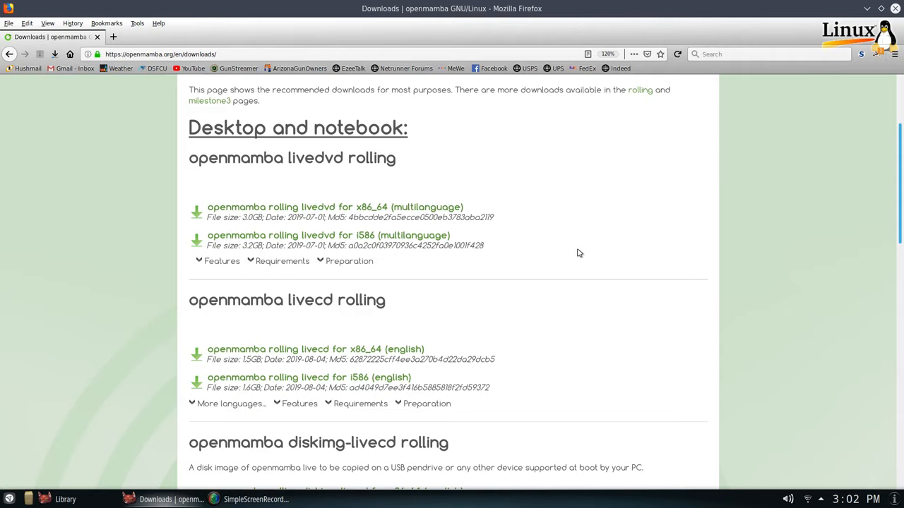
mouse_move(579, 257)
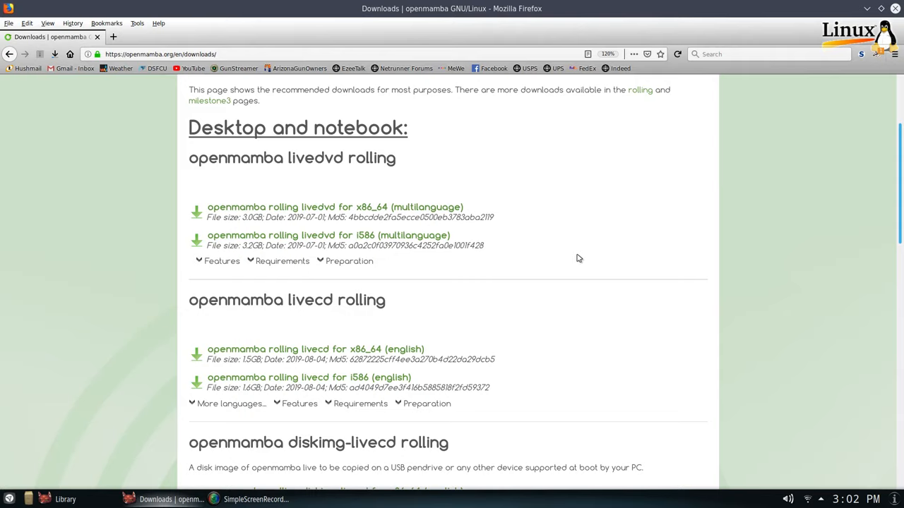
mouse_move(544, 261)
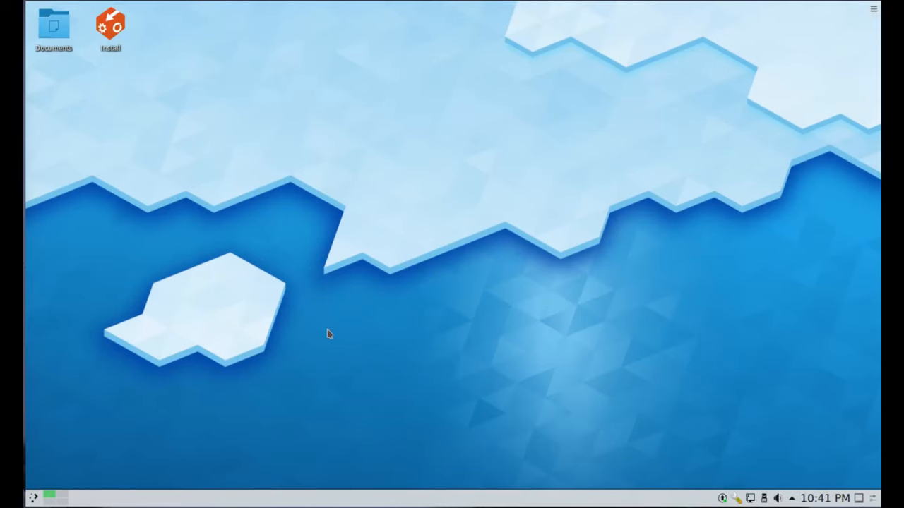
mouse_move(322, 376)
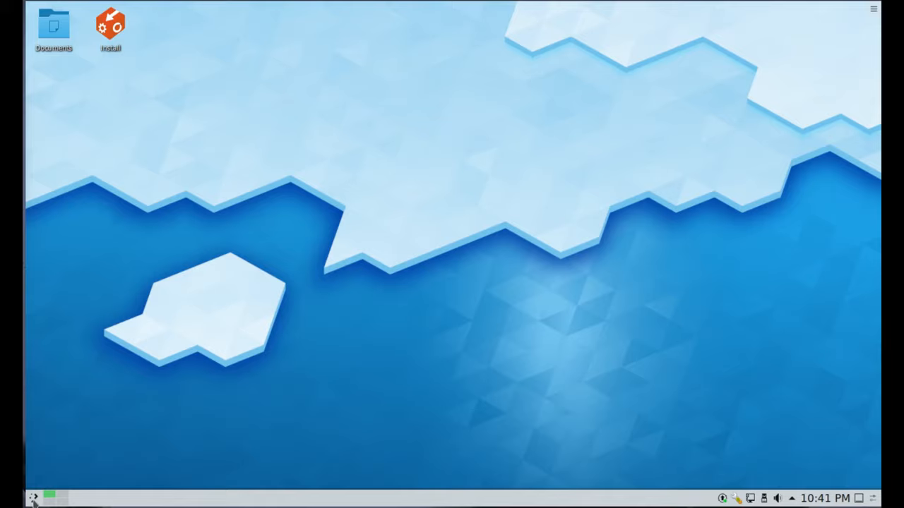
- Increase the bottom Plasma panel's height through Panel Options > Configure Panel
click(33, 498)
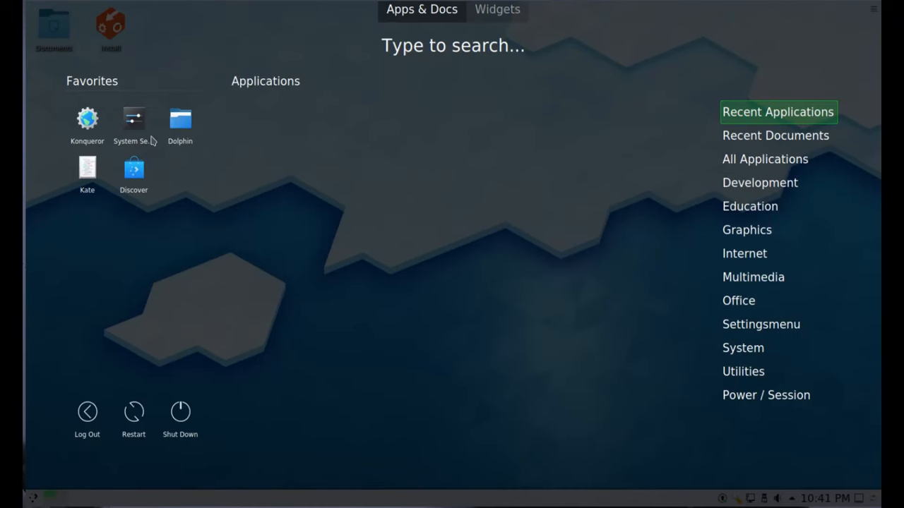
mouse_move(201, 245)
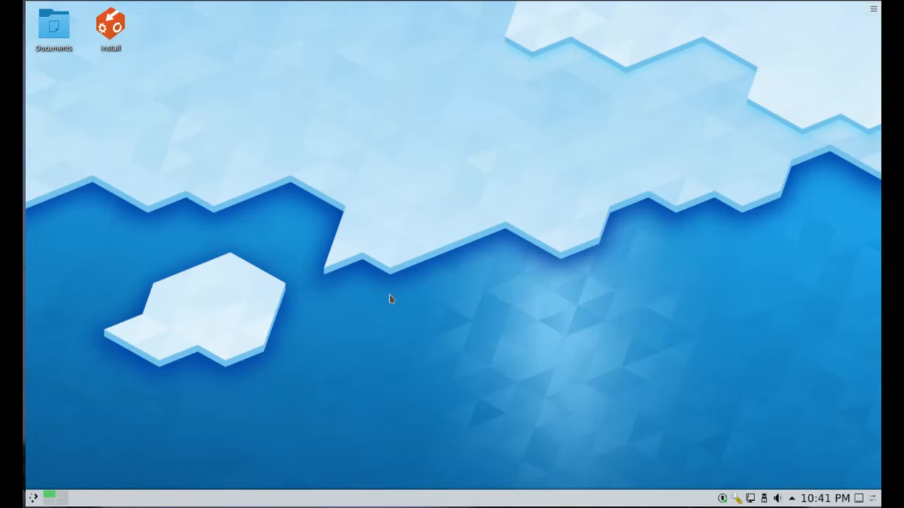
mouse_move(719, 501)
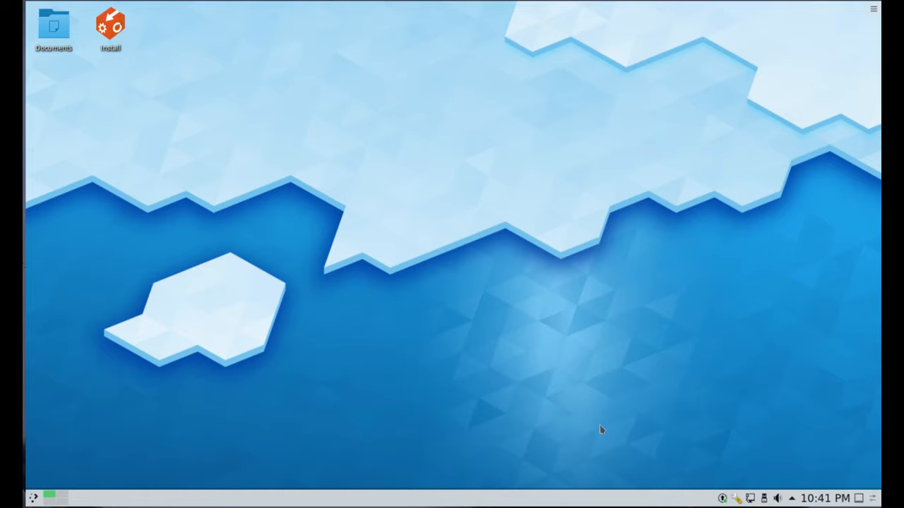
mouse_move(637, 423)
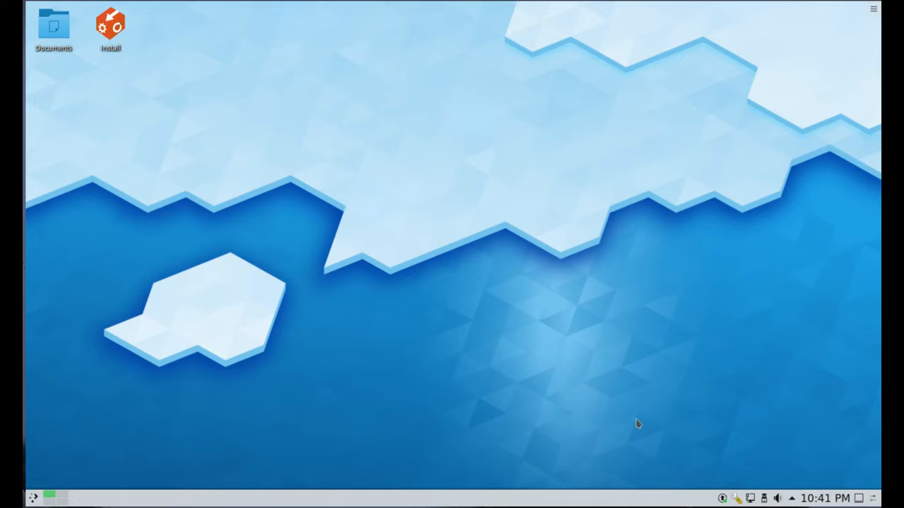
mouse_move(512, 469)
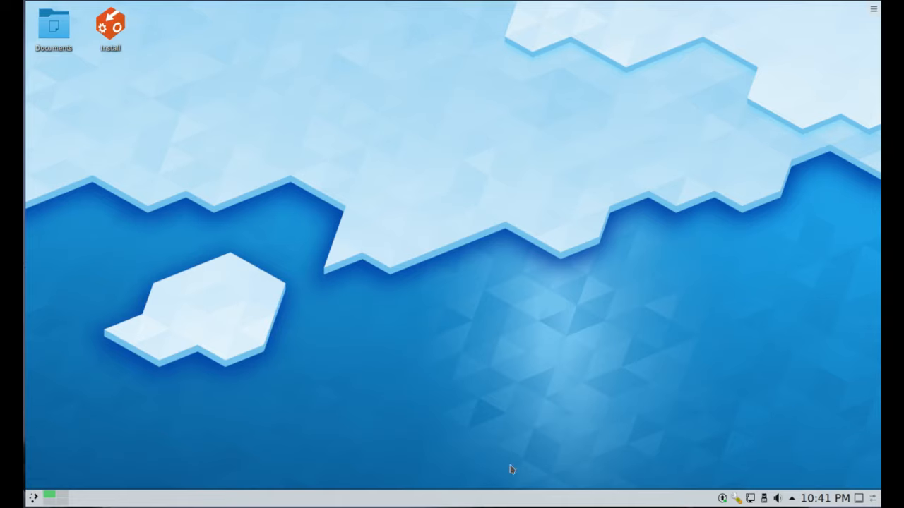
right_click(452, 497)
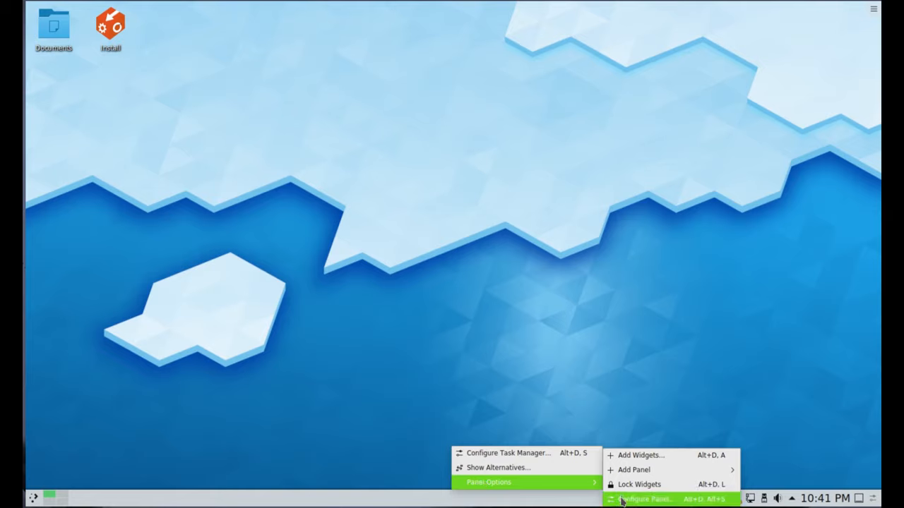
click(644, 500)
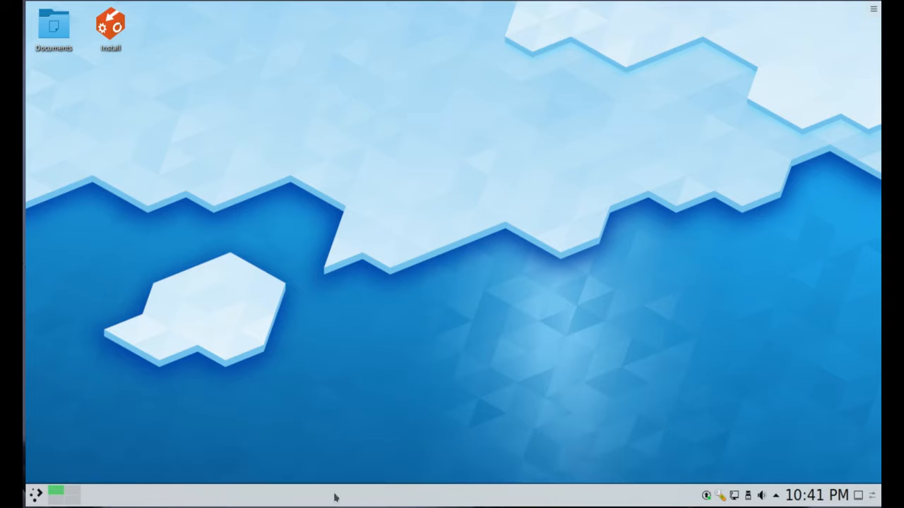
mouse_move(265, 484)
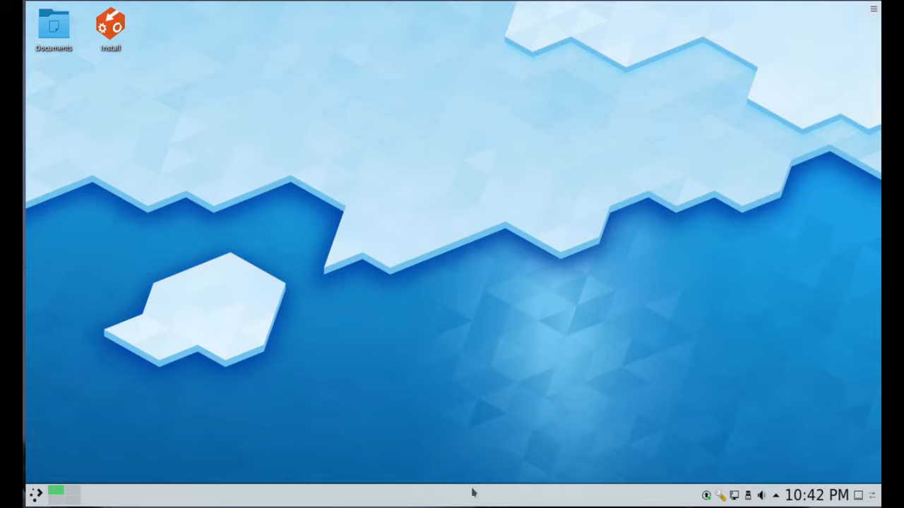
- Reach the Look and Feel page in System Settings and its downloadable themes catalogue
click(37, 494)
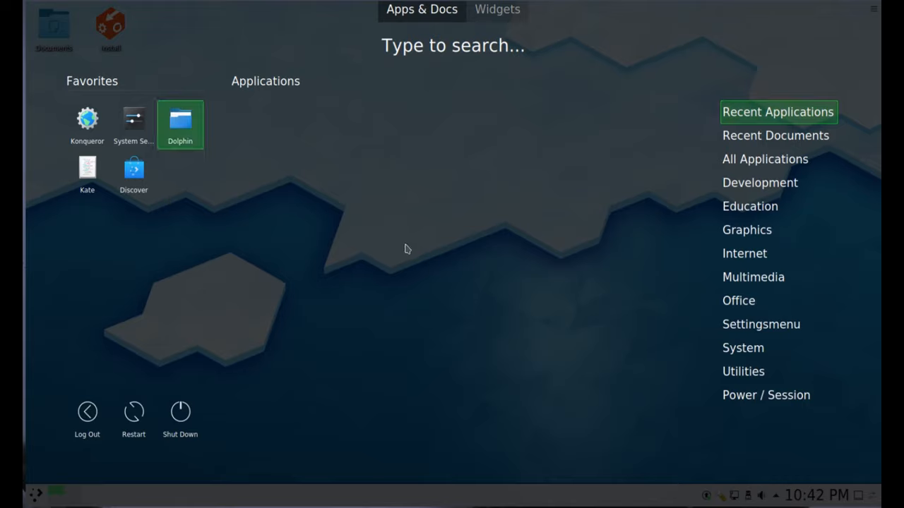
mouse_move(169, 147)
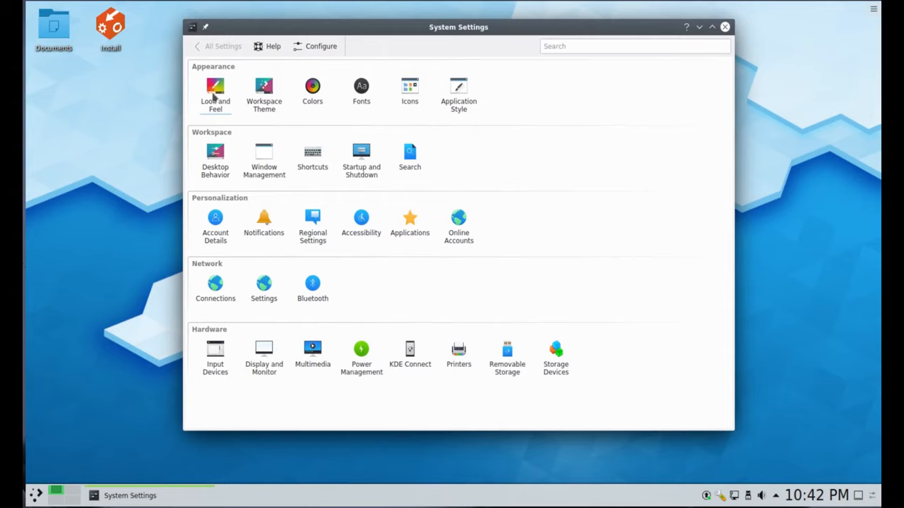
click(214, 93)
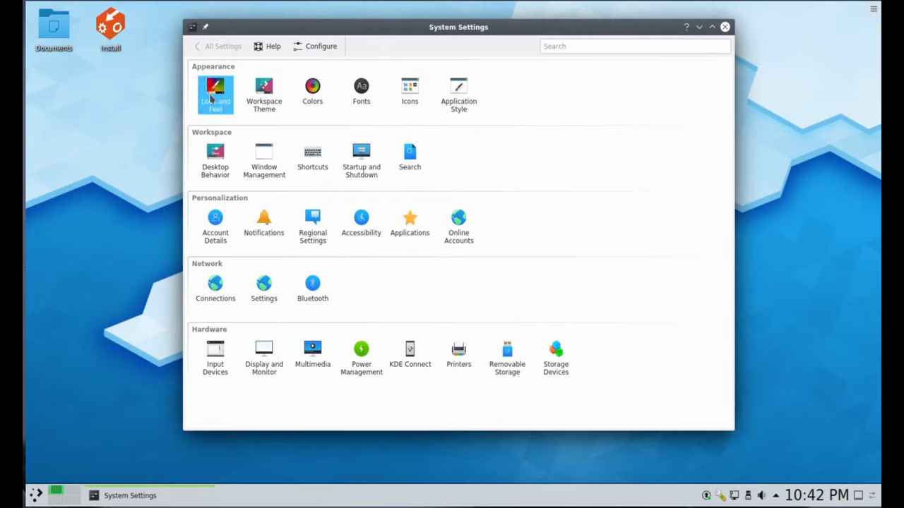
click(215, 93)
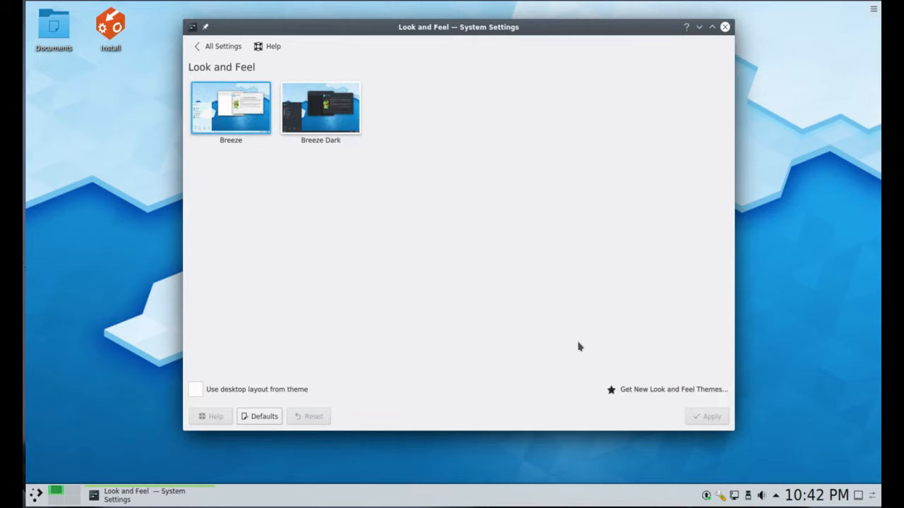
click(672, 390)
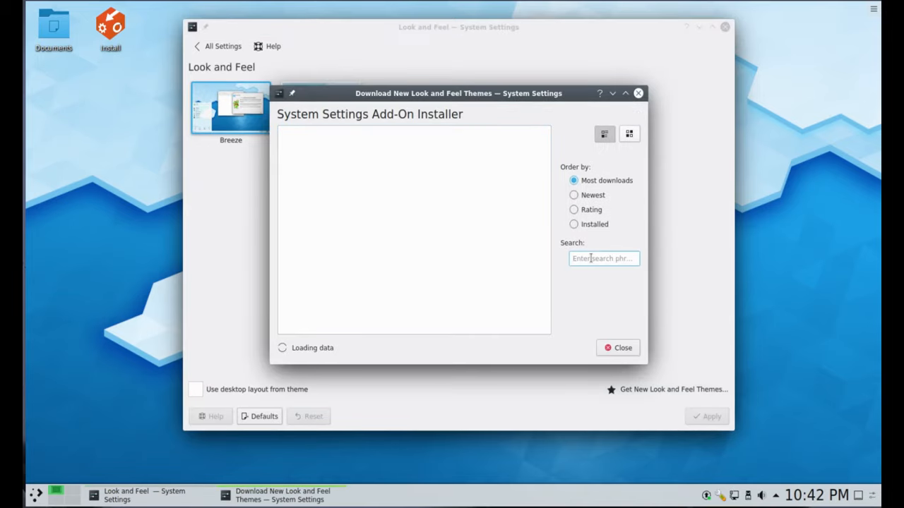
- Search 'modern', install the Modern theme and return to select its dark look
text(modern)
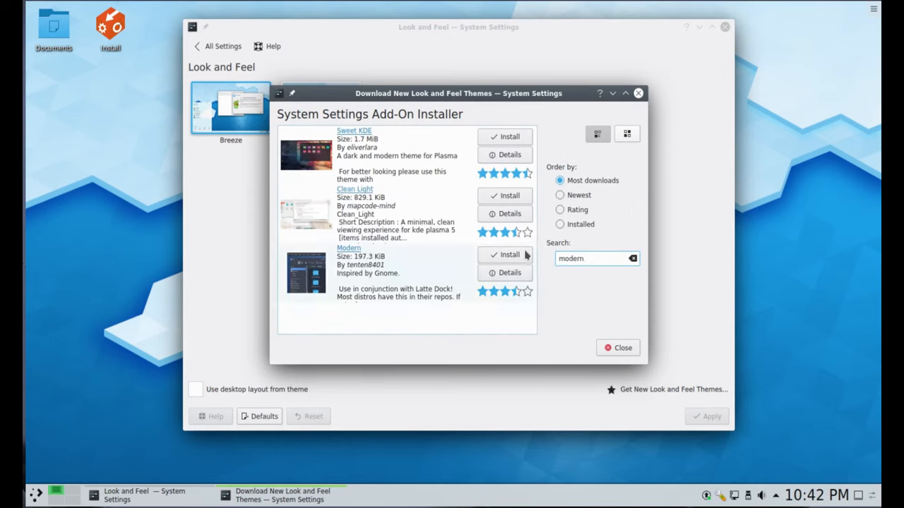
click(504, 254)
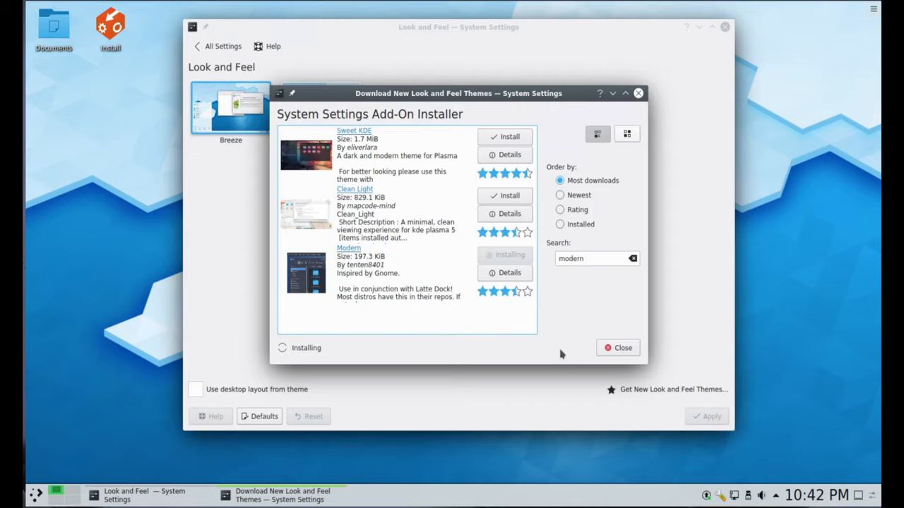
mouse_move(555, 351)
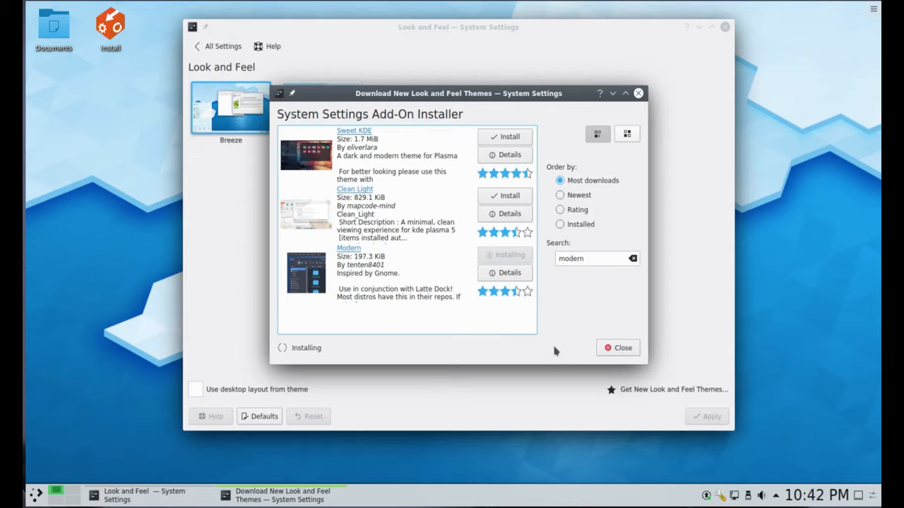
mouse_move(565, 353)
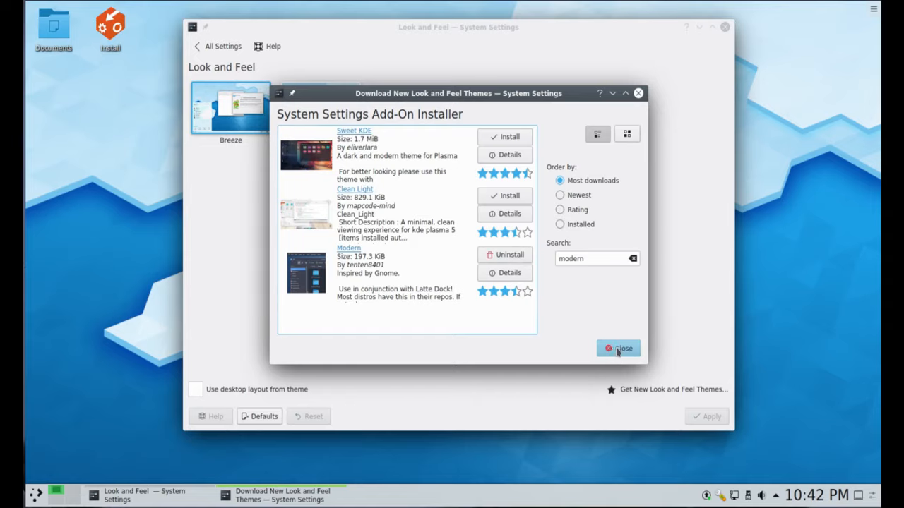
click(619, 348)
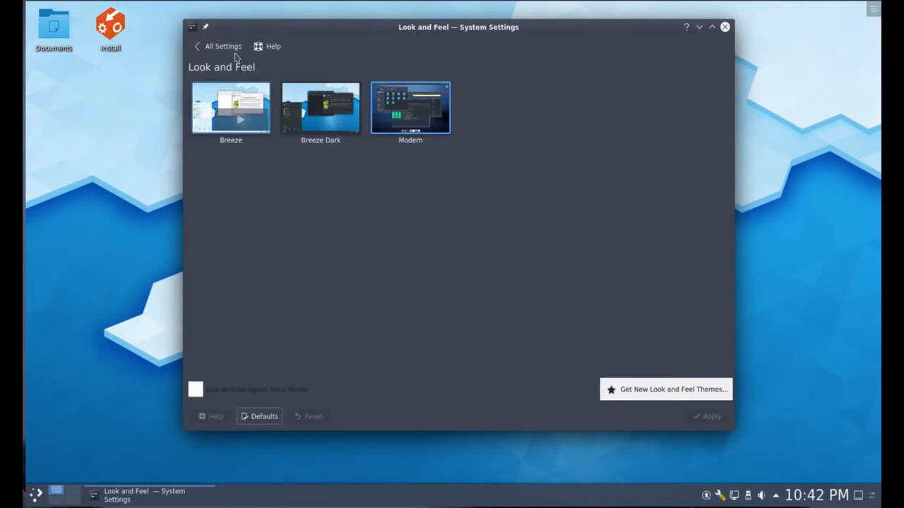
- Select Oxygen as the Plasma theme under Workspace Theme, then return to All Settings
click(223, 45)
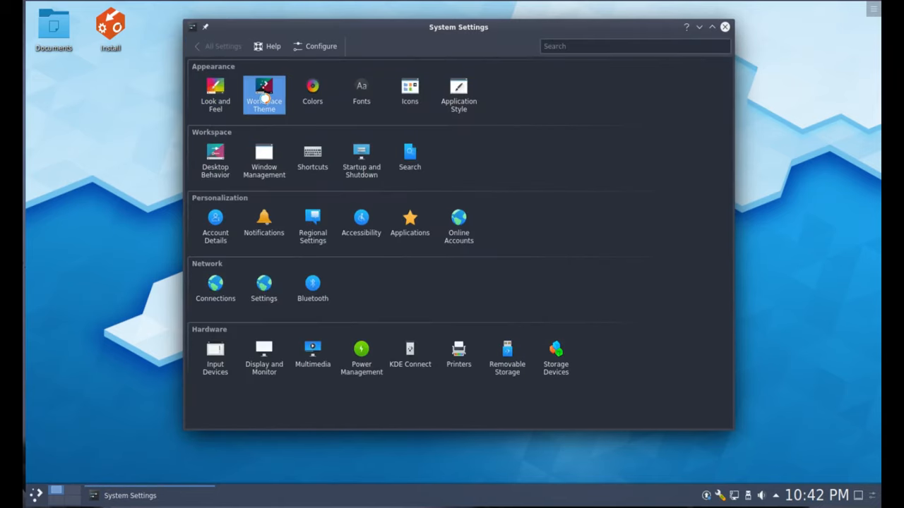
click(264, 96)
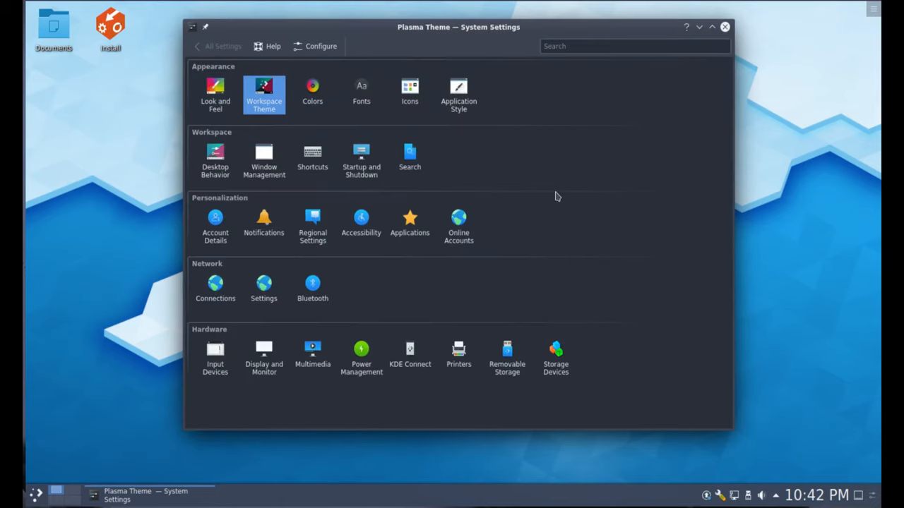
click(262, 92)
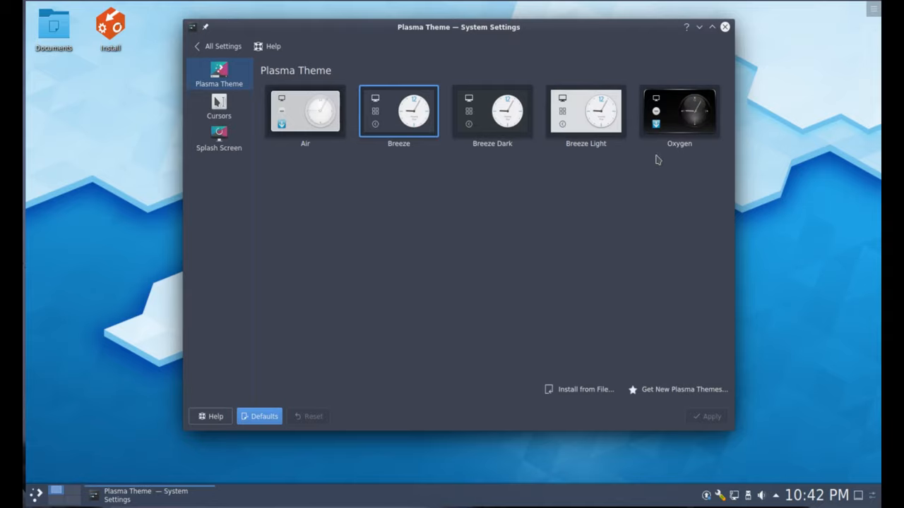
click(678, 110)
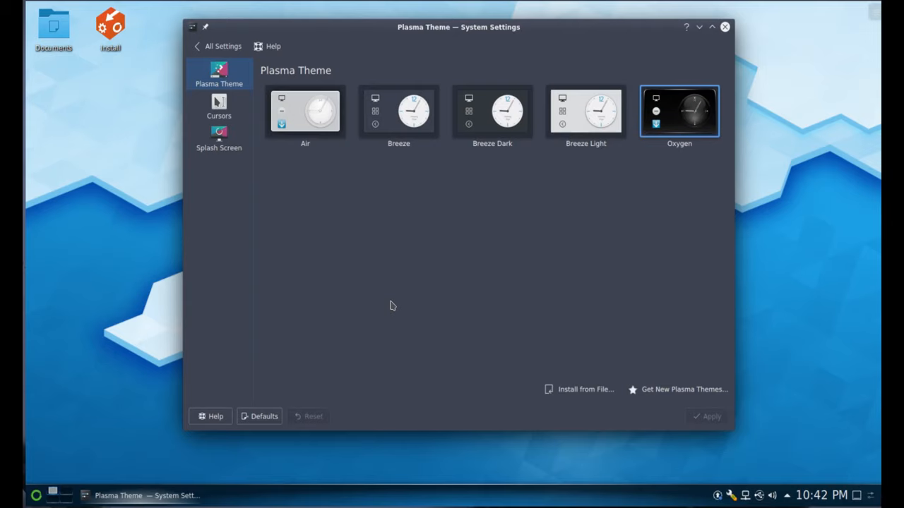
click(222, 45)
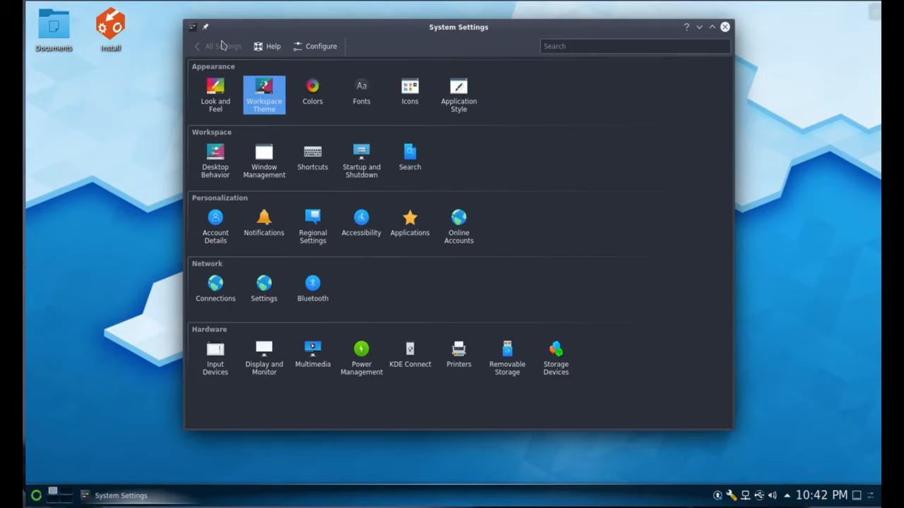
- Set all system fonts to size 12 in Fonts settings, apply and dismiss the notice
click(362, 90)
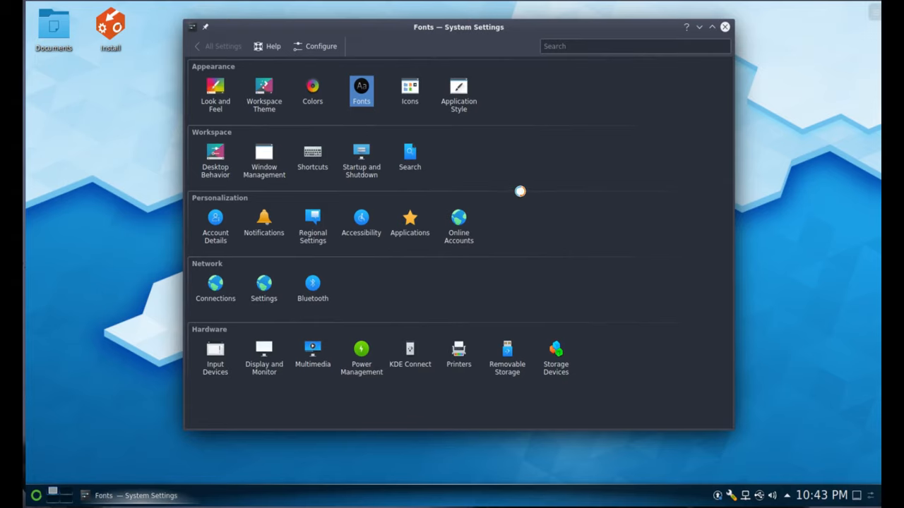
click(362, 91)
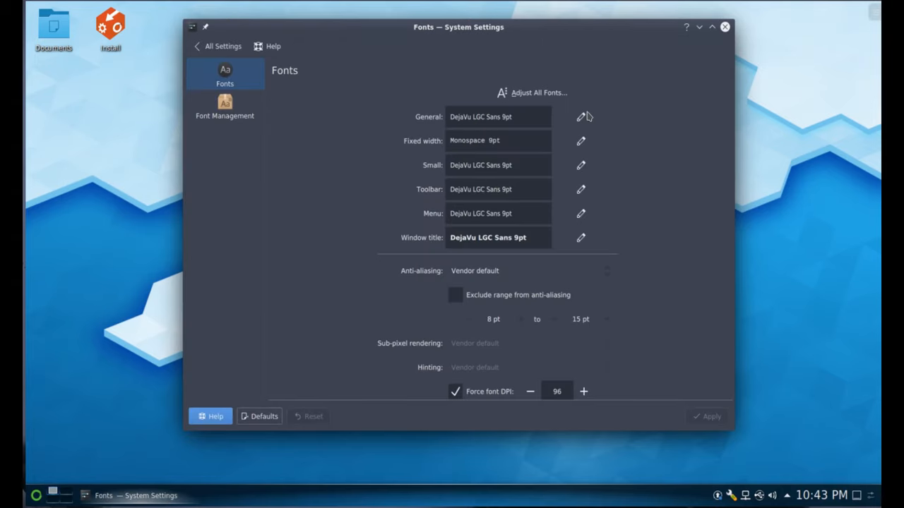
click(581, 115)
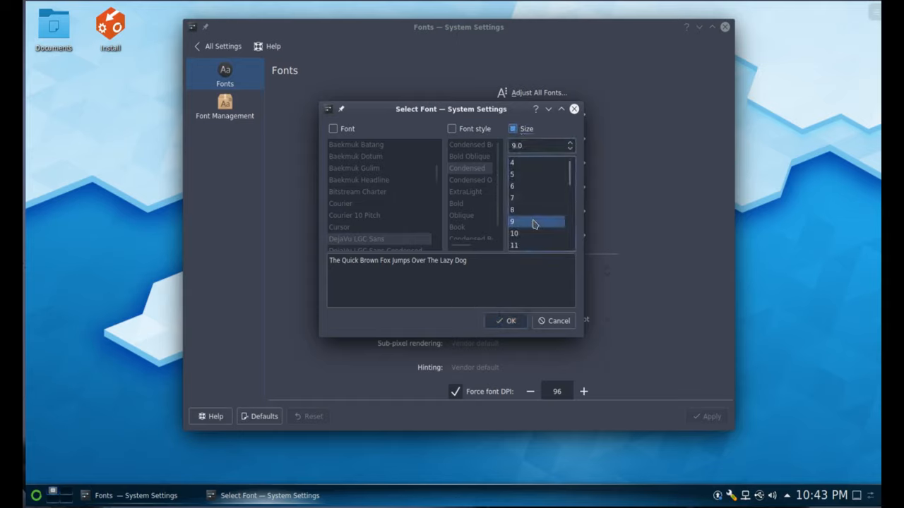
click(535, 220)
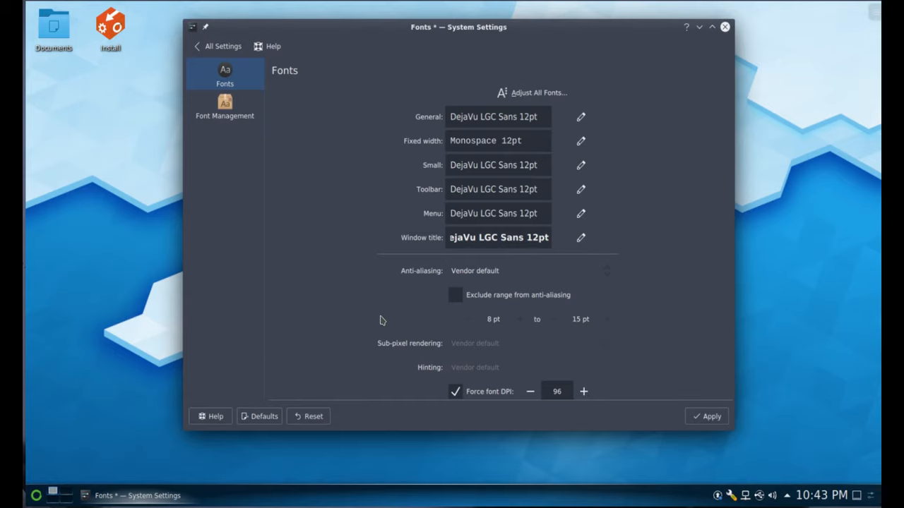
click(706, 416)
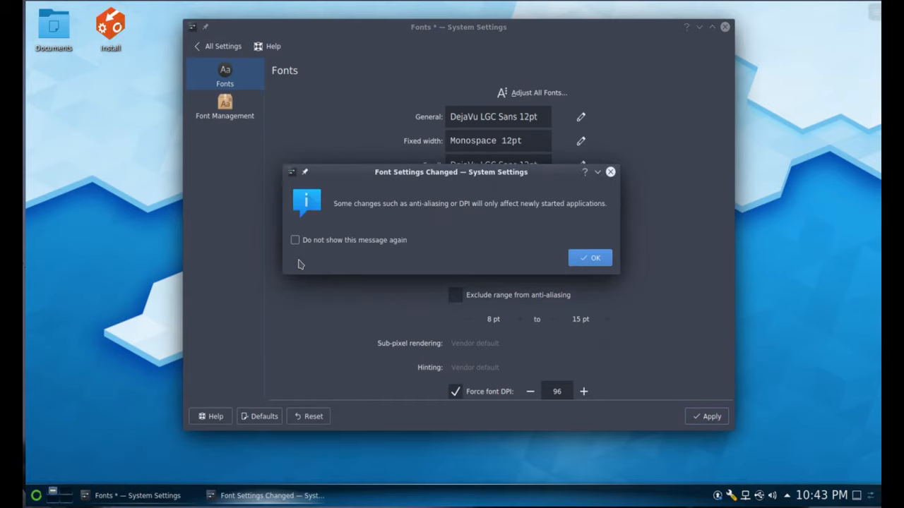
click(591, 257)
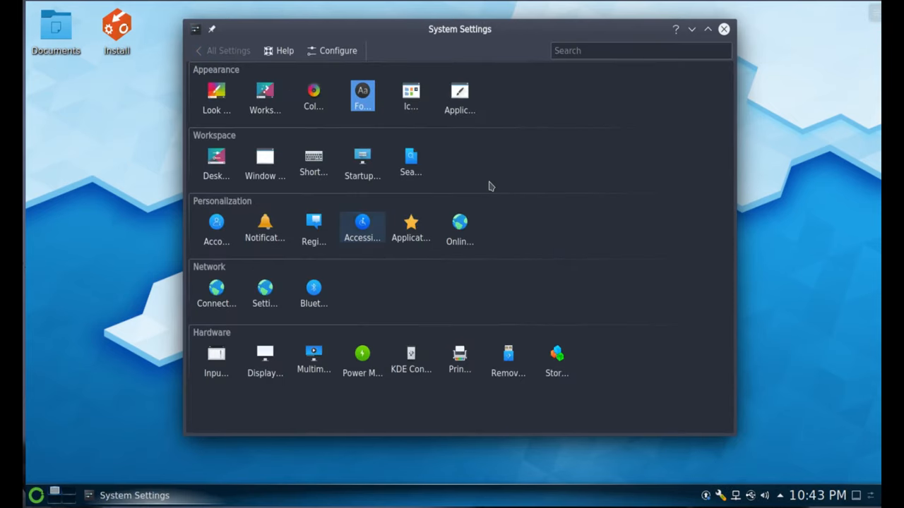
- From Icons settings, search the add-on catalogue for 'Buuf' and install Buuf Plasma
click(410, 96)
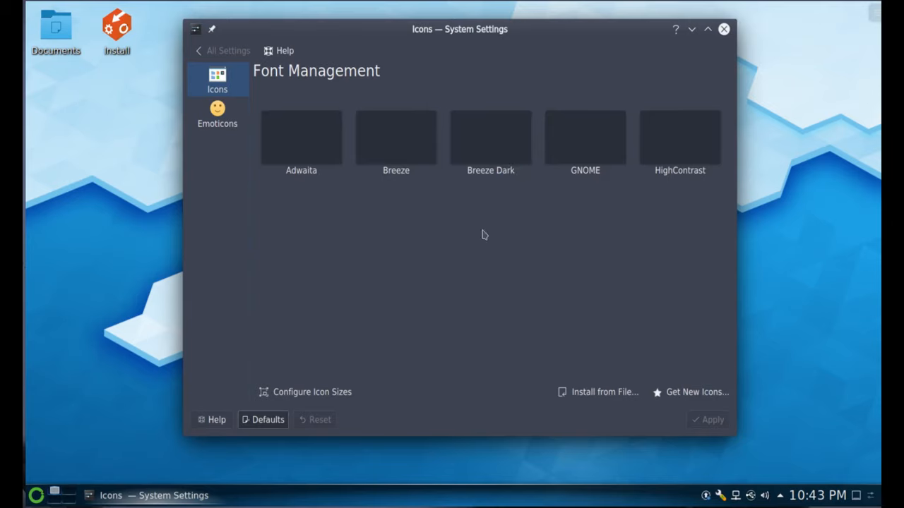
click(267, 420)
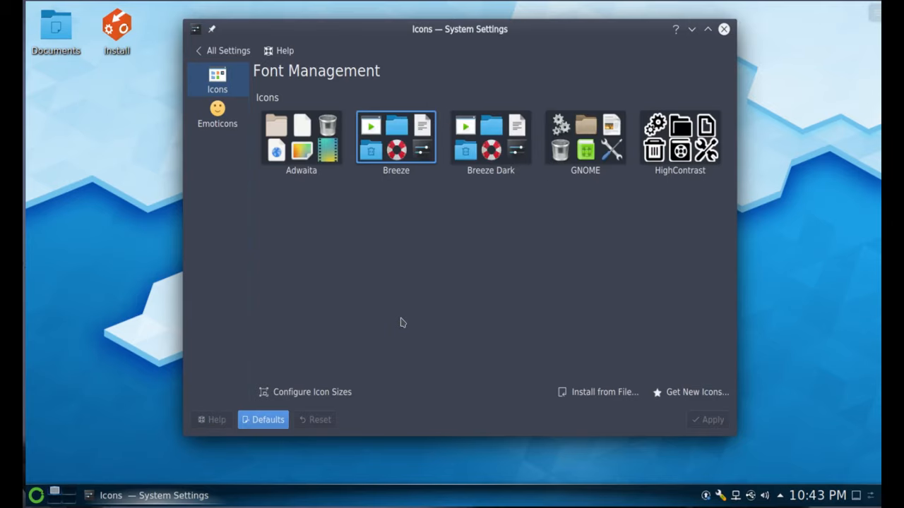
mouse_move(671, 392)
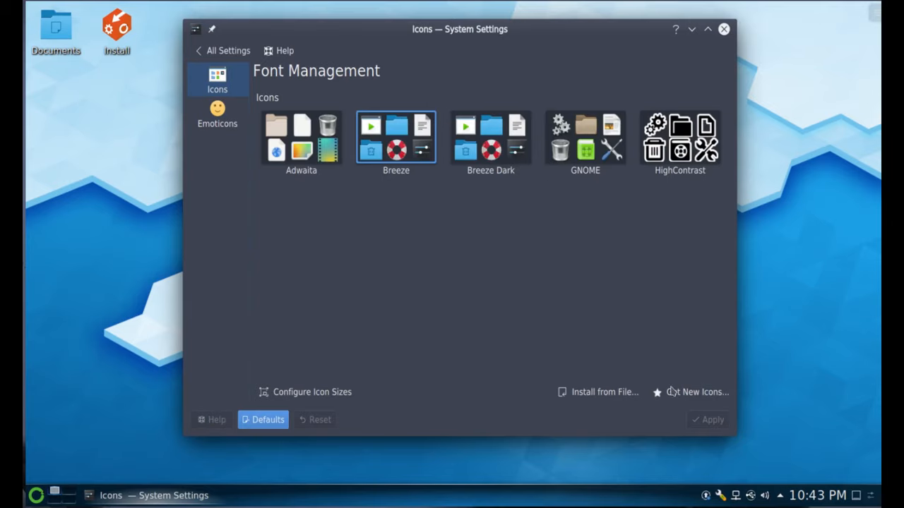
click(699, 393)
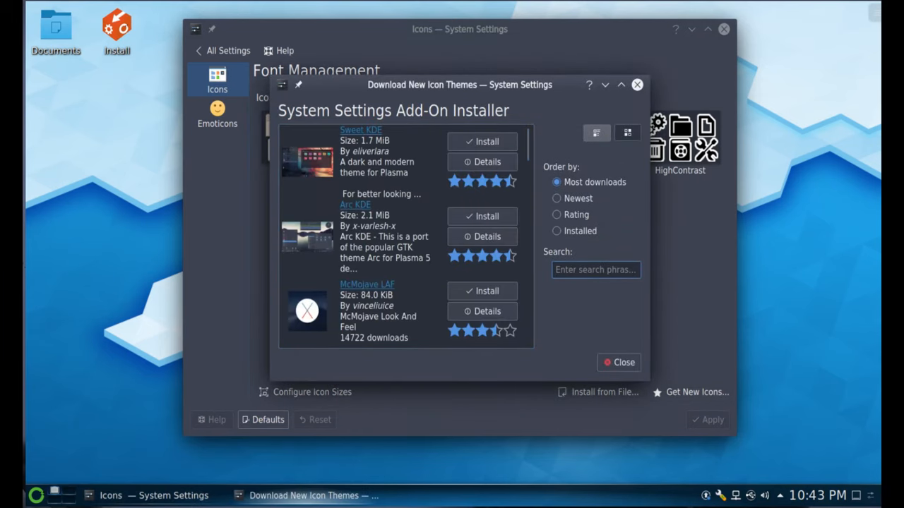
text(Buuf)
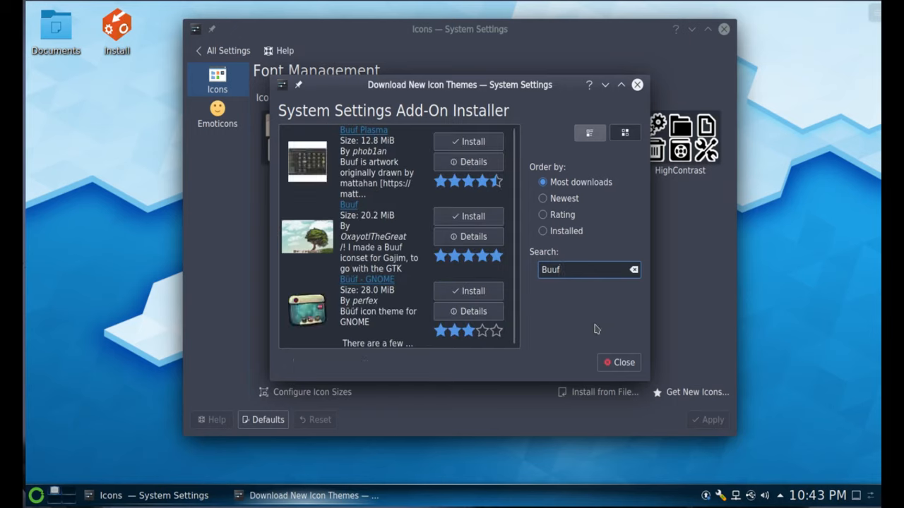
click(472, 141)
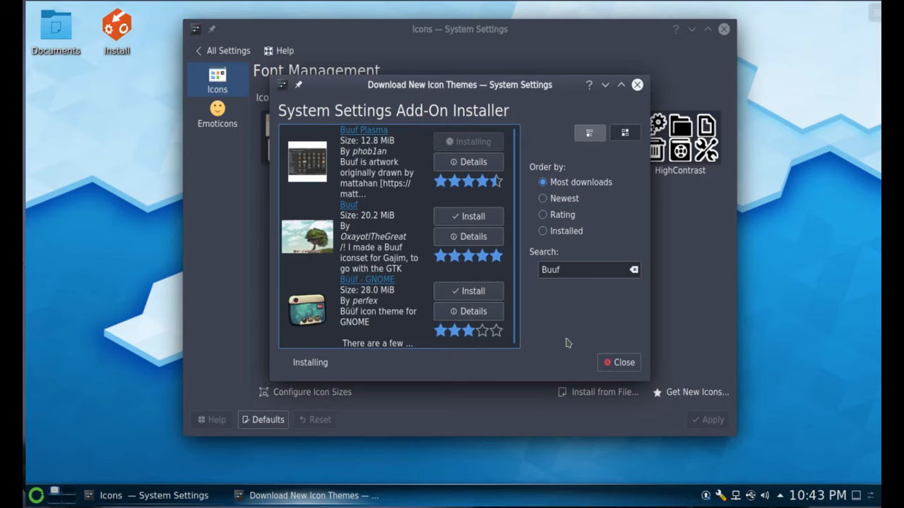
mouse_move(557, 346)
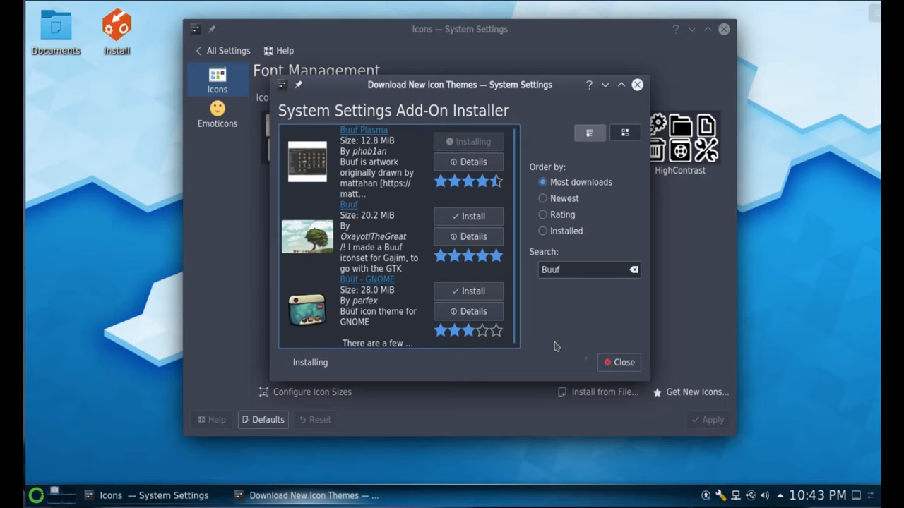
mouse_move(549, 331)
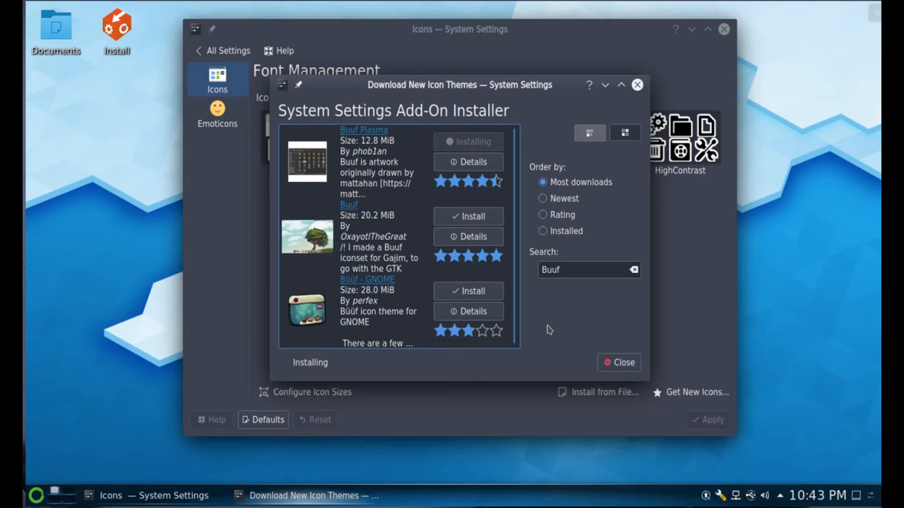
mouse_move(549, 339)
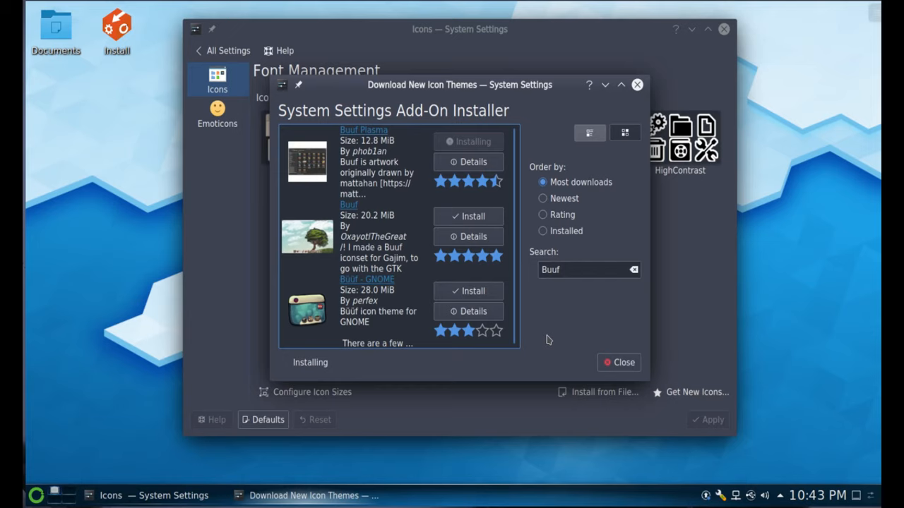
mouse_move(558, 341)
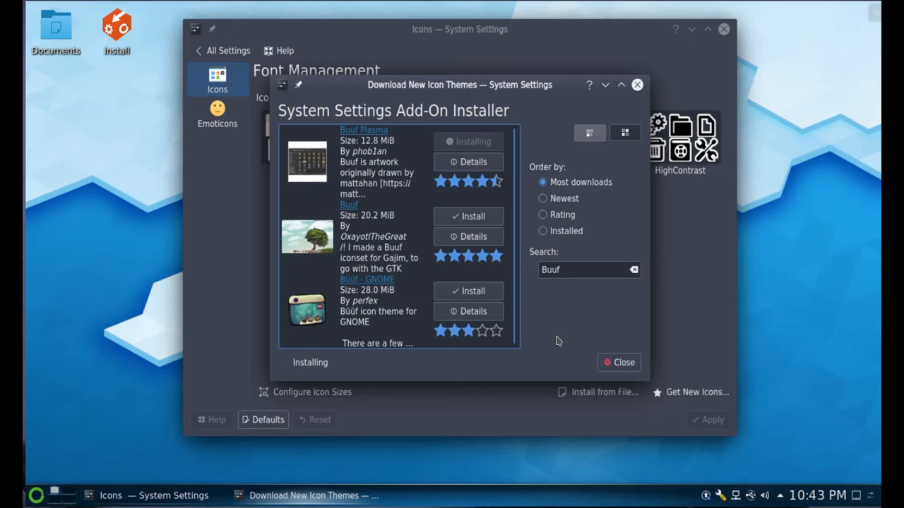
mouse_move(556, 348)
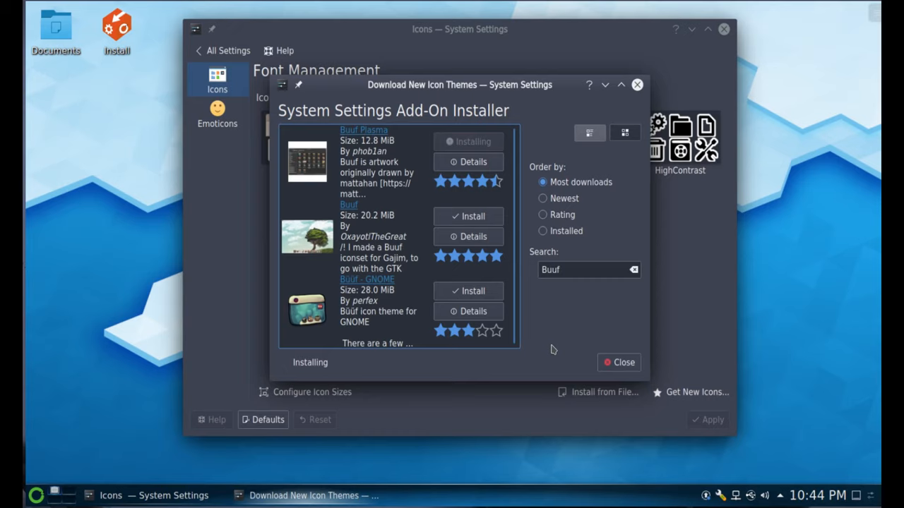
mouse_move(564, 354)
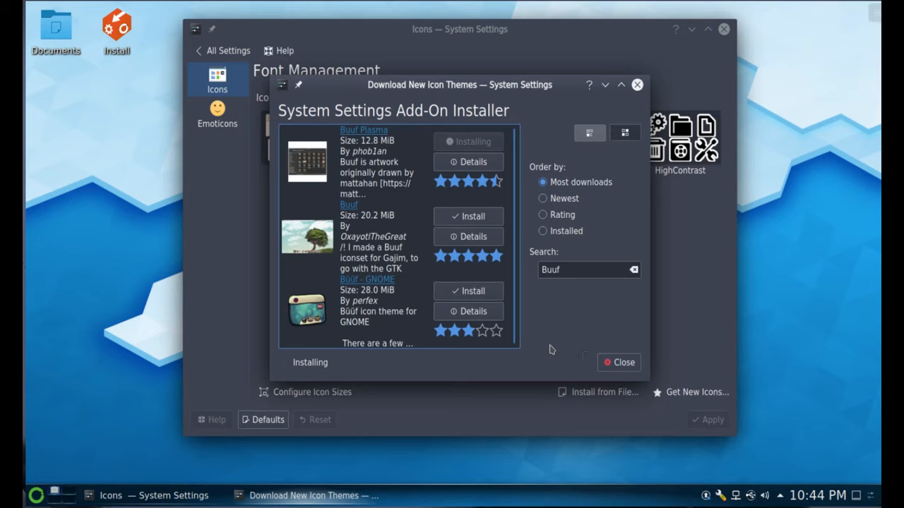
mouse_move(548, 348)
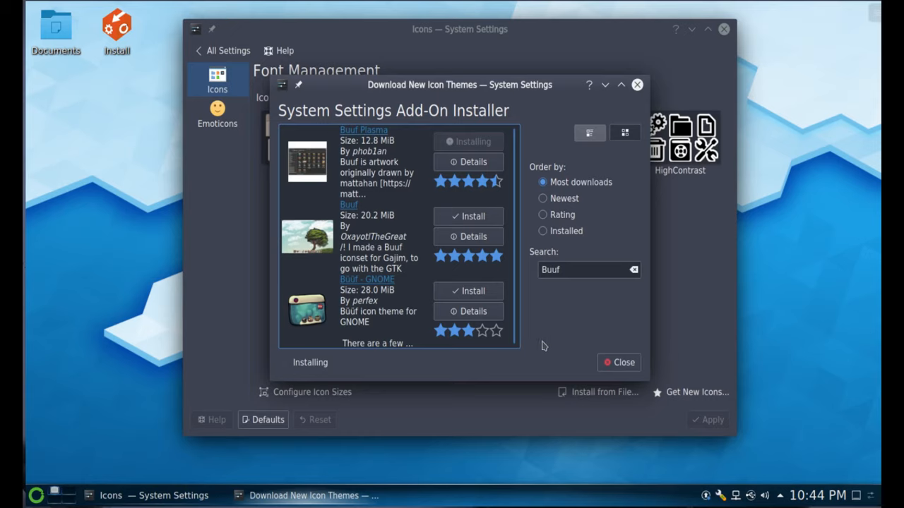
mouse_move(558, 344)
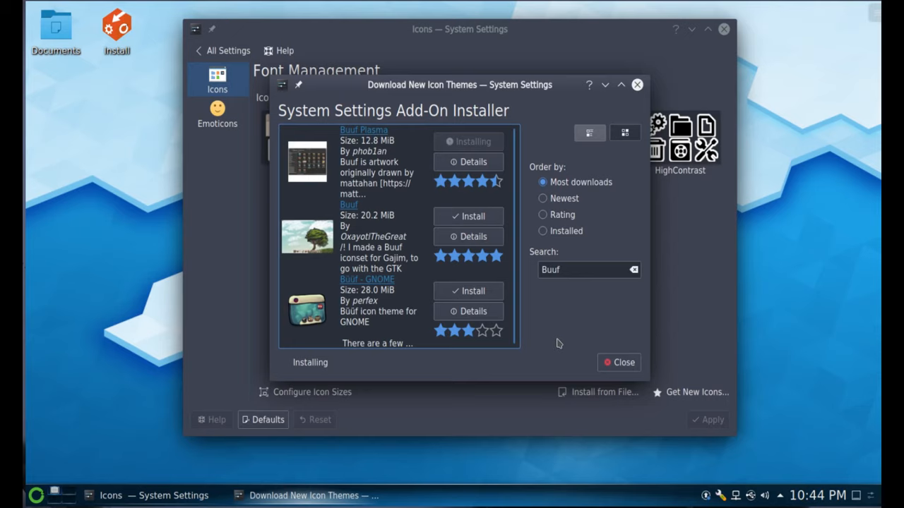
mouse_move(561, 348)
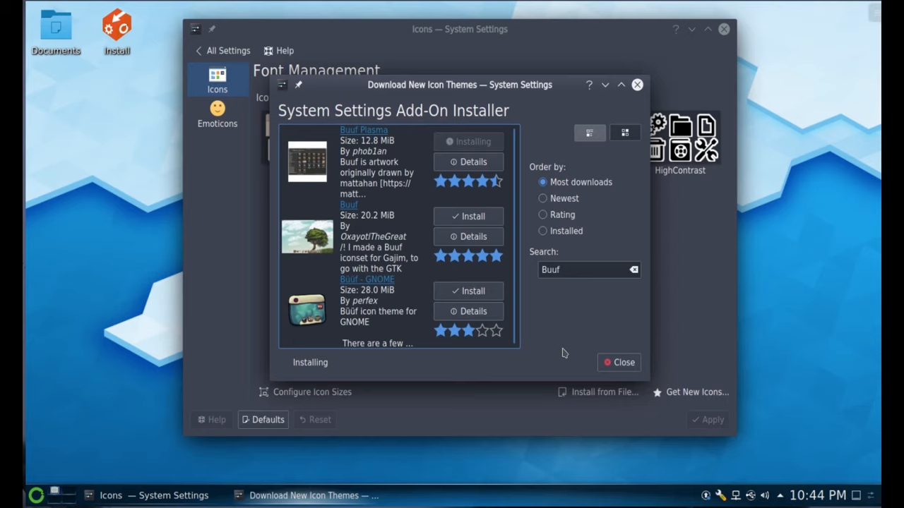
mouse_move(565, 353)
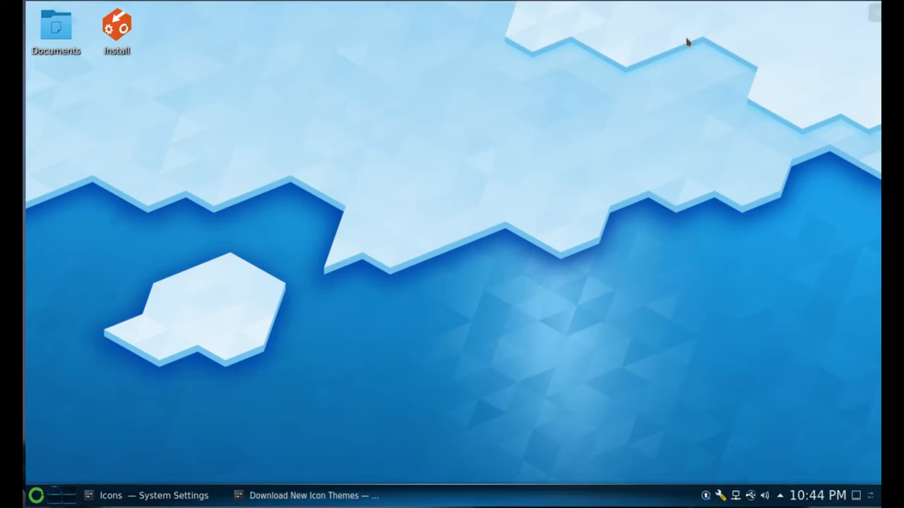
mouse_move(217, 491)
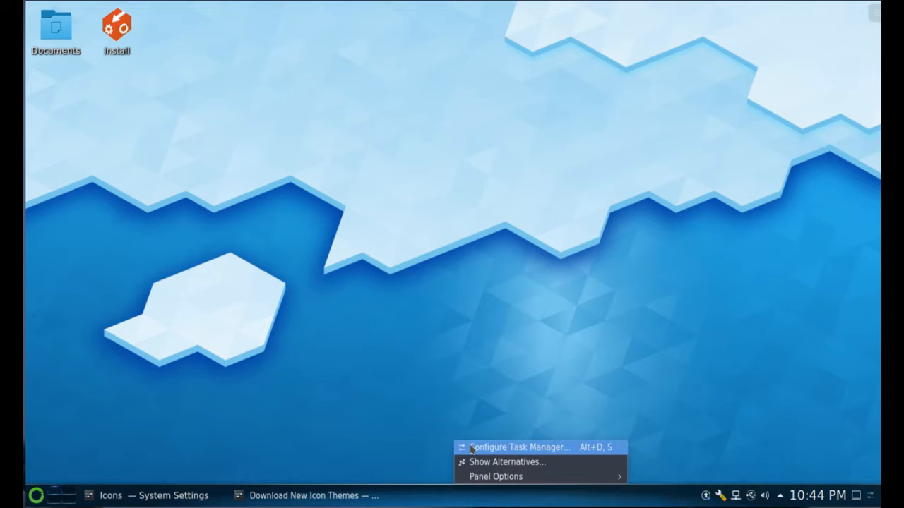
click(520, 446)
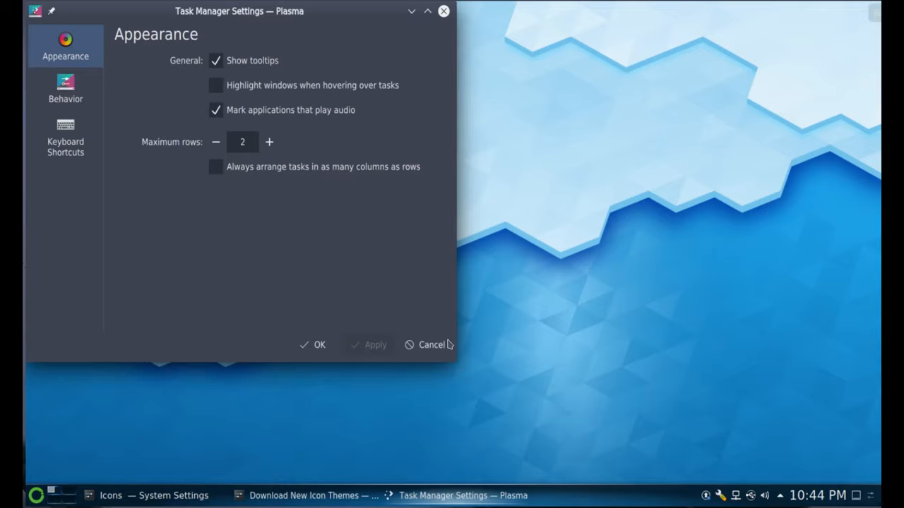
click(215, 60)
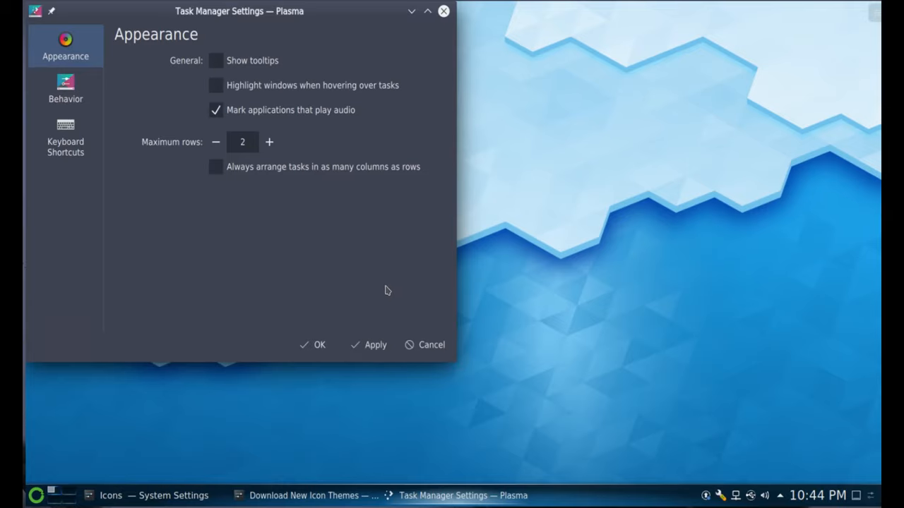
click(314, 344)
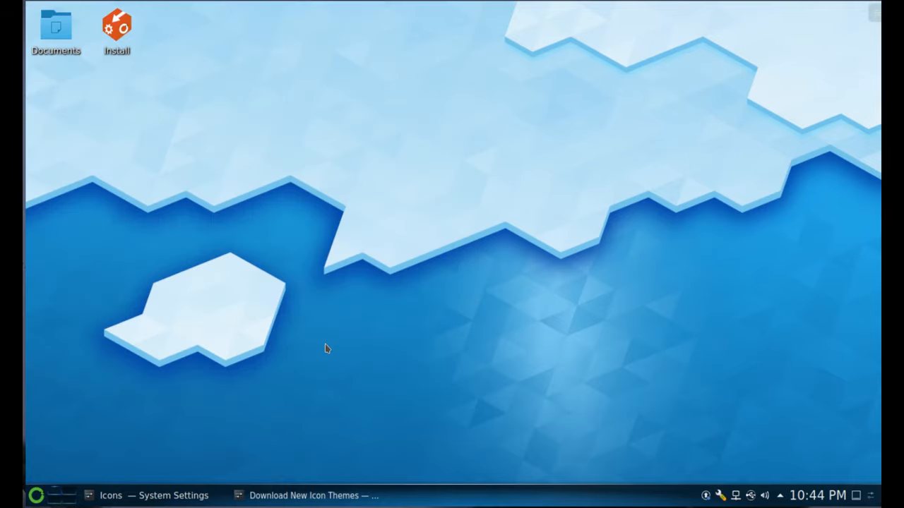
mouse_move(211, 441)
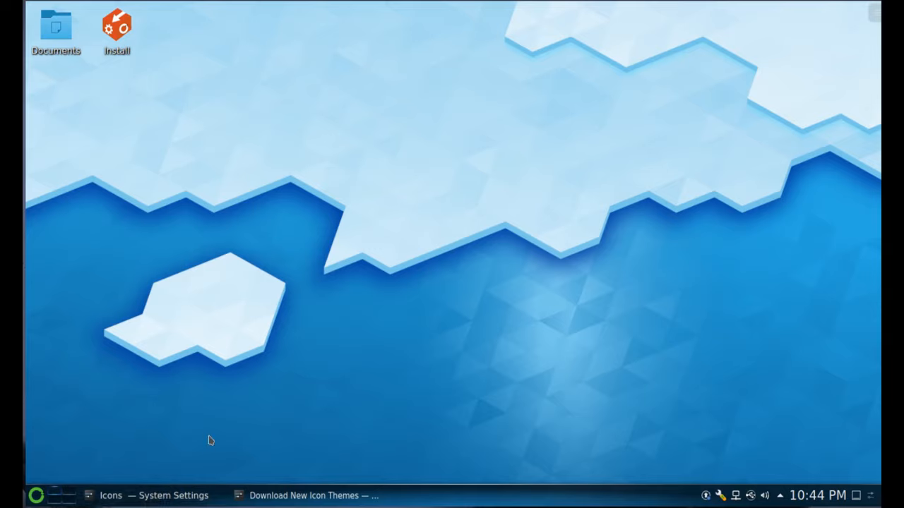
mouse_move(651, 376)
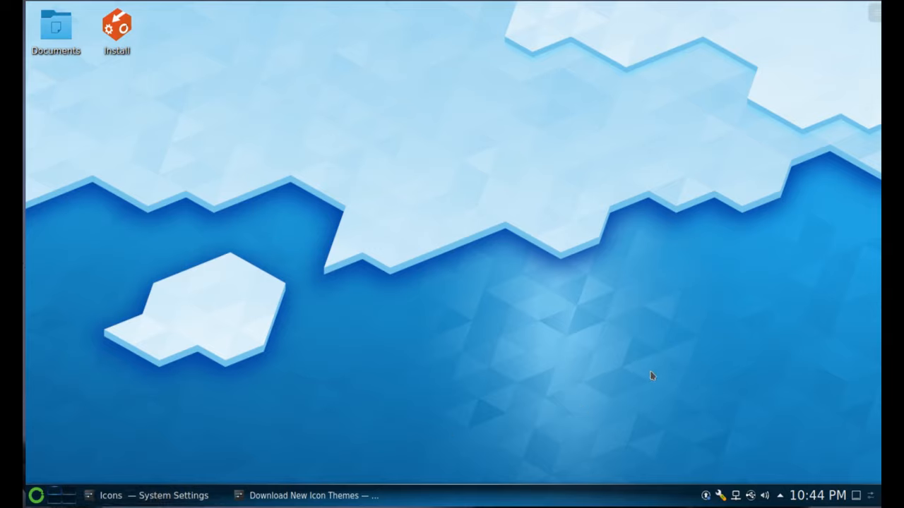
- Reach the Time Zones list in the Digital Clock Settings dialog
right_click(816, 494)
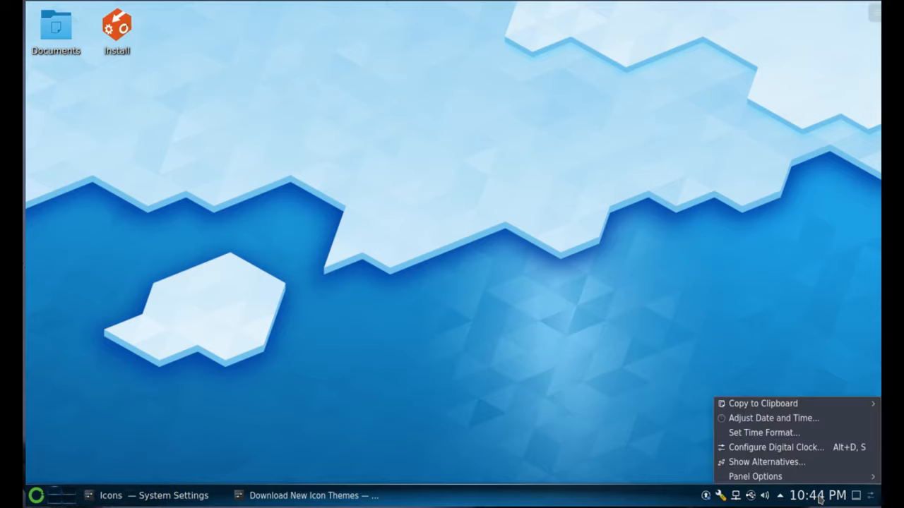
mouse_move(775, 446)
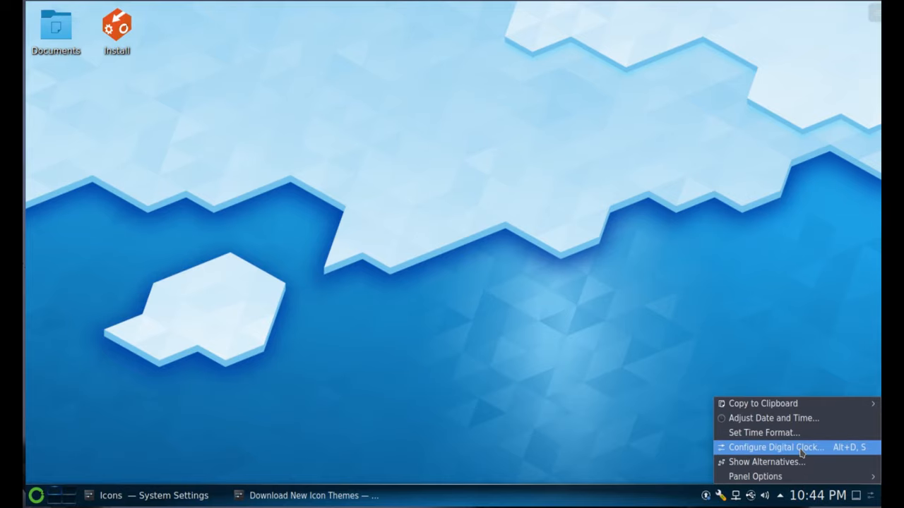
click(775, 446)
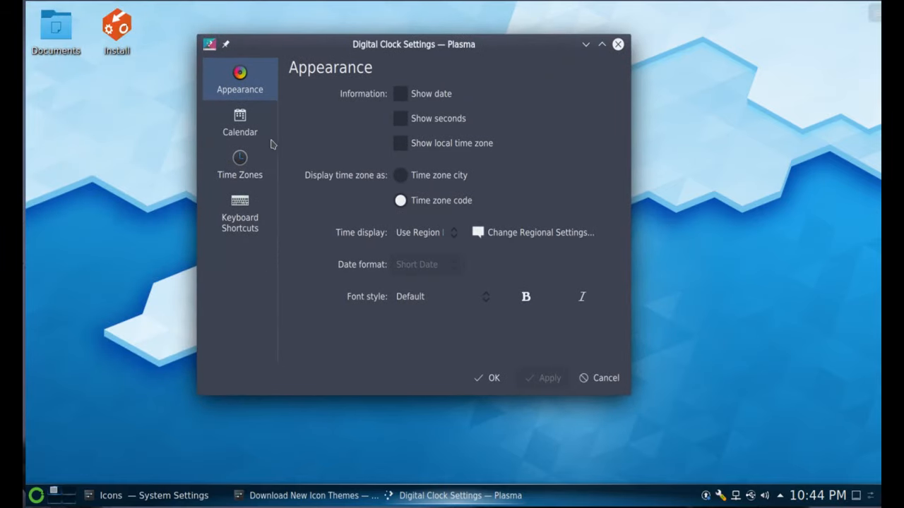
mouse_move(374, 166)
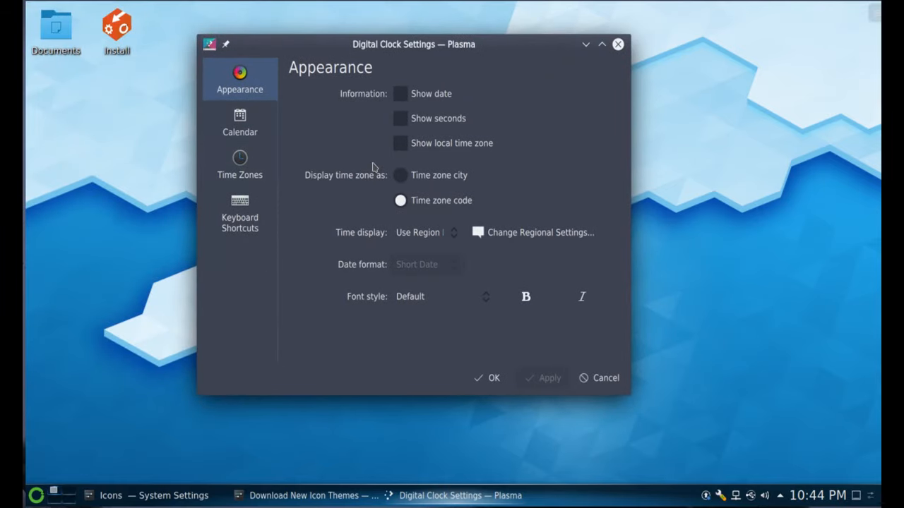
mouse_move(350, 134)
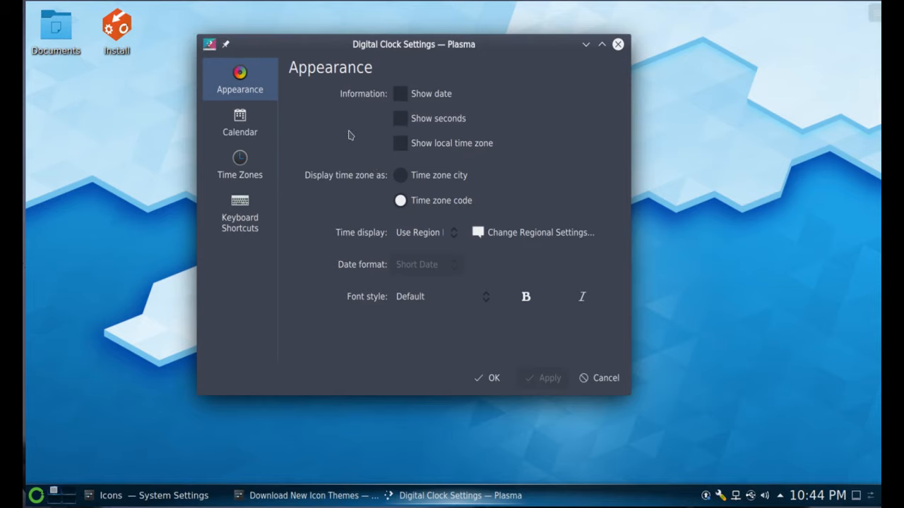
mouse_move(345, 140)
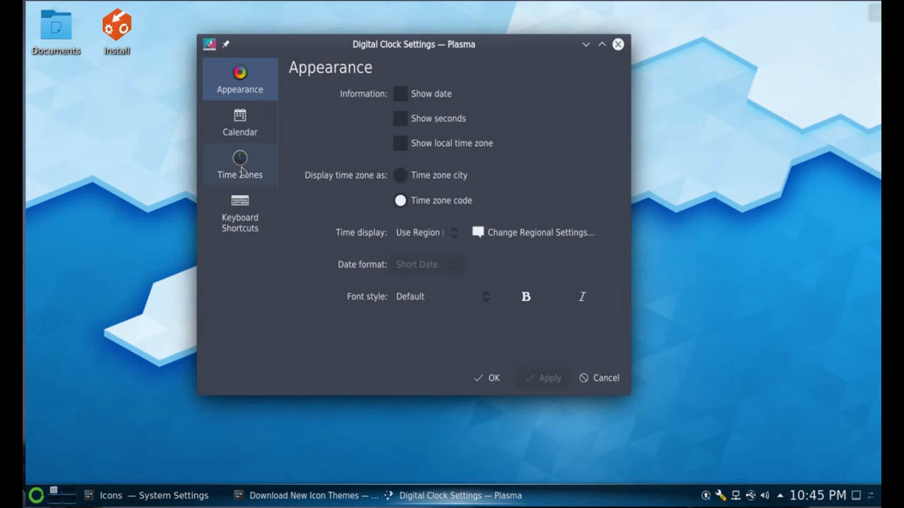
click(240, 164)
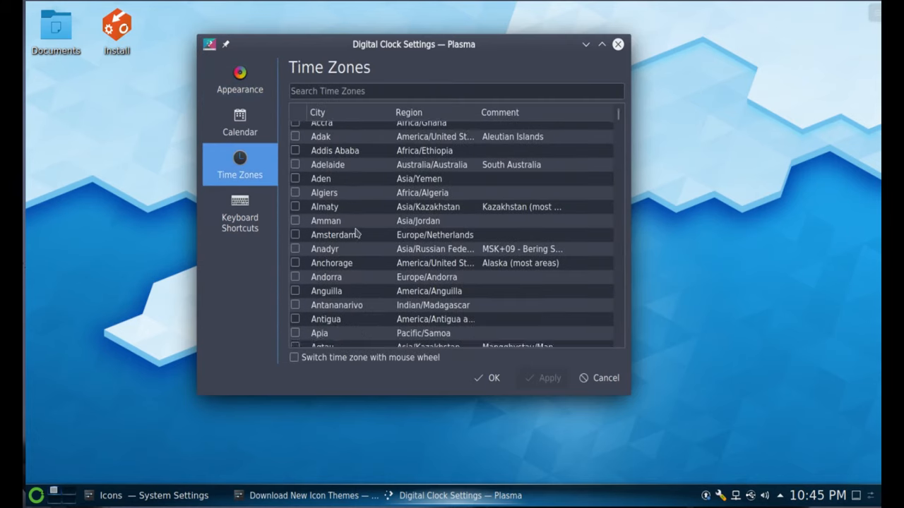
- Tick Phoenix in the time zone list and save the clock settings
scroll(down, 3)
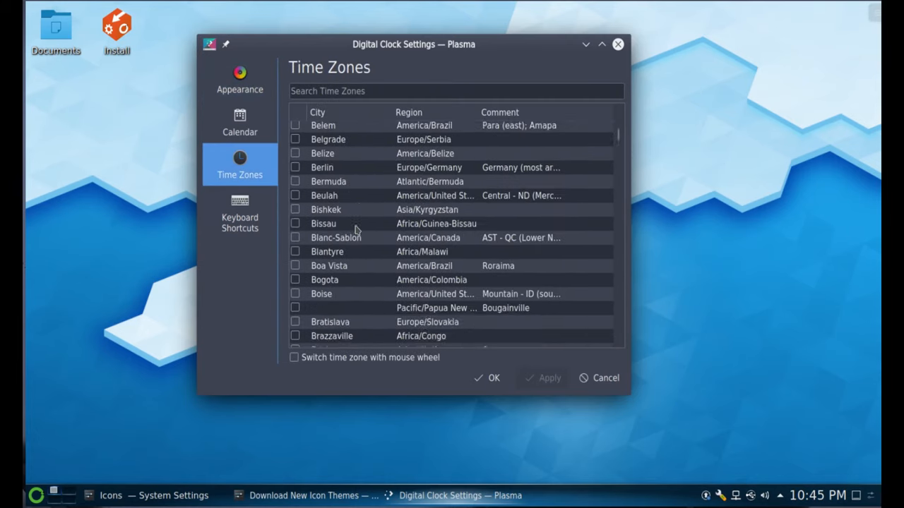
scroll(down, 3)
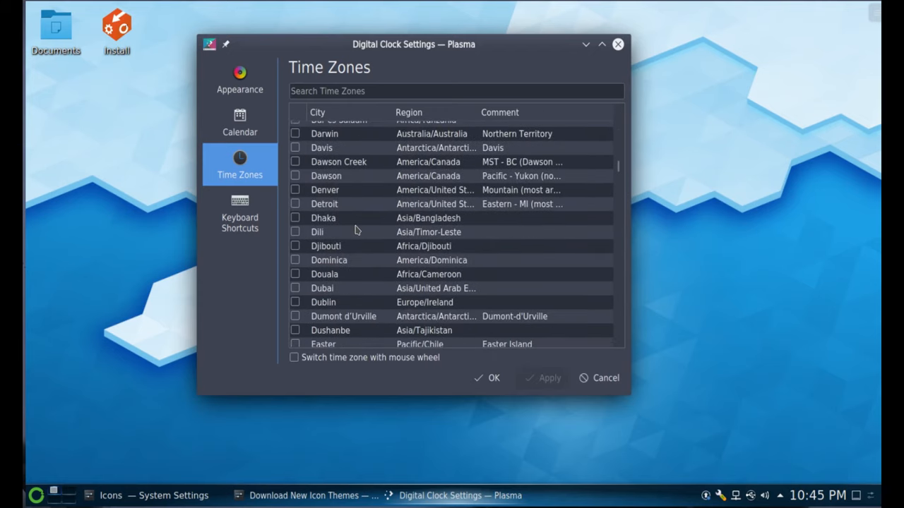
scroll(down, 3)
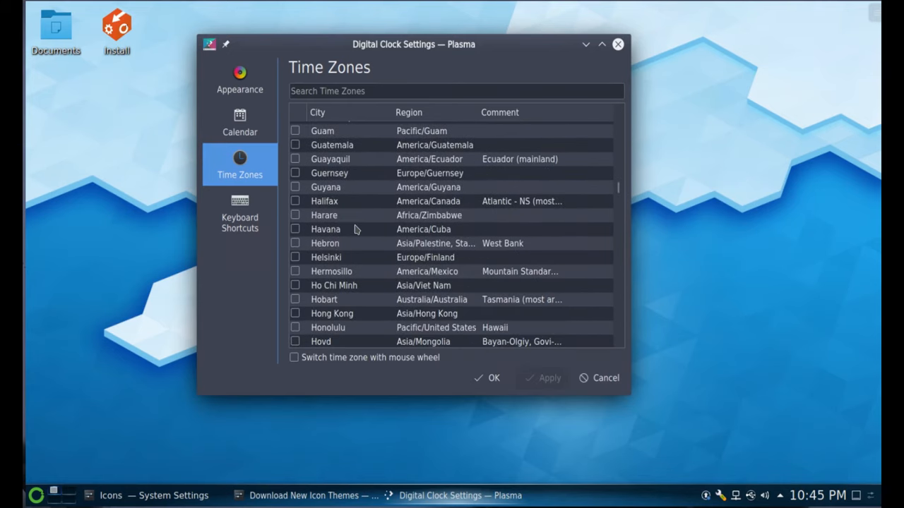
scroll(down, 3)
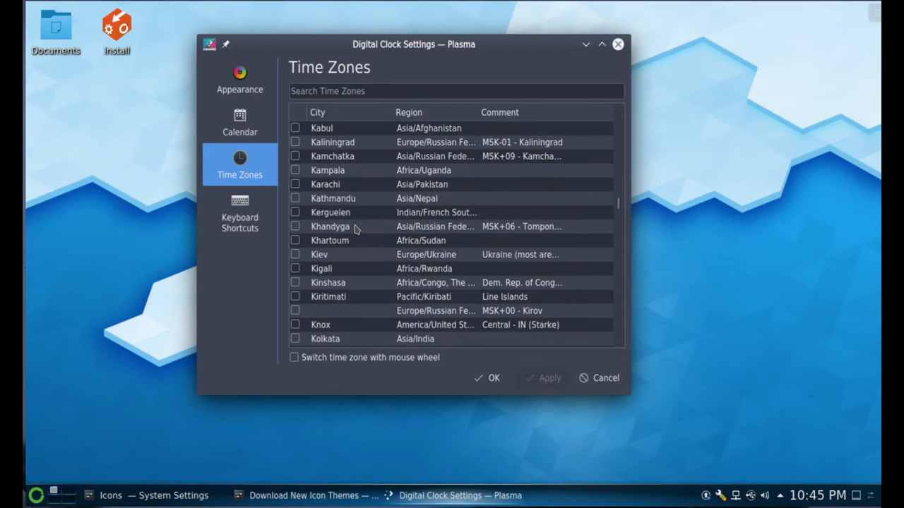
scroll(down, 3)
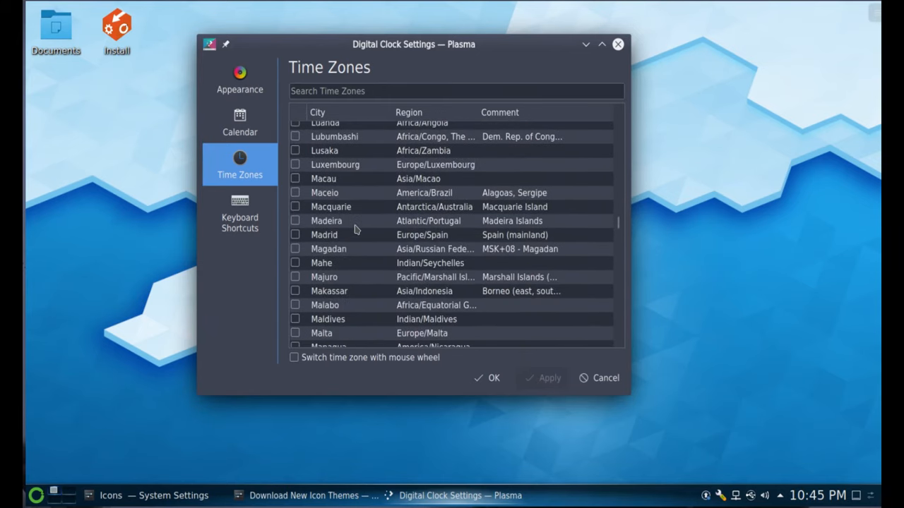
scroll(down, 3)
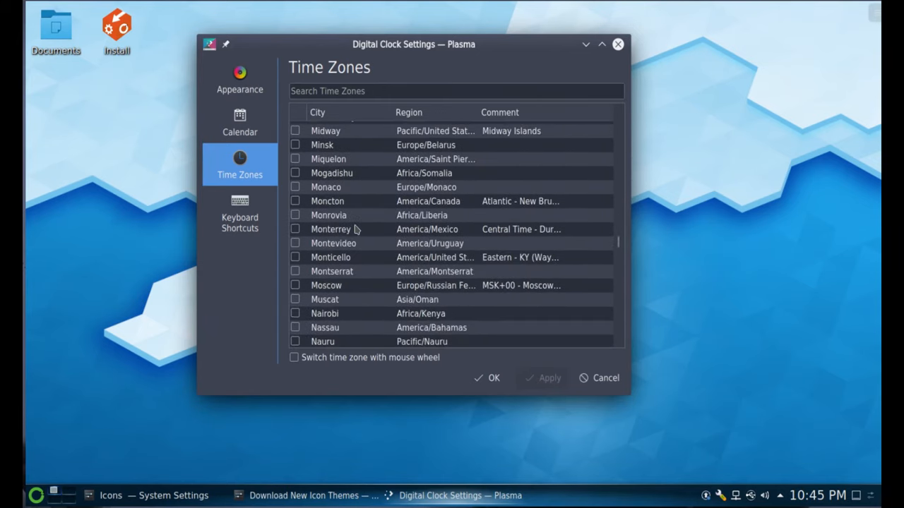
scroll(down, 3)
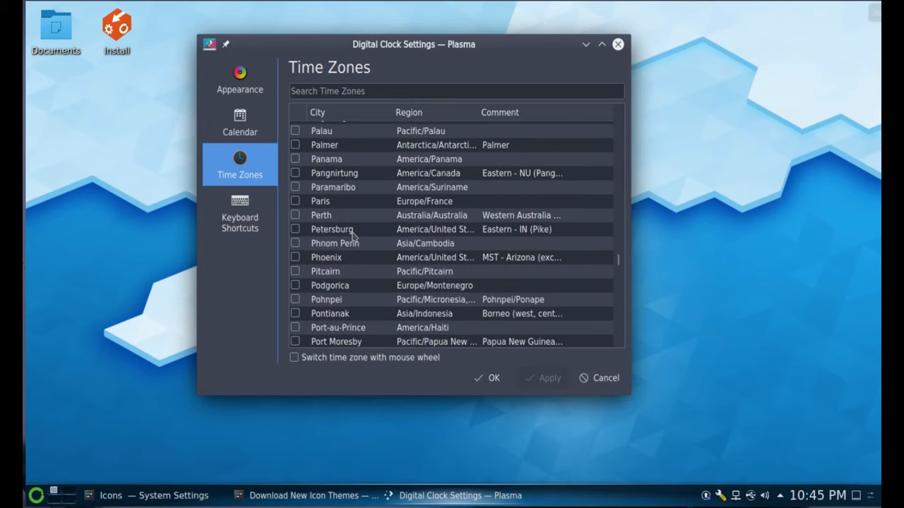
click(295, 257)
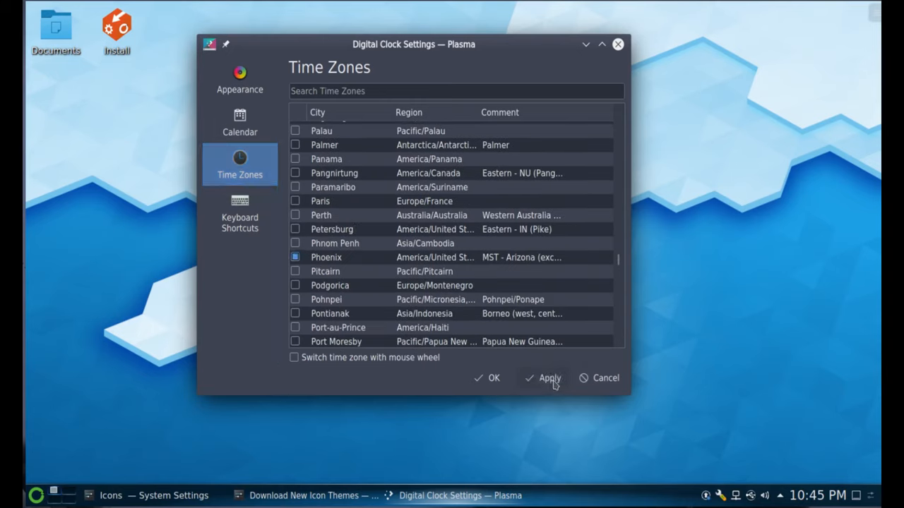
click(549, 378)
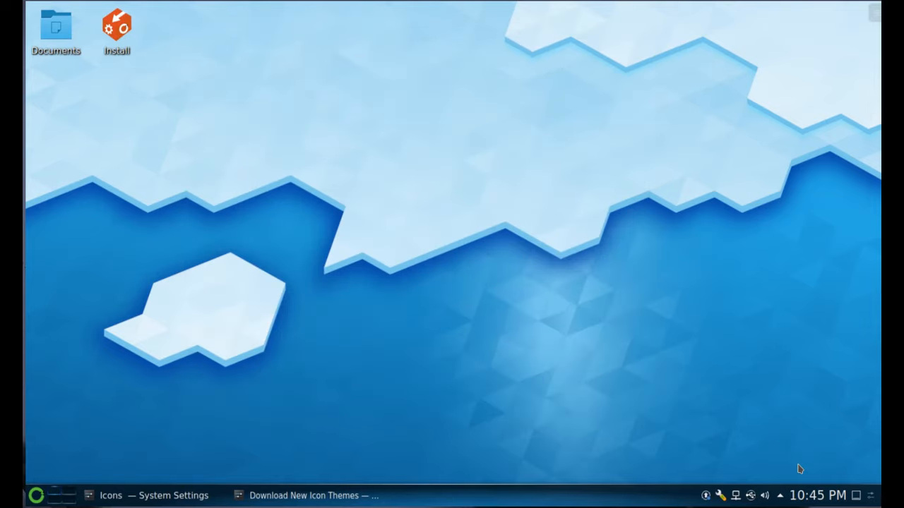
mouse_move(811, 501)
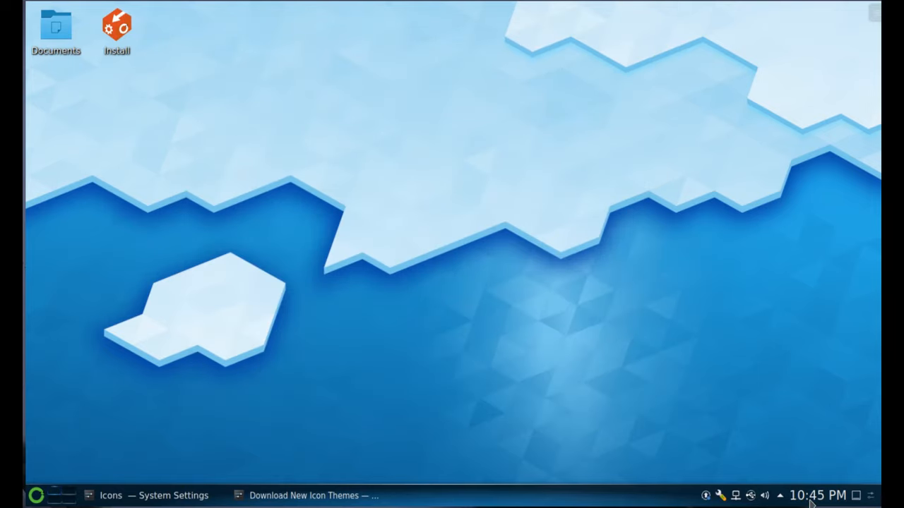
click(816, 494)
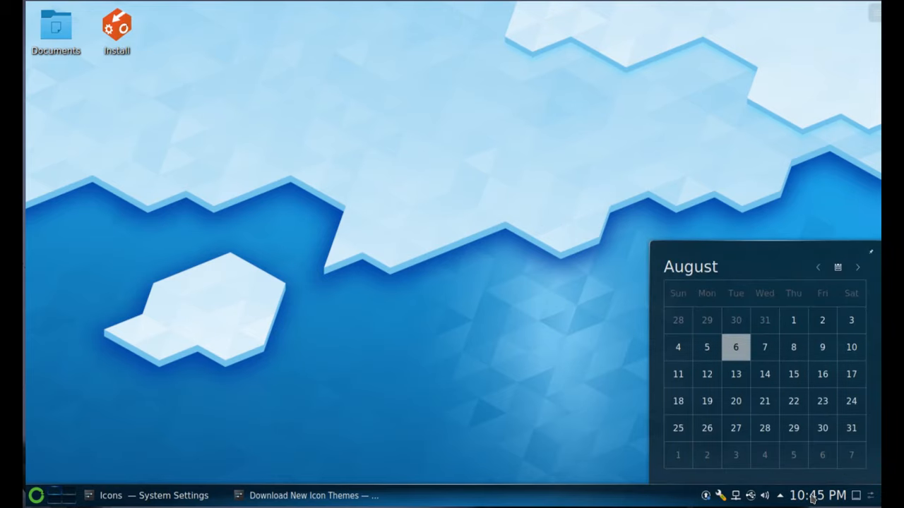
click(816, 494)
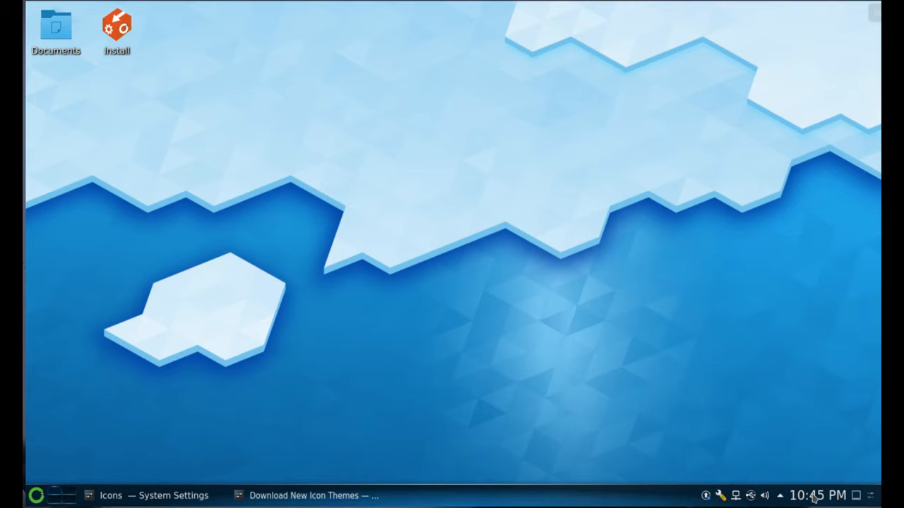
mouse_move(596, 352)
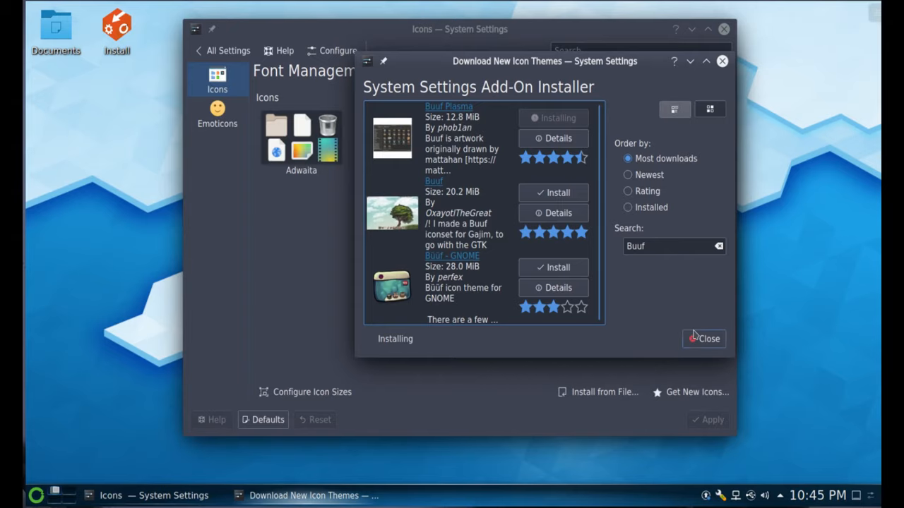
mouse_move(704, 339)
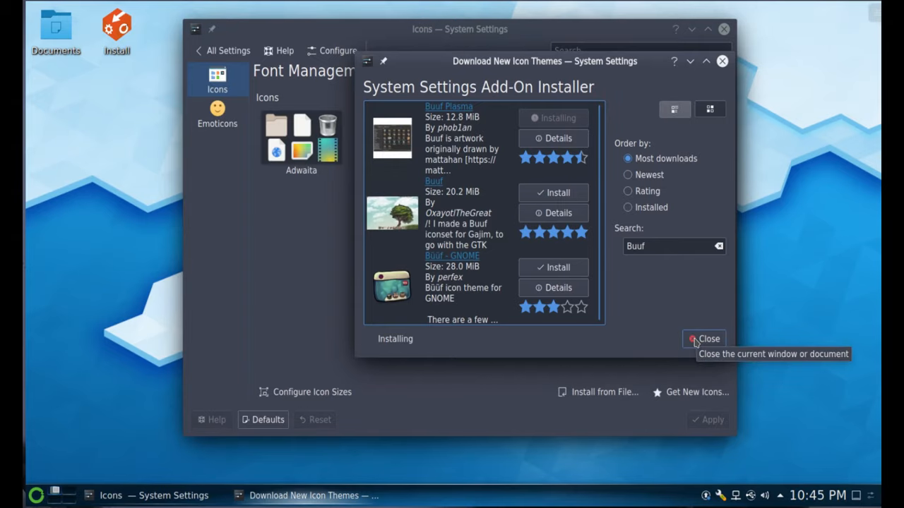
- Close the Add-On Installer and the Icons settings window, leaving the desktop
click(709, 339)
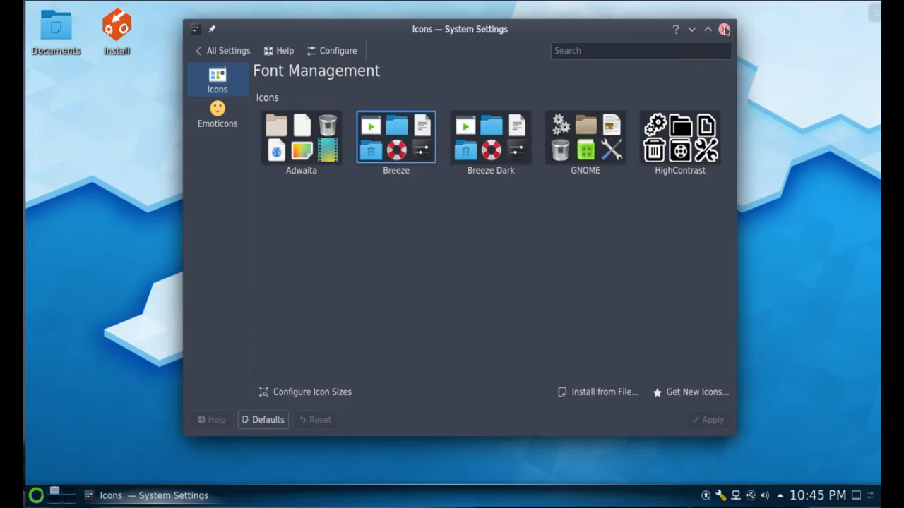
click(723, 28)
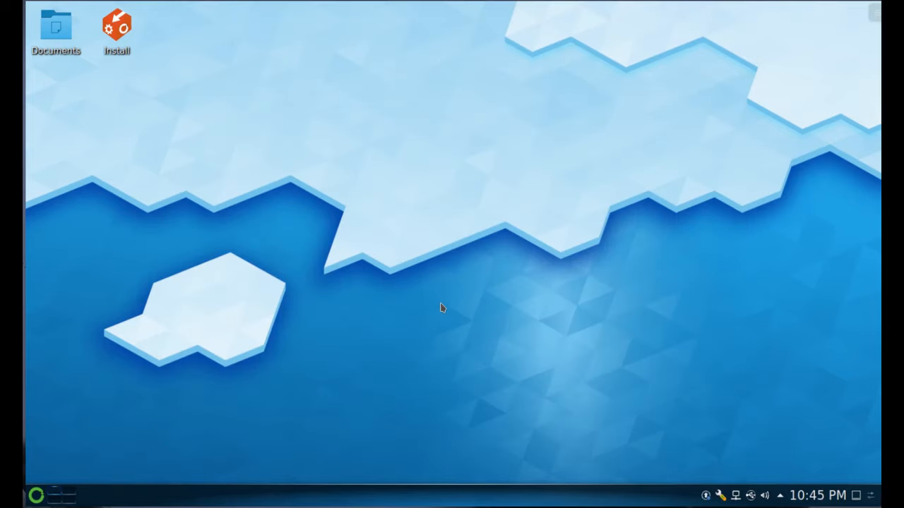
mouse_move(723, 488)
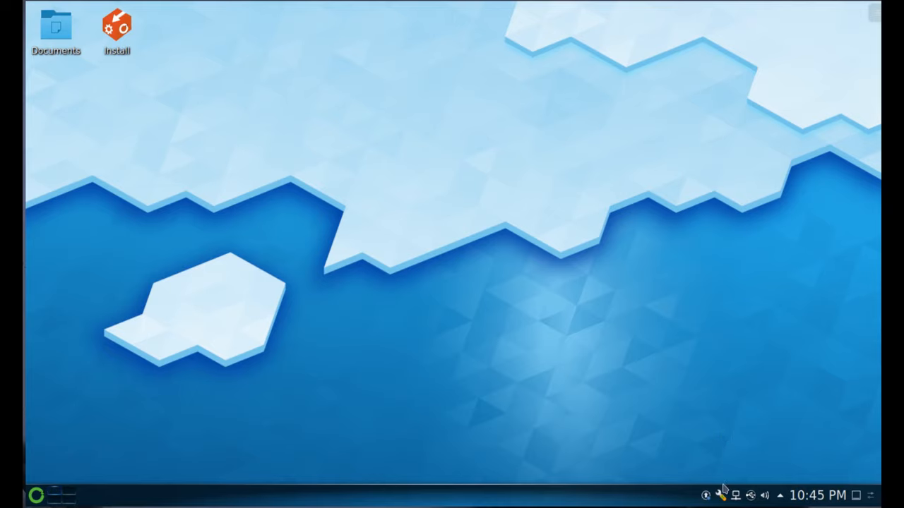
mouse_move(712, 495)
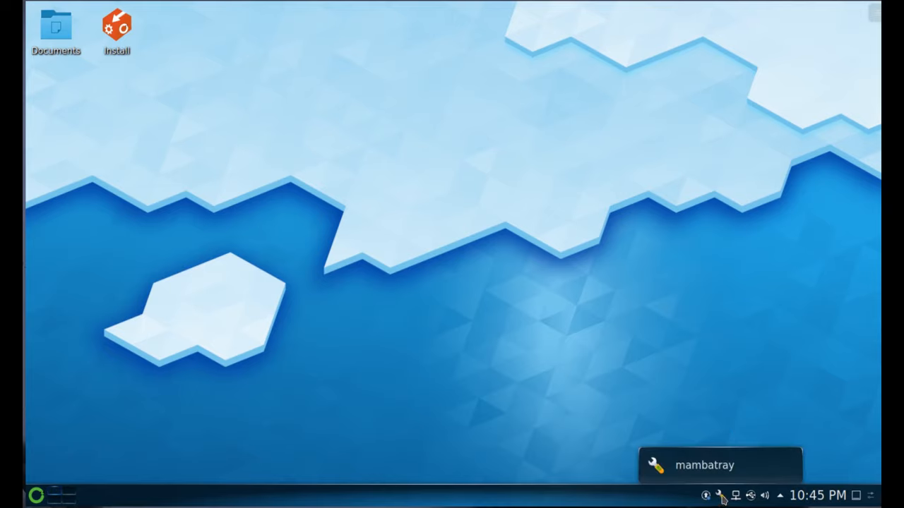
click(719, 496)
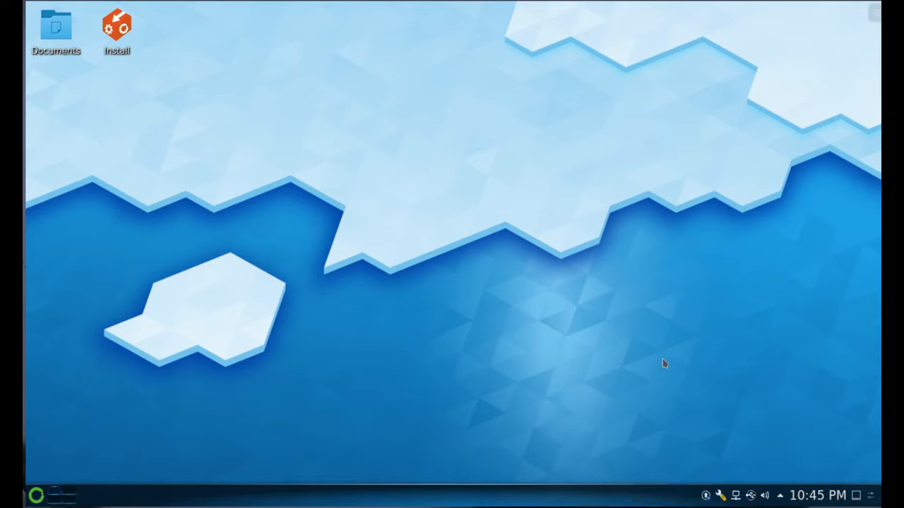
mouse_move(664, 360)
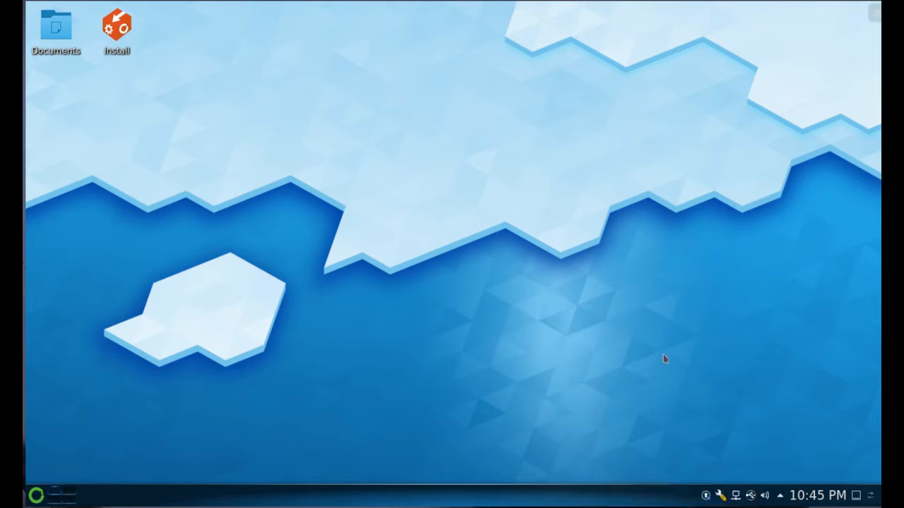
mouse_move(571, 376)
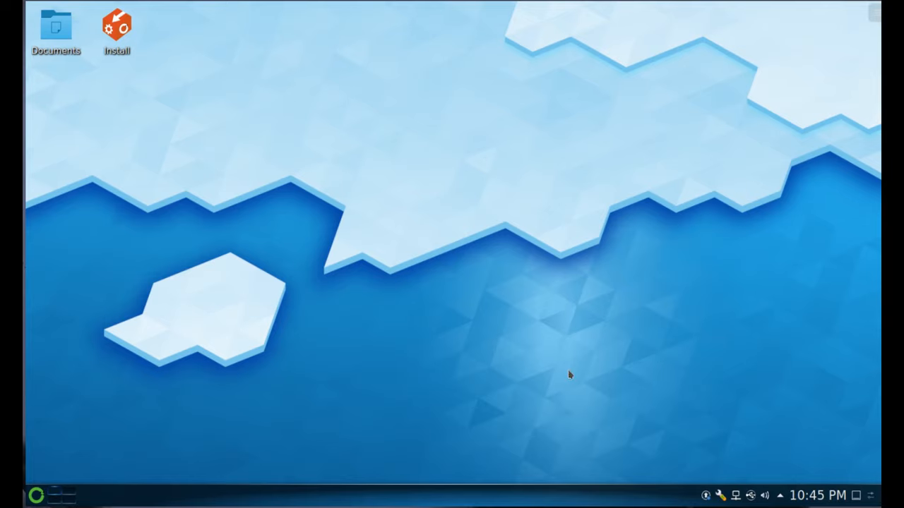
click(717, 494)
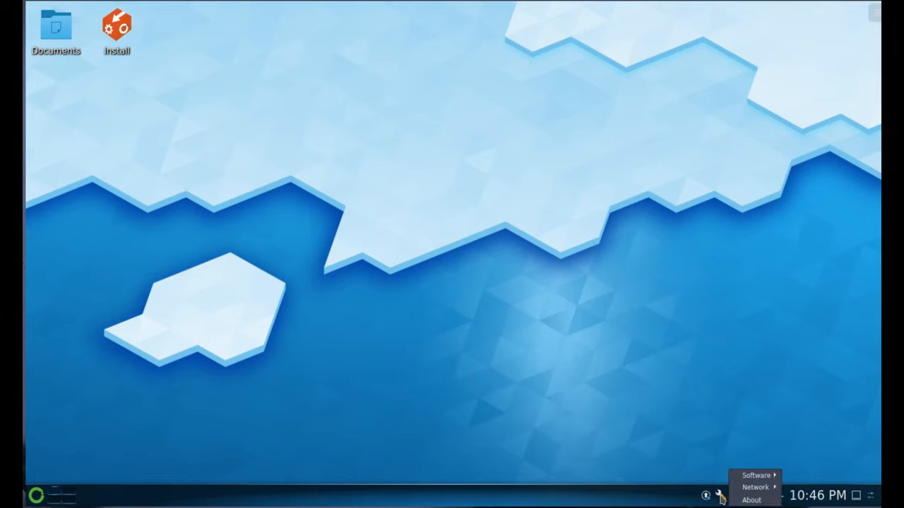
mouse_move(754, 487)
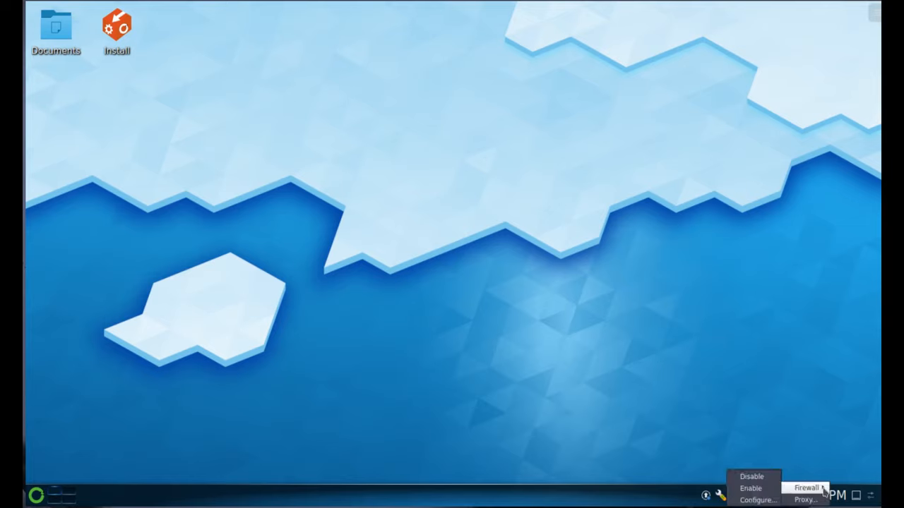
mouse_move(761, 476)
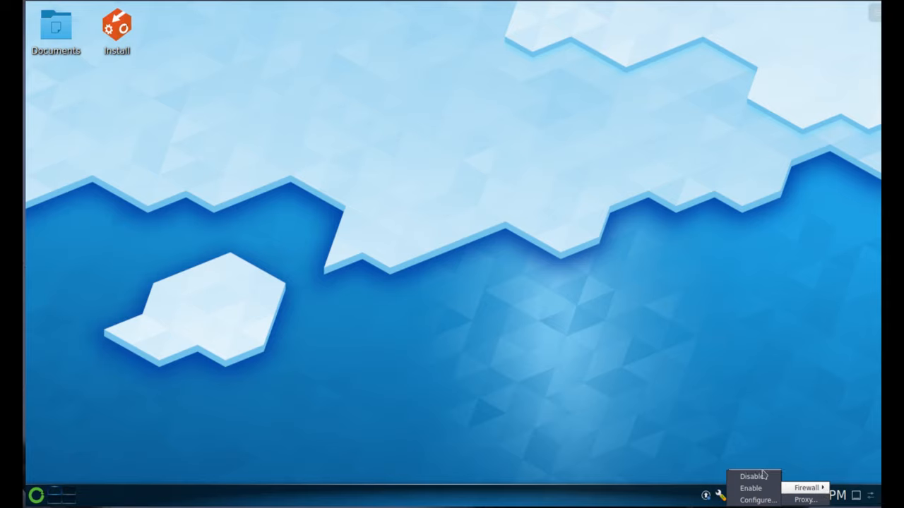
mouse_move(805, 488)
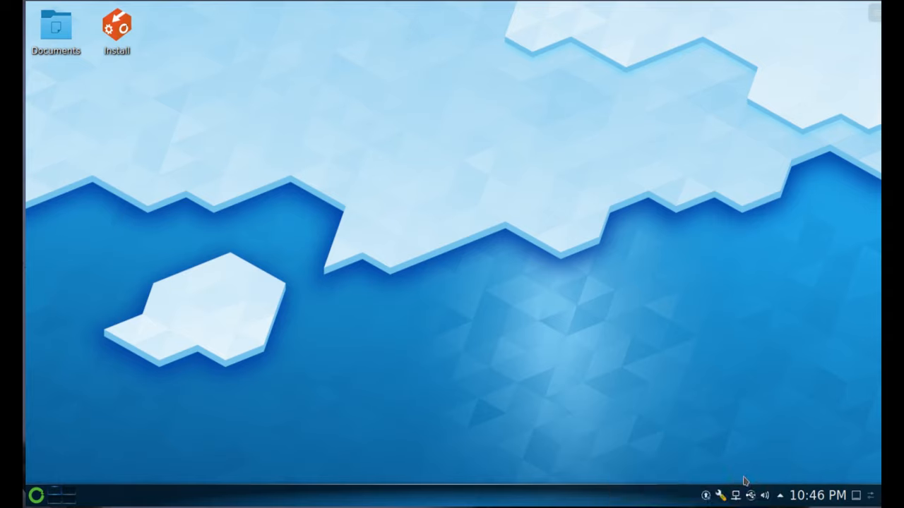
click(722, 494)
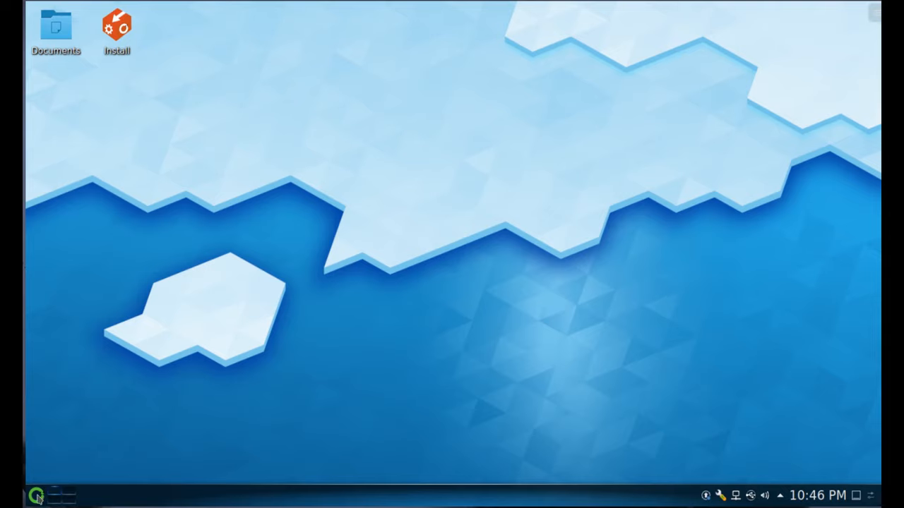
- Show All Applications in the launcher and browse down to the G, H and I entries
click(37, 496)
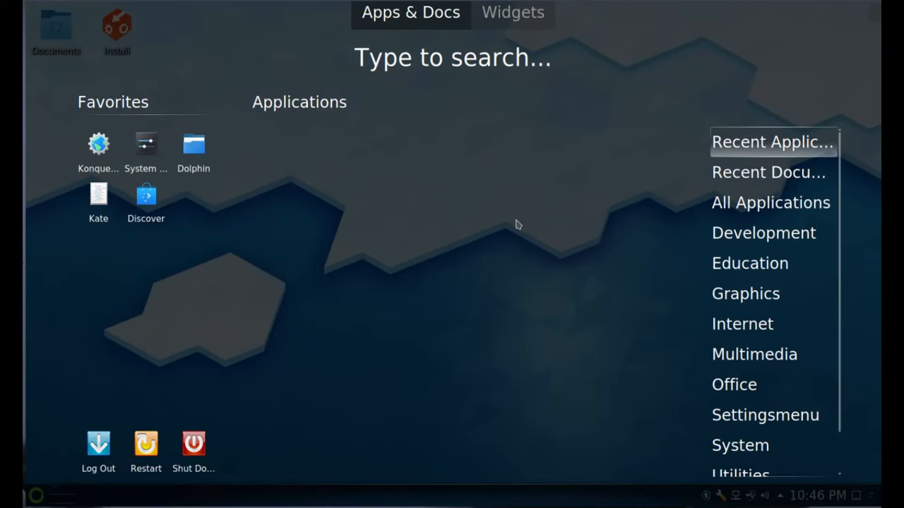
click(771, 204)
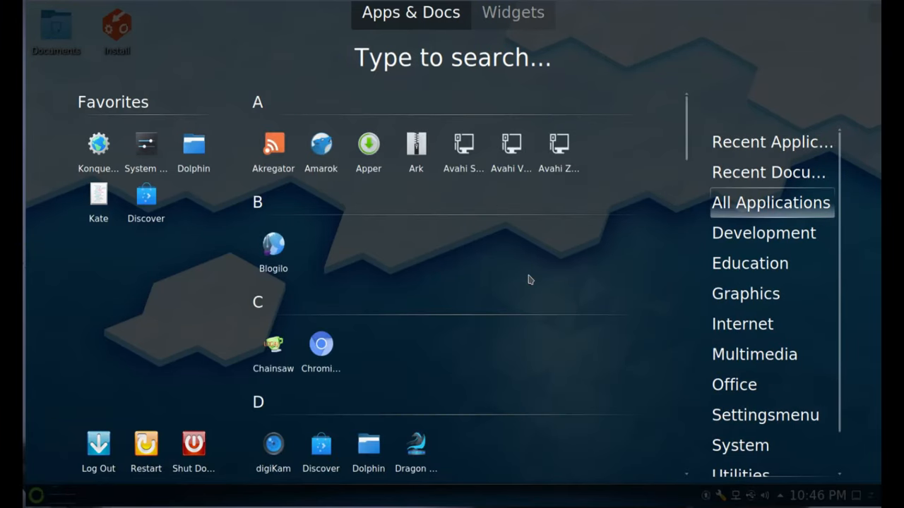
mouse_move(465, 196)
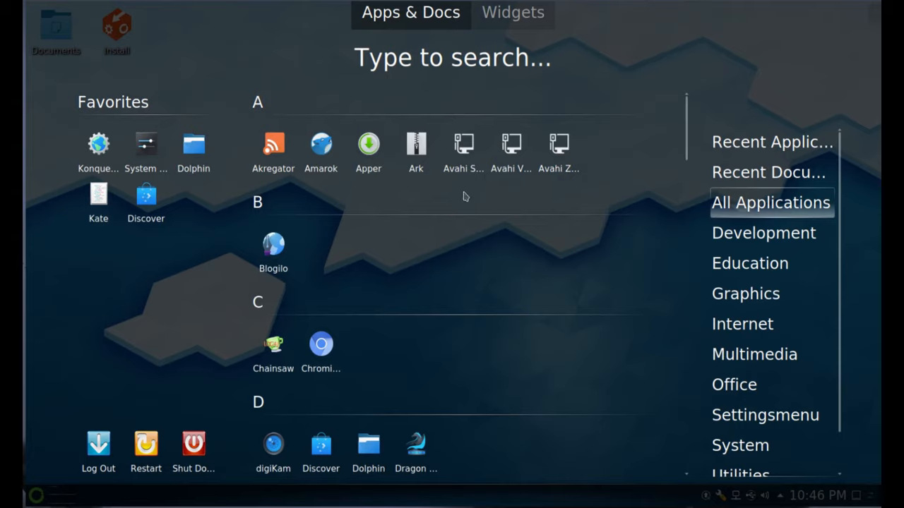
mouse_move(415, 148)
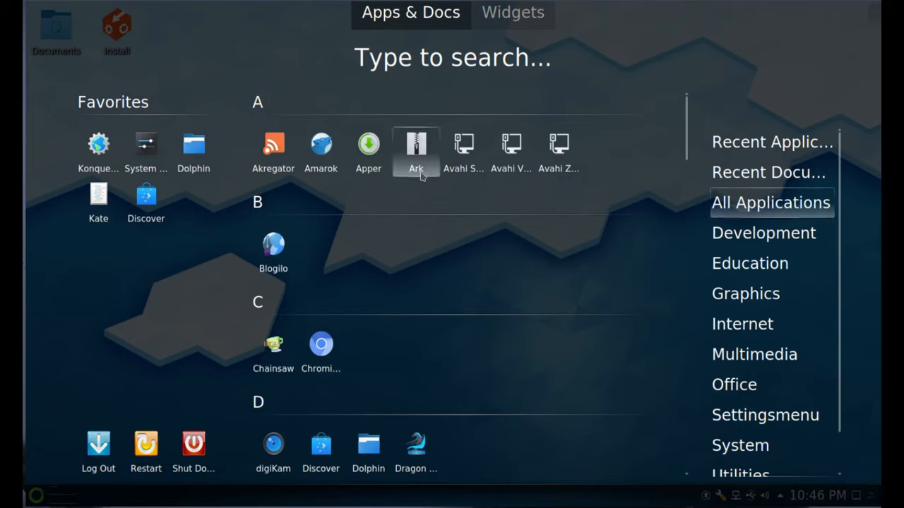
mouse_move(480, 245)
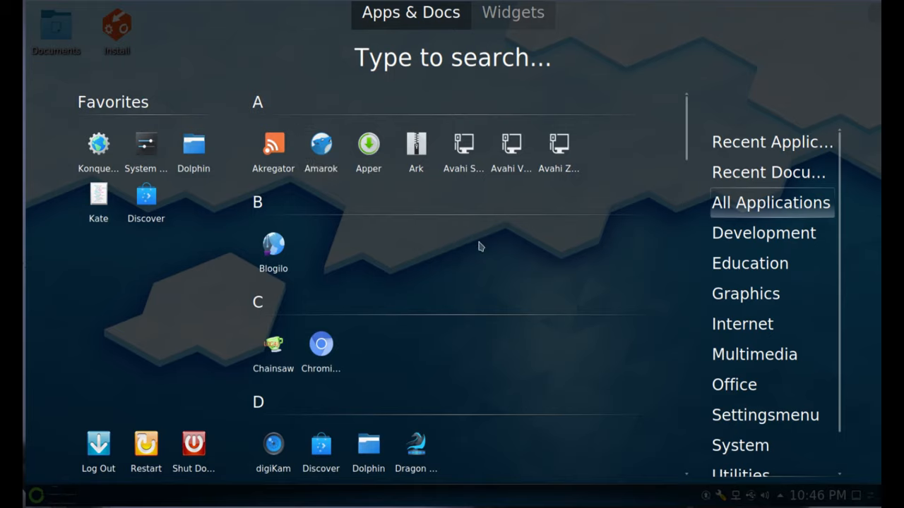
scroll(down, 3)
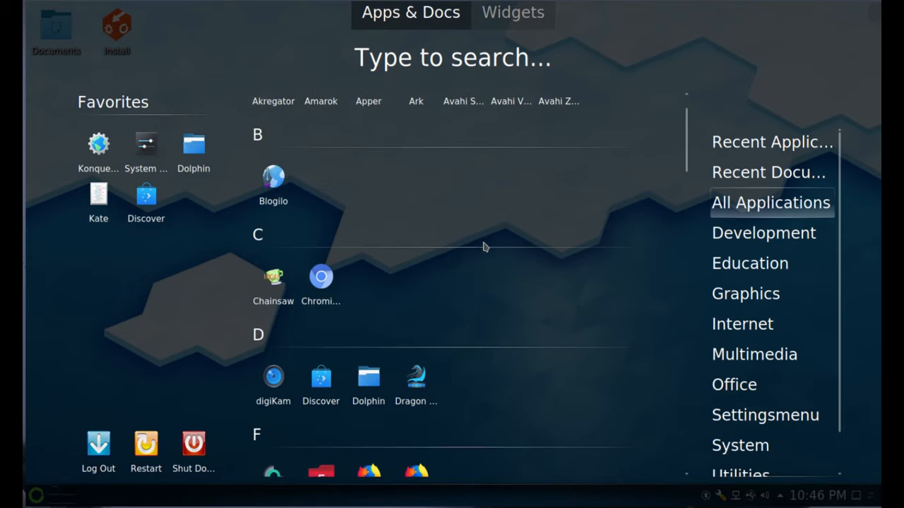
mouse_move(394, 248)
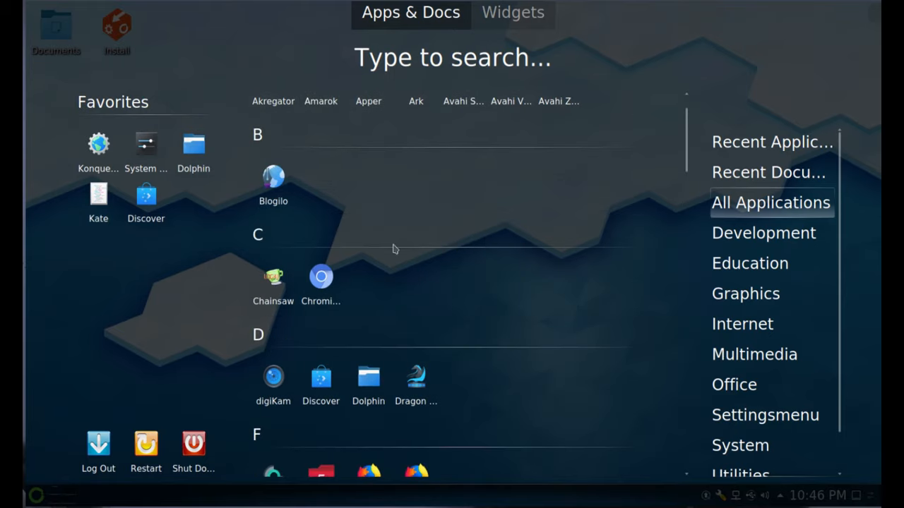
mouse_move(274, 190)
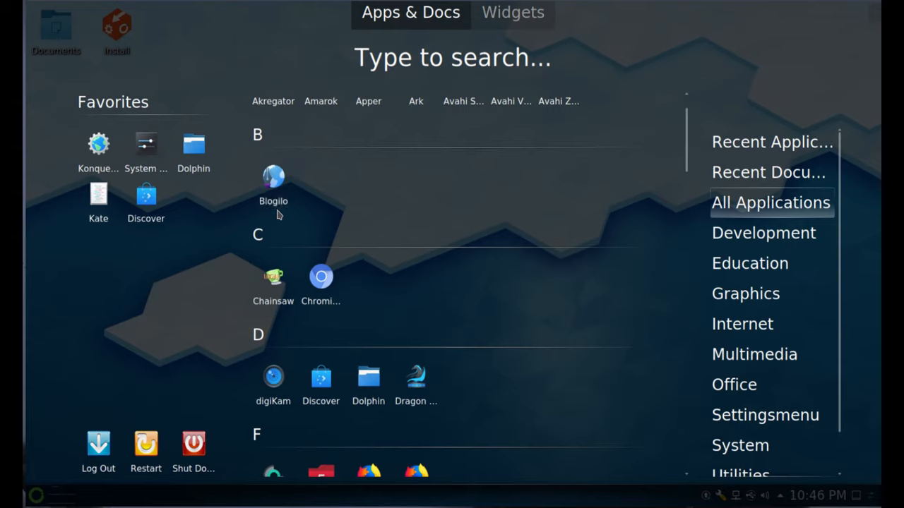
mouse_move(390, 226)
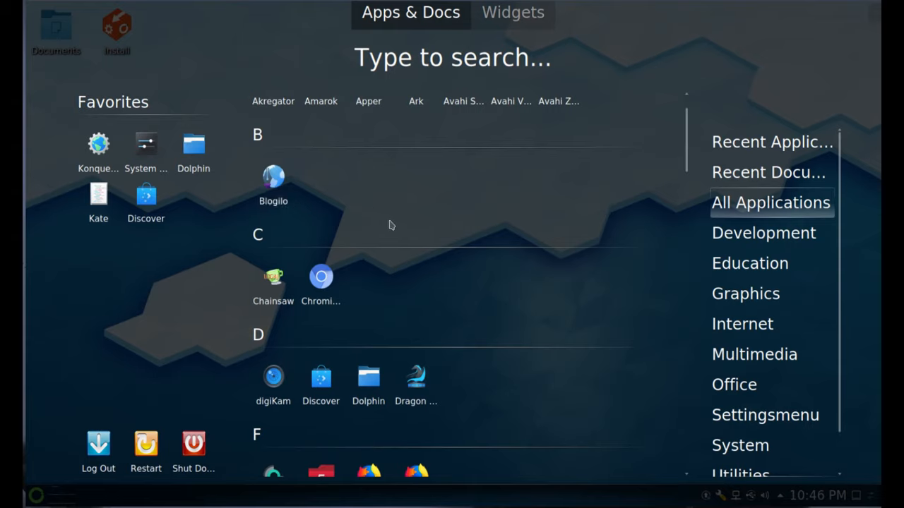
mouse_move(455, 220)
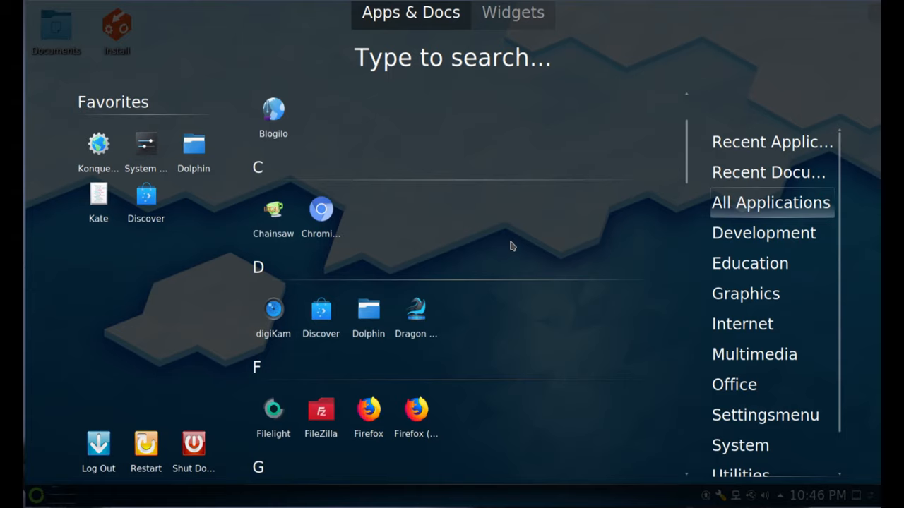
scroll(down, 3)
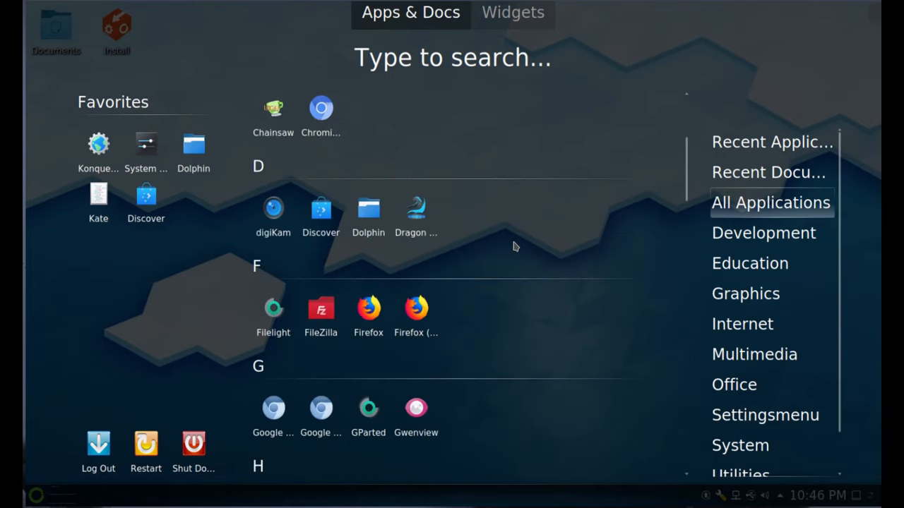
mouse_move(503, 246)
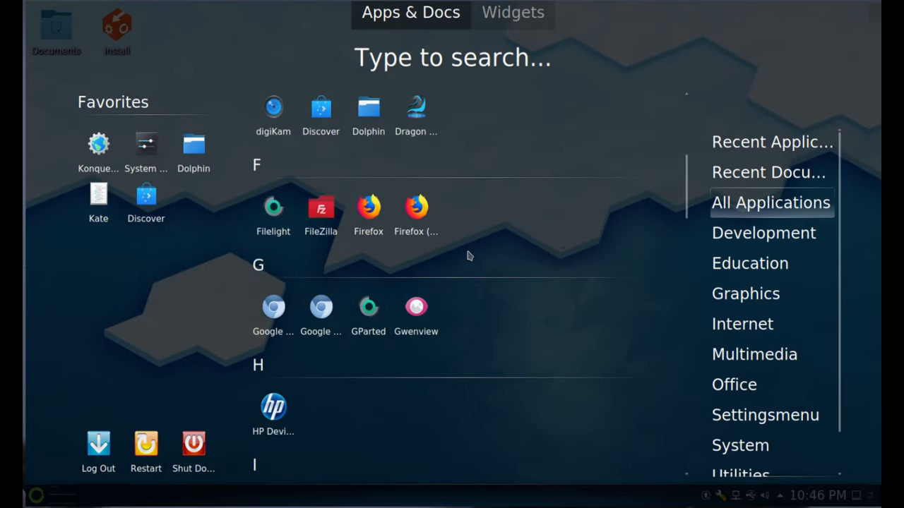
mouse_move(415, 211)
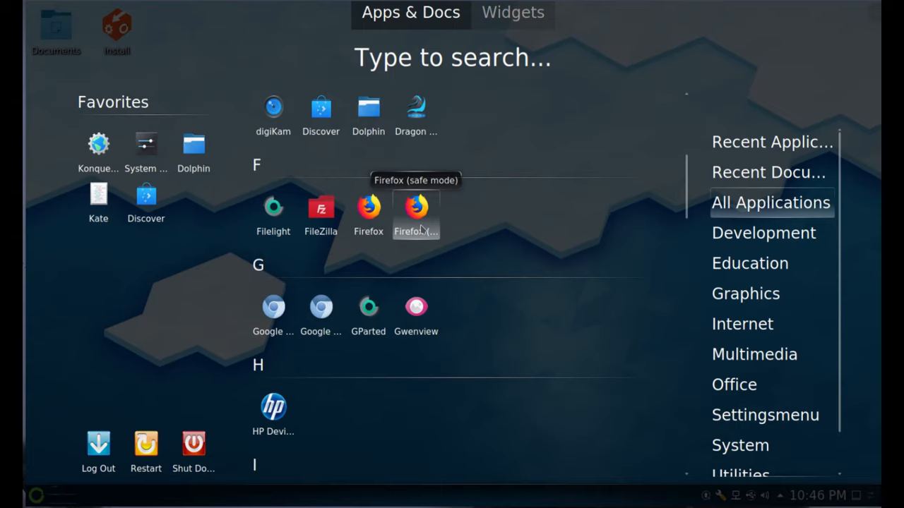
mouse_move(434, 225)
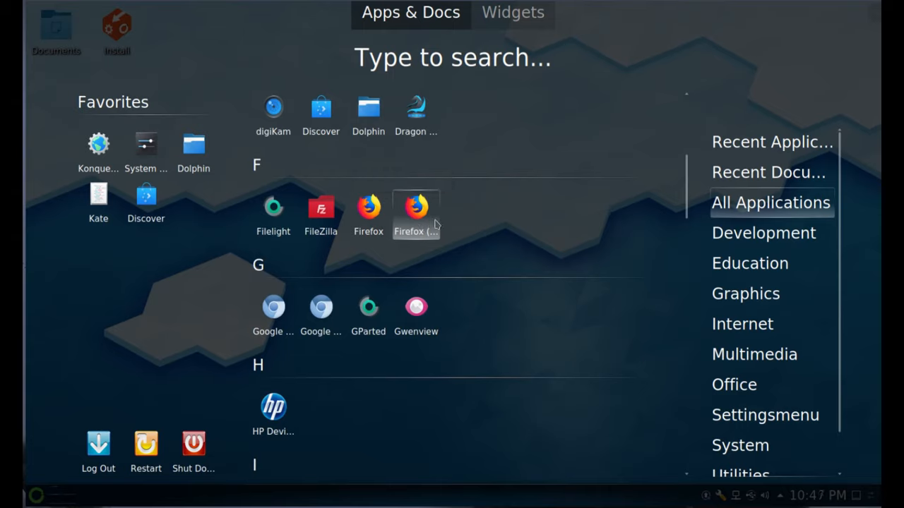
mouse_move(525, 226)
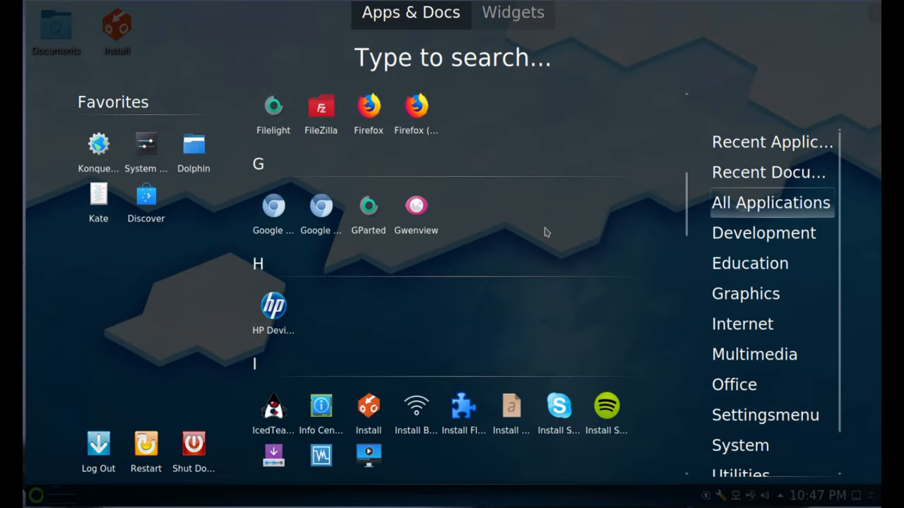
mouse_move(321, 206)
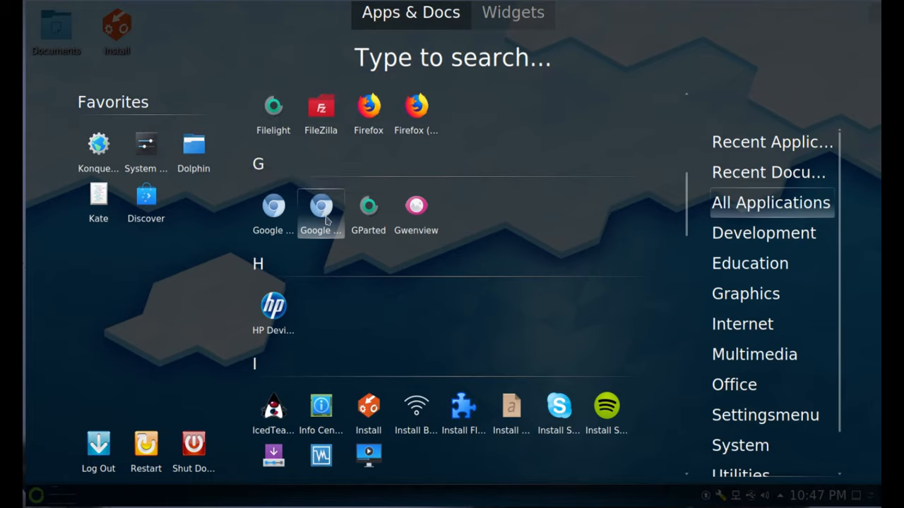
- Scroll the All Applications list to the I entries with the Spotify, Skype and MS fonts installers
scroll(down, 3)
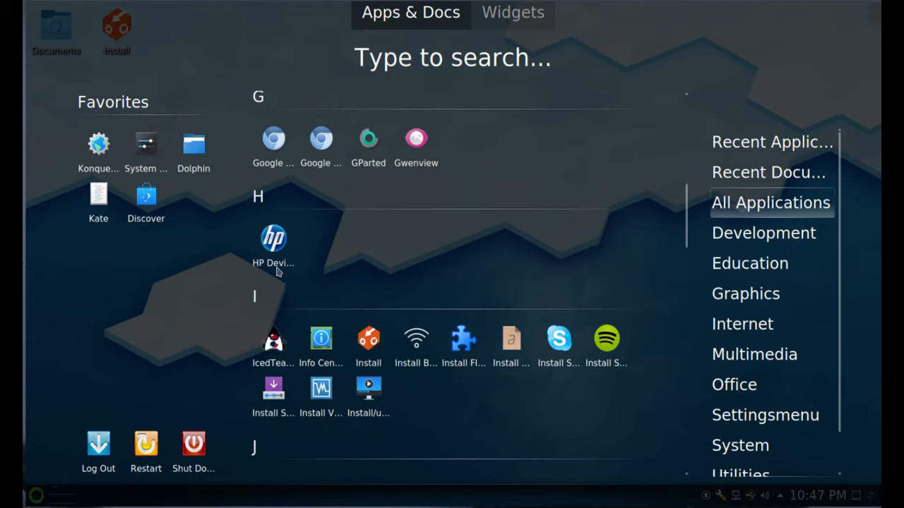
mouse_move(545, 262)
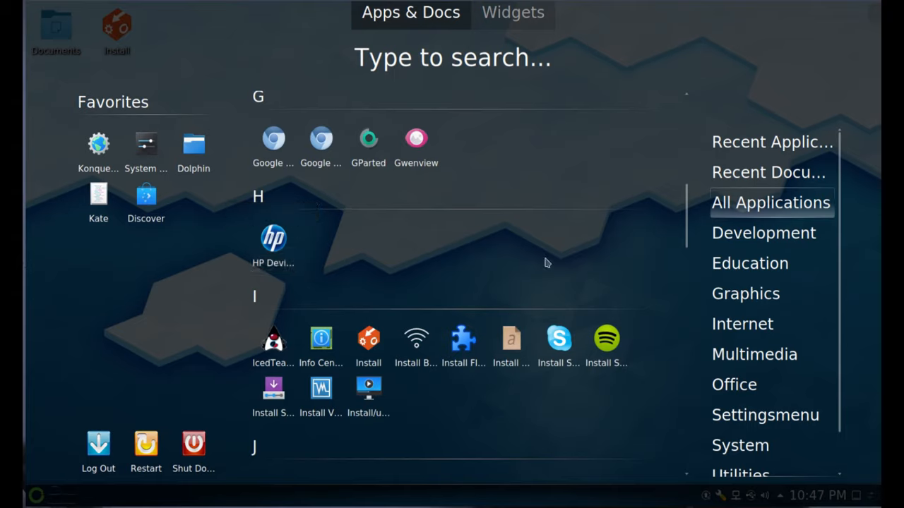
scroll(down, 3)
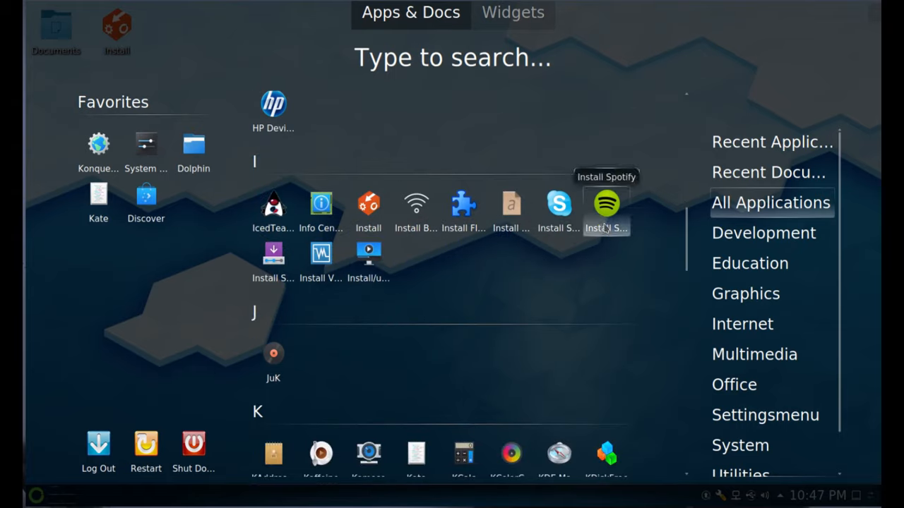
mouse_move(559, 205)
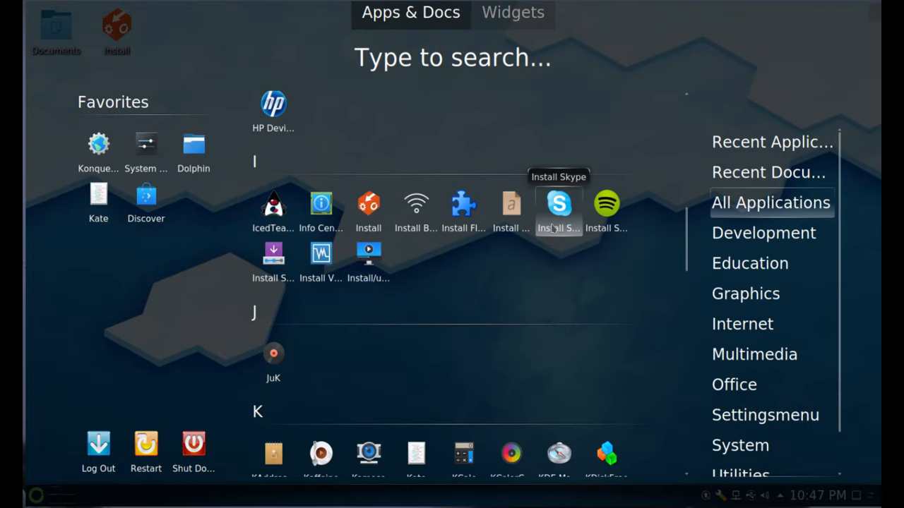
mouse_move(511, 212)
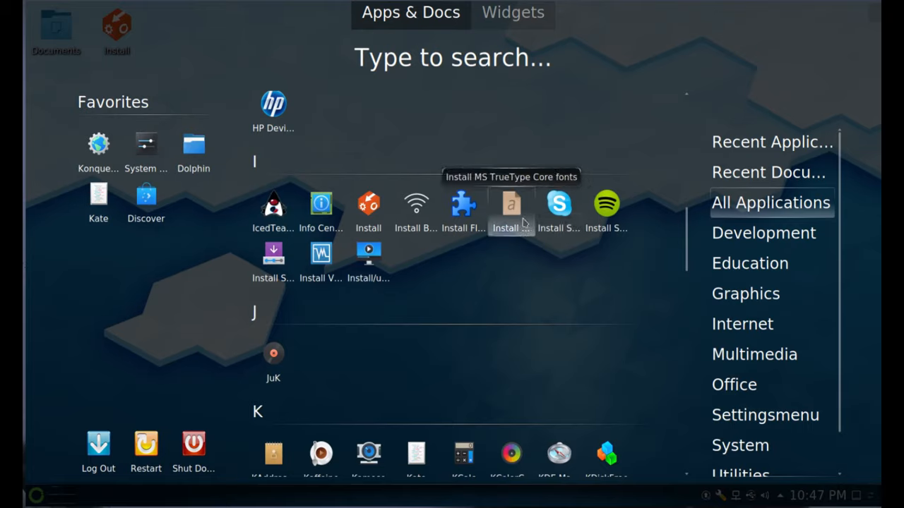
mouse_move(520, 293)
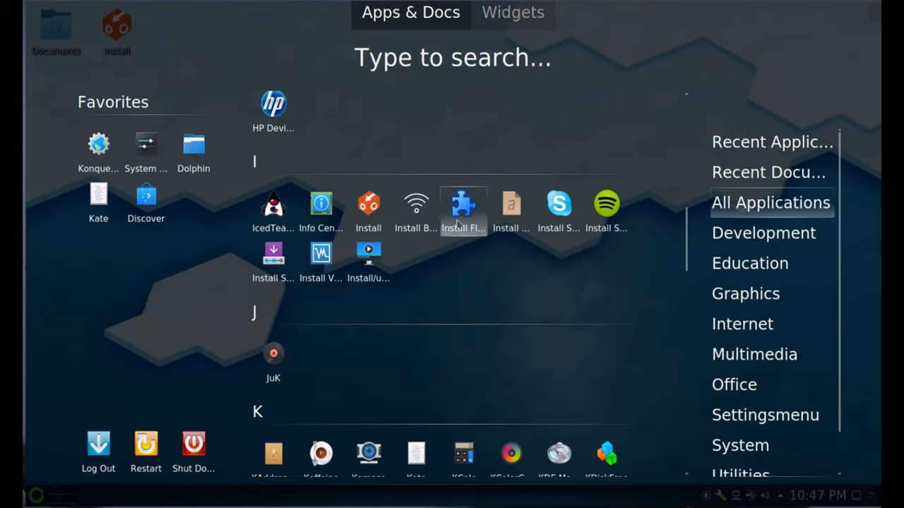
mouse_move(463, 205)
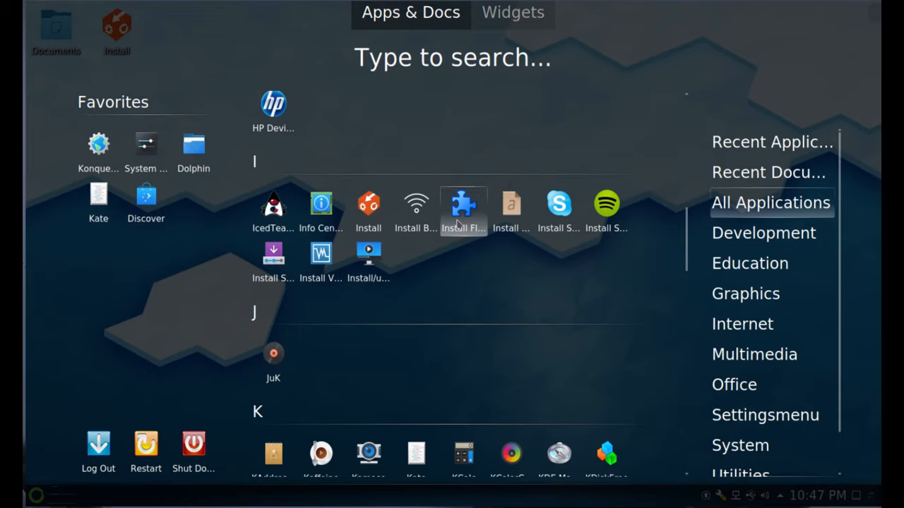
mouse_move(417, 251)
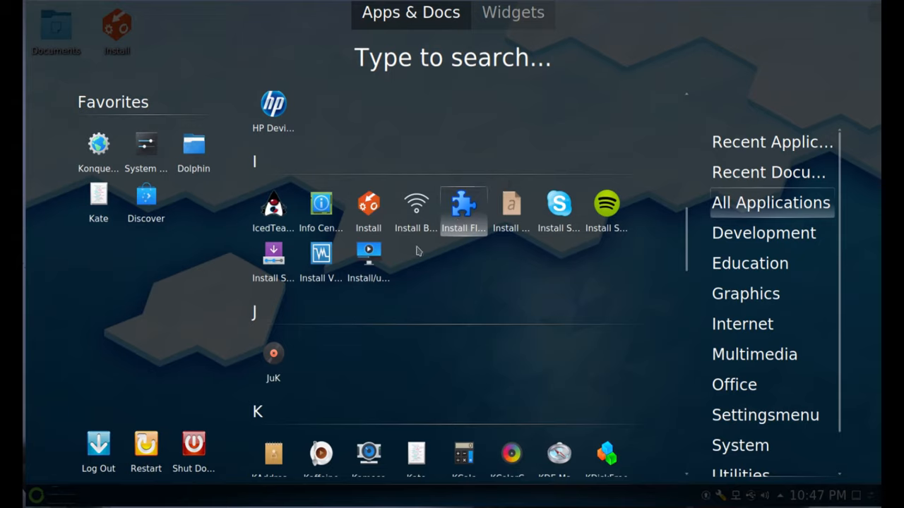
mouse_move(492, 313)
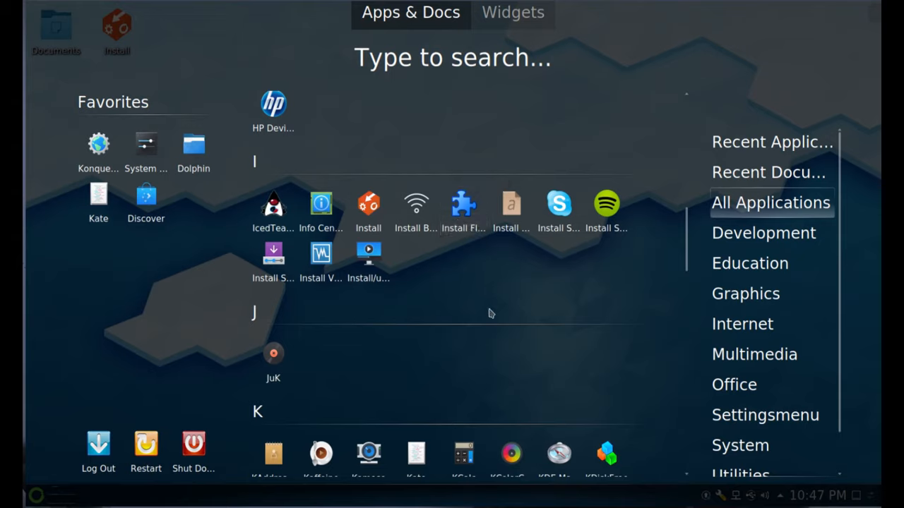
mouse_move(374, 327)
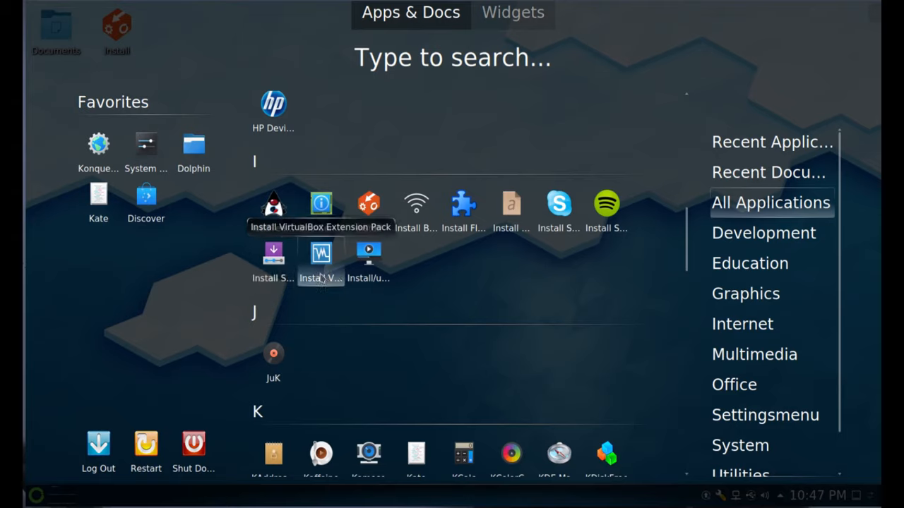
mouse_move(322, 280)
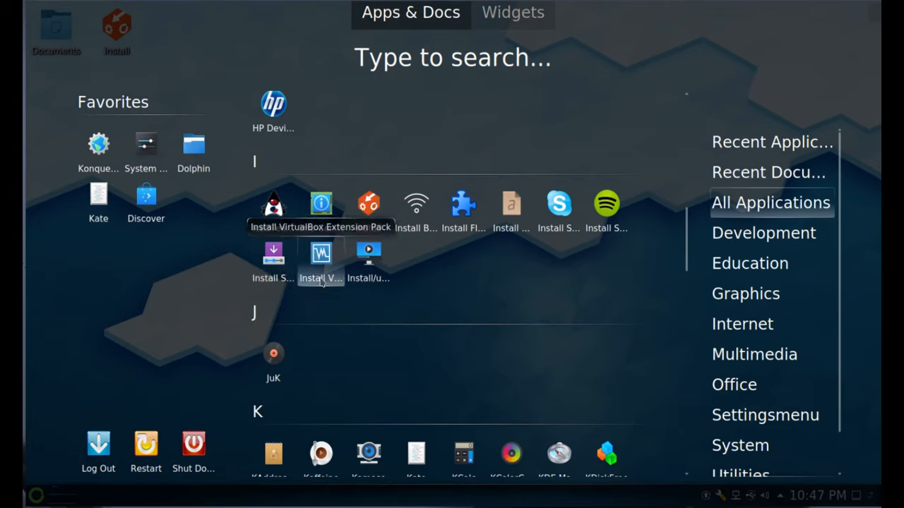
mouse_move(367, 266)
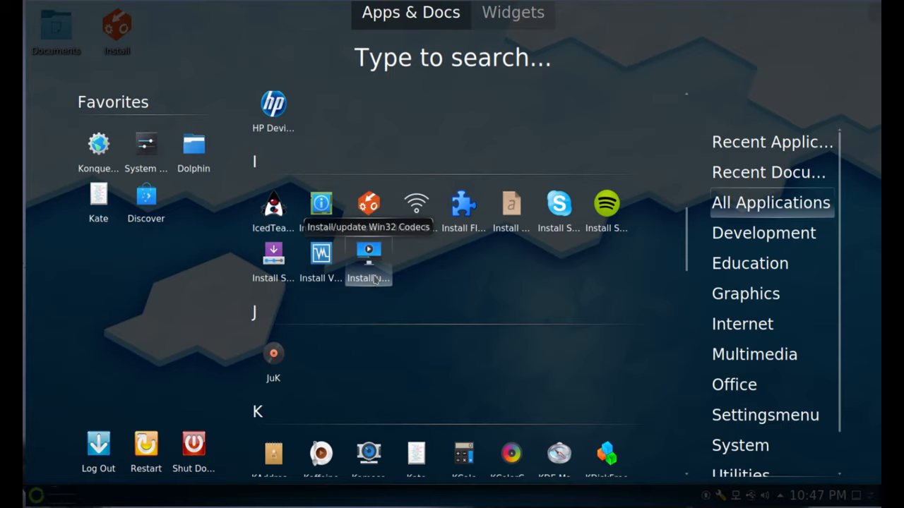
- Scroll the All Applications list from the K programs down to the S, U, V and X entries
scroll(down, 3)
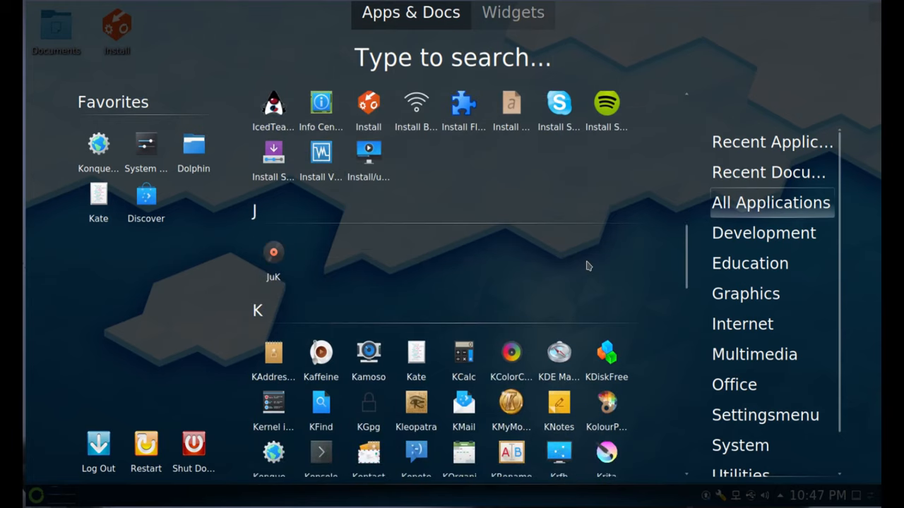
scroll(down, 3)
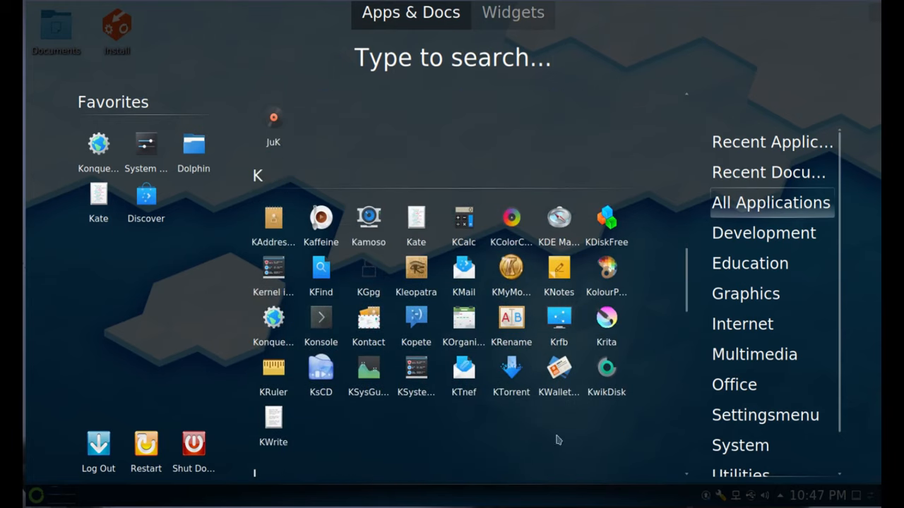
mouse_move(525, 455)
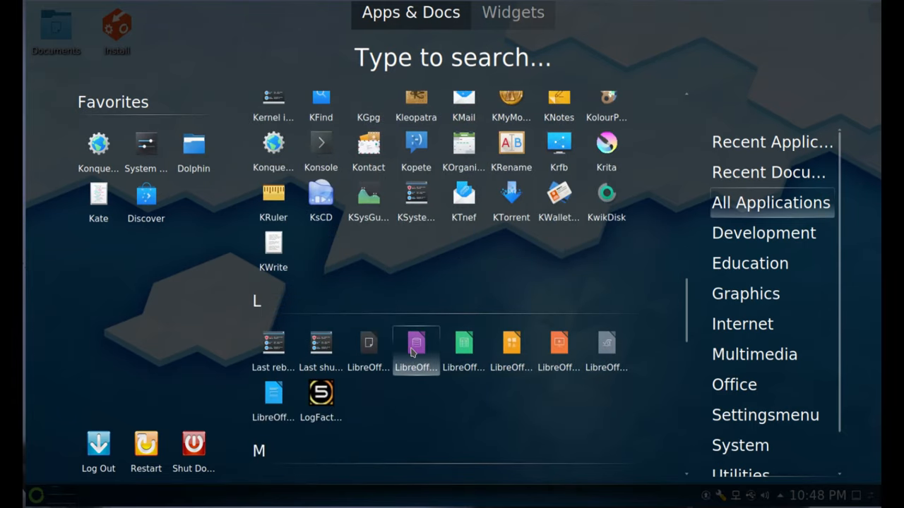
scroll(down, 3)
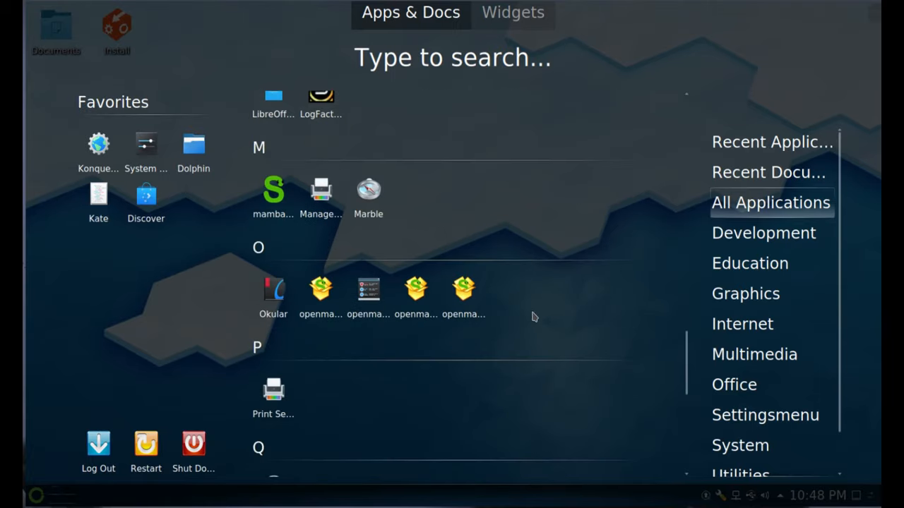
mouse_move(320, 290)
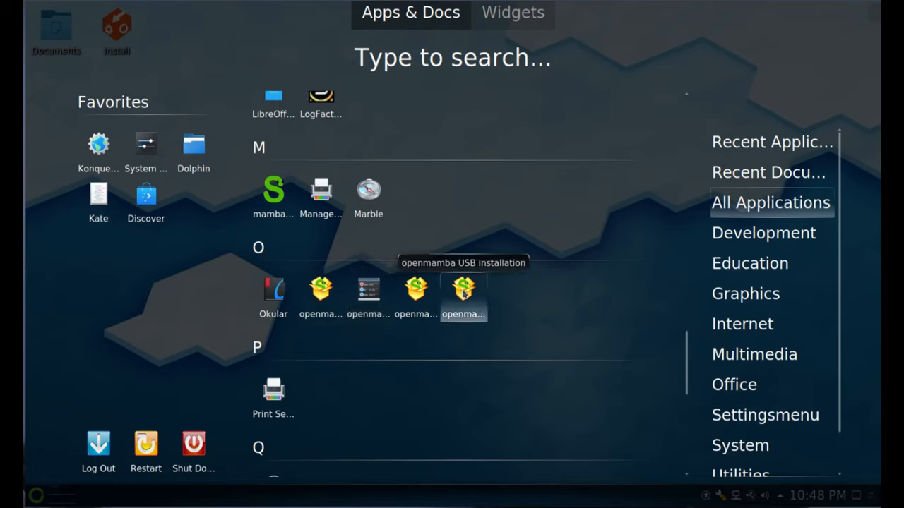
scroll(down, 3)
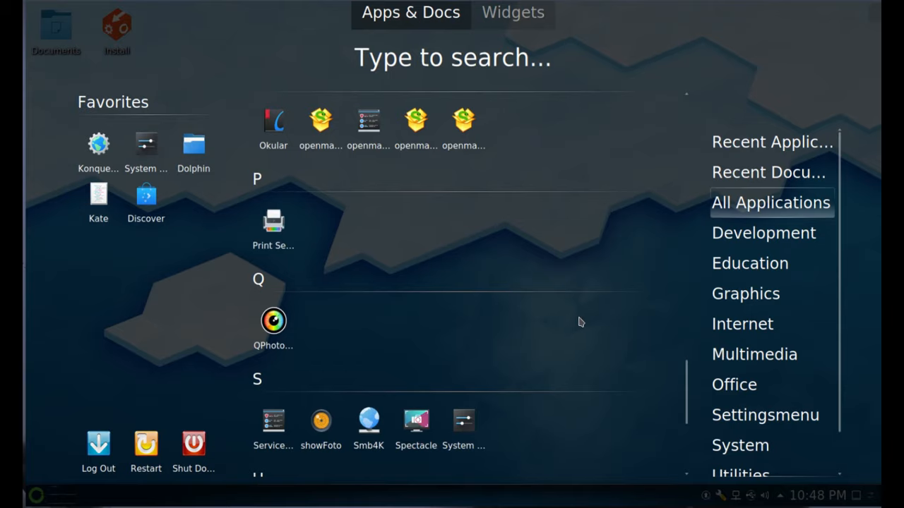
scroll(down, 3)
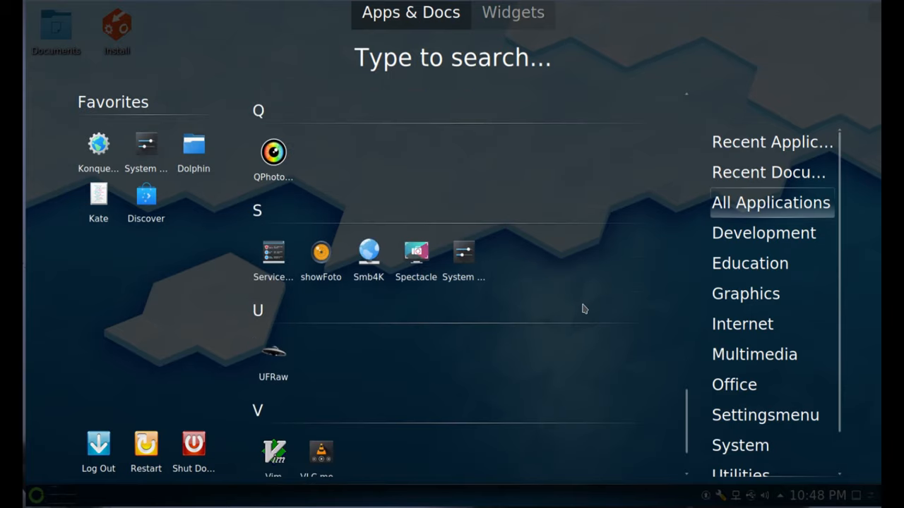
mouse_move(416, 257)
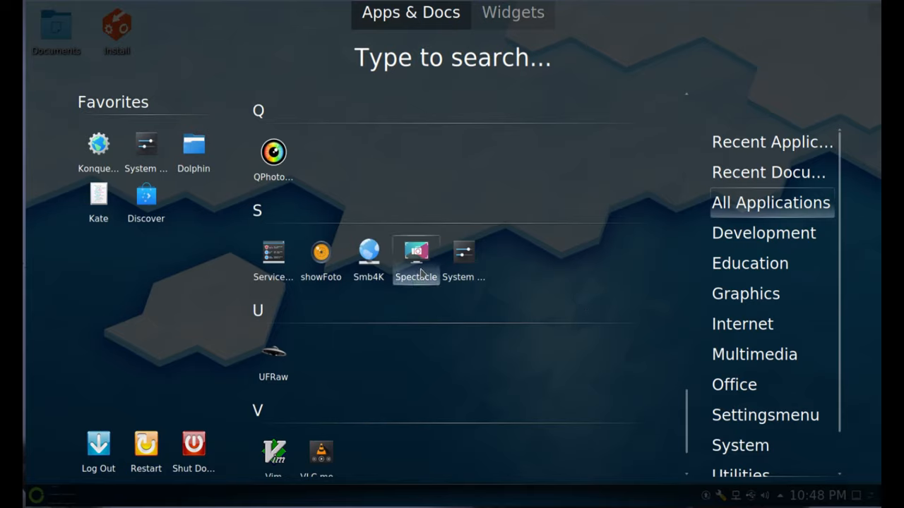
mouse_move(421, 271)
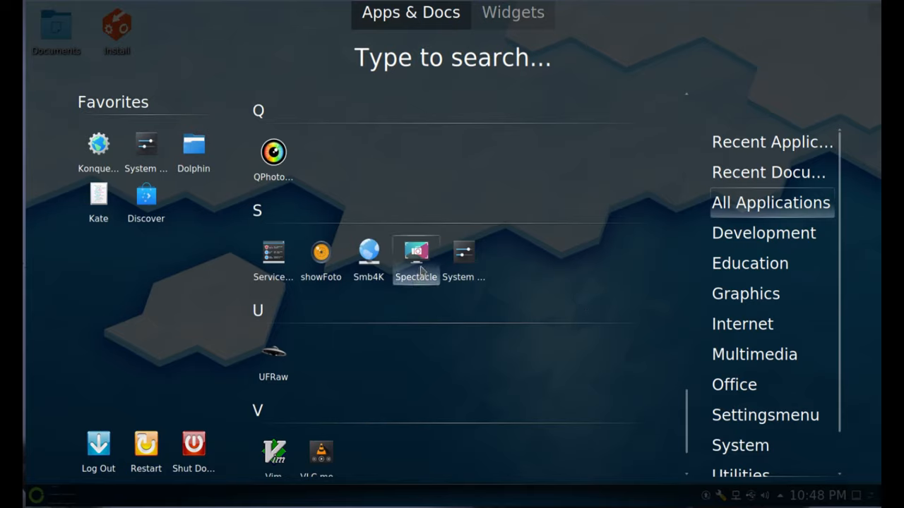
scroll(down, 3)
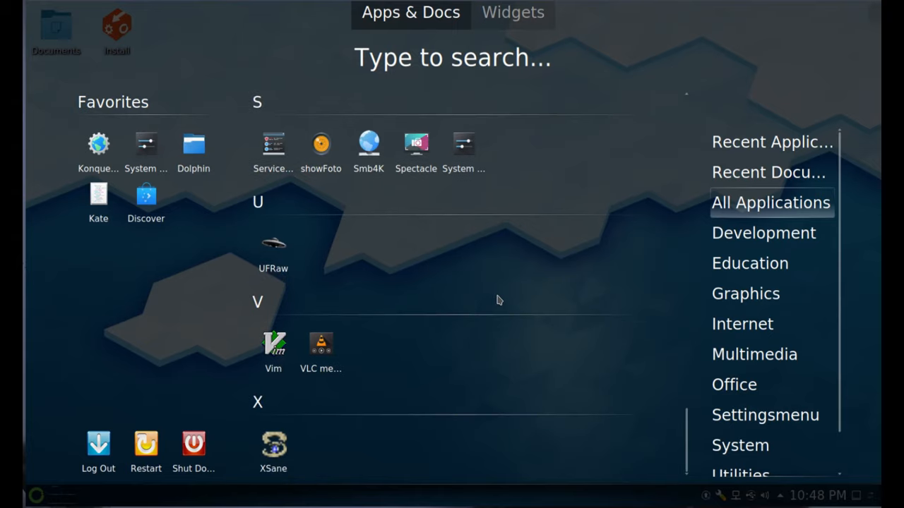
mouse_move(274, 350)
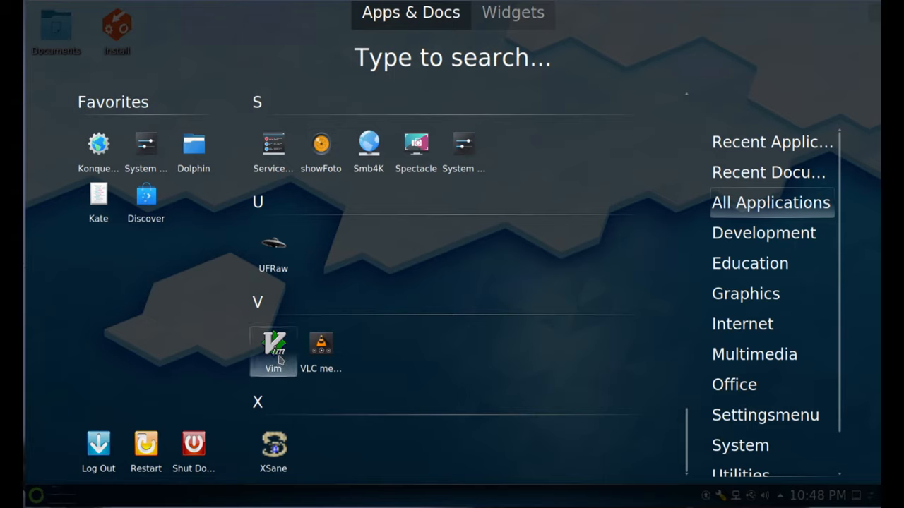
mouse_move(485, 376)
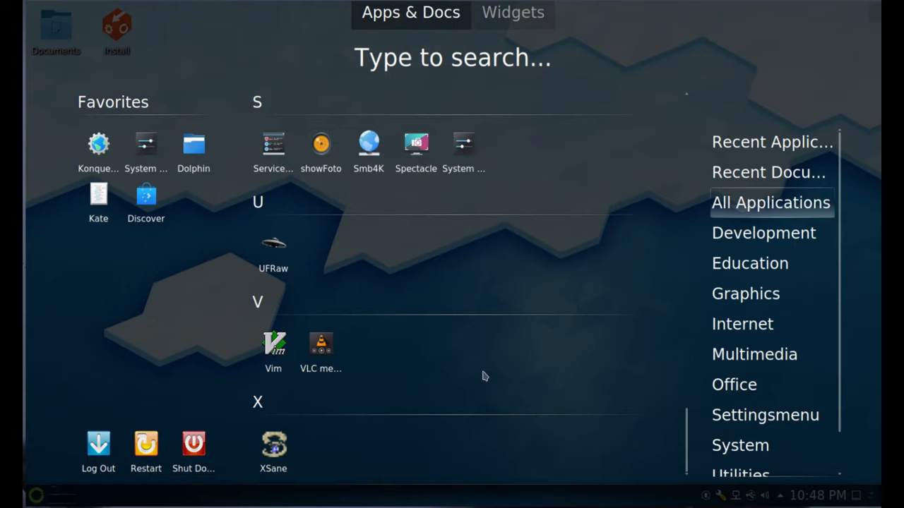
mouse_move(321, 346)
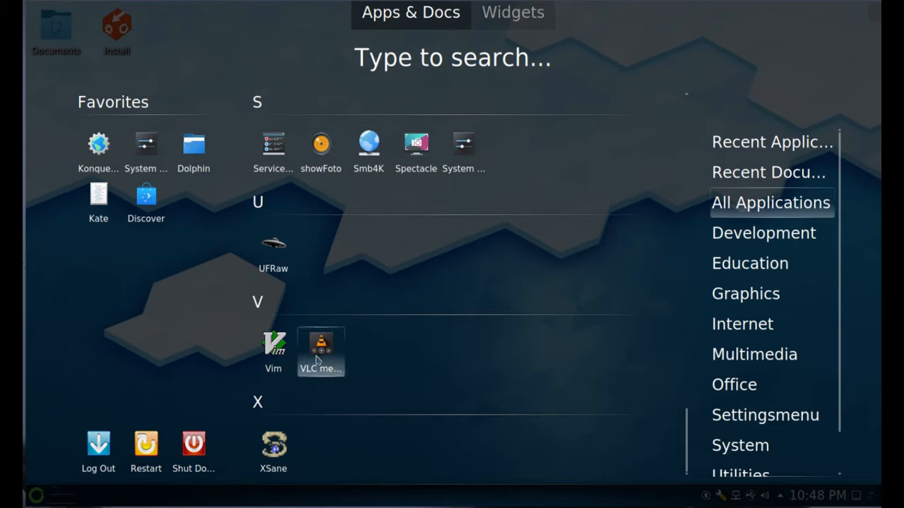
mouse_move(731, 384)
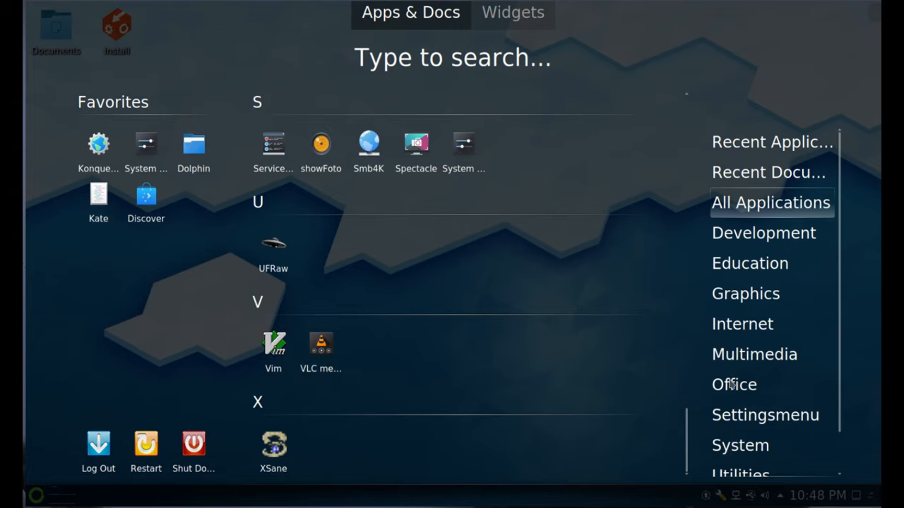
- Show the Education category, then the Graphics category with digiKam, Gwenview and Krita
click(734, 384)
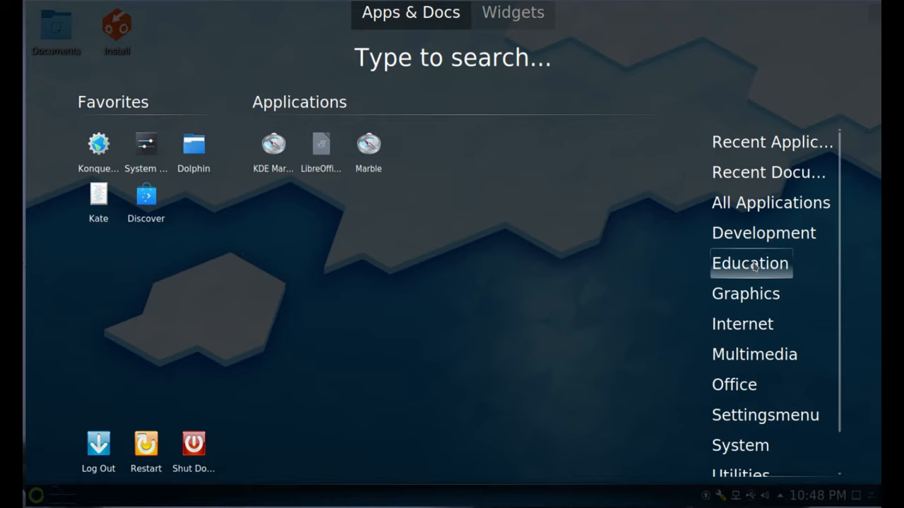
click(746, 292)
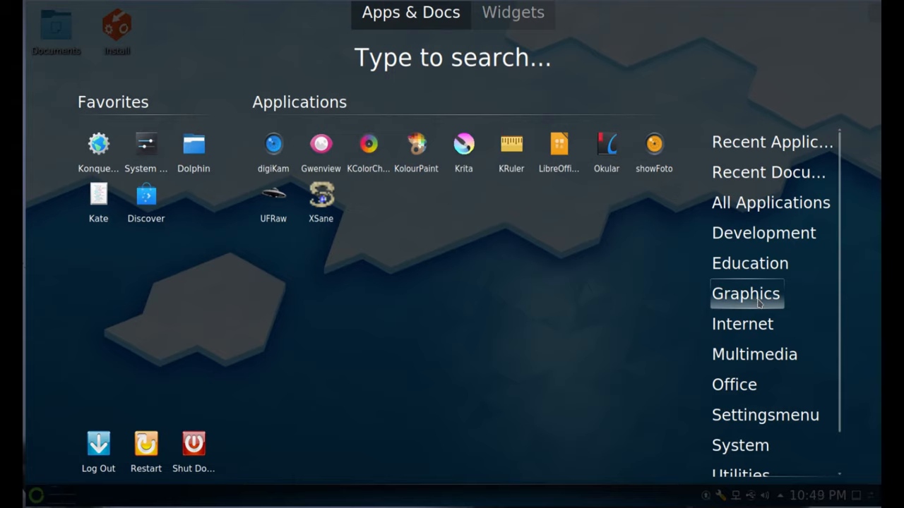
mouse_move(464, 148)
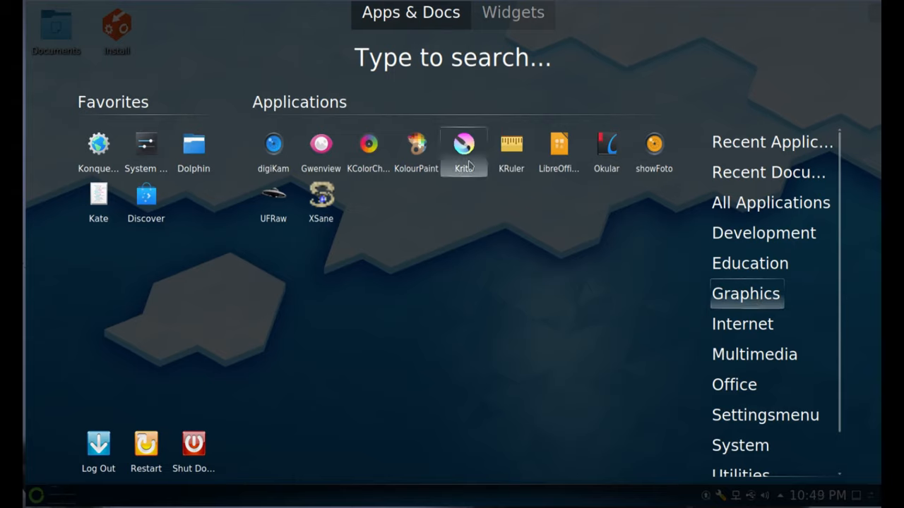
mouse_move(470, 184)
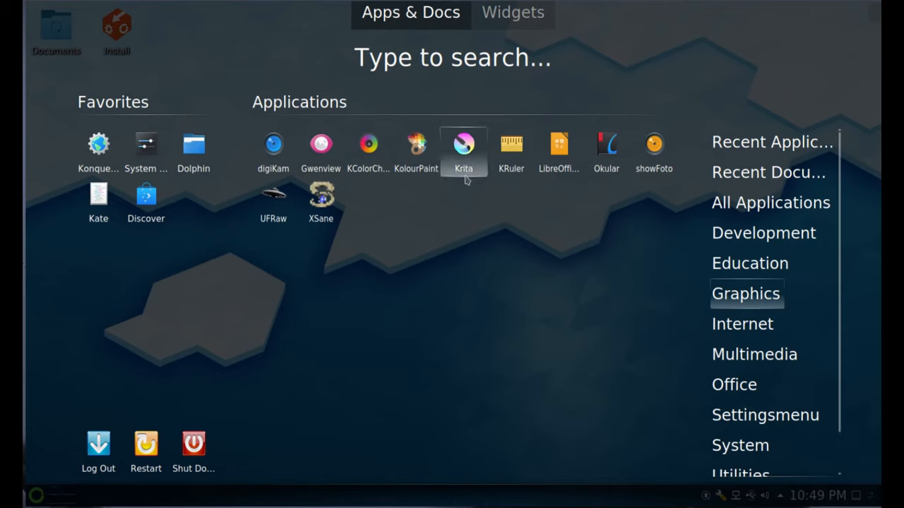
mouse_move(472, 242)
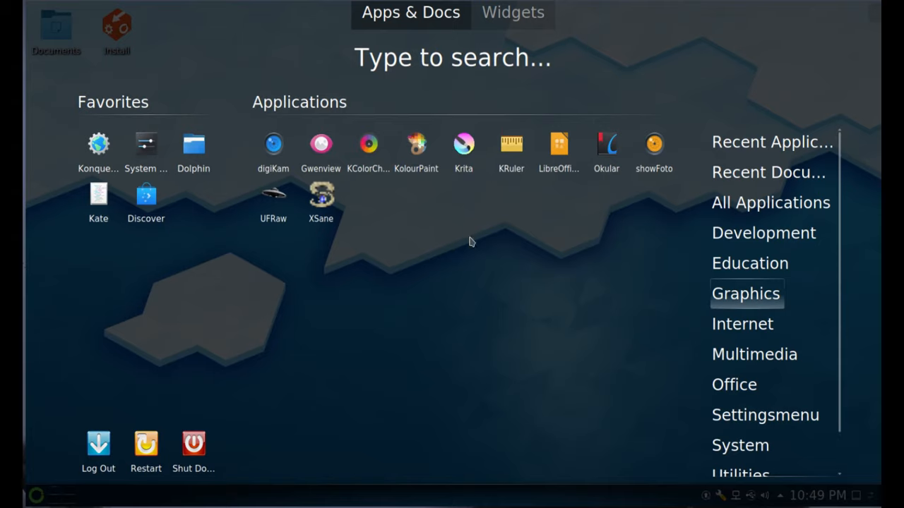
mouse_move(565, 309)
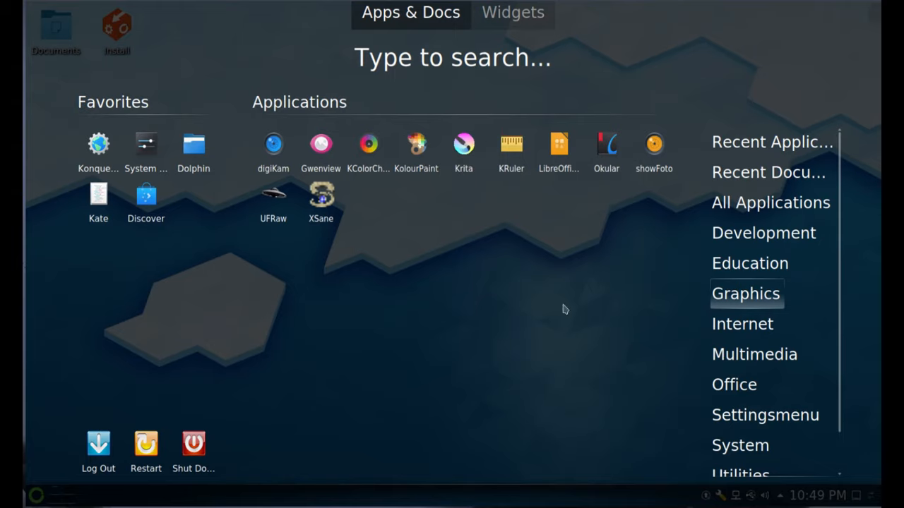
- Show the Internet category with Konqueror, Kopete, Blogilo and Krfb
click(742, 324)
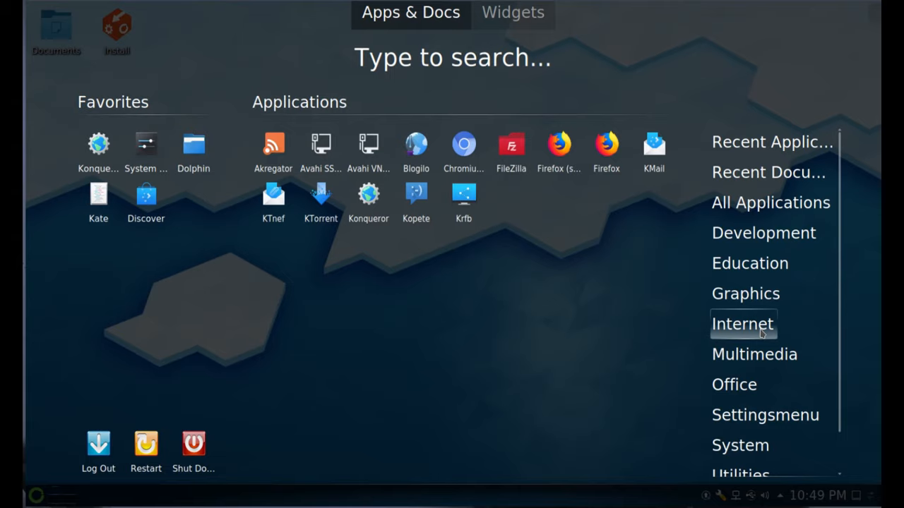
mouse_move(463, 144)
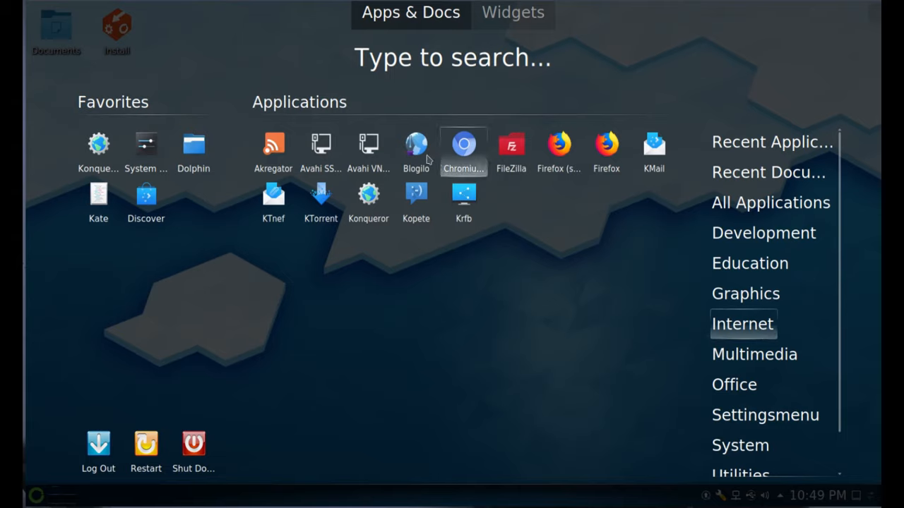
mouse_move(415, 144)
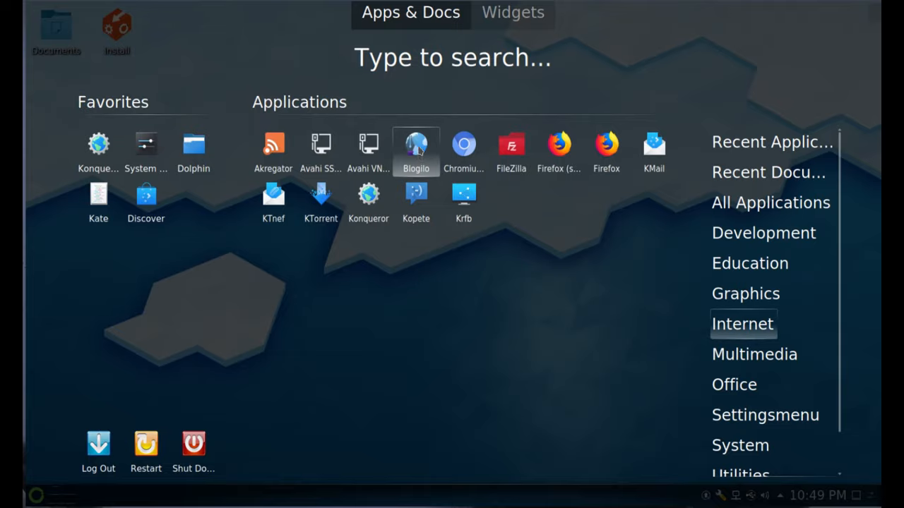
- Launch Bloglio, get through the KDE Wallet blowfish setup prompts, then close its window
click(416, 144)
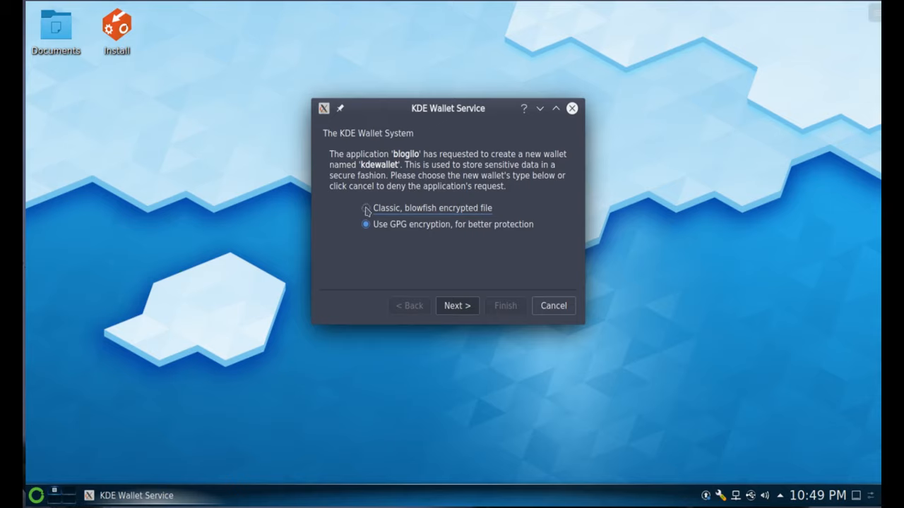
click(458, 305)
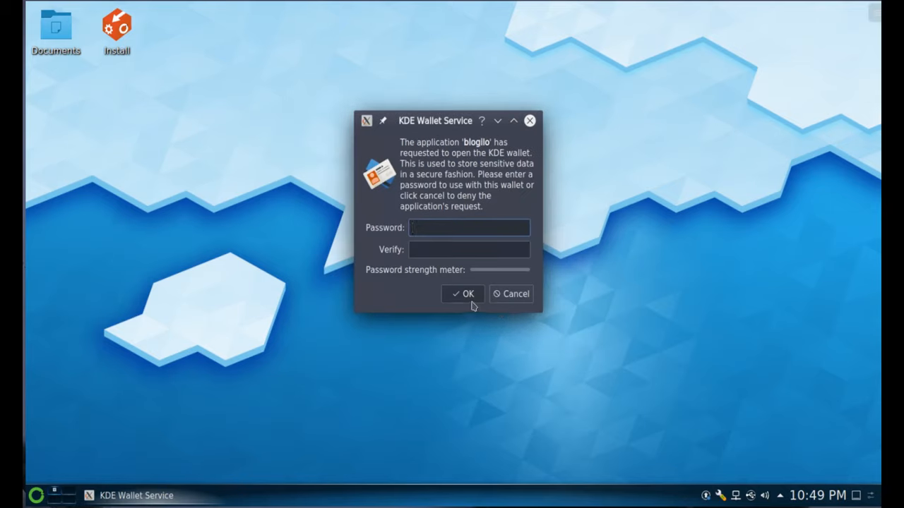
click(463, 294)
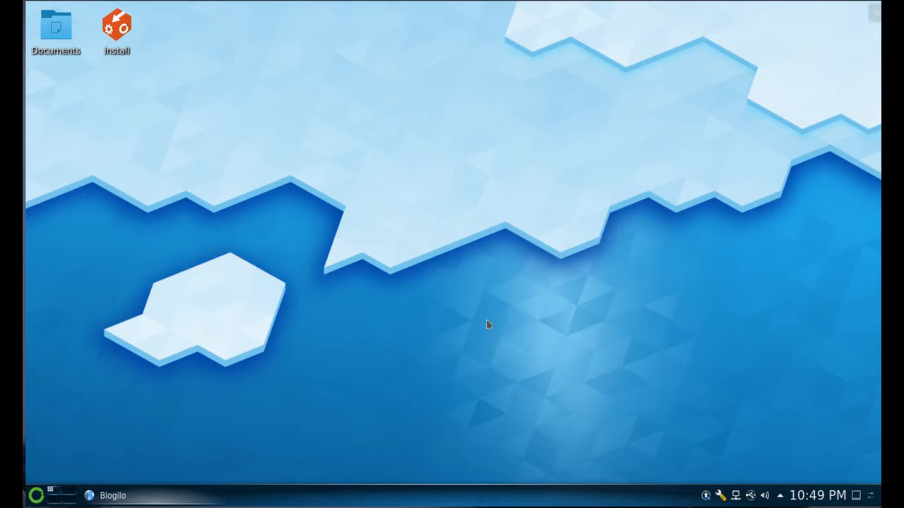
click(106, 494)
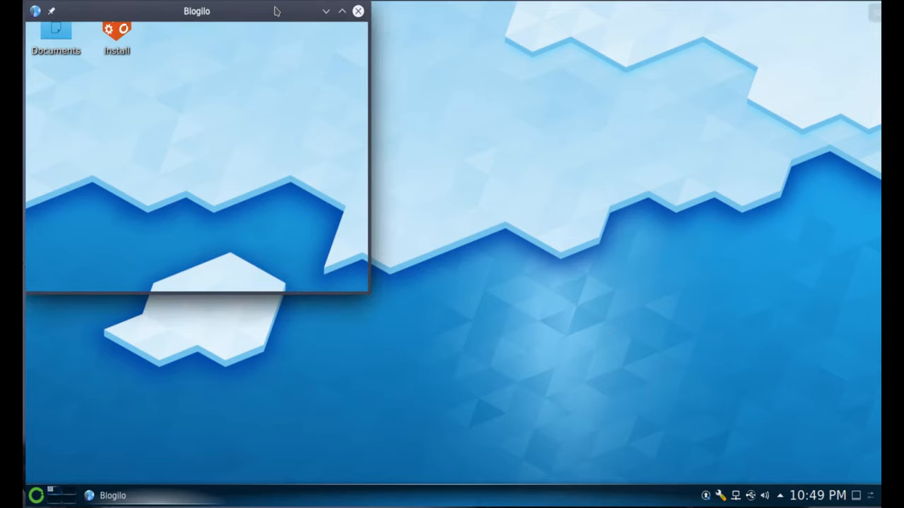
click(359, 11)
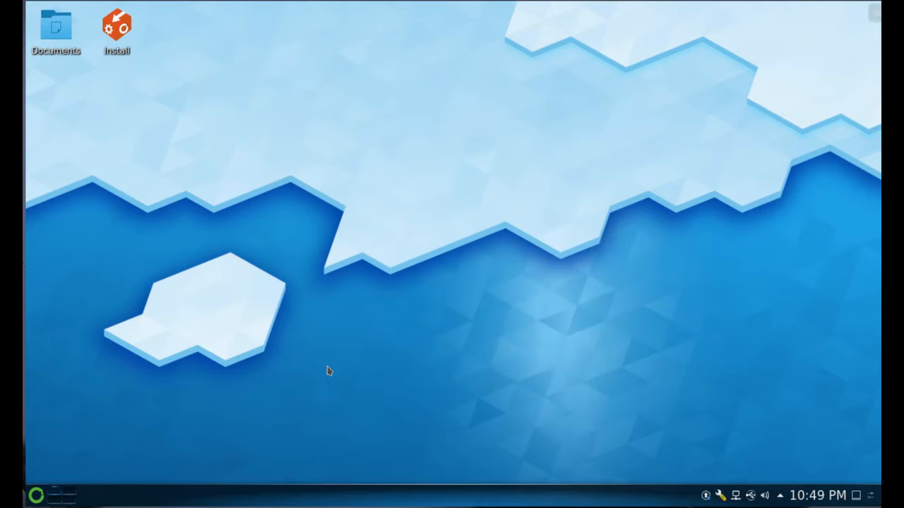
mouse_move(387, 207)
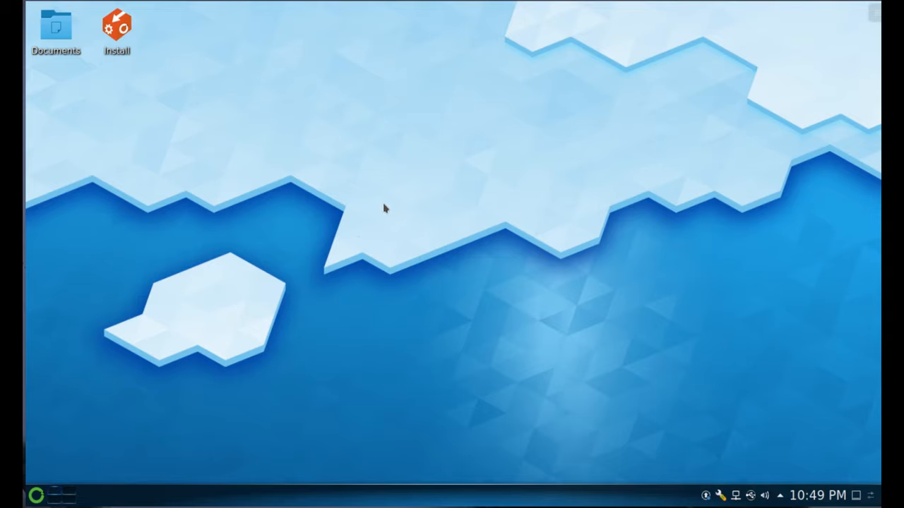
mouse_move(276, 435)
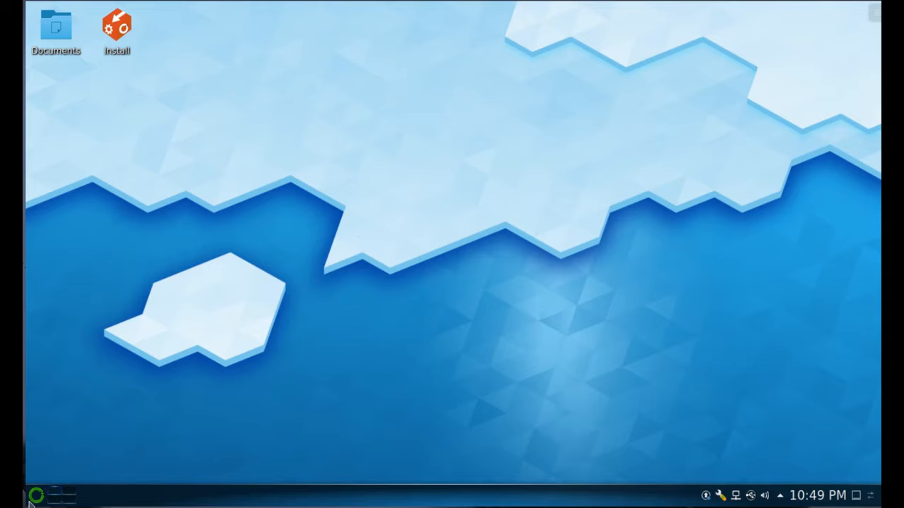
- Reopen the launcher and show the Settingsmenu, then the System tools like Apper, Dolphin and GParted
click(37, 494)
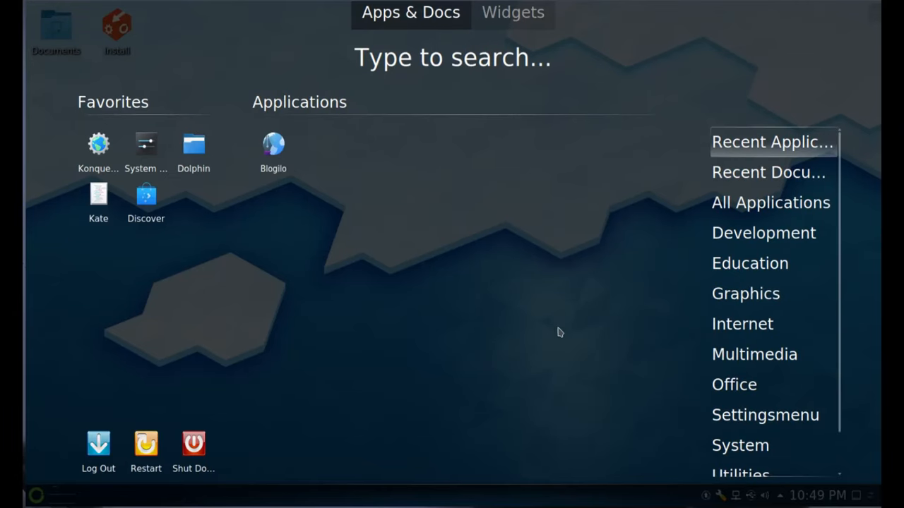
mouse_move(544, 334)
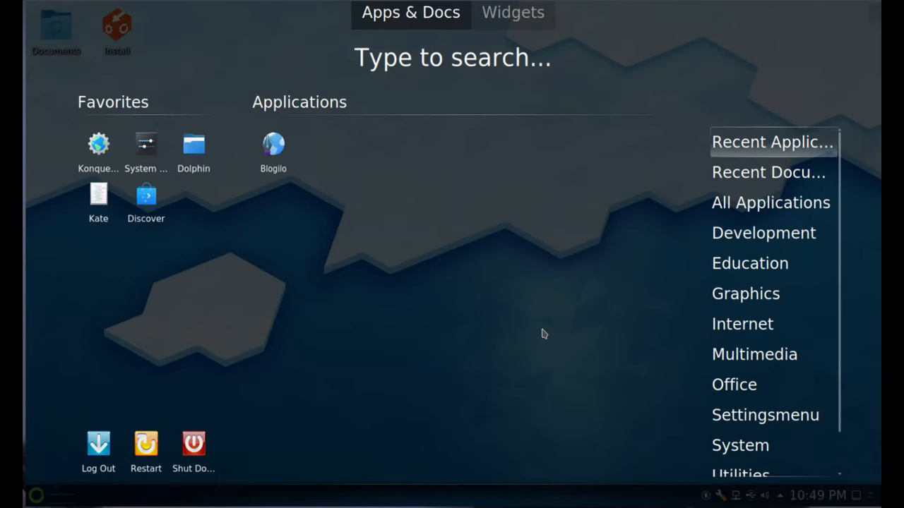
click(743, 323)
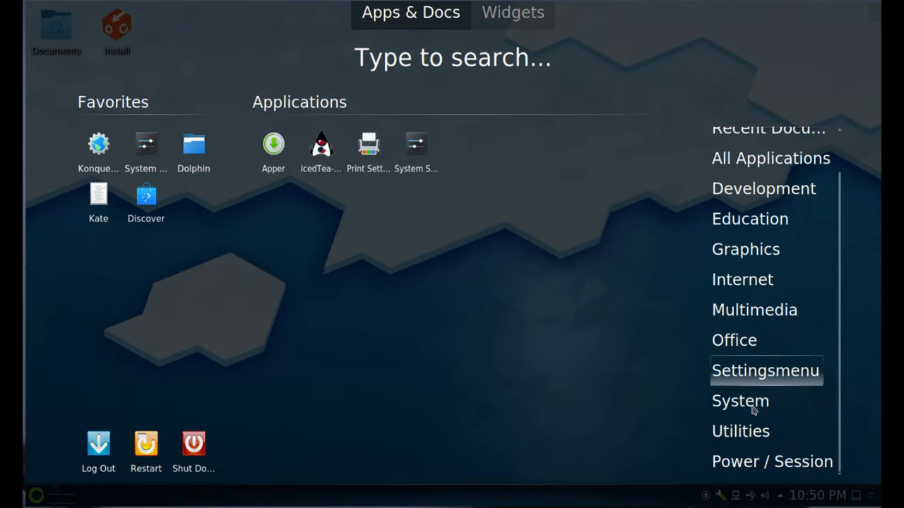
click(740, 401)
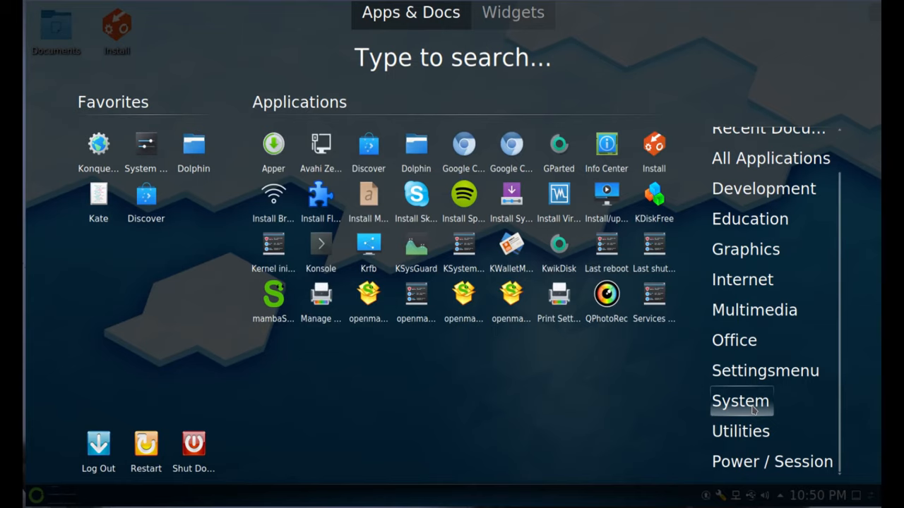
mouse_move(274, 201)
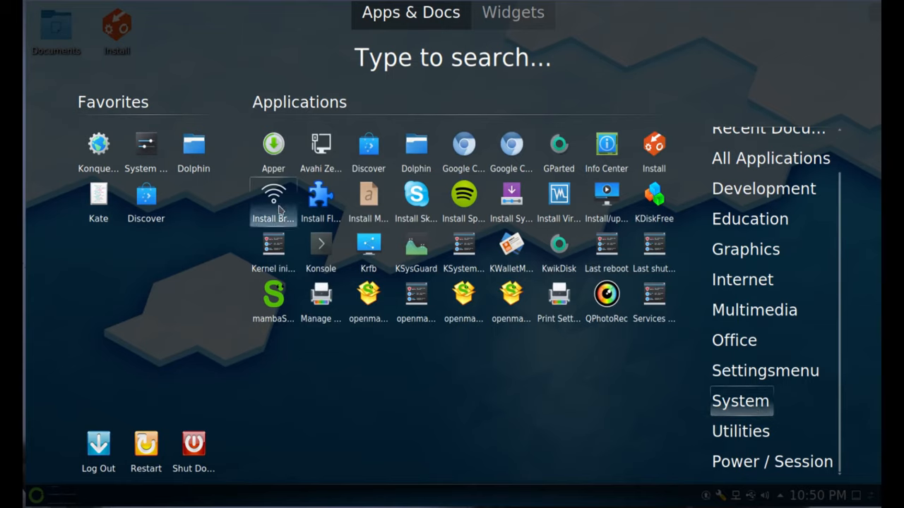
mouse_move(274, 200)
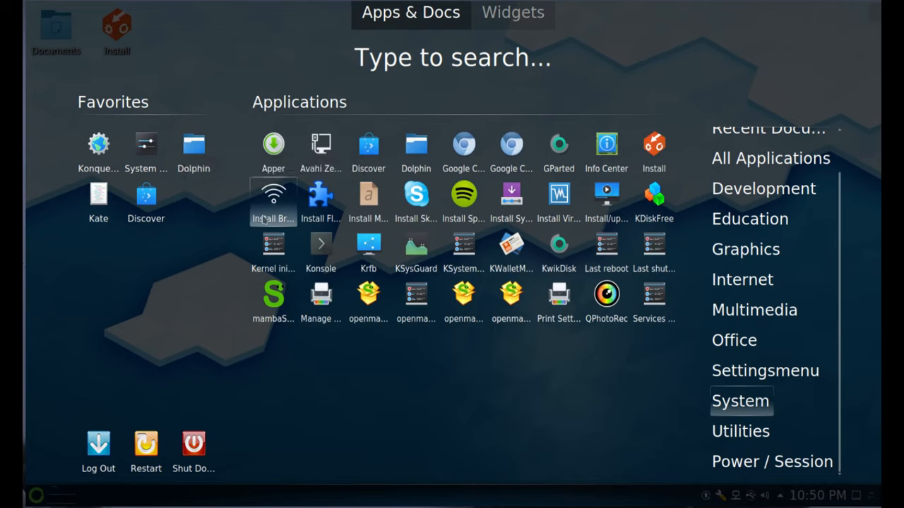
mouse_move(274, 201)
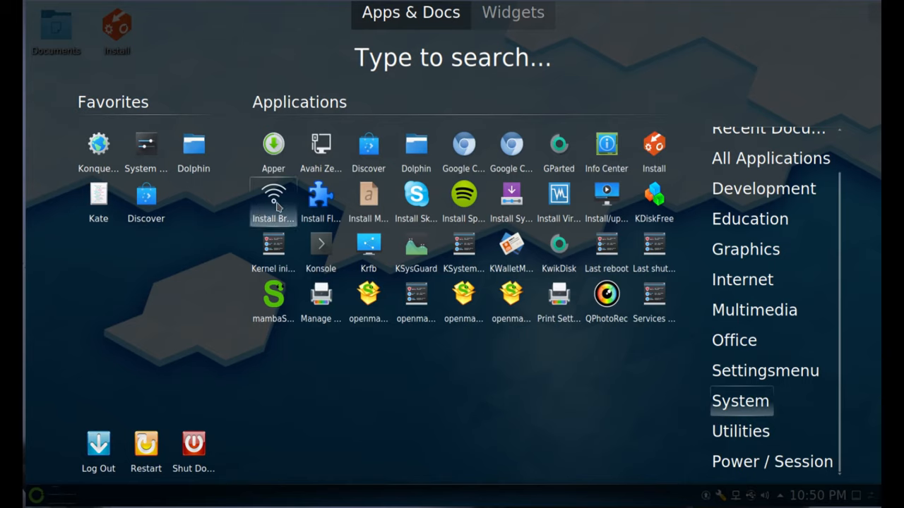
mouse_move(274, 200)
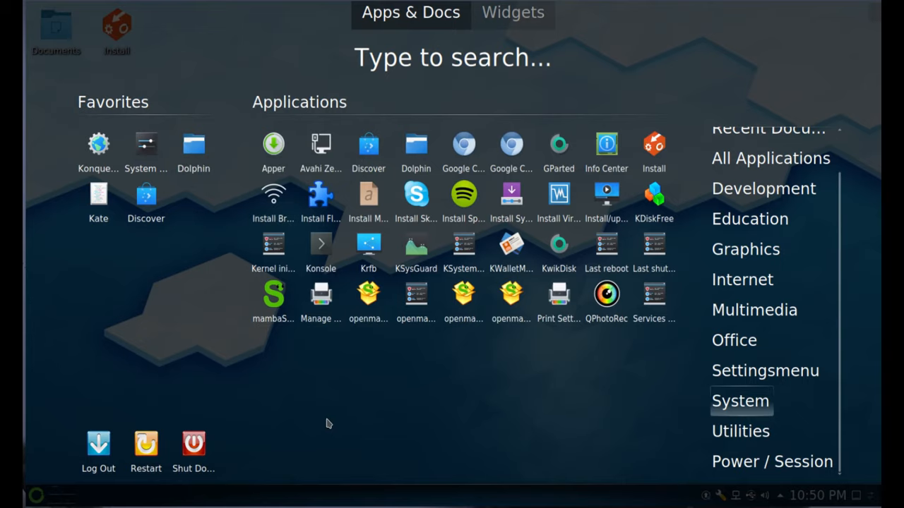
mouse_move(327, 421)
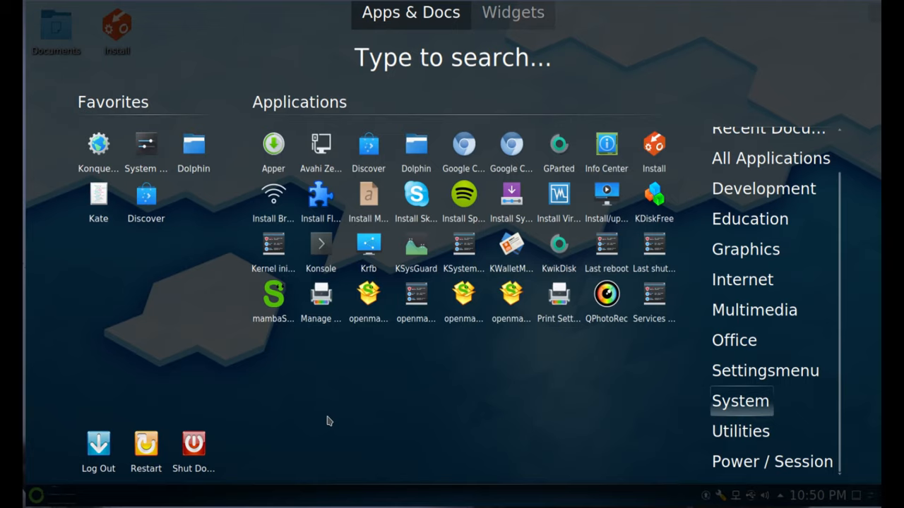
mouse_move(375, 409)
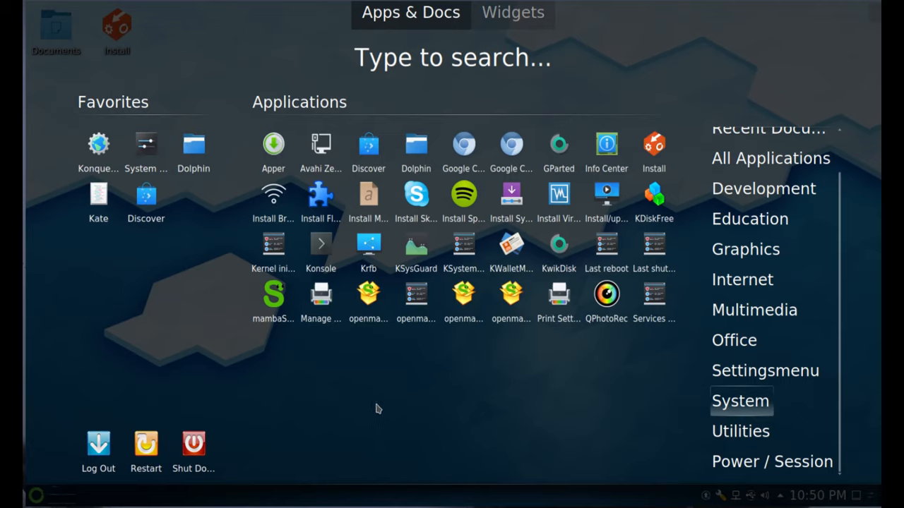
mouse_move(378, 393)
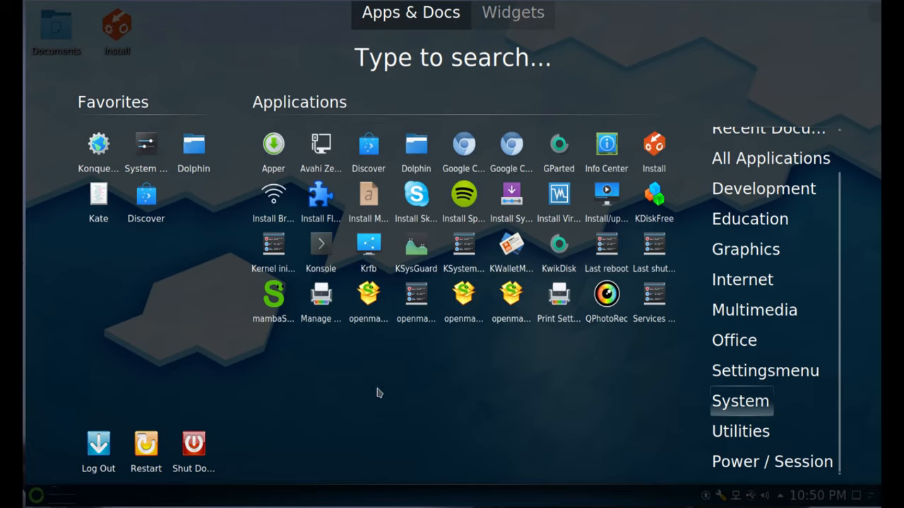
mouse_move(413, 345)
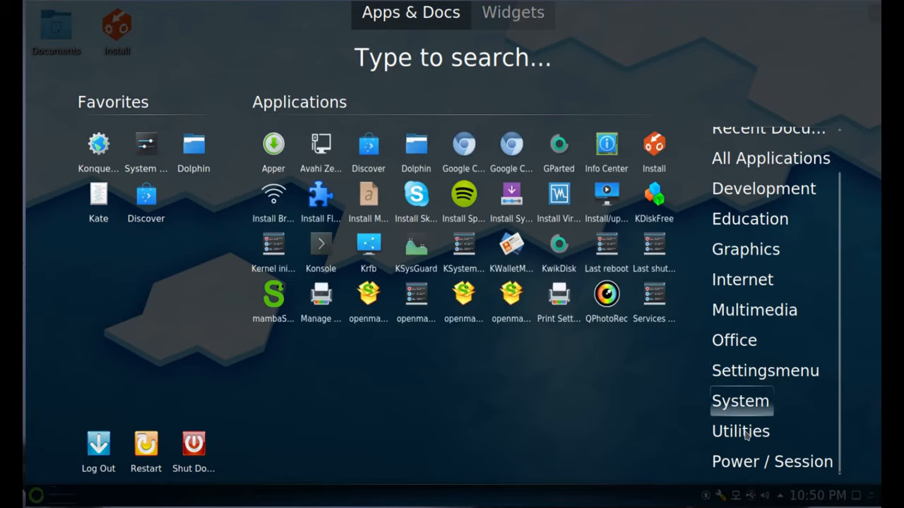
- Show the Utilities category with Ark, Filelight, KCalc, KFind, KNotes and Vim
click(740, 431)
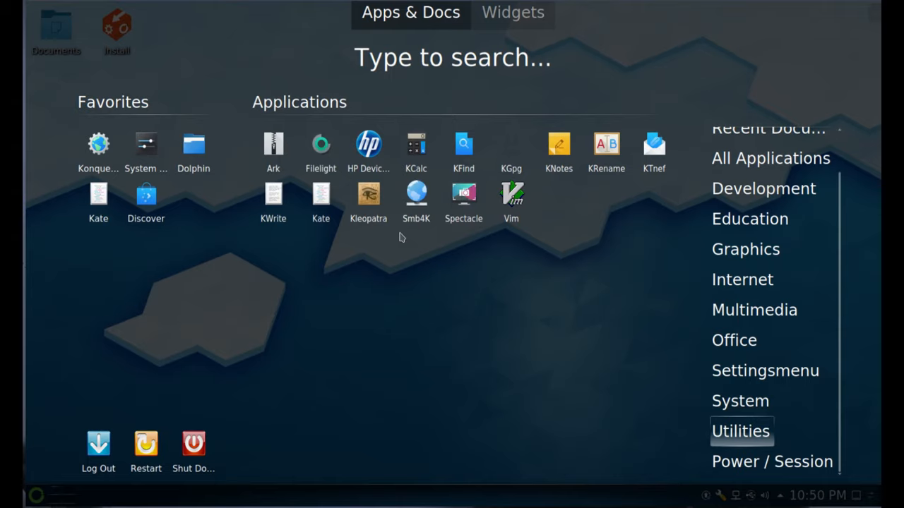
mouse_move(367, 200)
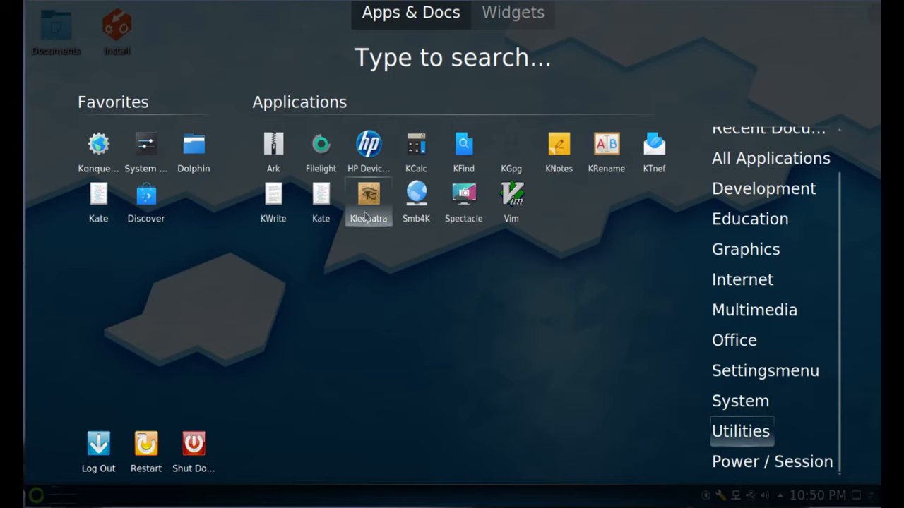
mouse_move(380, 281)
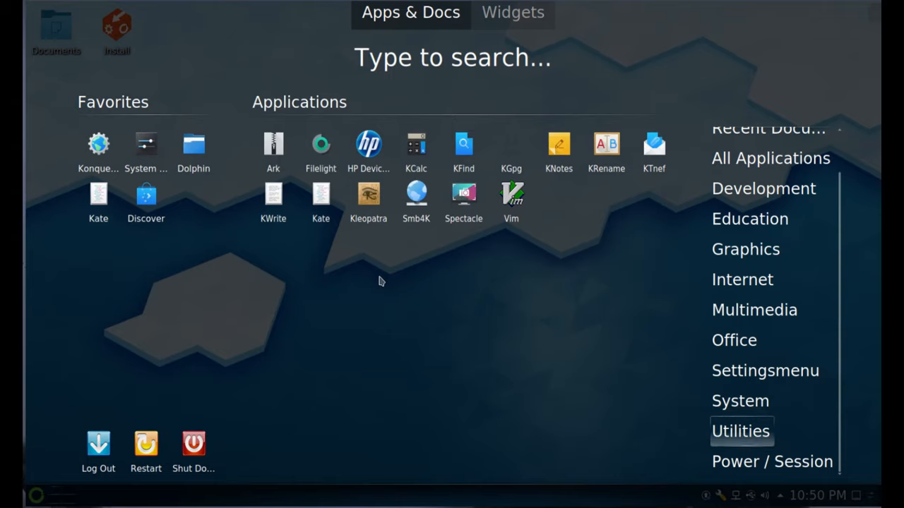
mouse_move(420, 325)
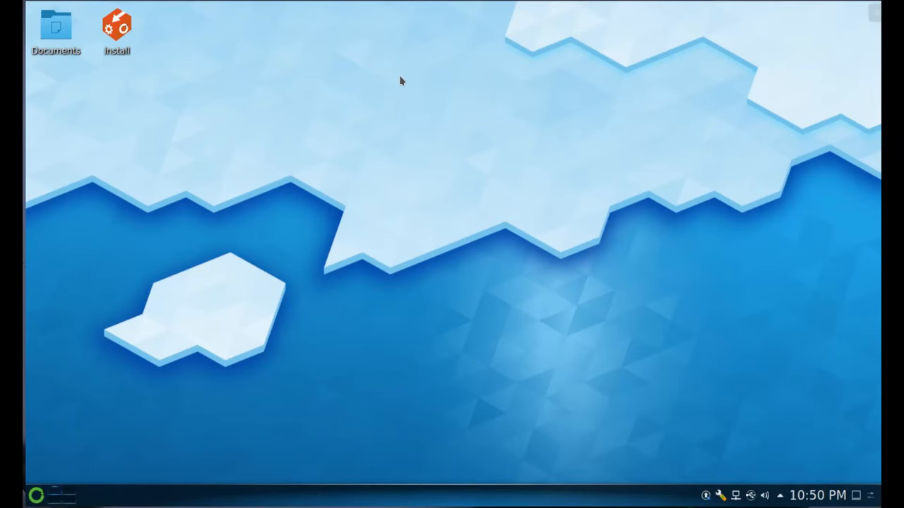
mouse_move(430, 265)
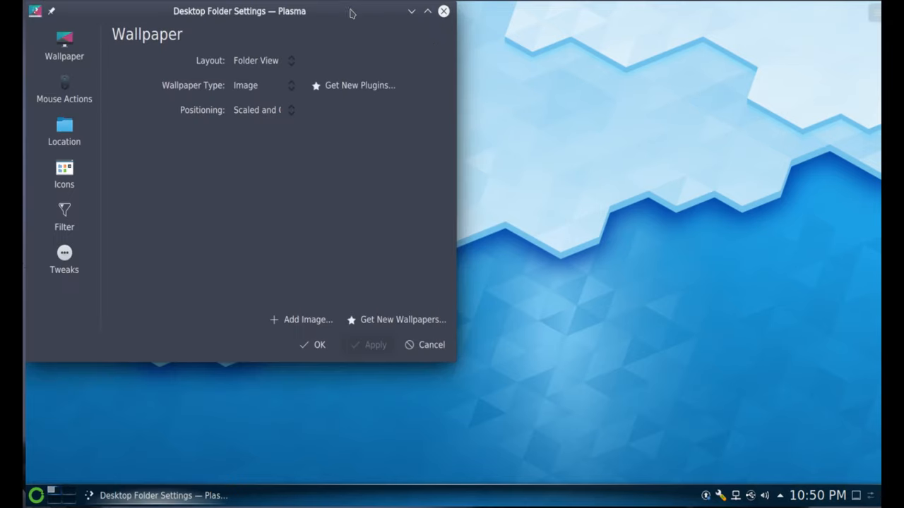
- Choose Kite in Desktop Folder Settings, apply it as wallpaper and close the dialog
drag(238, 12, 313, 12)
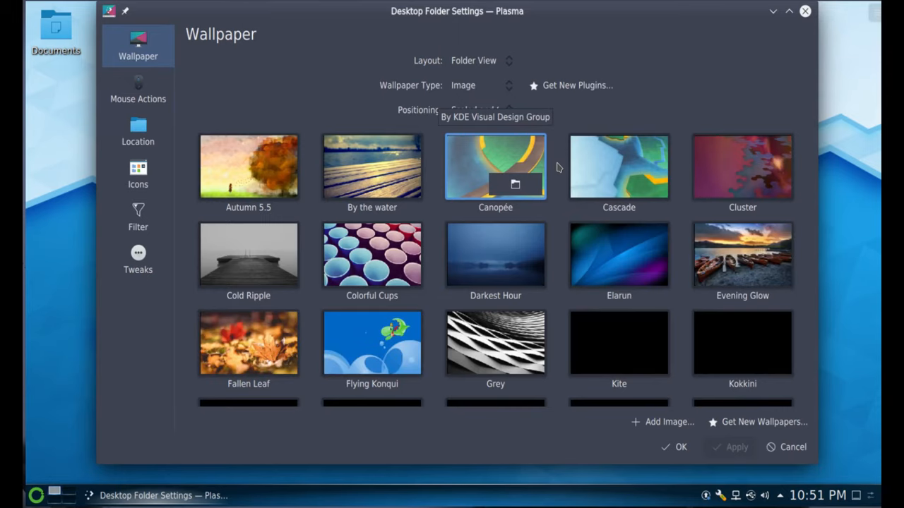
scroll(down, 3)
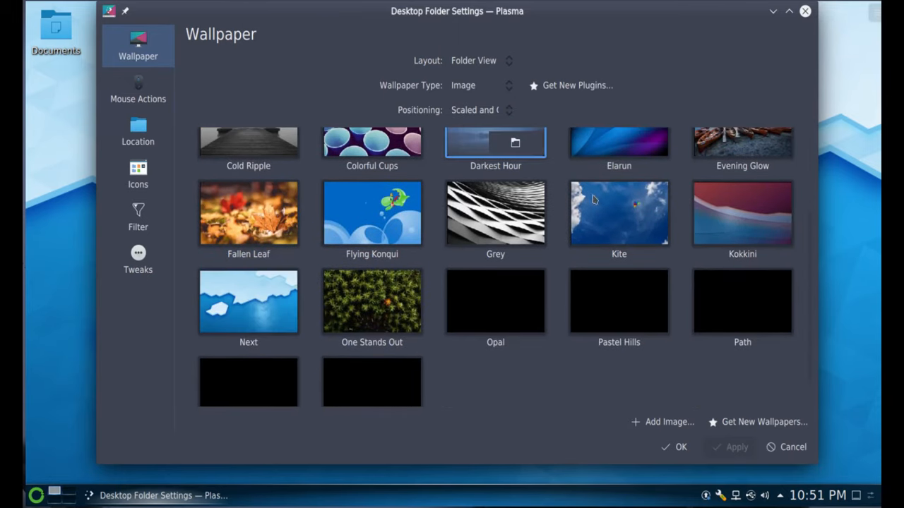
click(494, 213)
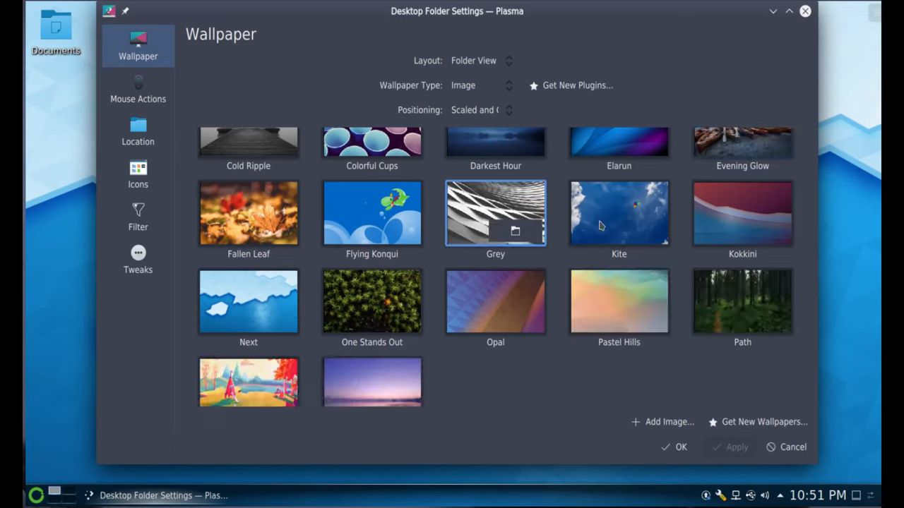
click(618, 212)
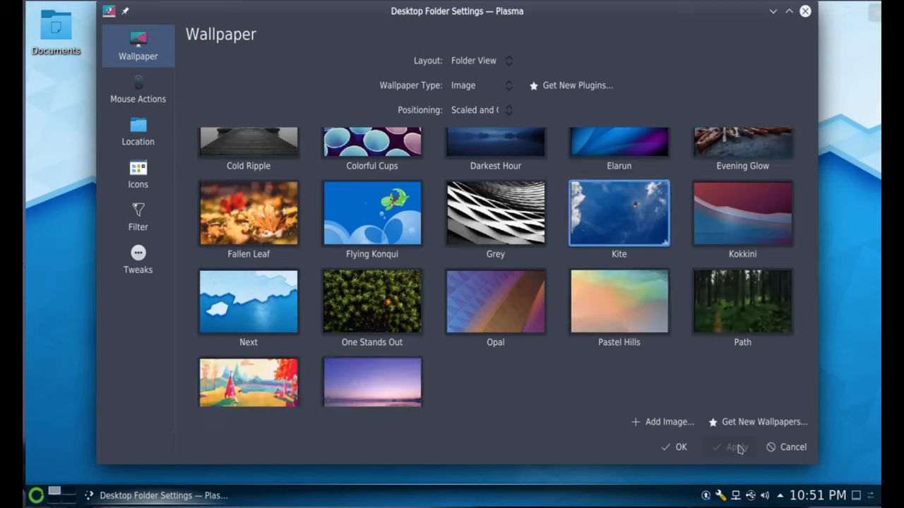
click(738, 446)
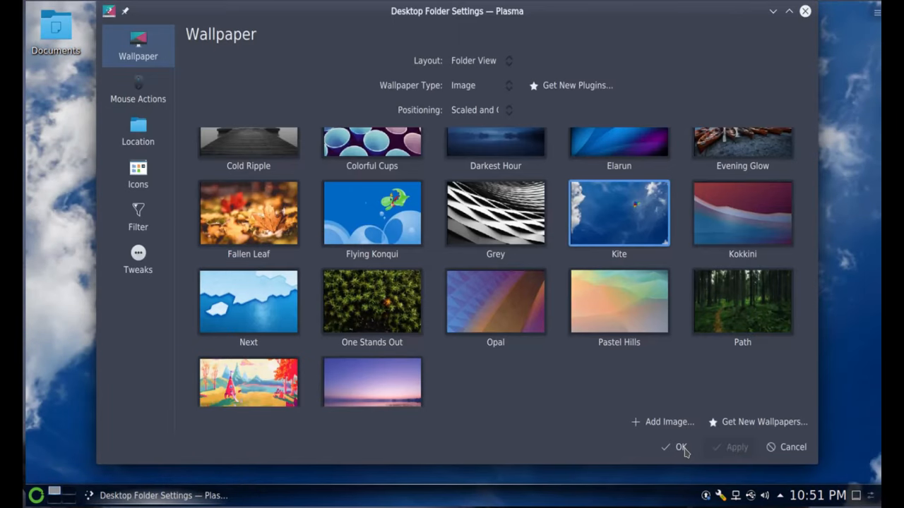
click(675, 446)
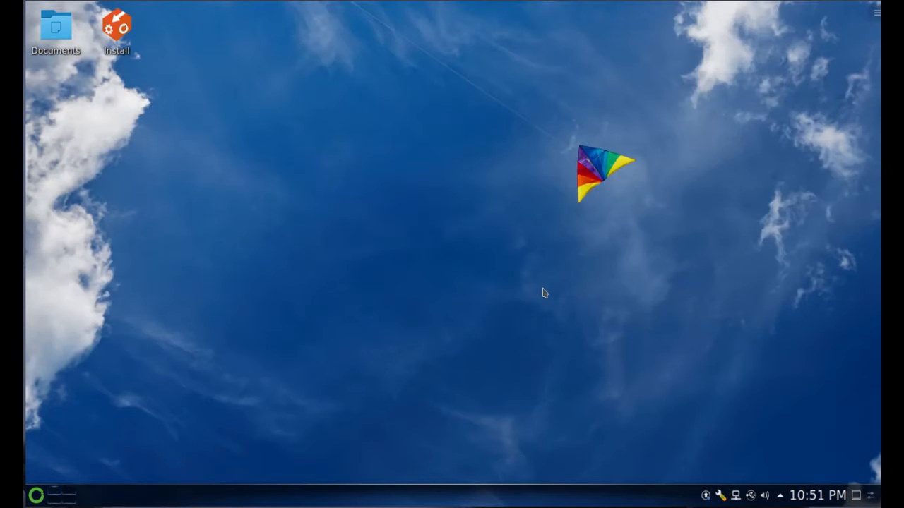
- From the desktop's Configure Desktop dialog, apply the Safe Landing wallpaper and accept it
right_click(544, 292)
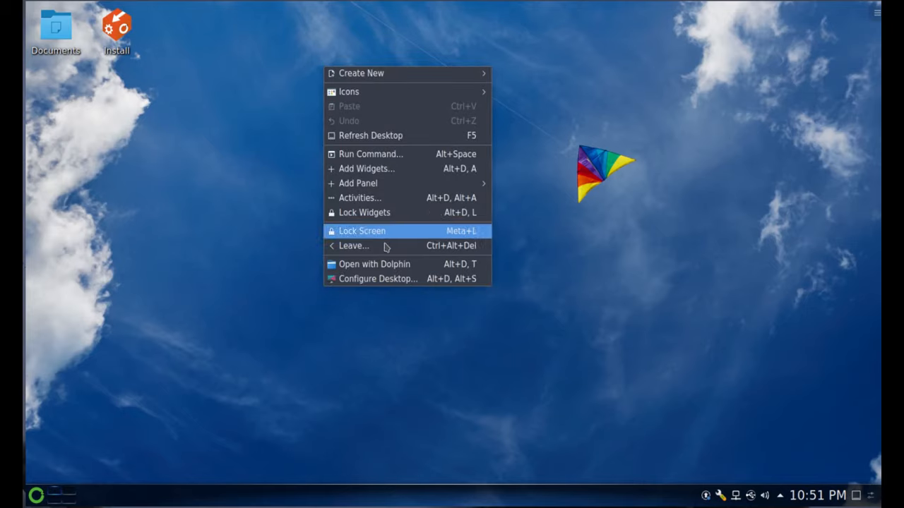
click(378, 279)
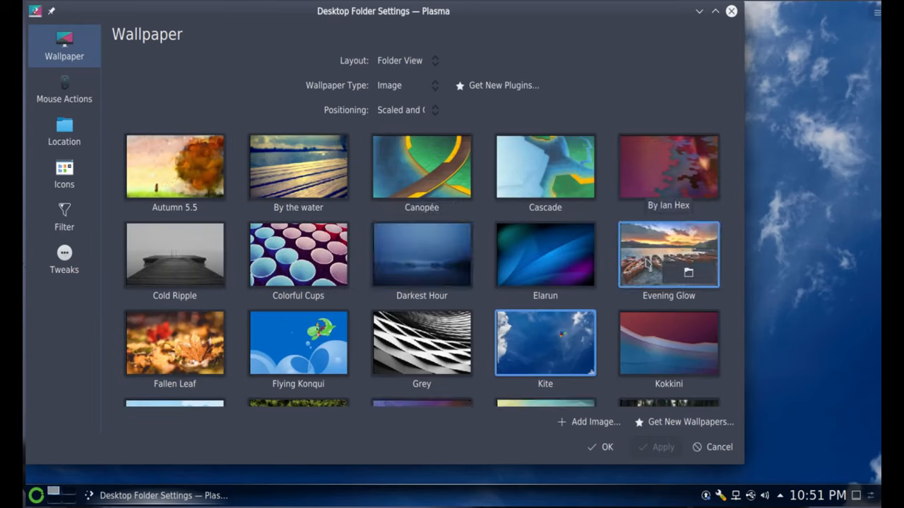
mouse_move(633, 247)
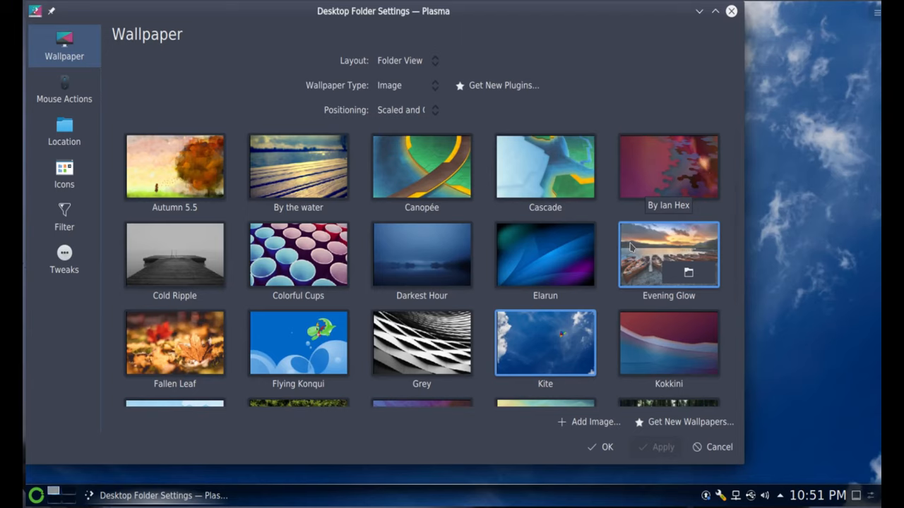
scroll(down, 3)
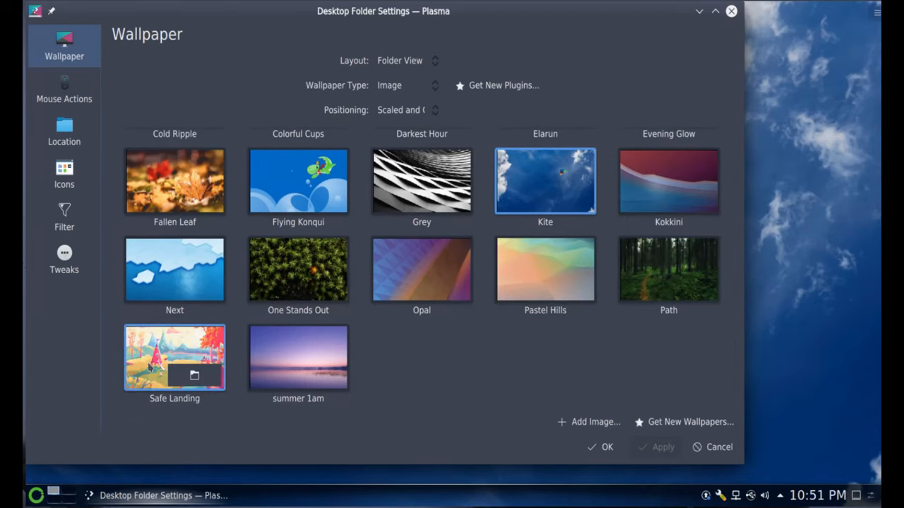
click(176, 357)
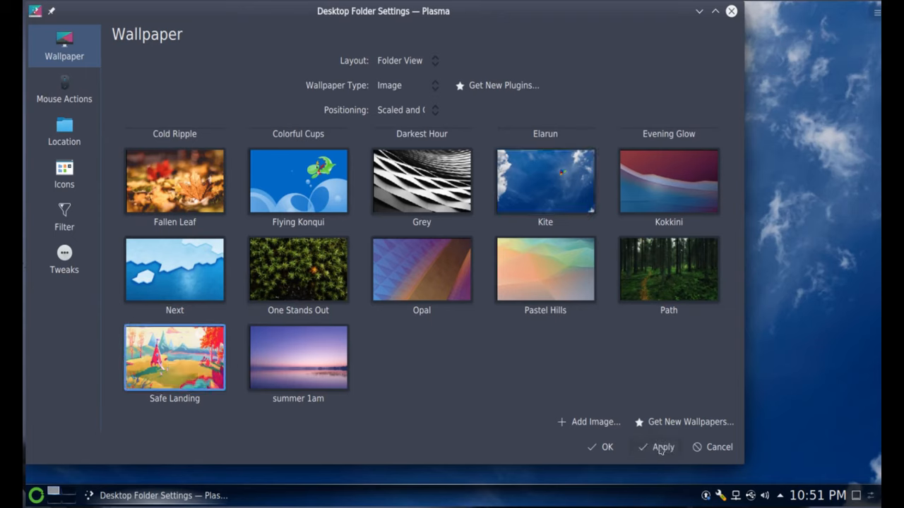
click(663, 446)
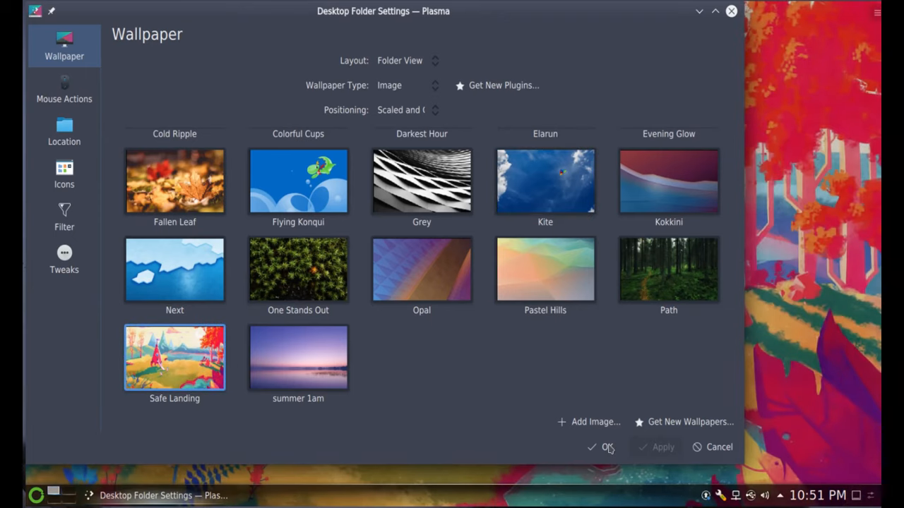
click(602, 446)
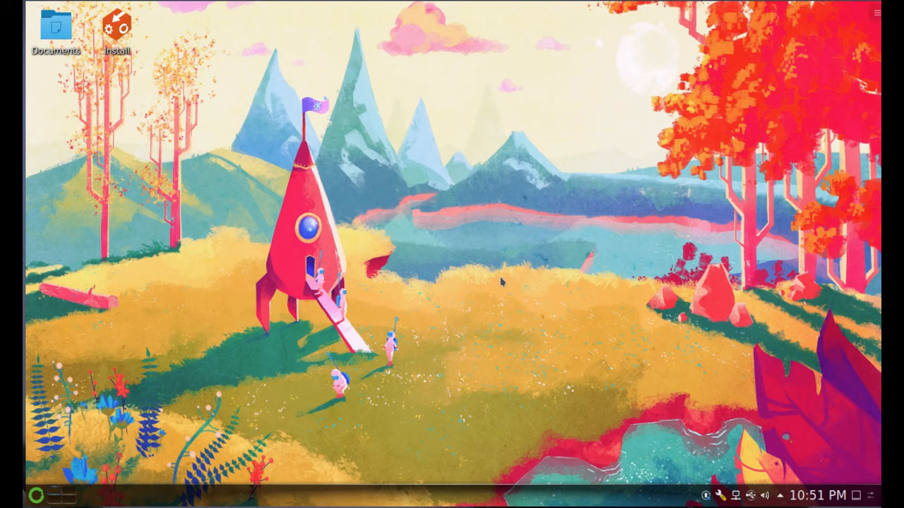
mouse_move(511, 256)
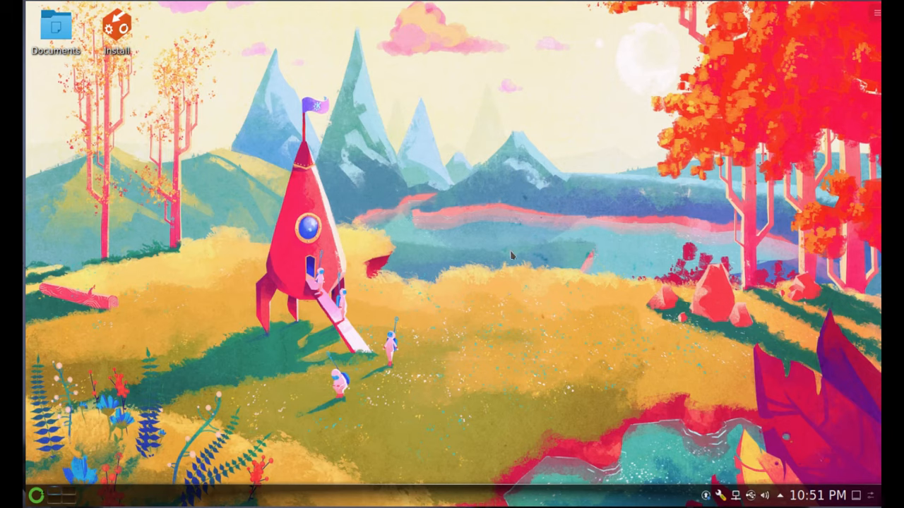
mouse_move(446, 79)
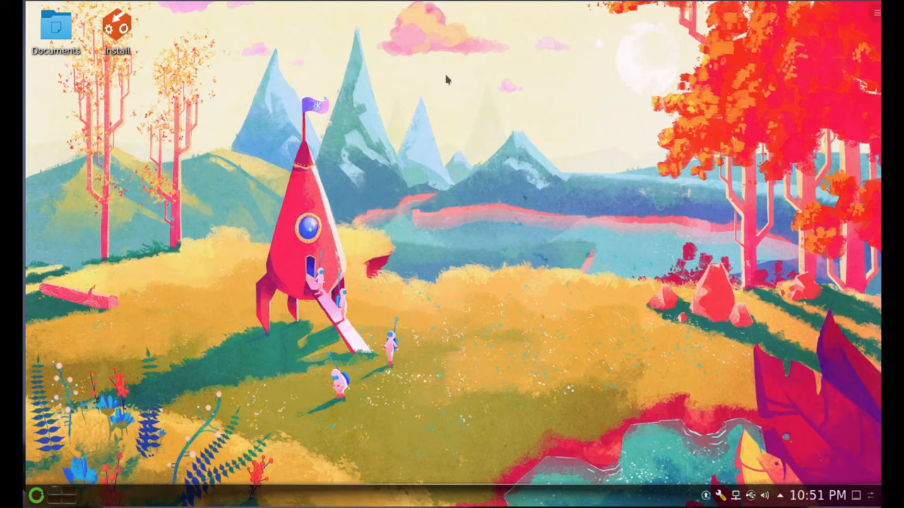
mouse_move(490, 292)
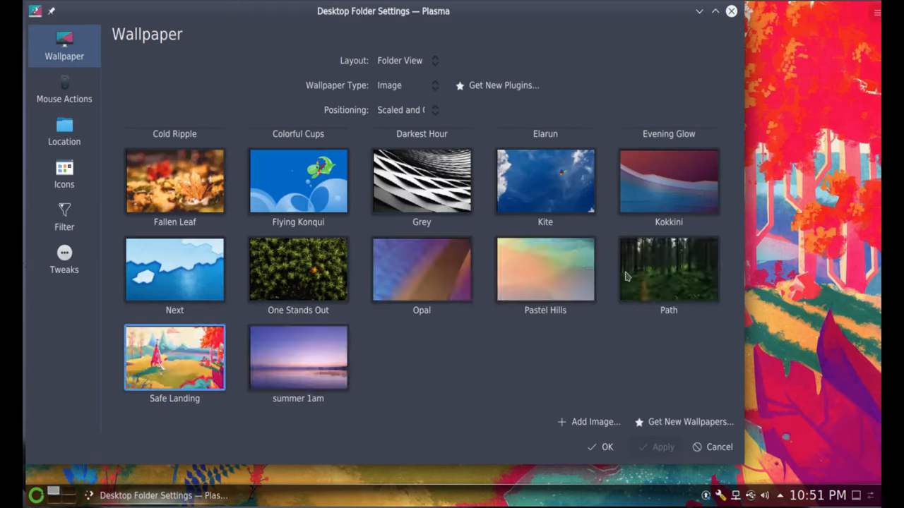
- Switch the wallpaper to the Path forest image, apply and accept it
click(667, 269)
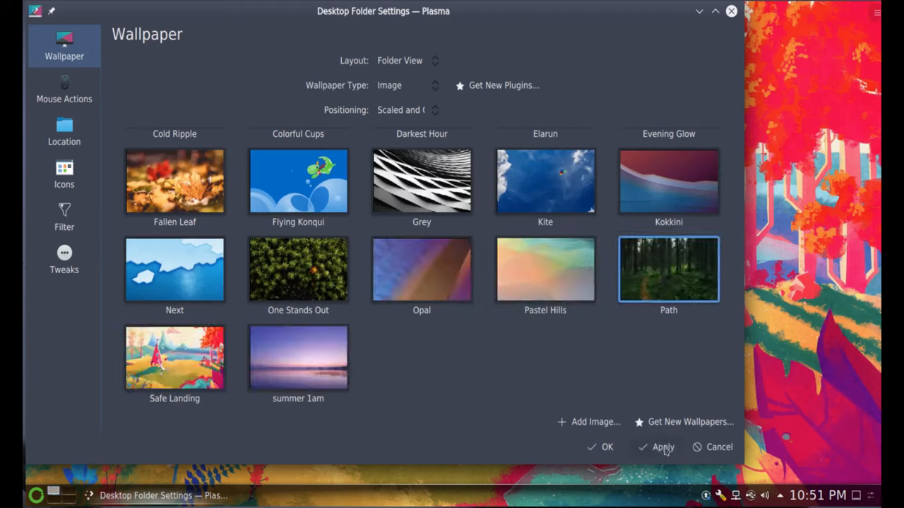
click(662, 446)
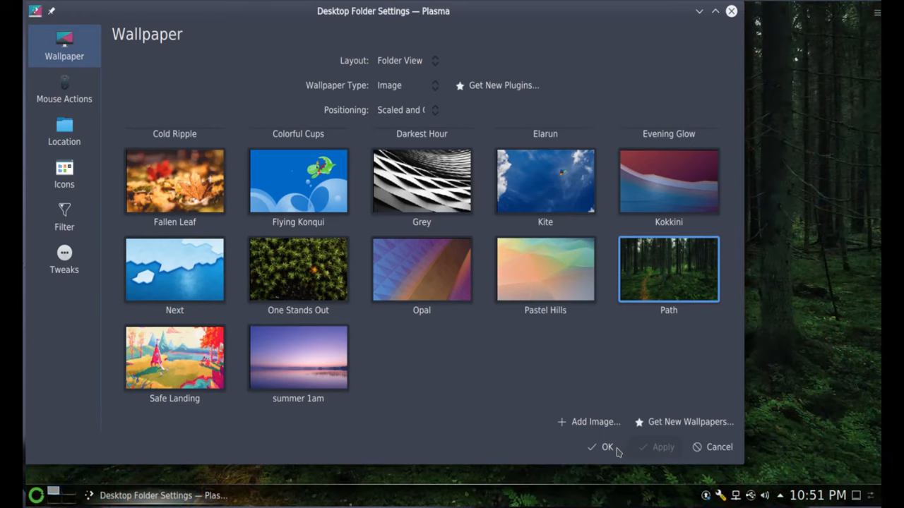
click(601, 446)
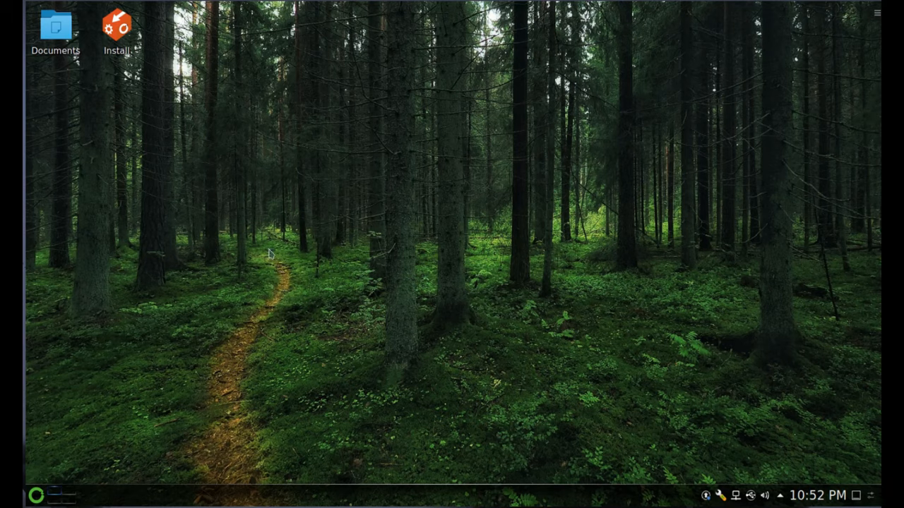
mouse_move(259, 276)
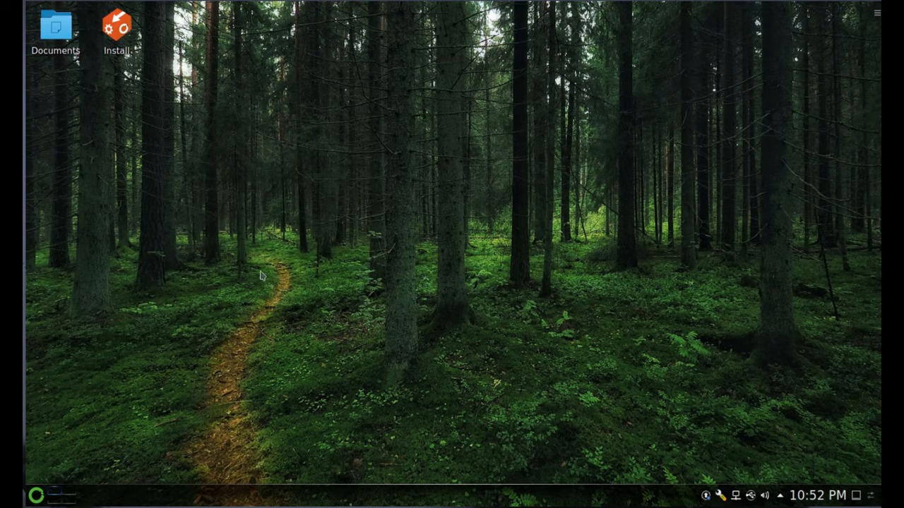
mouse_move(274, 317)
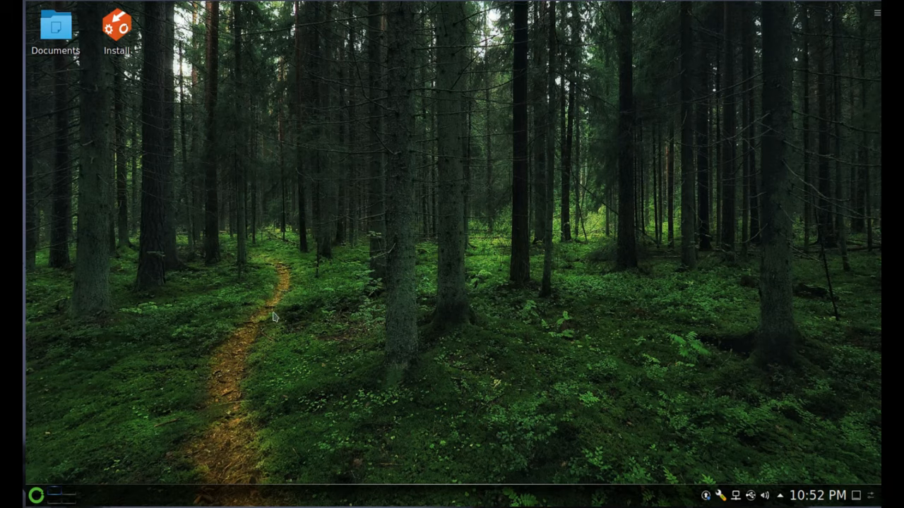
mouse_move(287, 309)
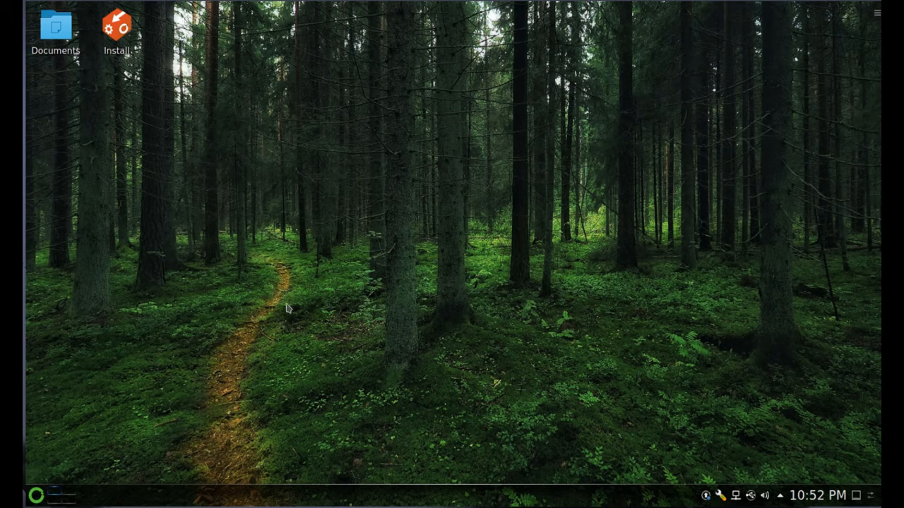
mouse_move(497, 271)
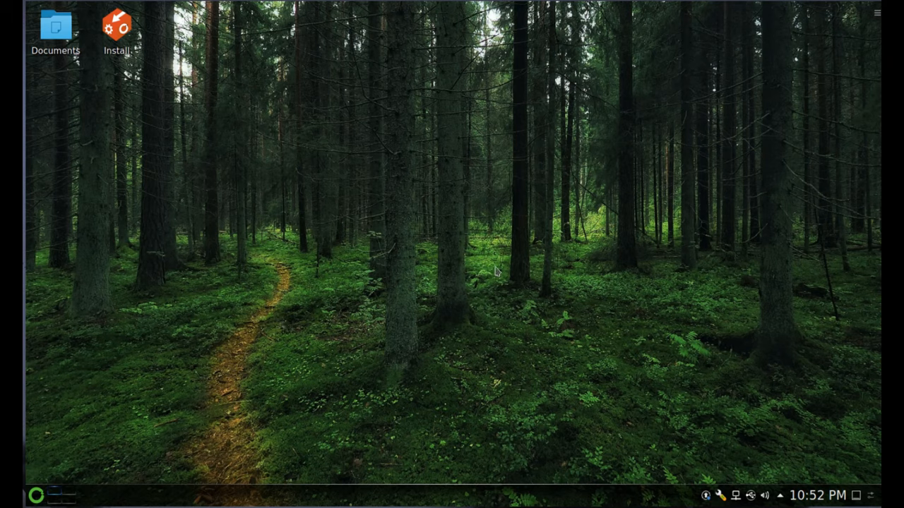
mouse_move(762, 376)
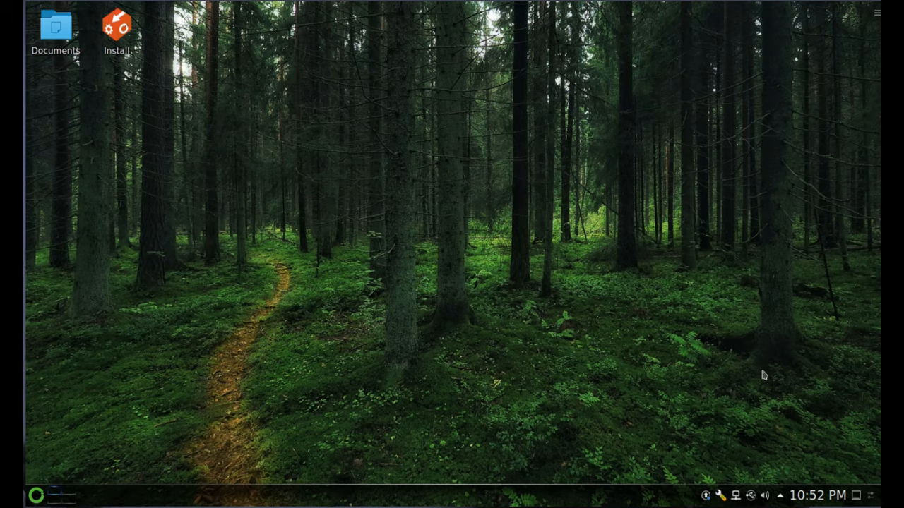
click(720, 495)
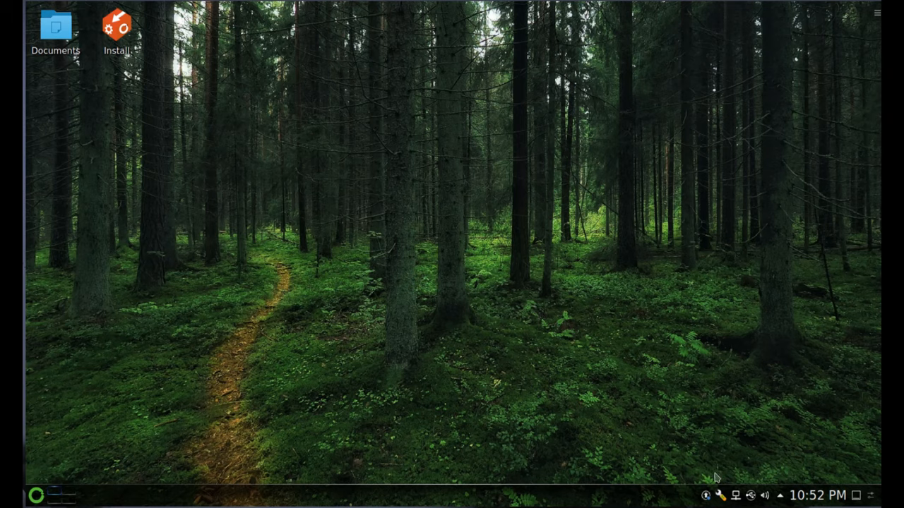
mouse_move(481, 295)
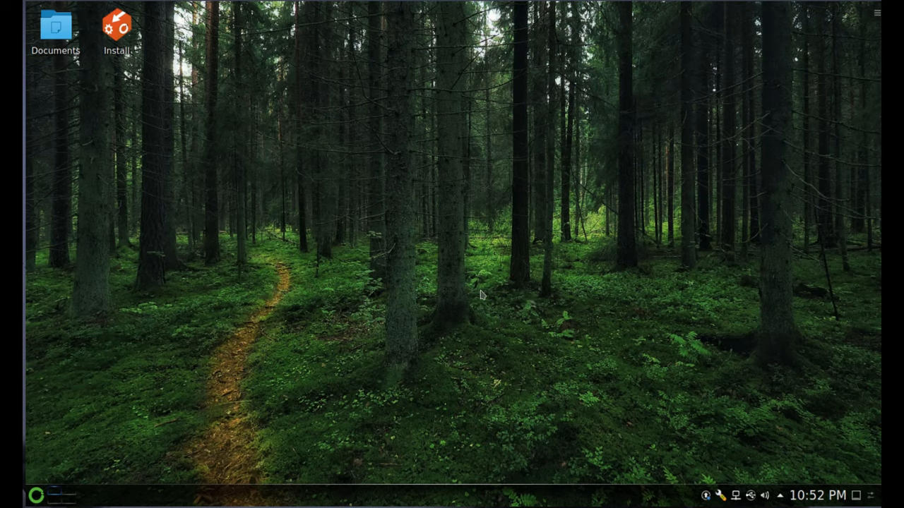
mouse_move(237, 315)
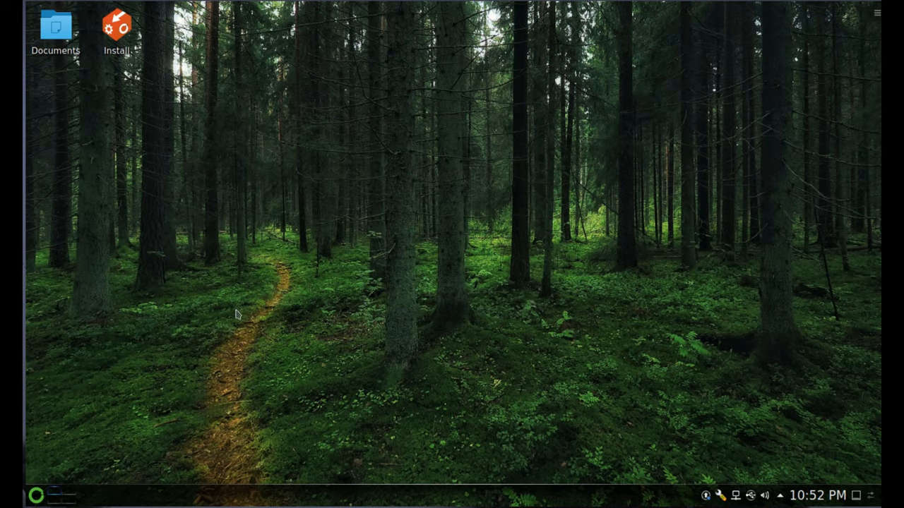
- Search 'synaptic' in the launcher, then launch Kleopatra from the Utilities category
click(36, 494)
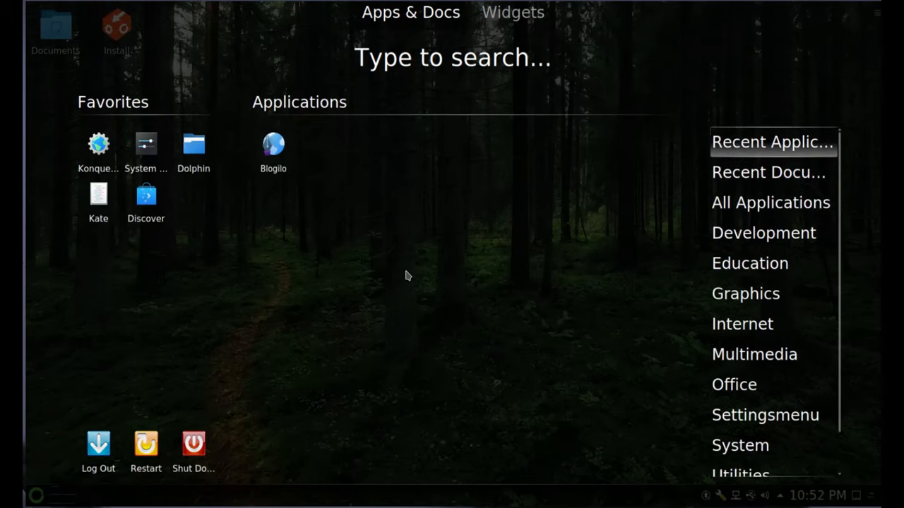
text(syna')
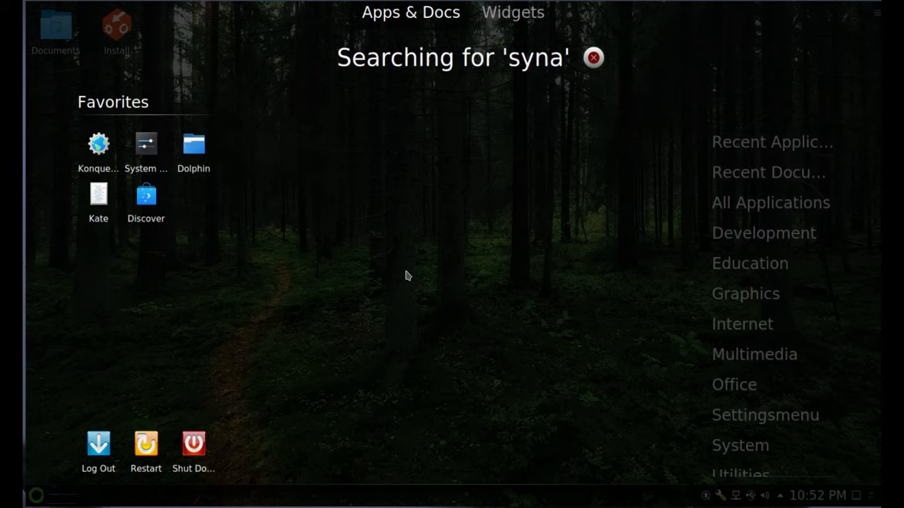
text(ptic)
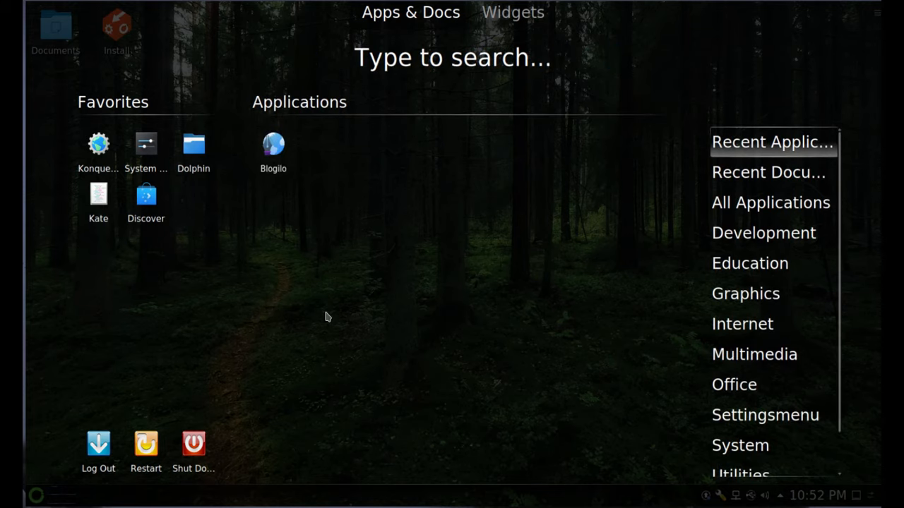
mouse_move(676, 455)
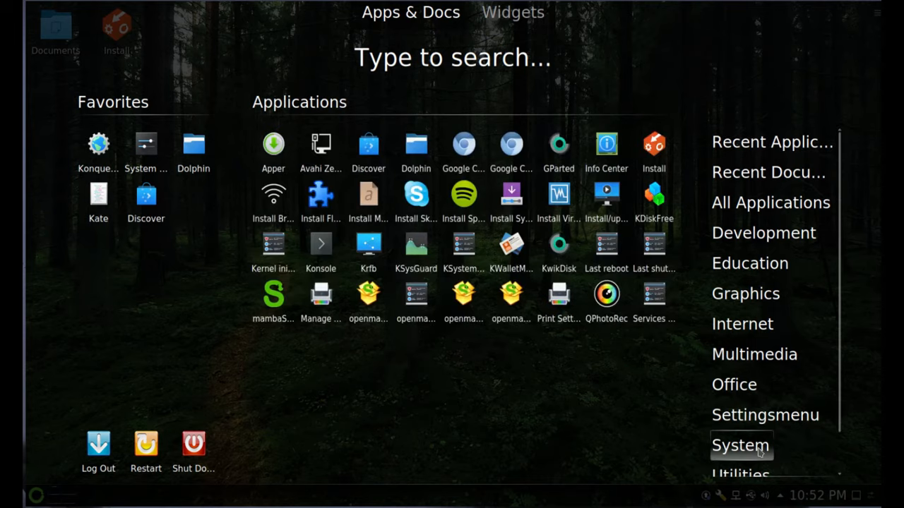
click(740, 431)
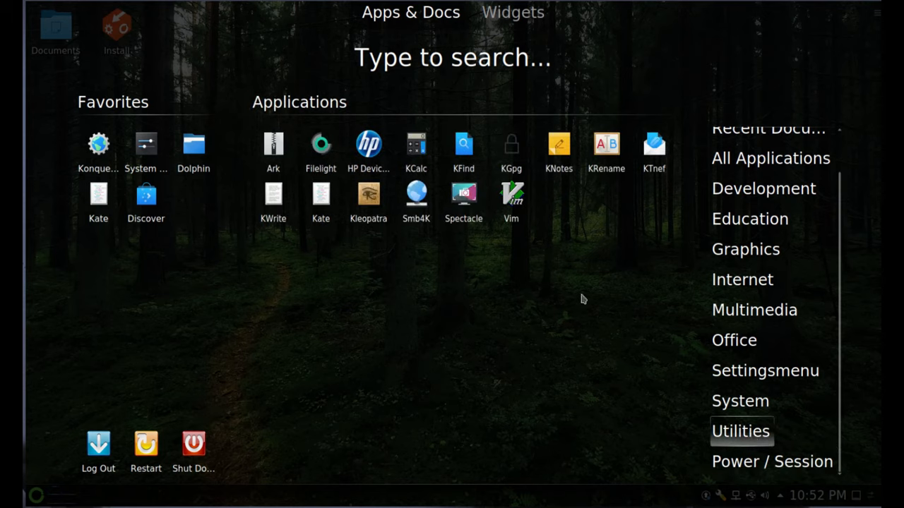
mouse_move(590, 205)
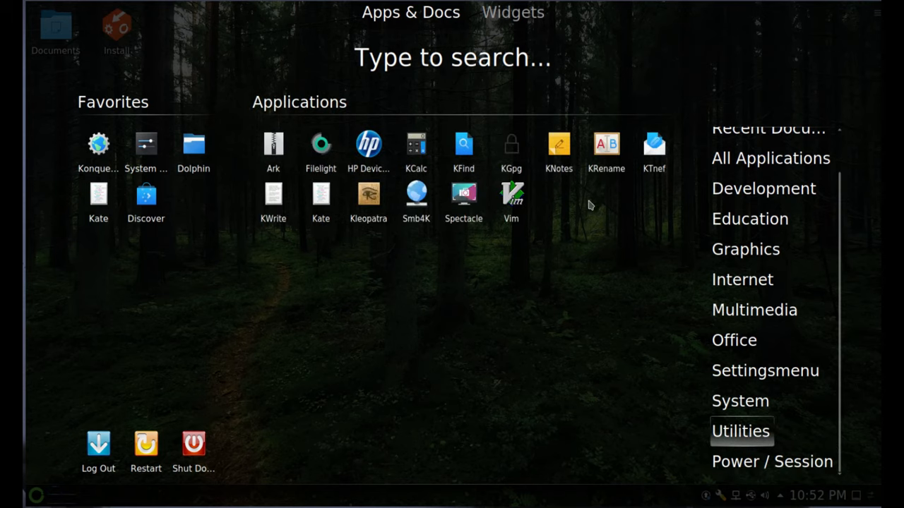
mouse_move(367, 203)
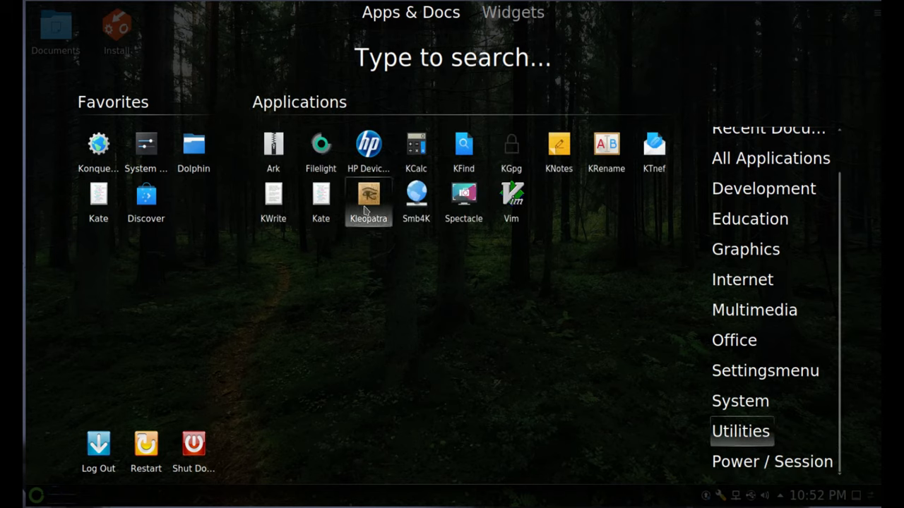
click(367, 194)
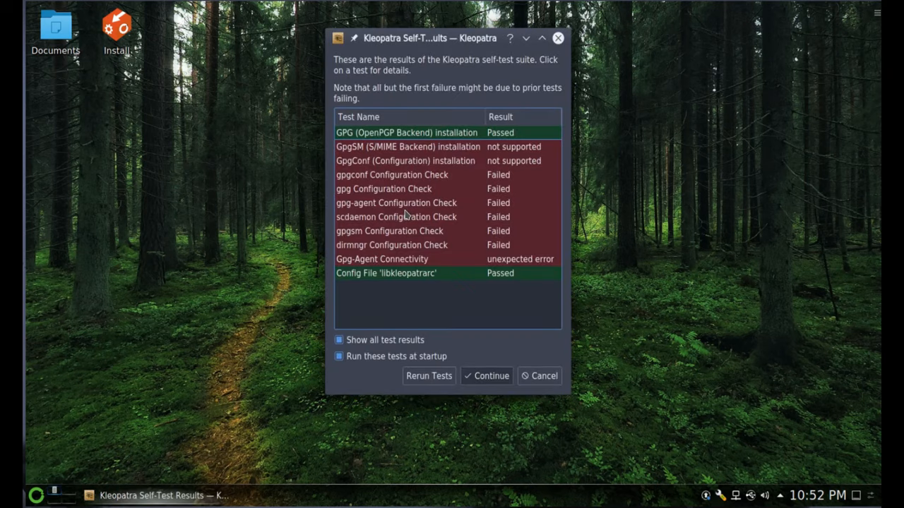
mouse_move(454, 43)
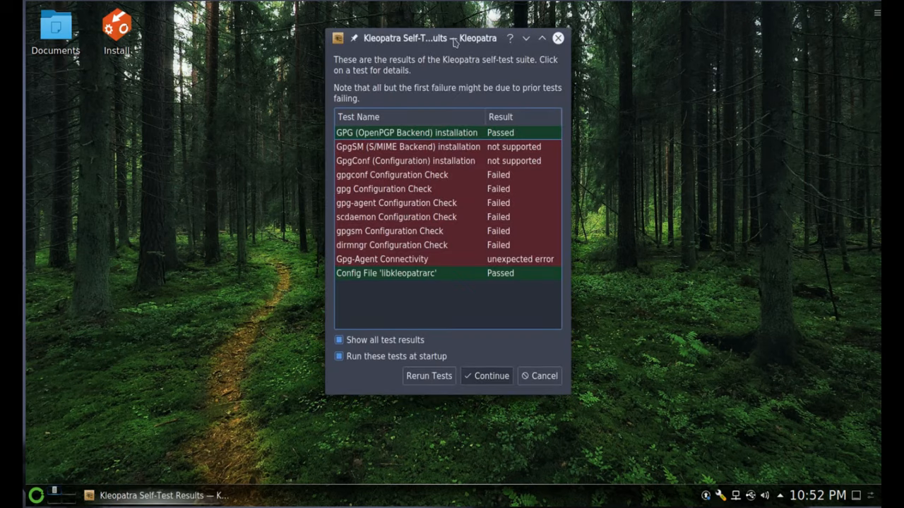
mouse_move(512, 79)
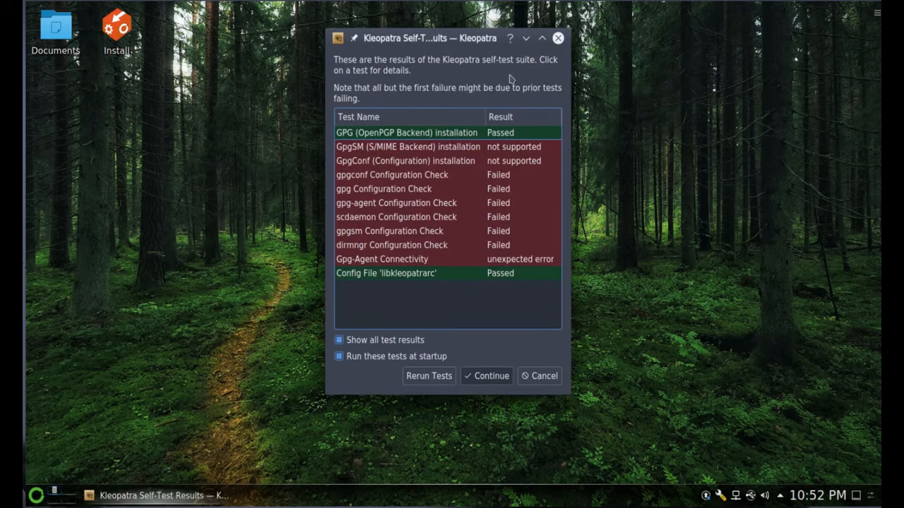
mouse_move(448, 167)
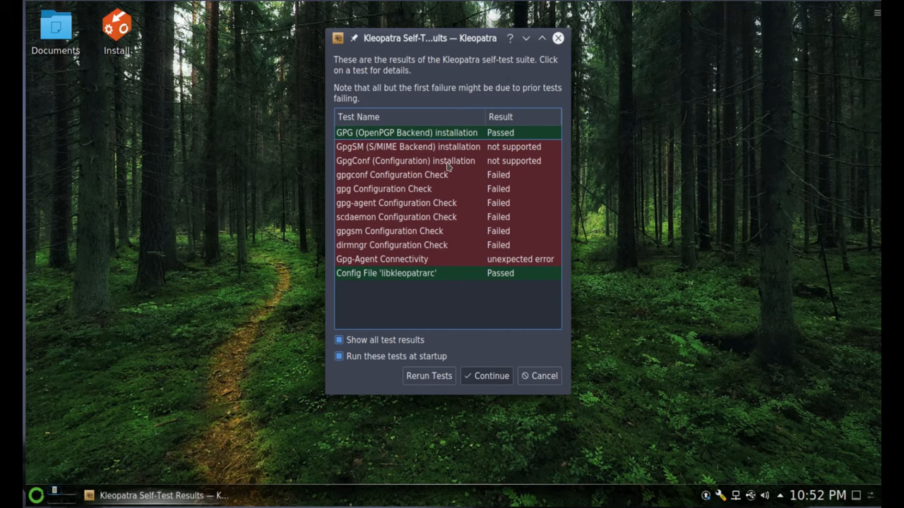
mouse_move(512, 200)
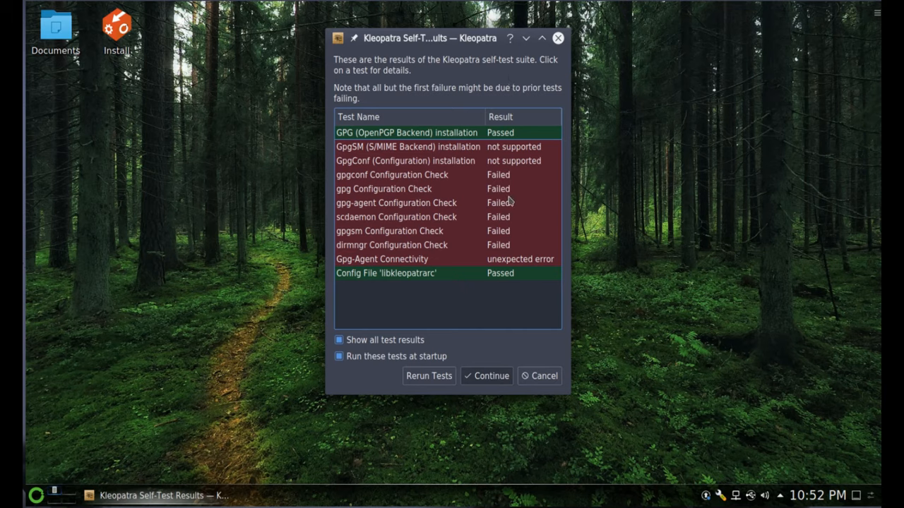
mouse_move(393, 299)
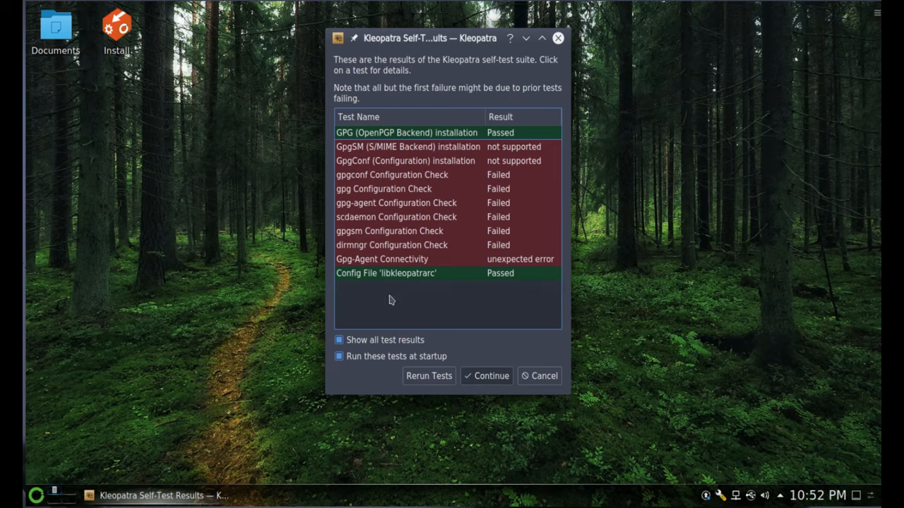
mouse_move(473, 393)
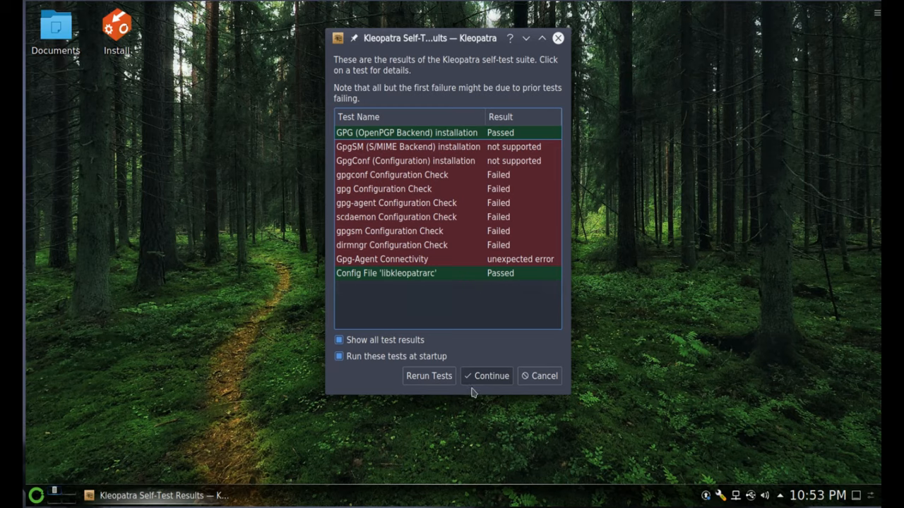
- Continue past the Kleopatra self-test results where most GnuPG checks failed
click(486, 376)
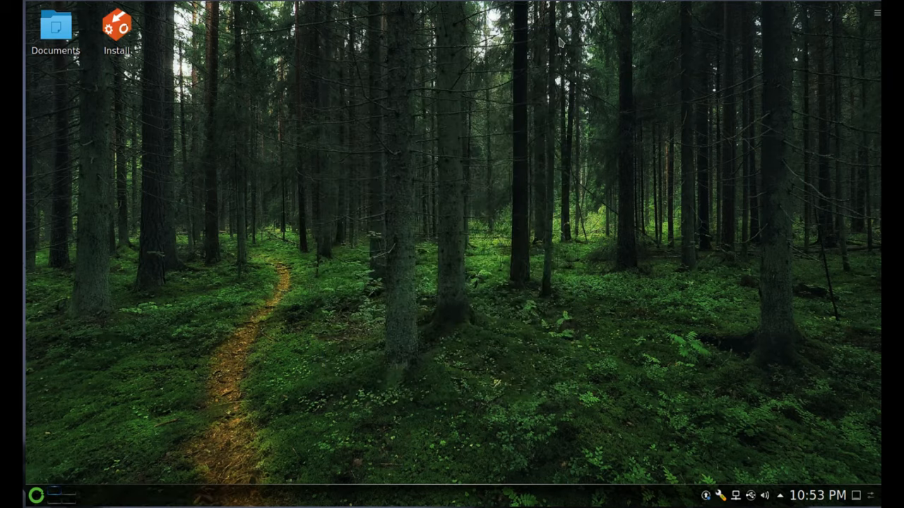
mouse_move(302, 259)
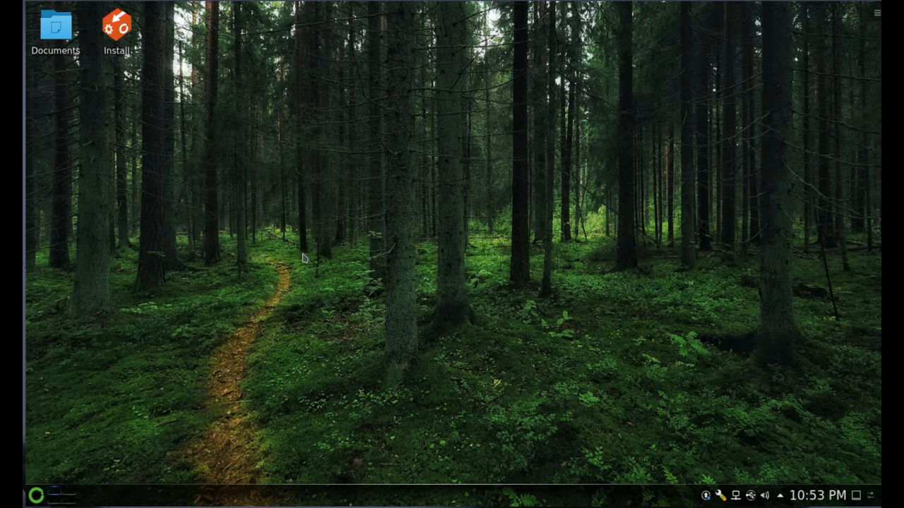
right_click(302, 257)
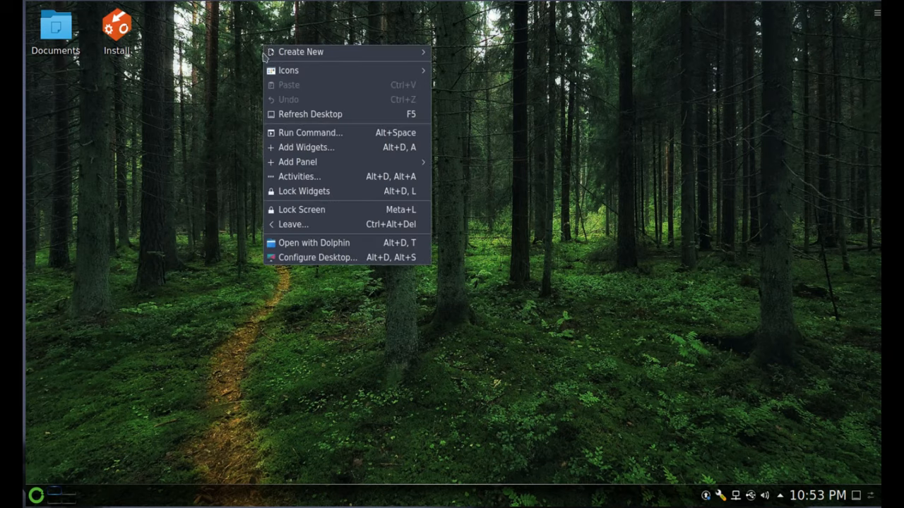
click(270, 254)
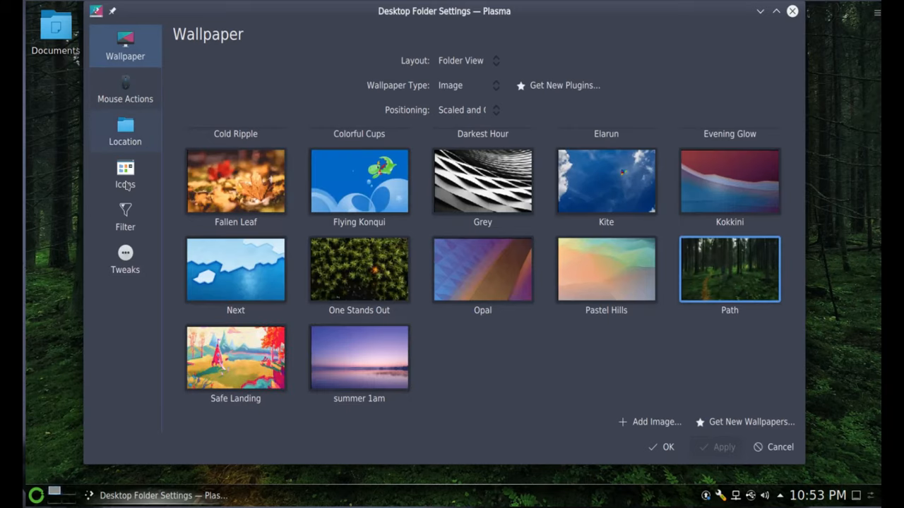
click(124, 175)
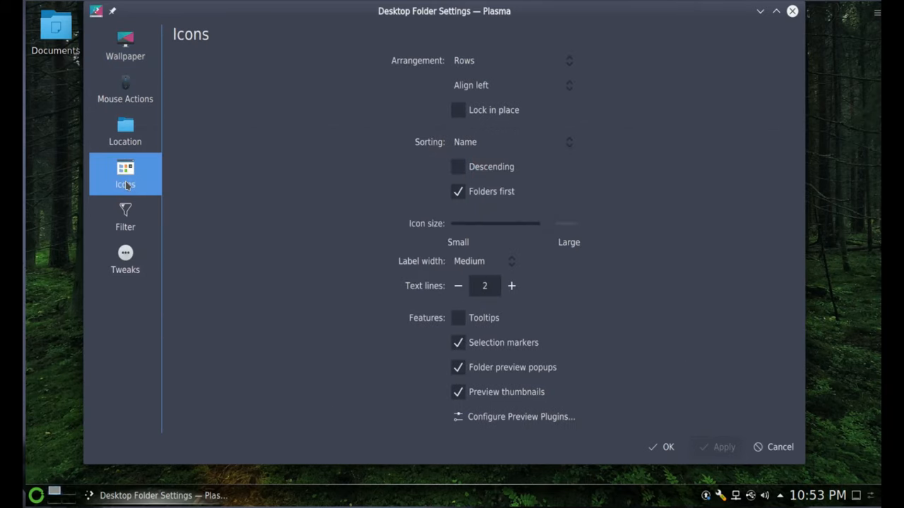
mouse_move(367, 119)
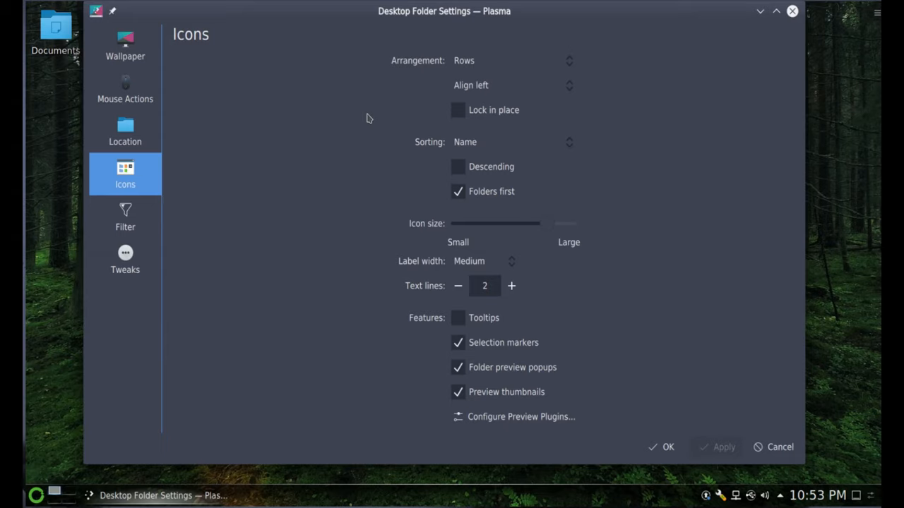
mouse_move(373, 144)
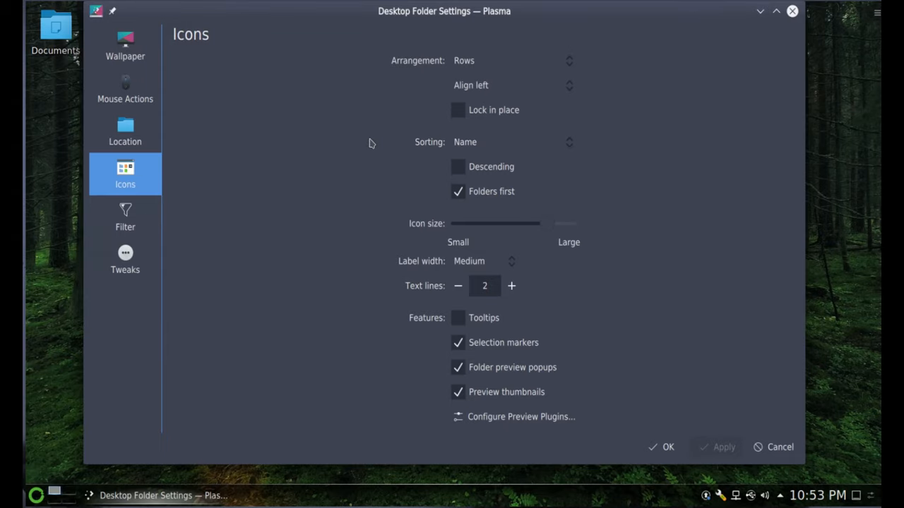
mouse_move(336, 239)
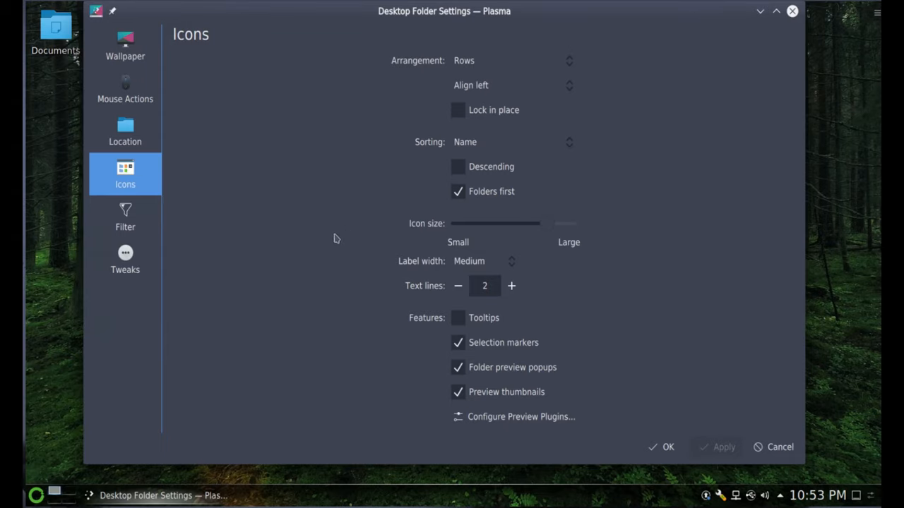
mouse_move(347, 384)
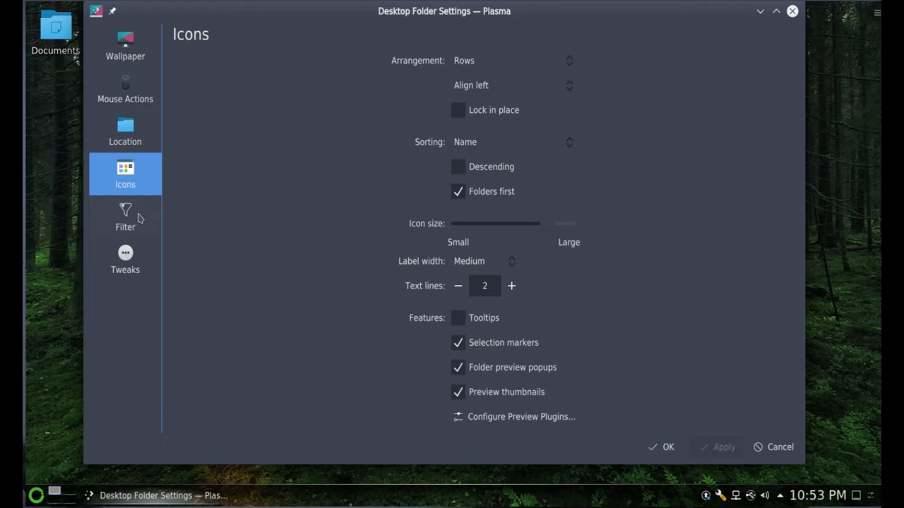
click(124, 260)
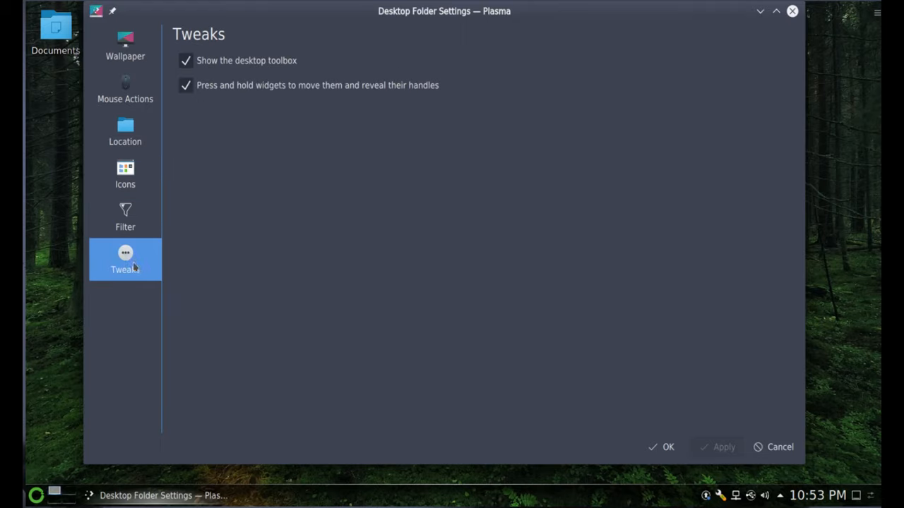
mouse_move(262, 72)
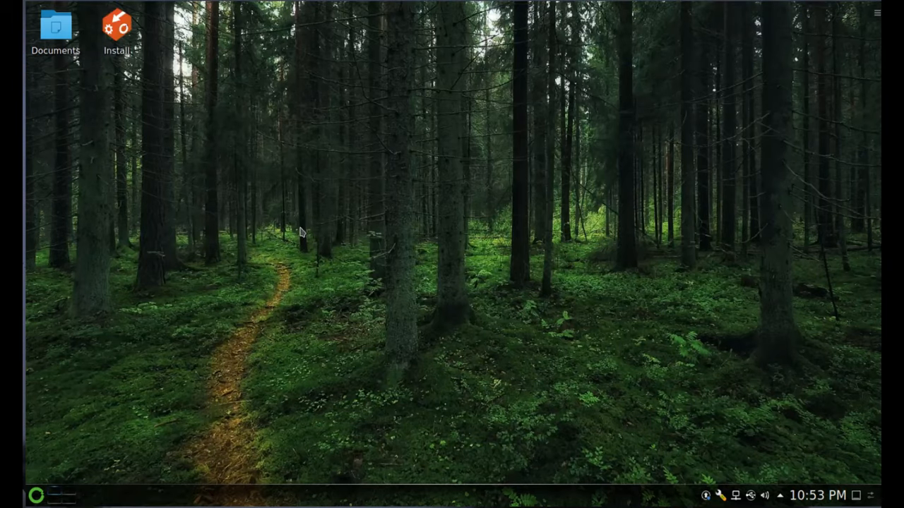
mouse_move(295, 237)
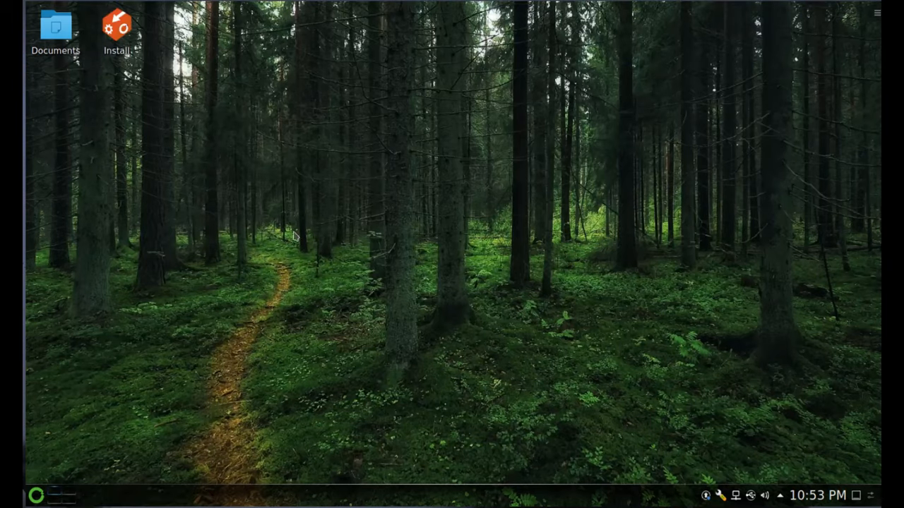
mouse_move(353, 215)
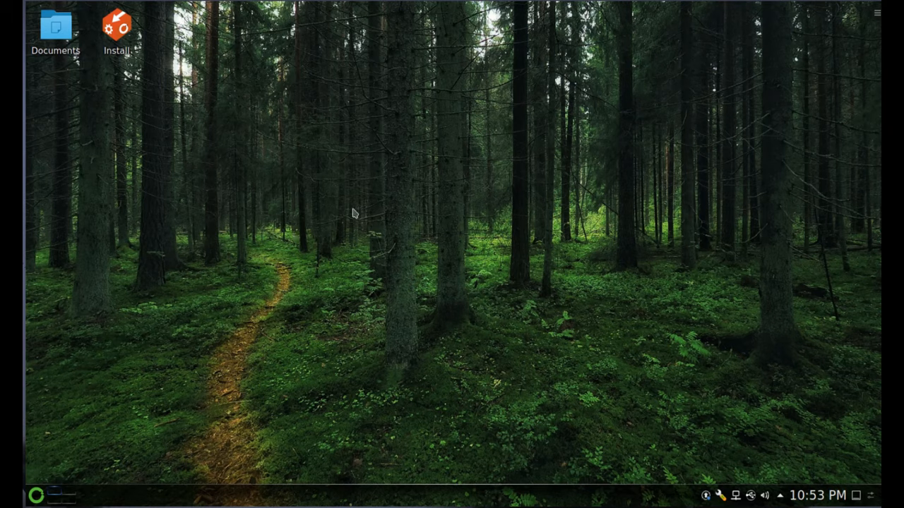
mouse_move(19, 495)
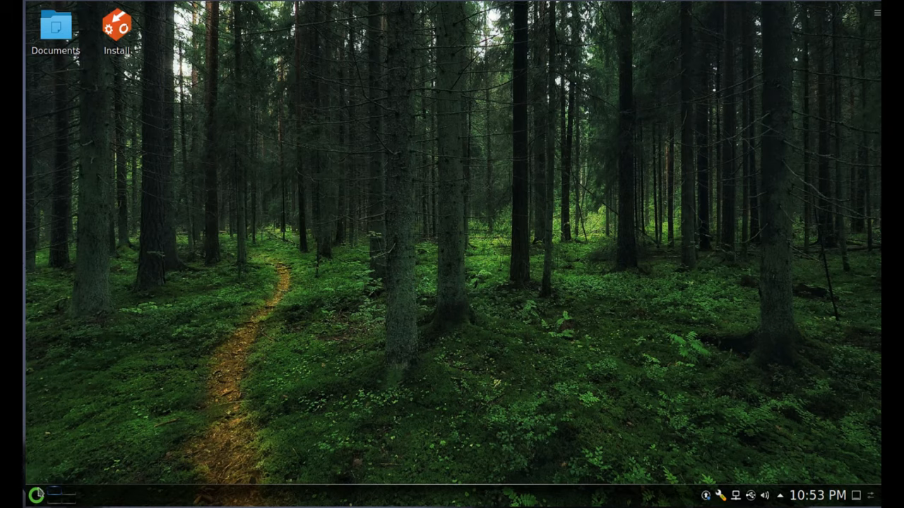
- Search the launcher for 'kon' and start Konsole from the results
click(35, 495)
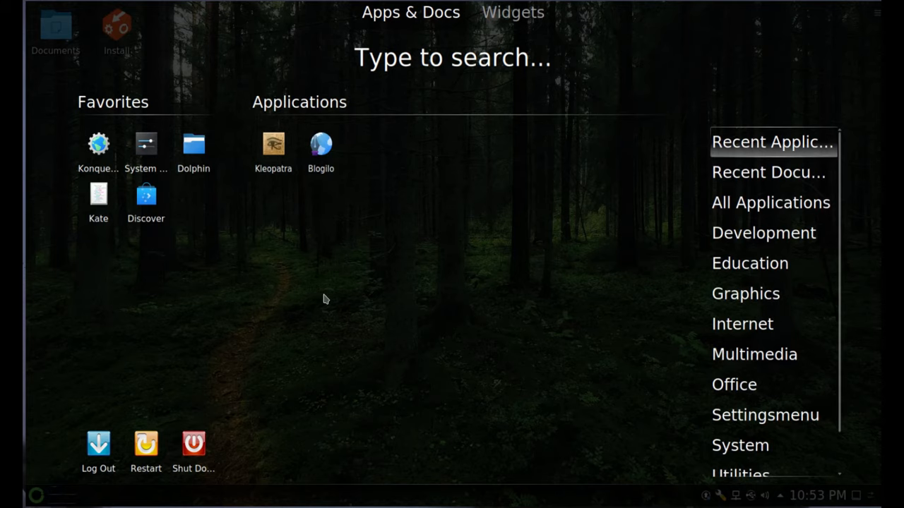
text(k)
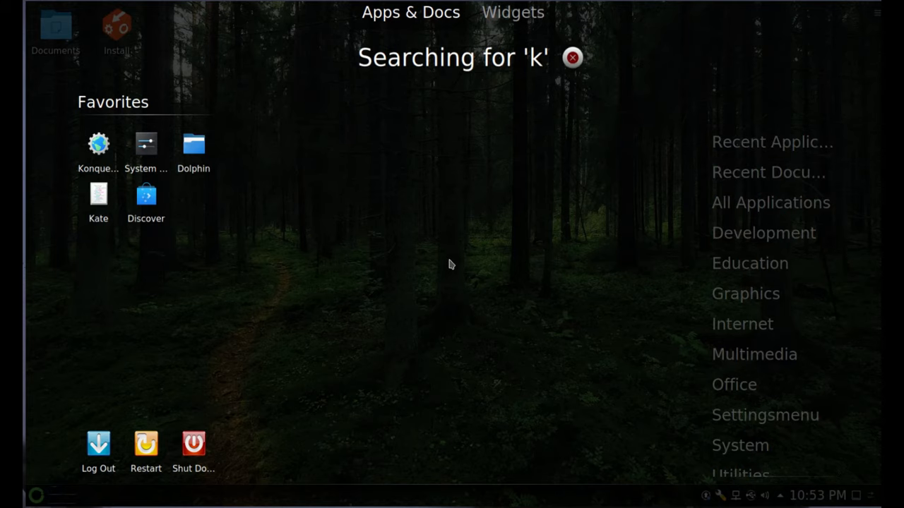
text(on)
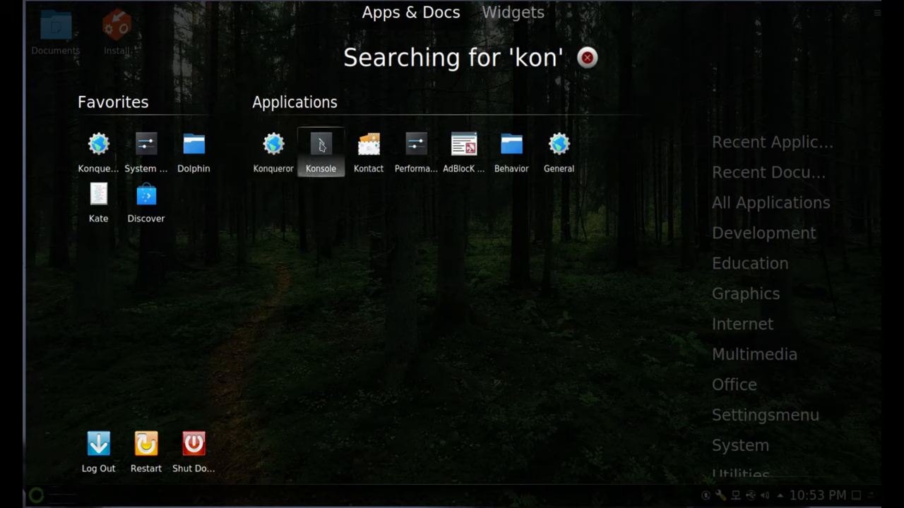
click(320, 144)
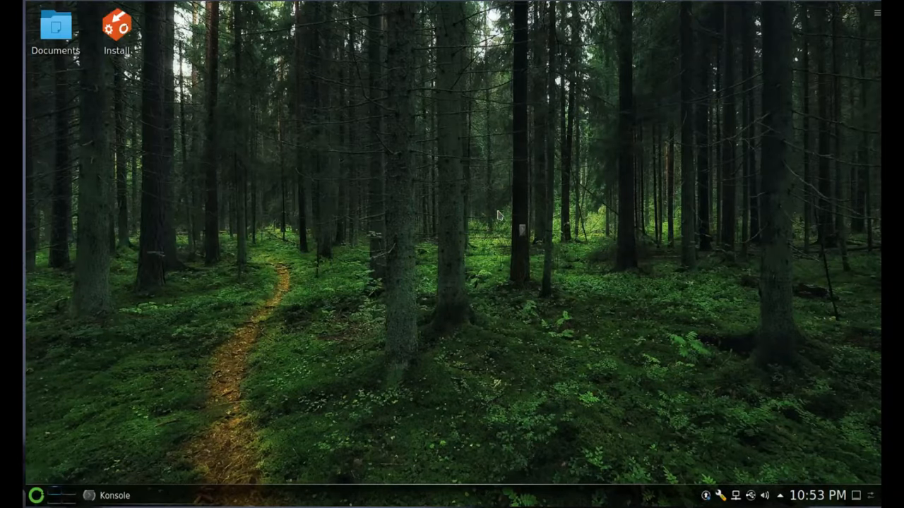
mouse_move(446, 205)
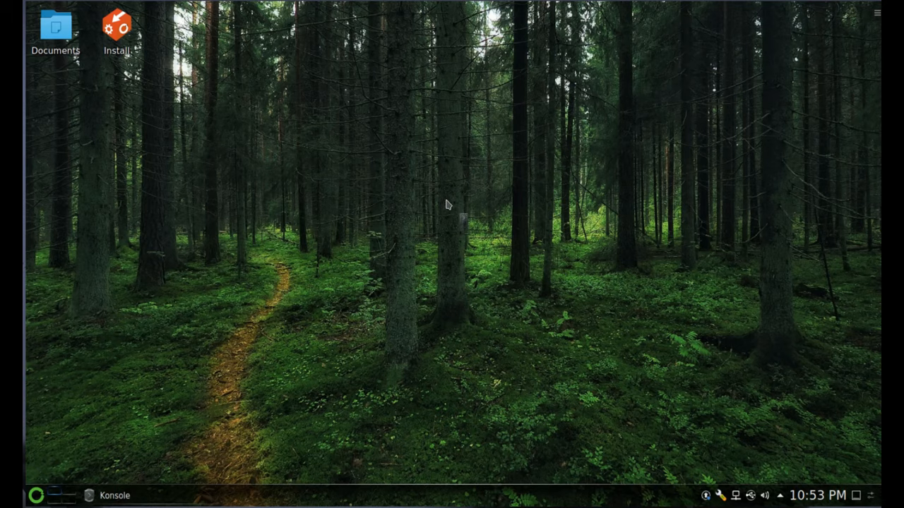
- Bring up Konsole's Shell profile editor on its Appearance colour scheme and font settings
click(107, 494)
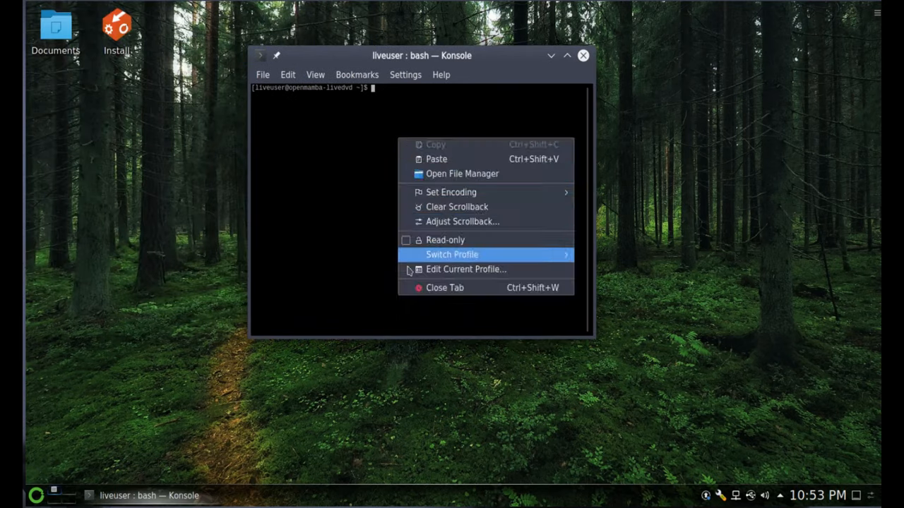
click(466, 268)
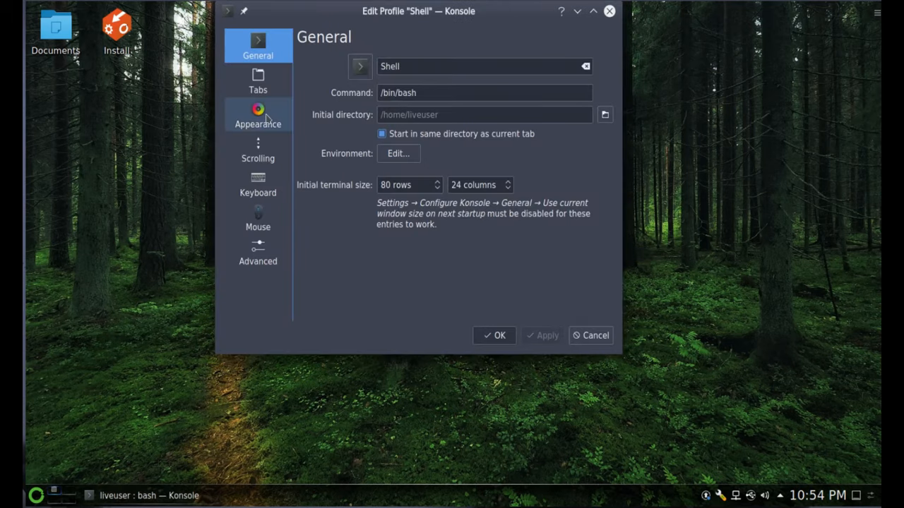
click(257, 115)
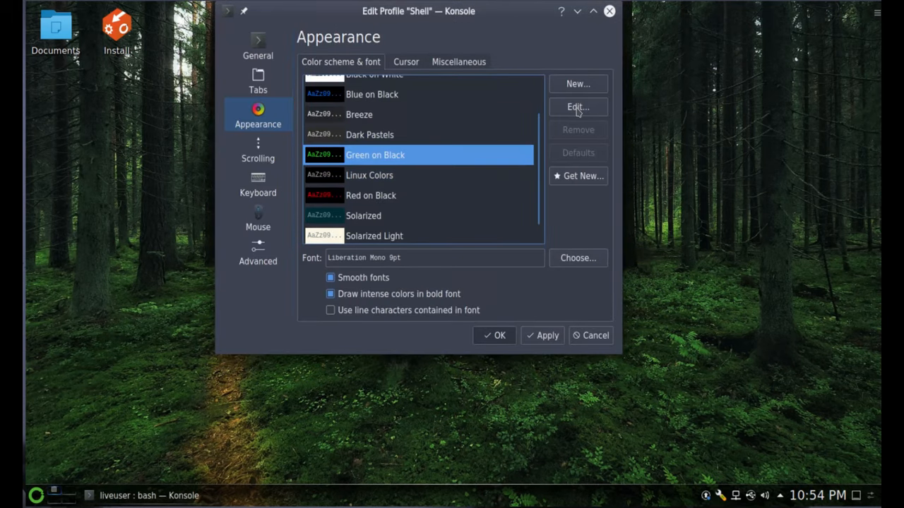
click(577, 107)
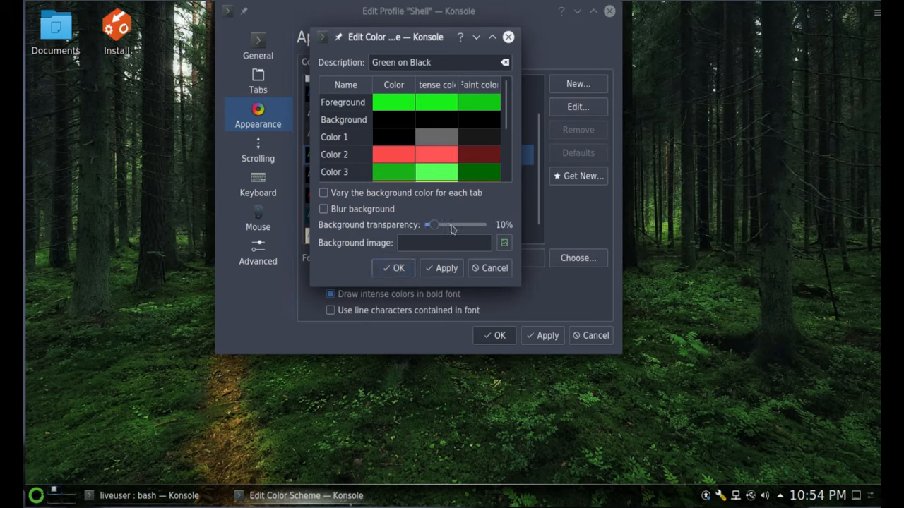
click(393, 268)
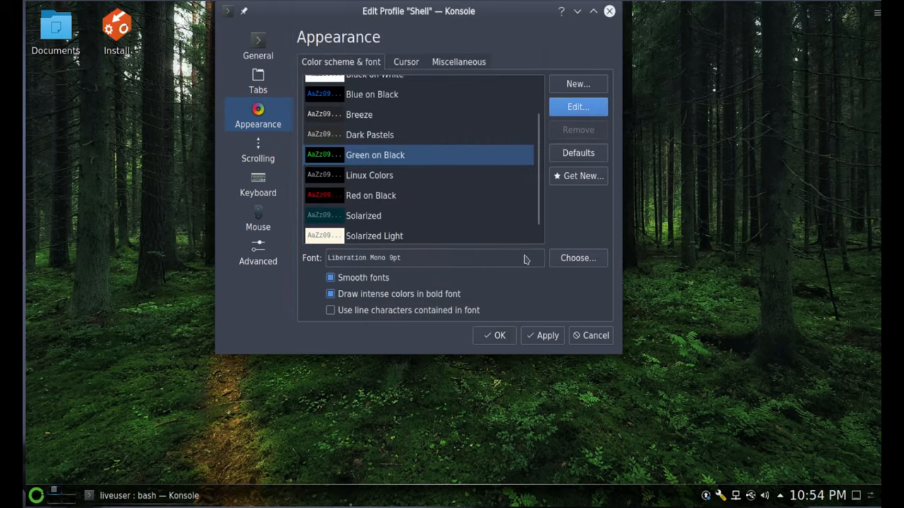
- Choose FreeMono Bold 16pt as the profile font and dismiss the save-permission warning
click(578, 257)
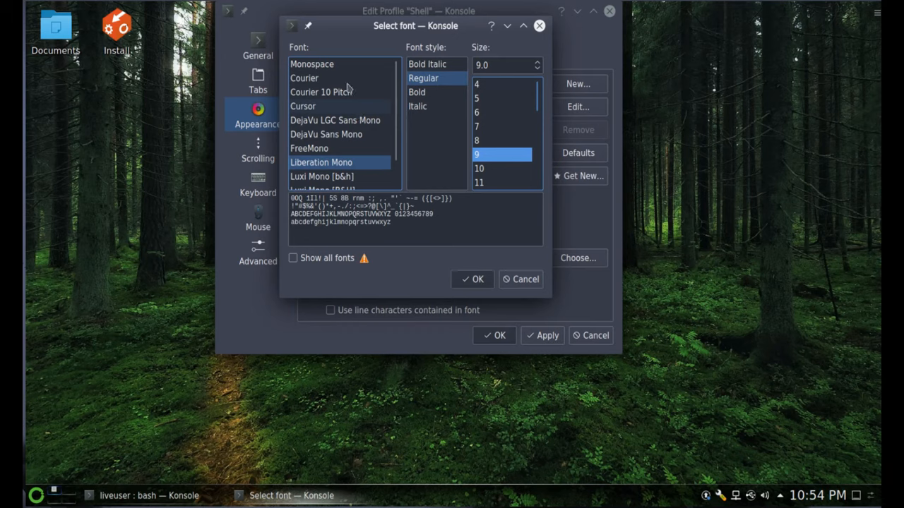
click(312, 63)
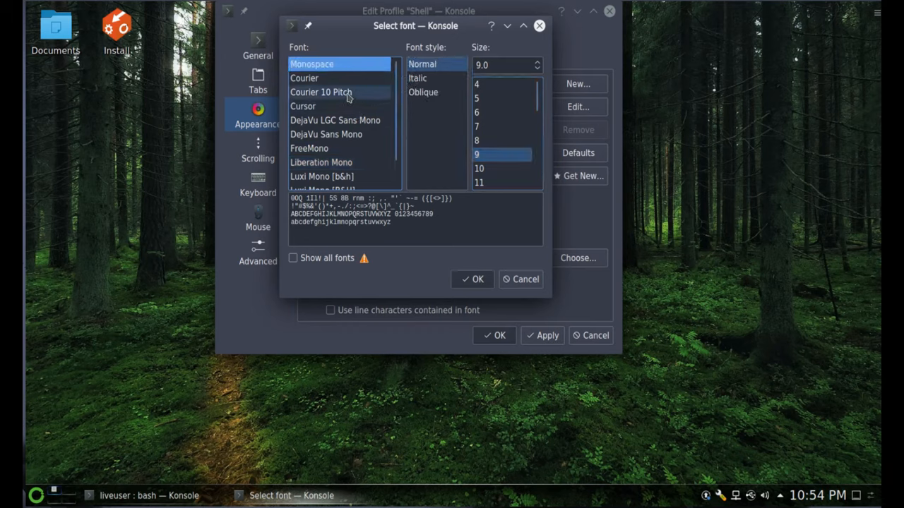
click(310, 148)
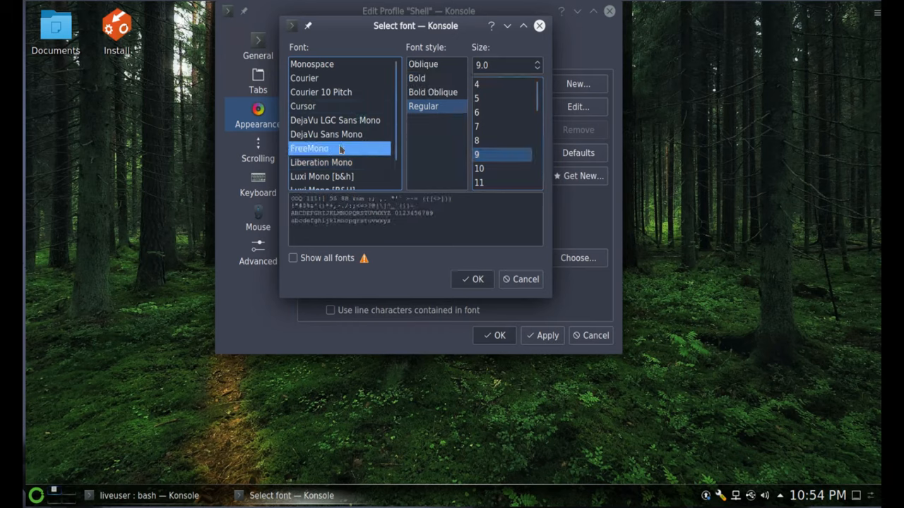
click(417, 78)
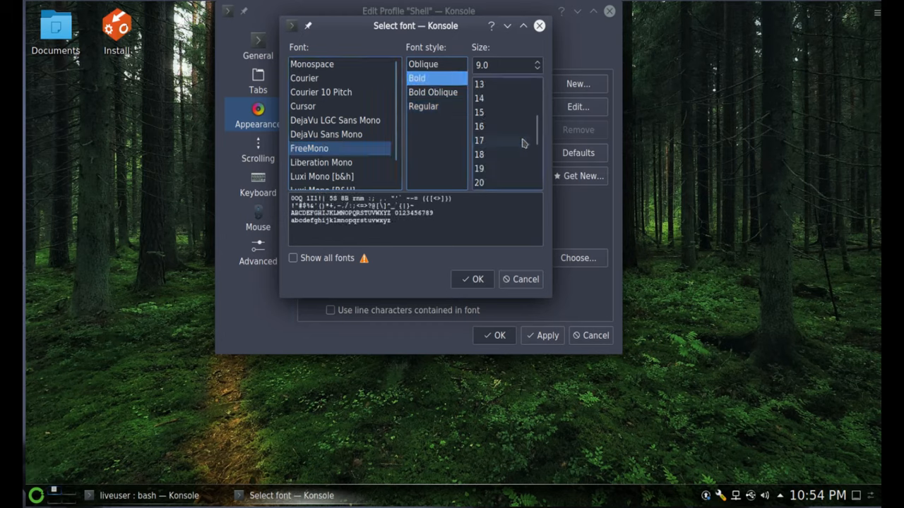
click(472, 279)
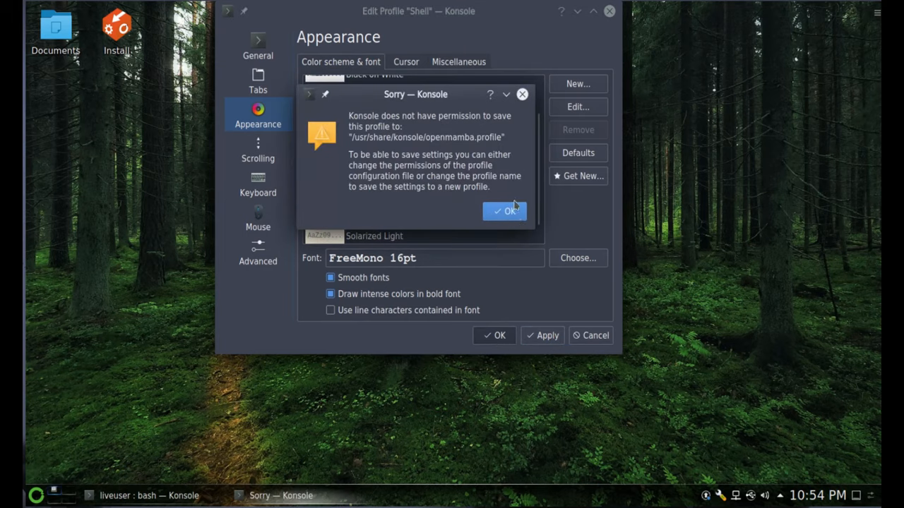
click(504, 212)
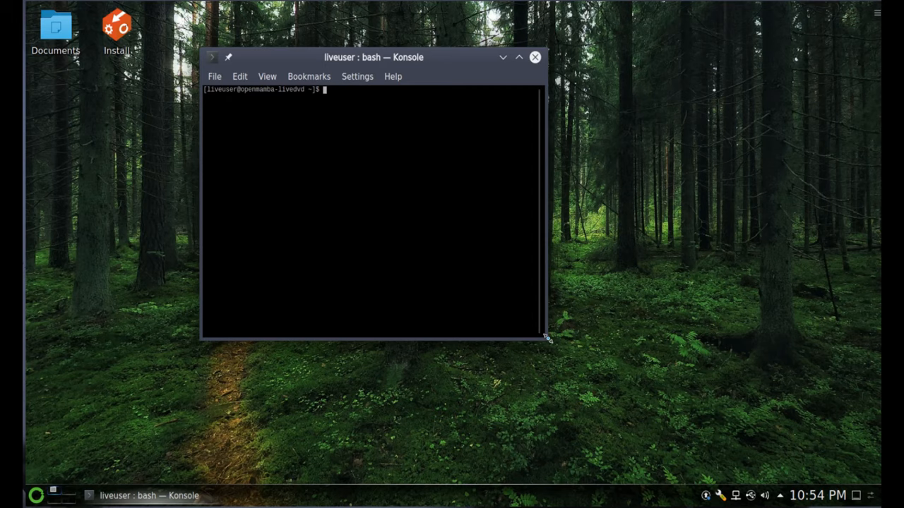
- Enlarge the Konsole window and increase the terminal font via View > Enlarge Font
drag(543, 338, 711, 431)
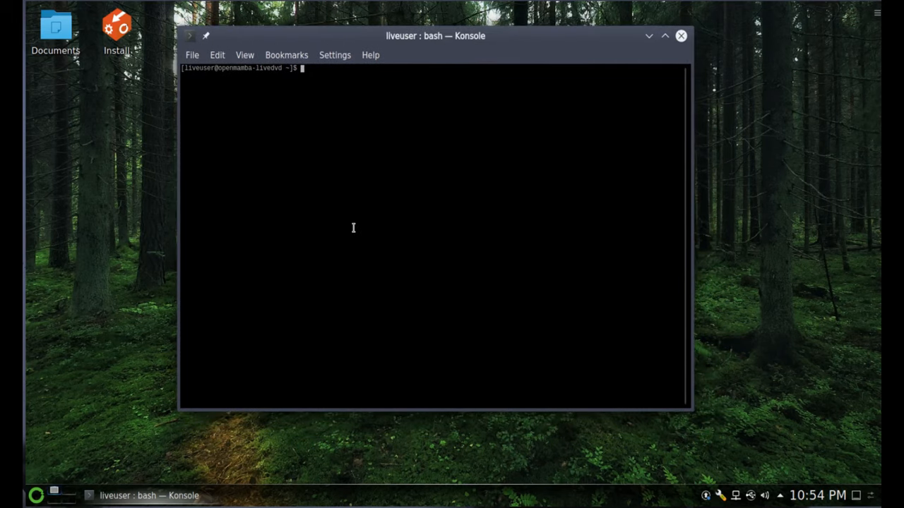
mouse_move(249, 100)
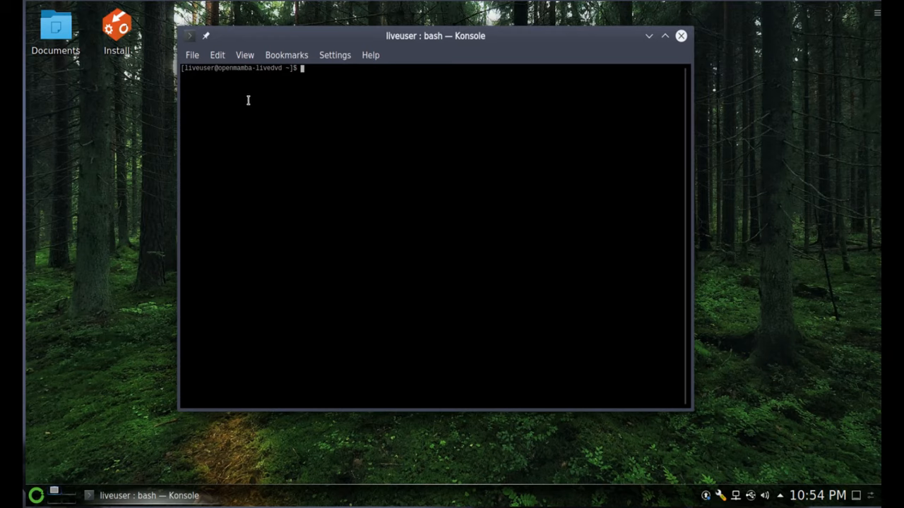
click(244, 53)
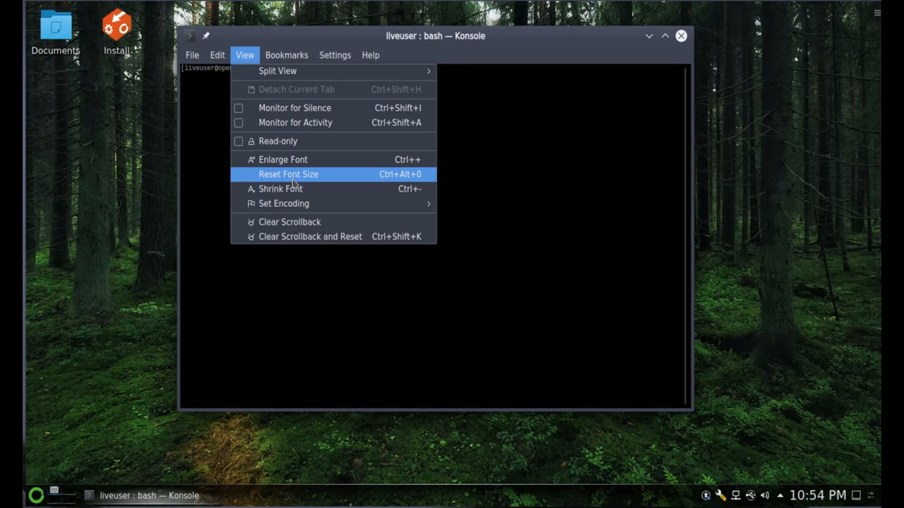
mouse_move(282, 159)
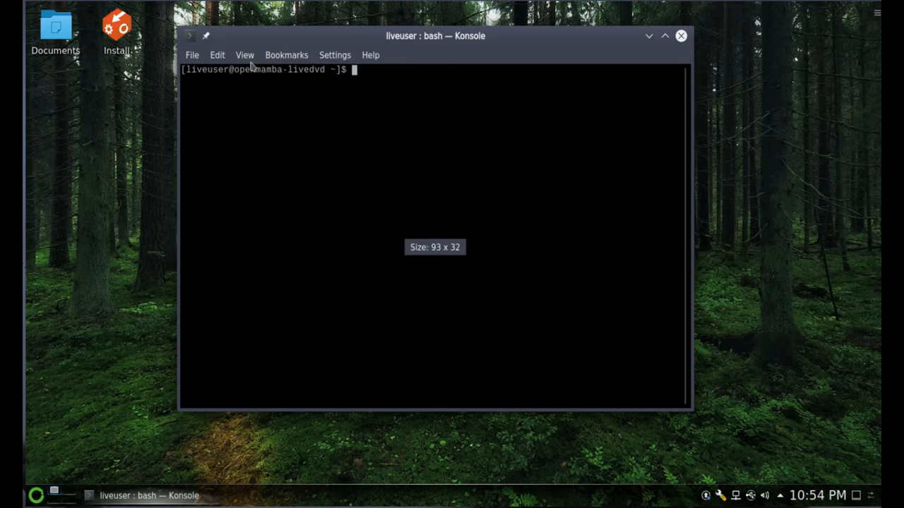
click(244, 55)
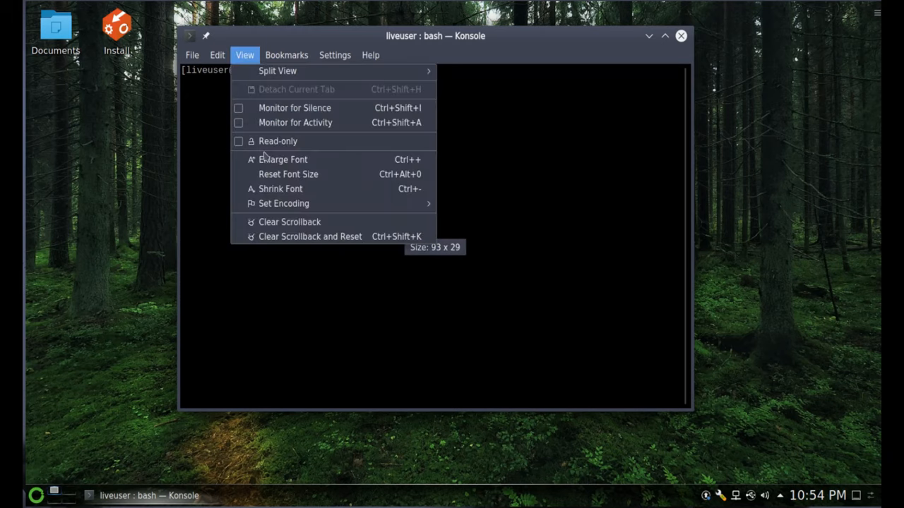
mouse_move(283, 159)
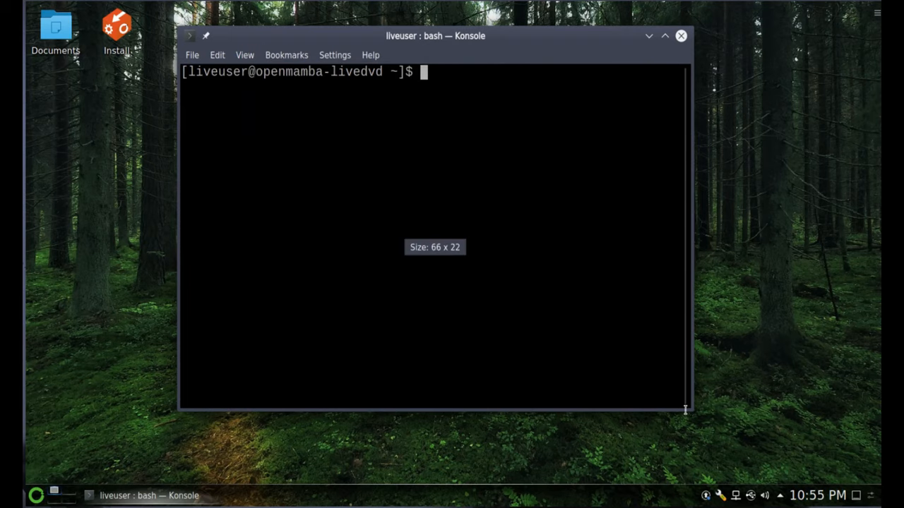
drag(685, 410, 790, 424)
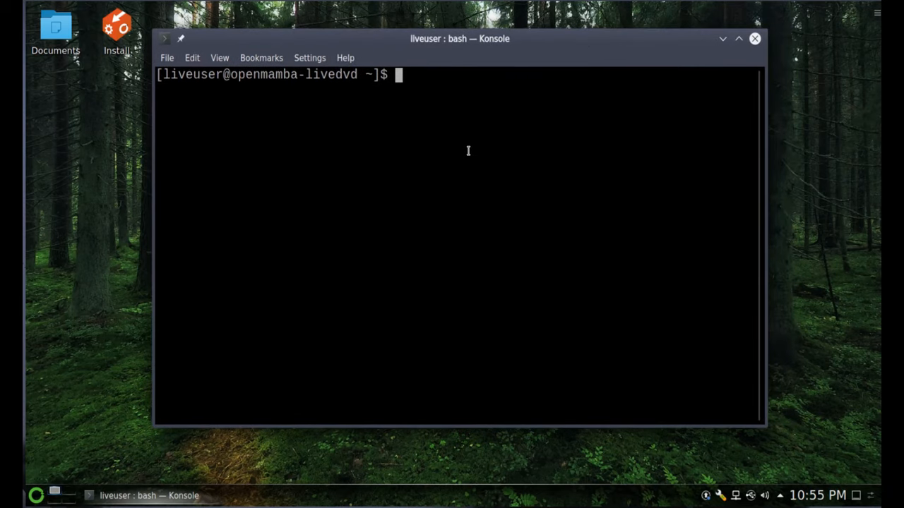
- Run 'uname -a' showing kernel 4.14.94mamba x86_64, start typing 'sudo apt install', then clear the terminal
text(uname -a)
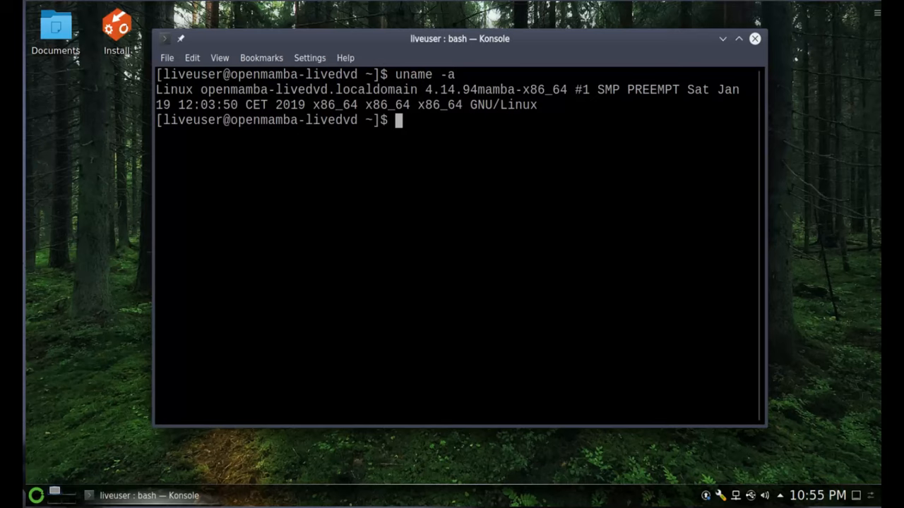
mouse_move(417, 103)
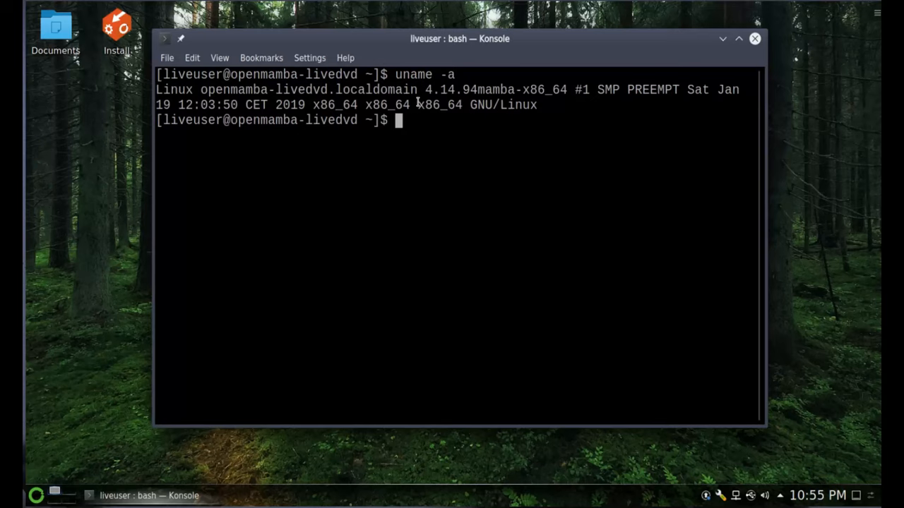
mouse_move(472, 97)
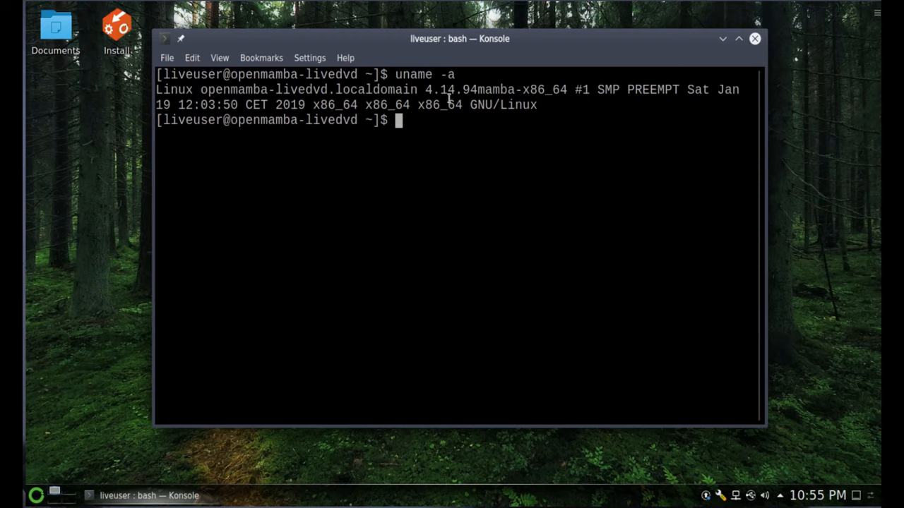
mouse_move(455, 98)
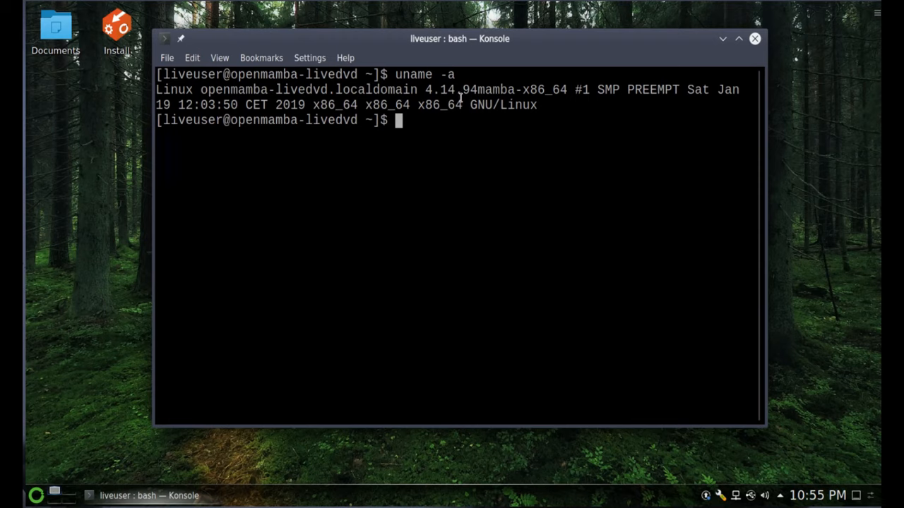
mouse_move(531, 221)
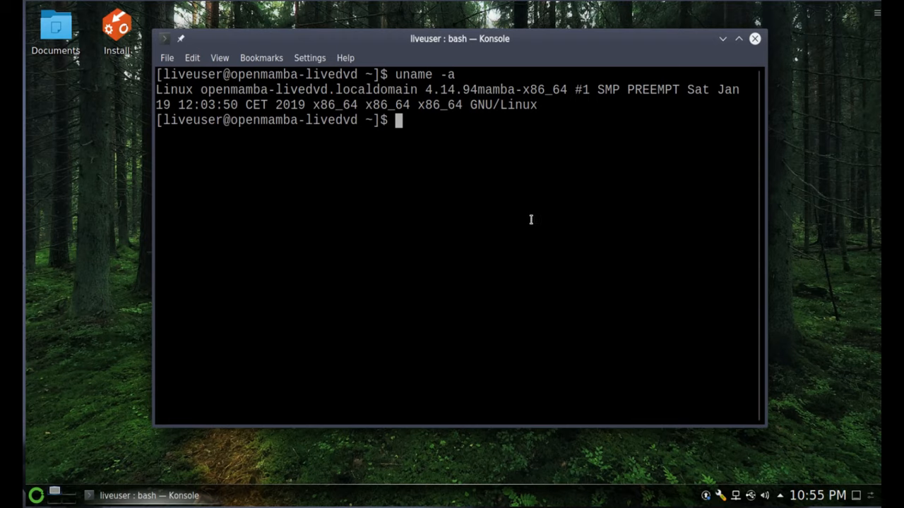
mouse_move(497, 208)
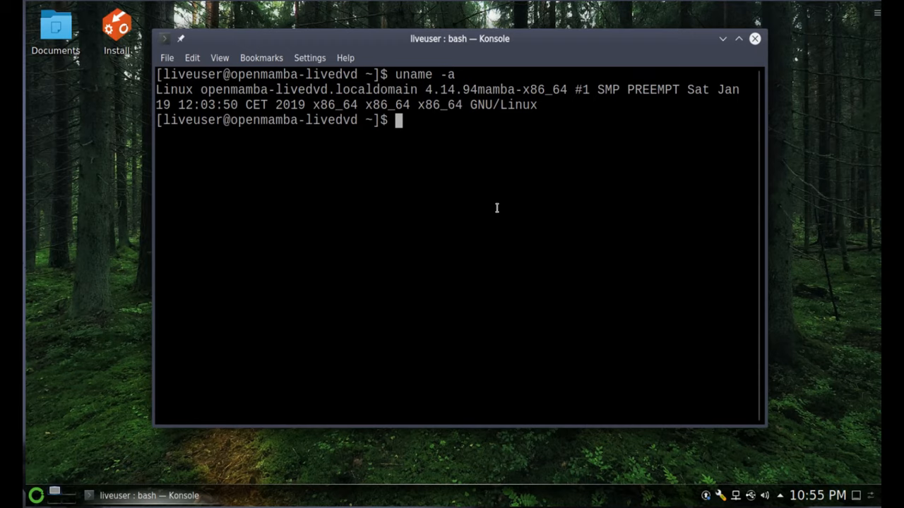
drag(459, 38, 475, 32)
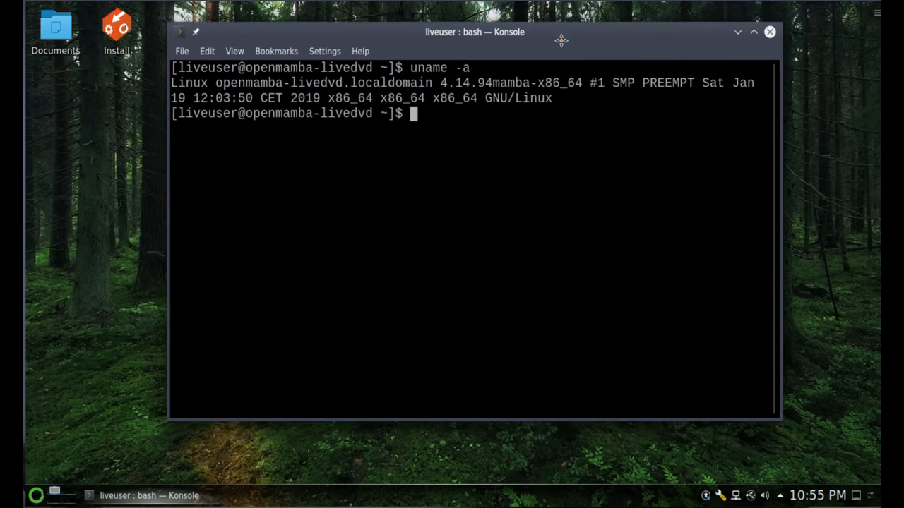
mouse_move(384, 248)
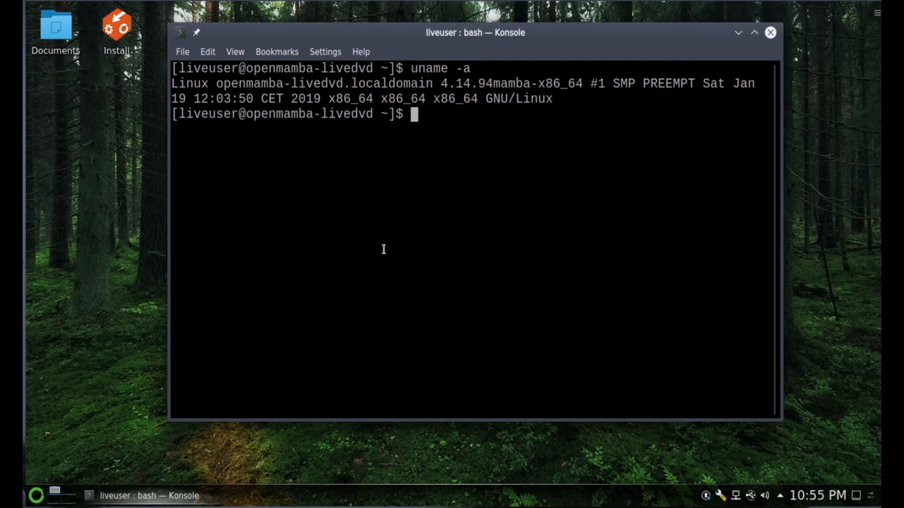
text(s)
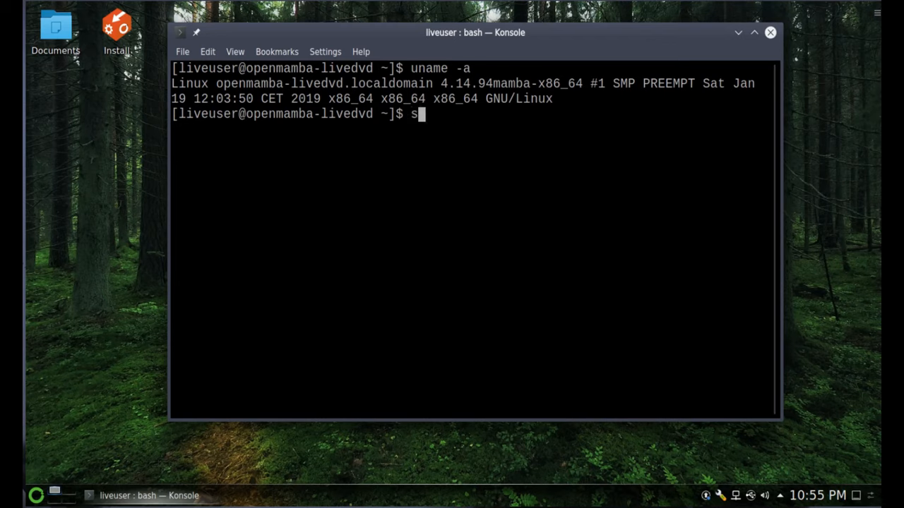
text(udo apt)
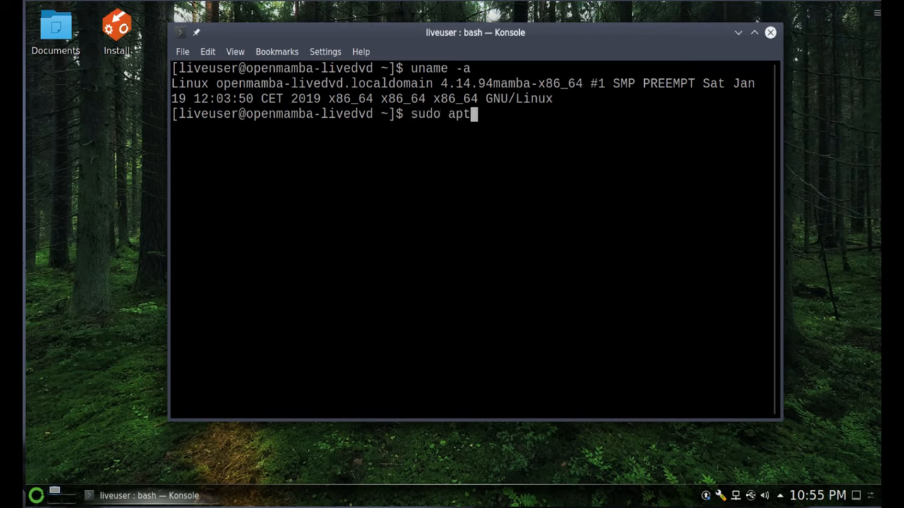
text(ins)
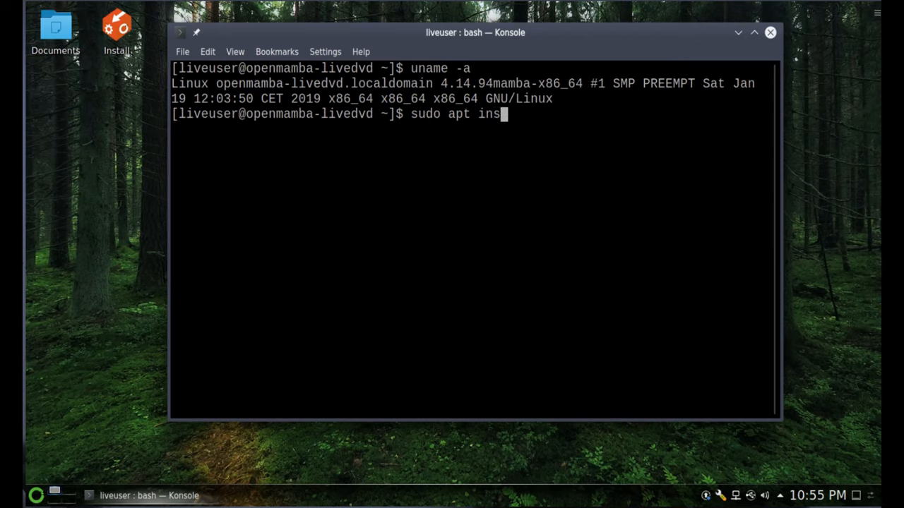
text(tall)
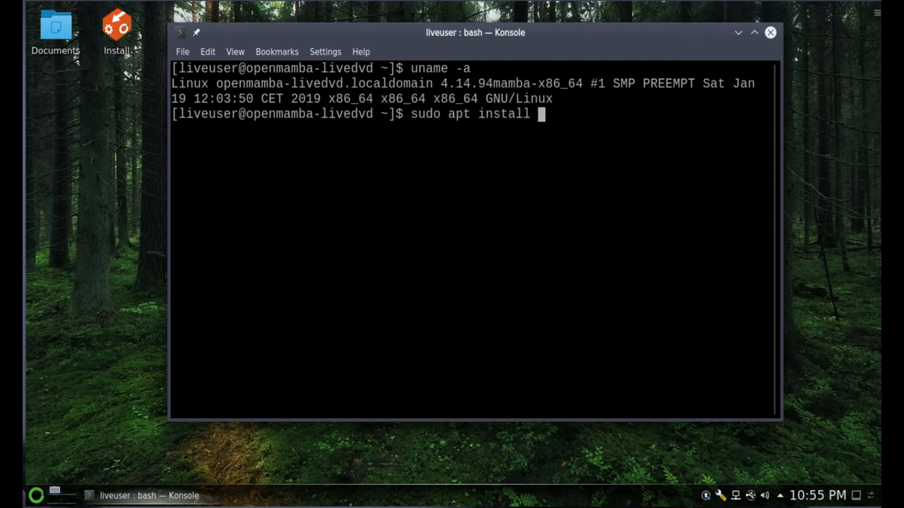
key(BackSpace)
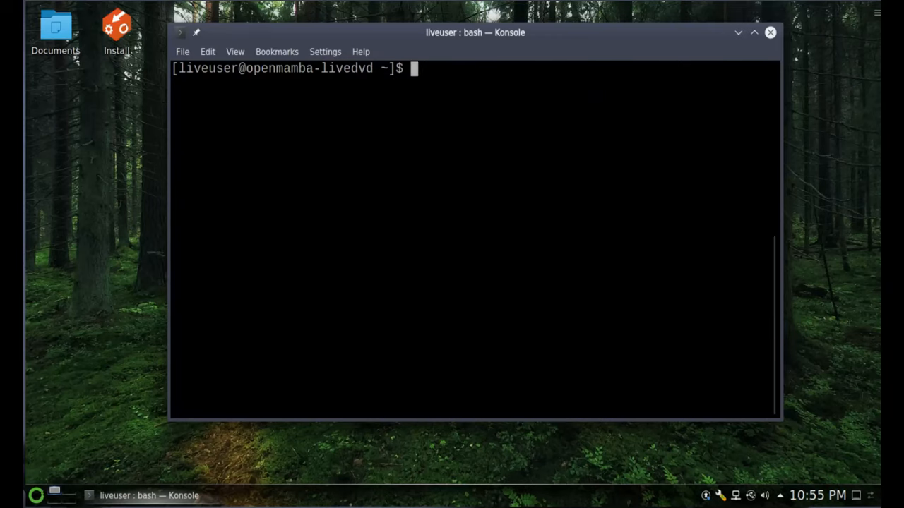
- Try 'update', 'apt update', 'apt-get update' and 'sudo apt-get update', all rejected as not found
text(update)
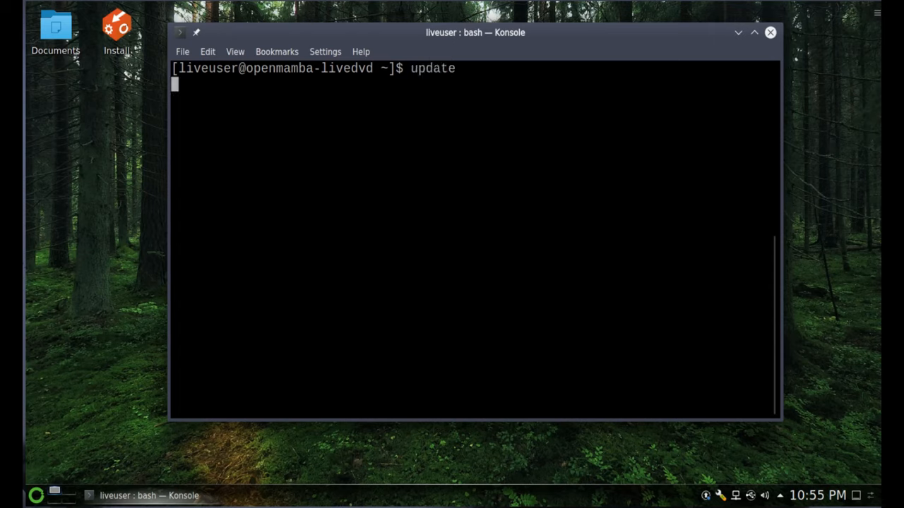
text(sudo)
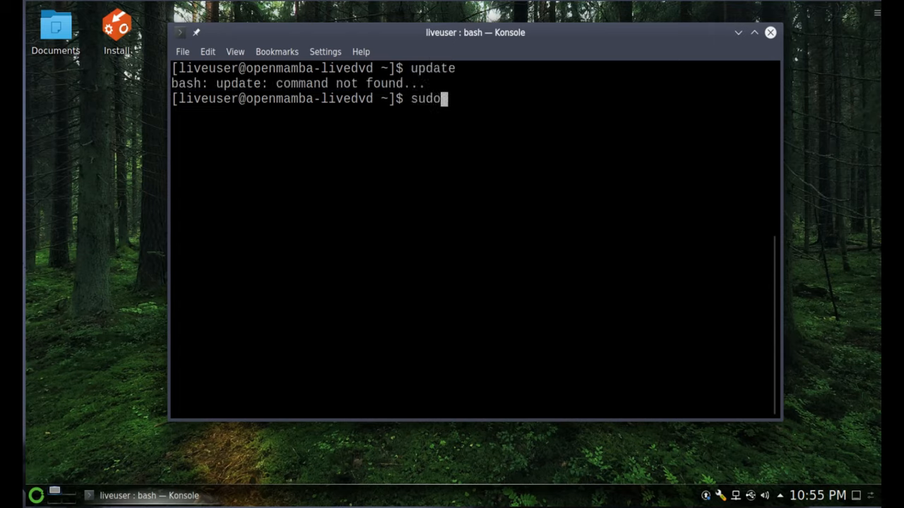
text(apt upda)
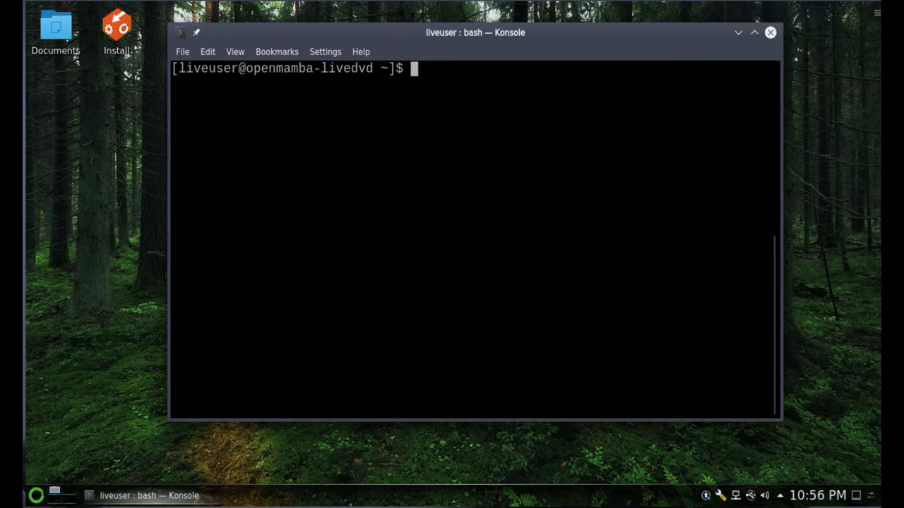
text(apt update)
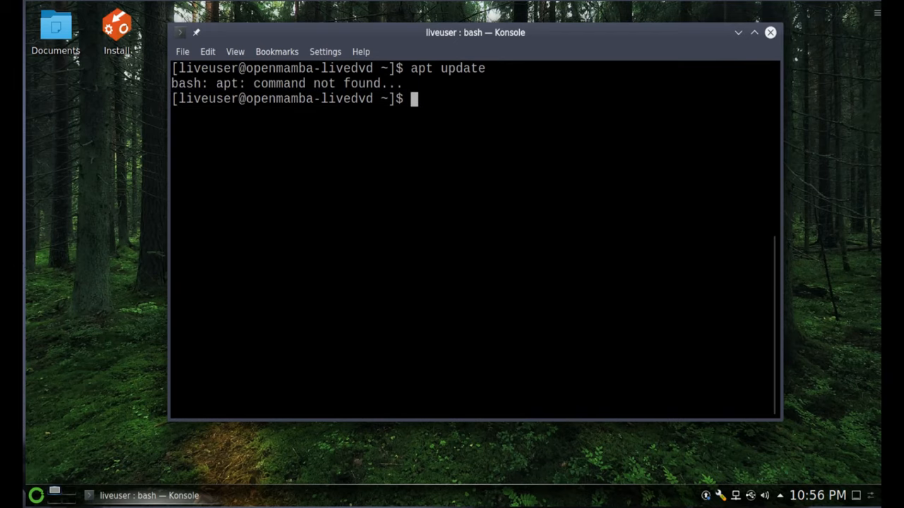
text(apt)
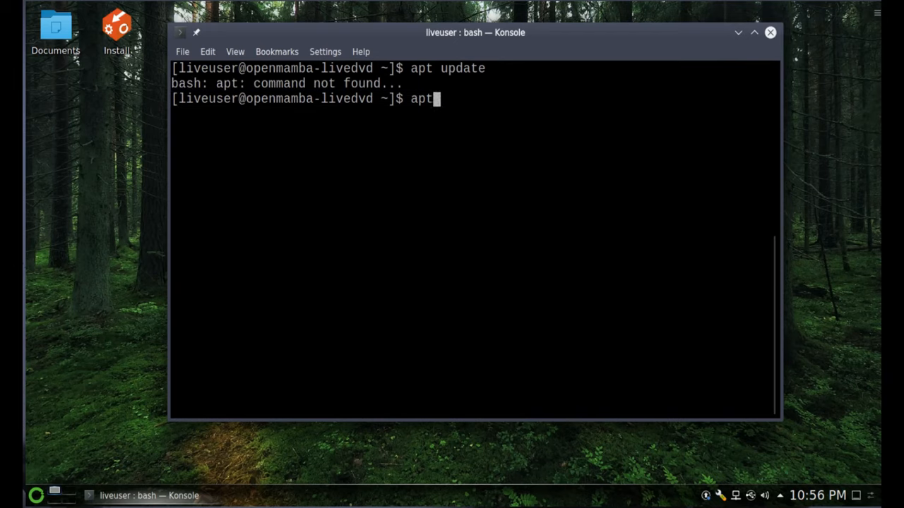
text(-get update)
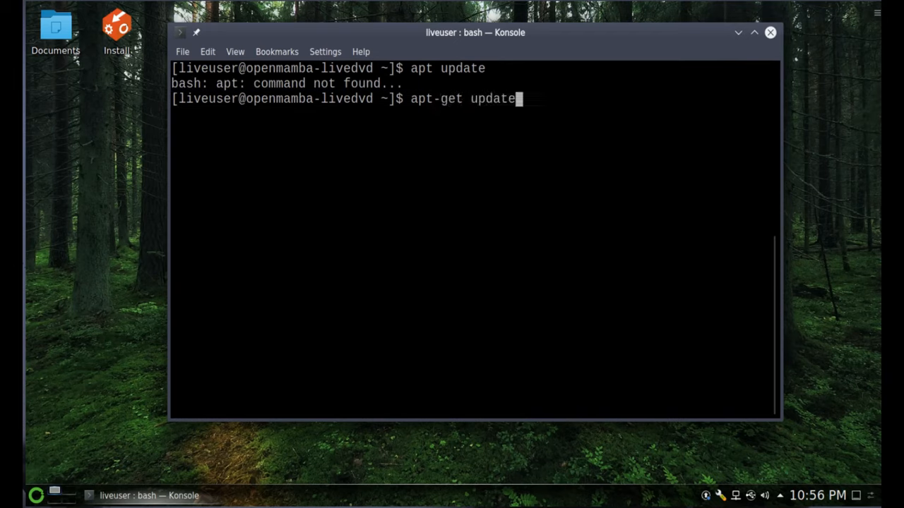
- Clear the failed output and begin a new 'sudo' command at the fresh prompt
text(sudo)
text(cle)
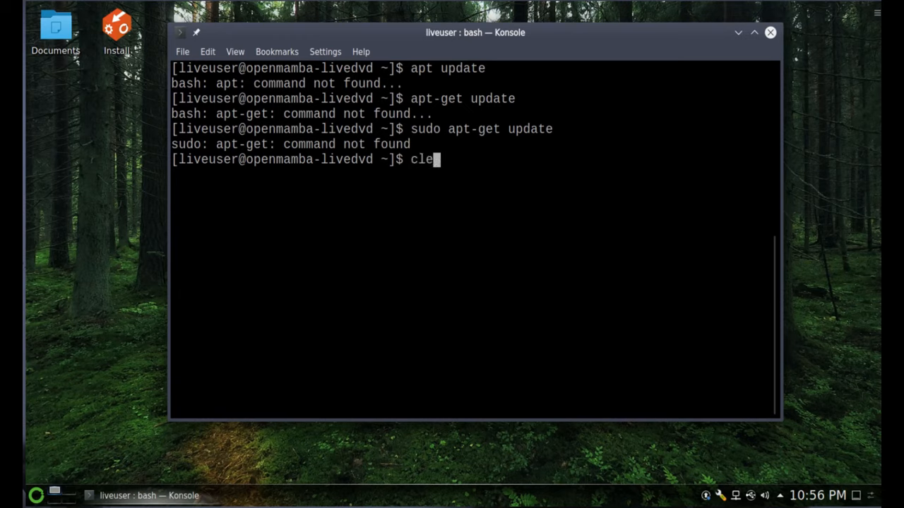
key(Return)
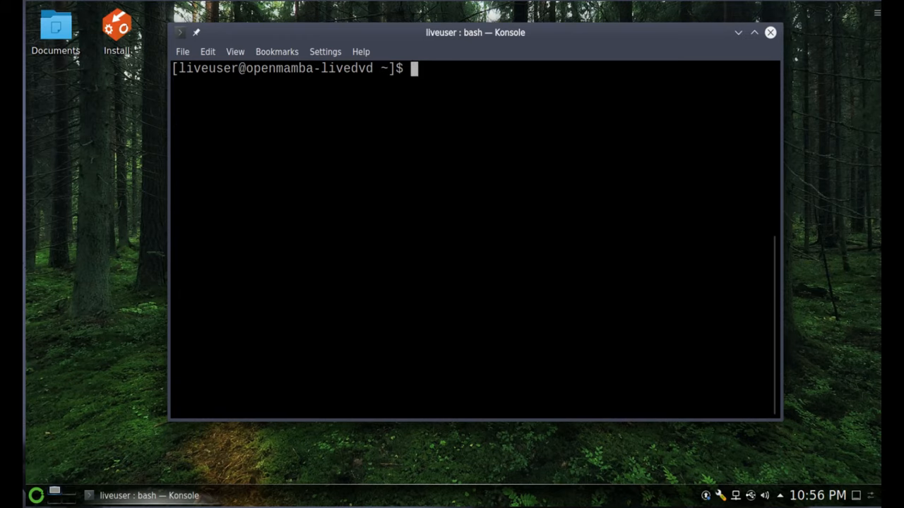
text(sudo)
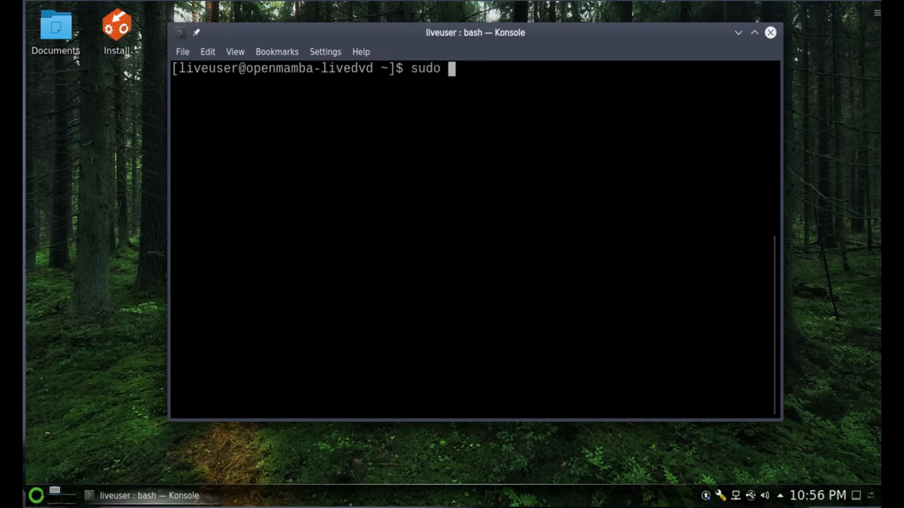
- Run 'sudo urpmi update' (not found) and 'sudo rpm update' showing rpm usage help, then clear
text(urmpi update)
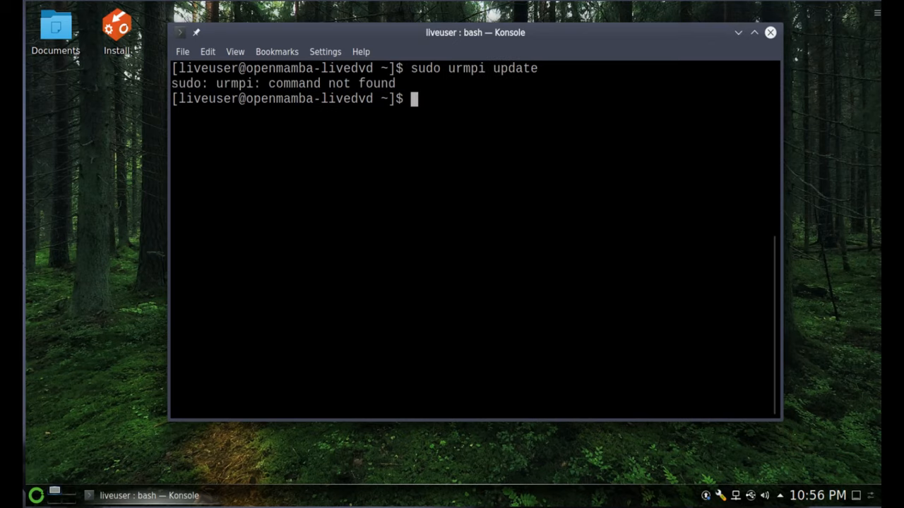
text(sudo)
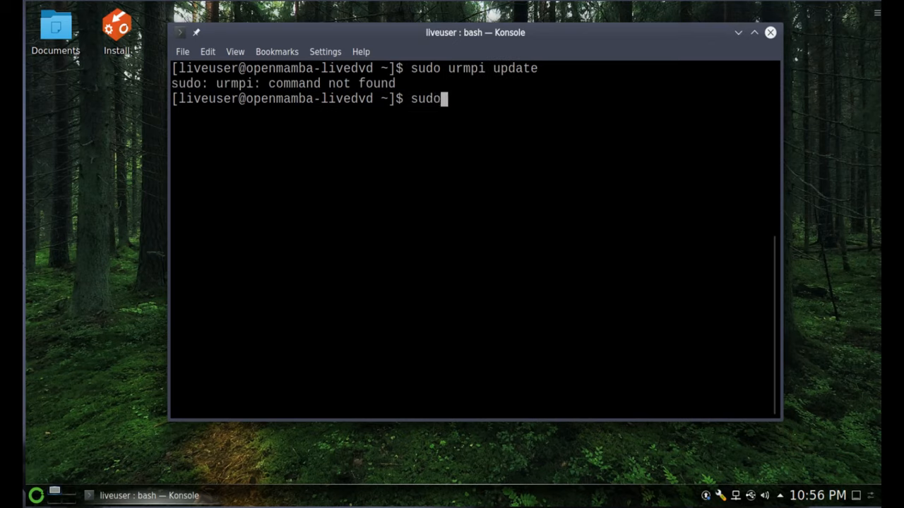
text(" ")
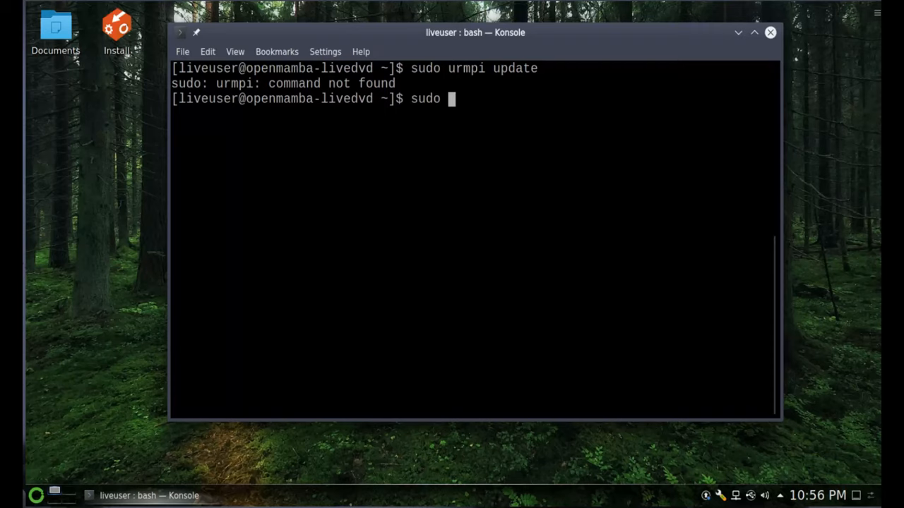
text(rpm update)
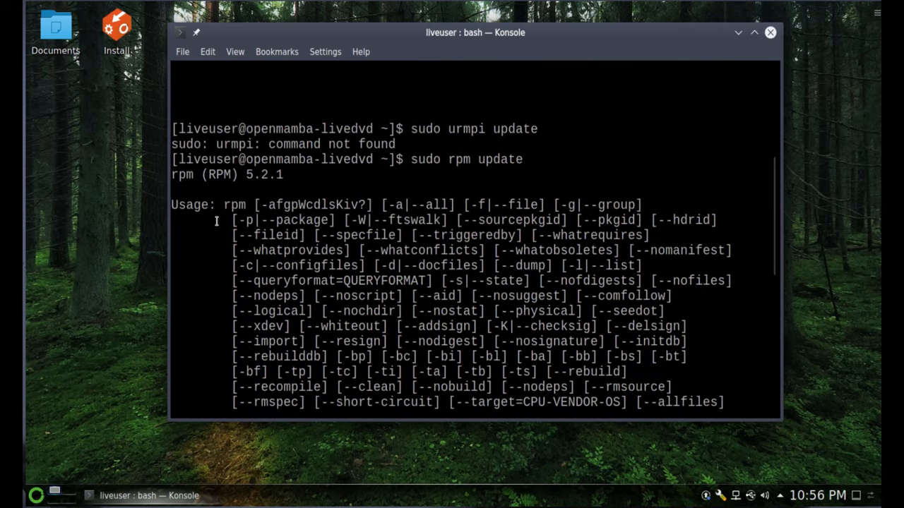
scroll(down, 3)
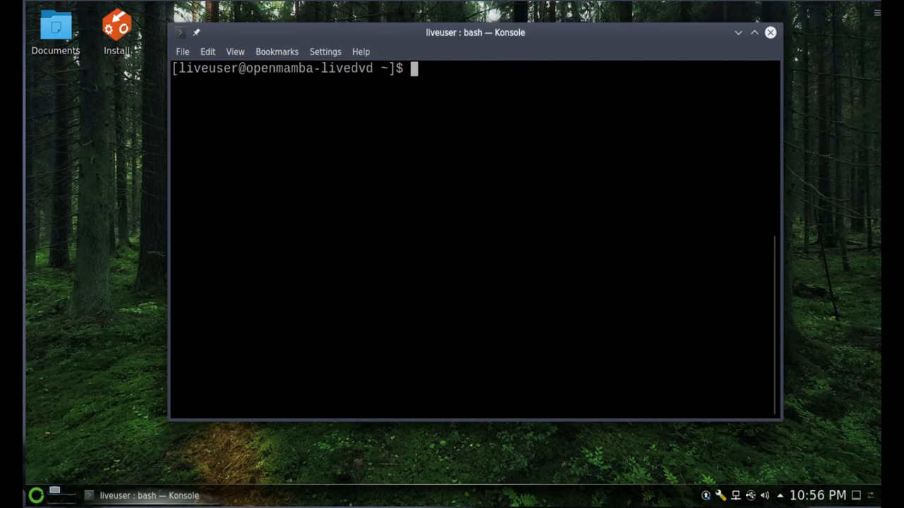
mouse_move(656, 43)
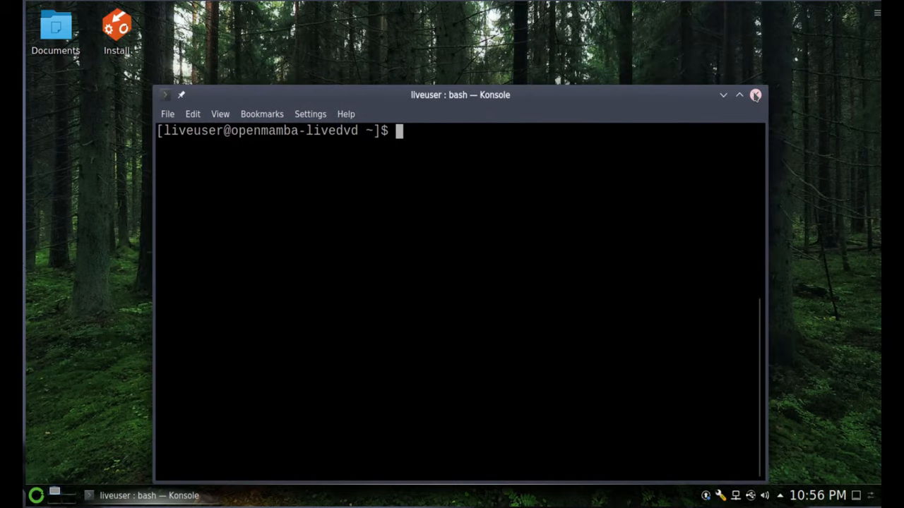
- Close Konsole and launch the openmamba GNU/Linux Installer from the desktop Install icon
click(754, 95)
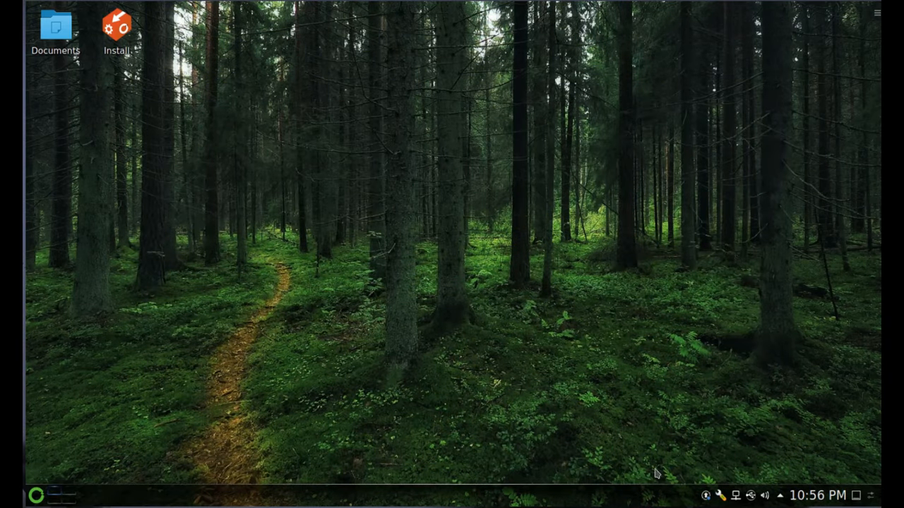
mouse_move(221, 283)
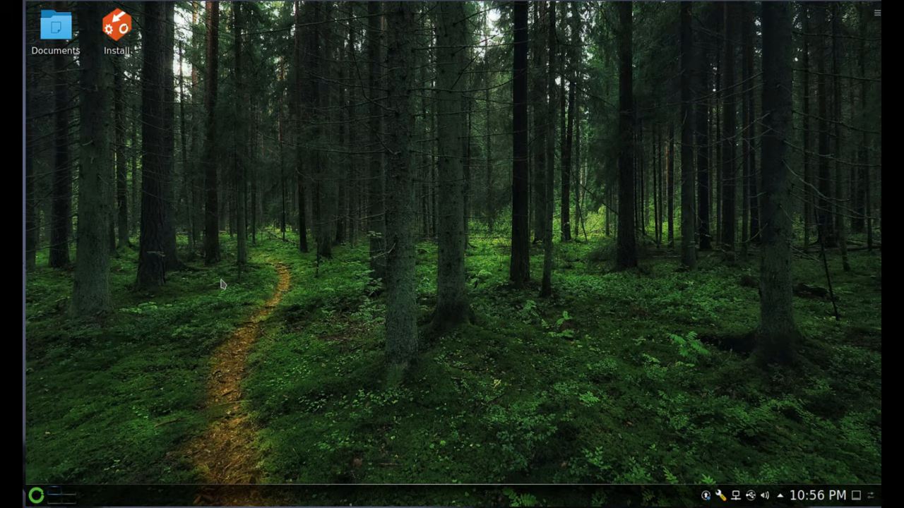
mouse_move(158, 144)
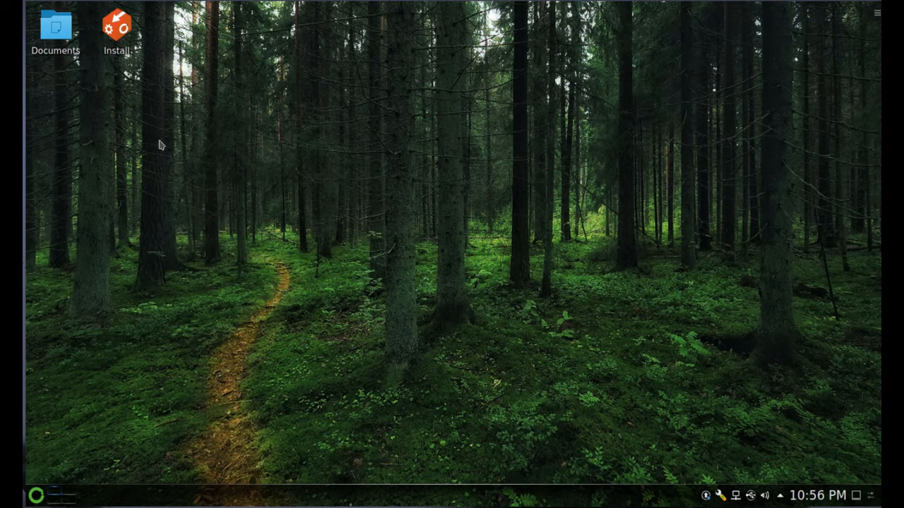
click(117, 29)
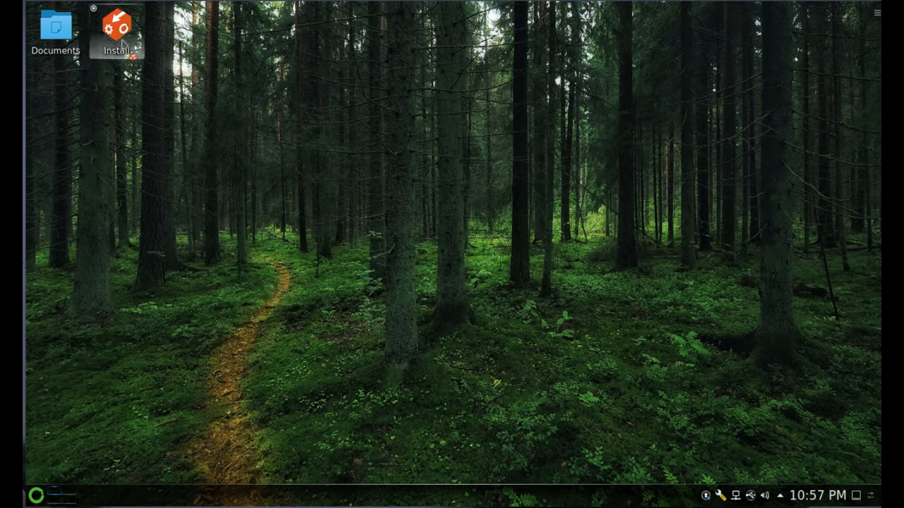
double_click(116, 28)
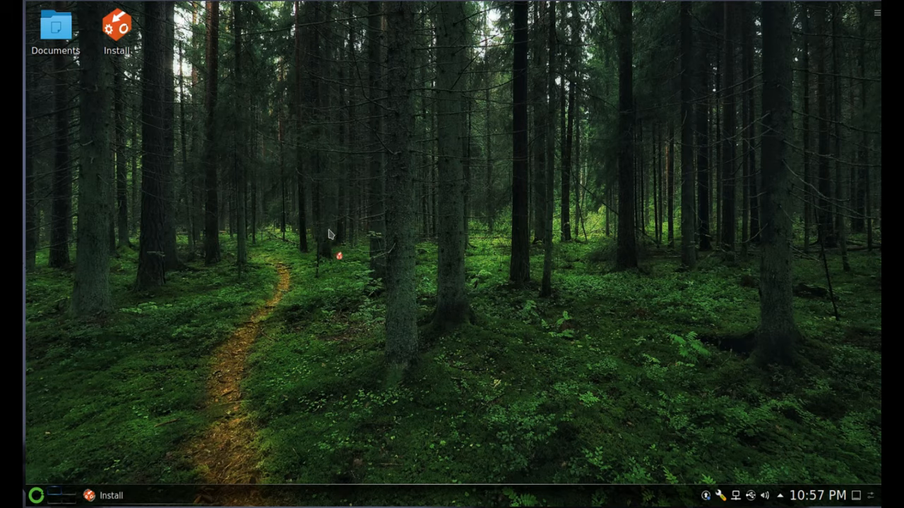
mouse_move(339, 229)
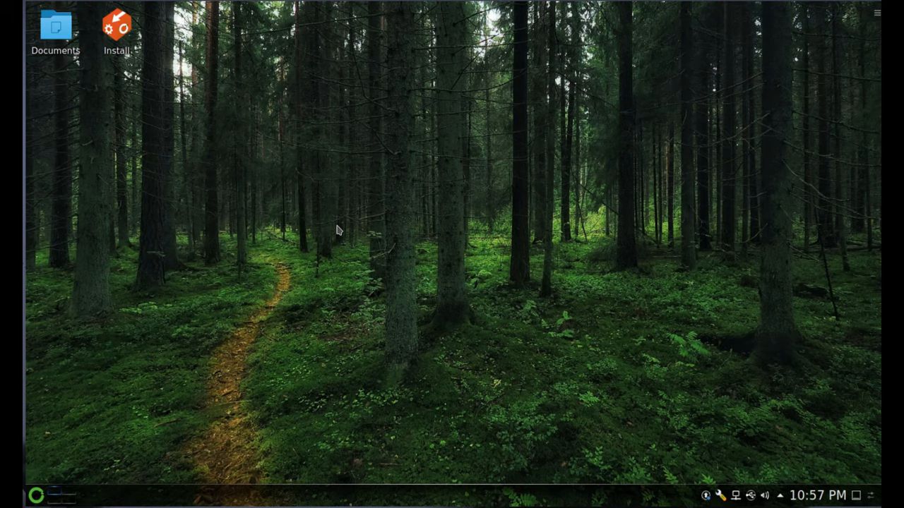
mouse_move(322, 173)
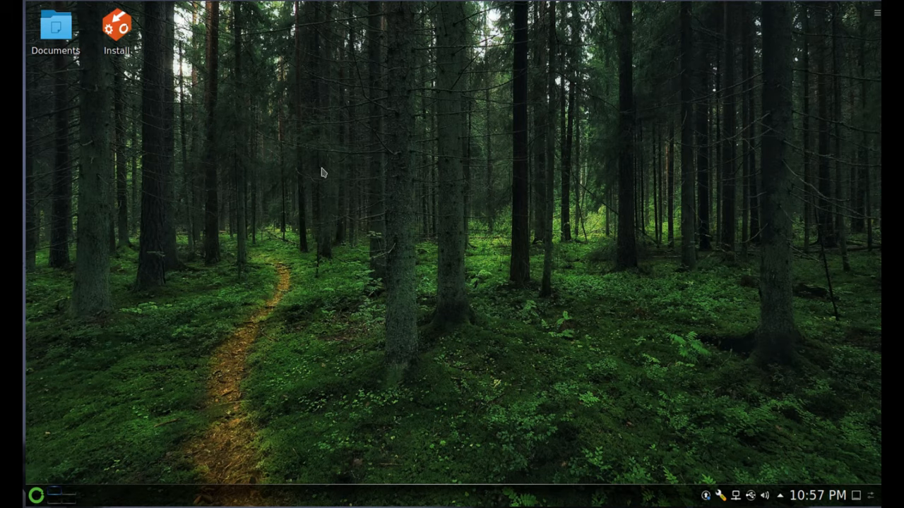
mouse_move(285, 232)
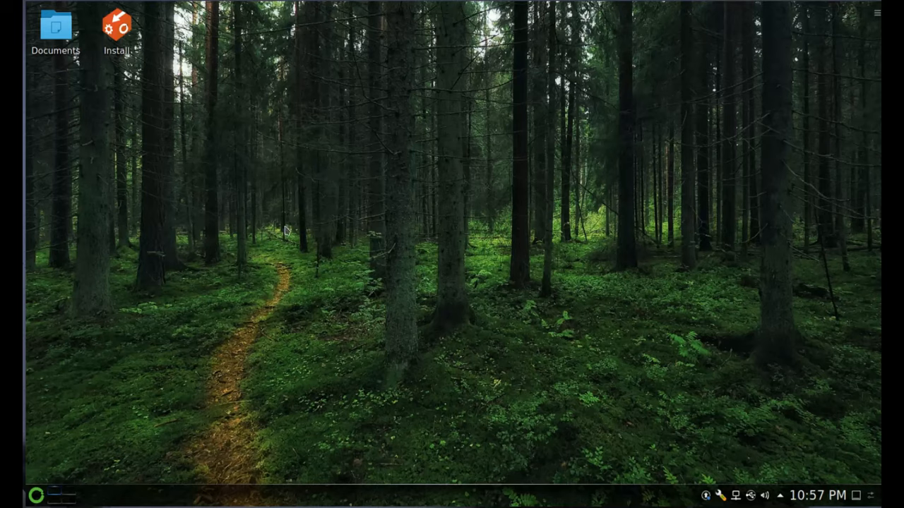
mouse_move(466, 325)
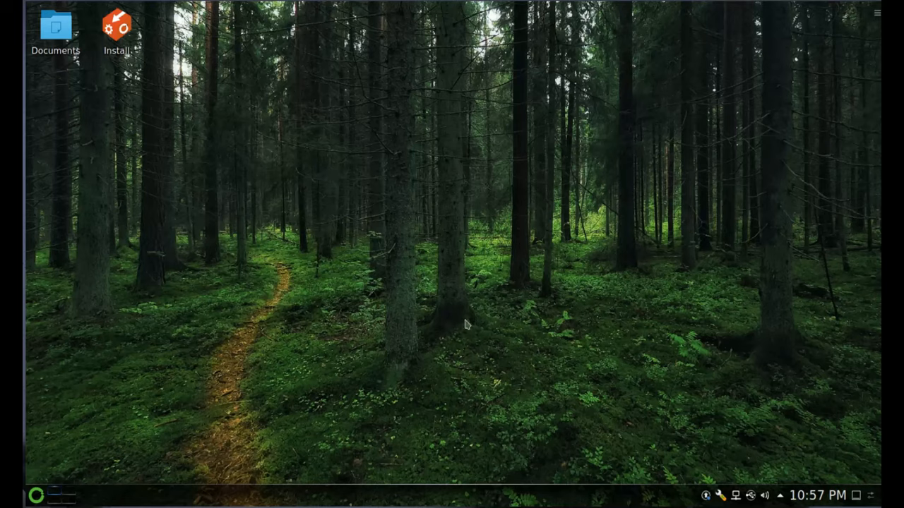
double_click(116, 28)
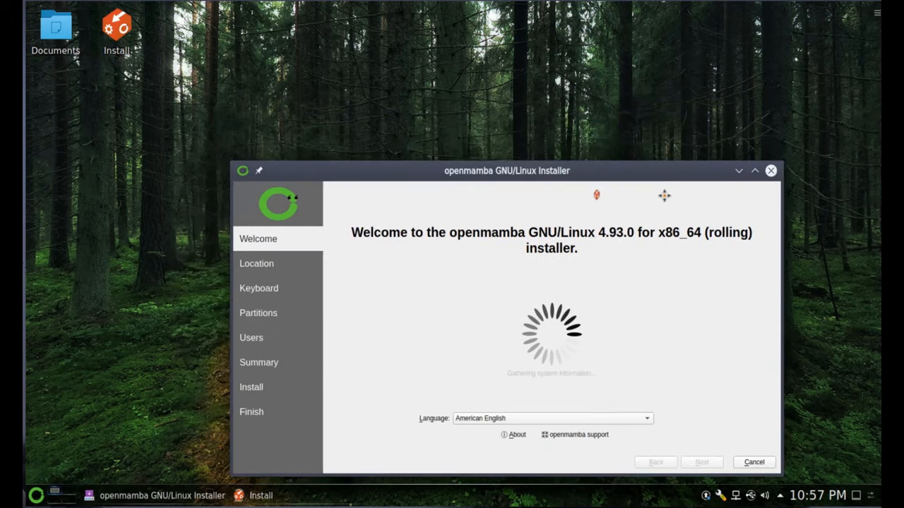
- Move the installer up, pass the Welcome page and set the time zone to America/Phoenix
drag(506, 170, 597, 165)
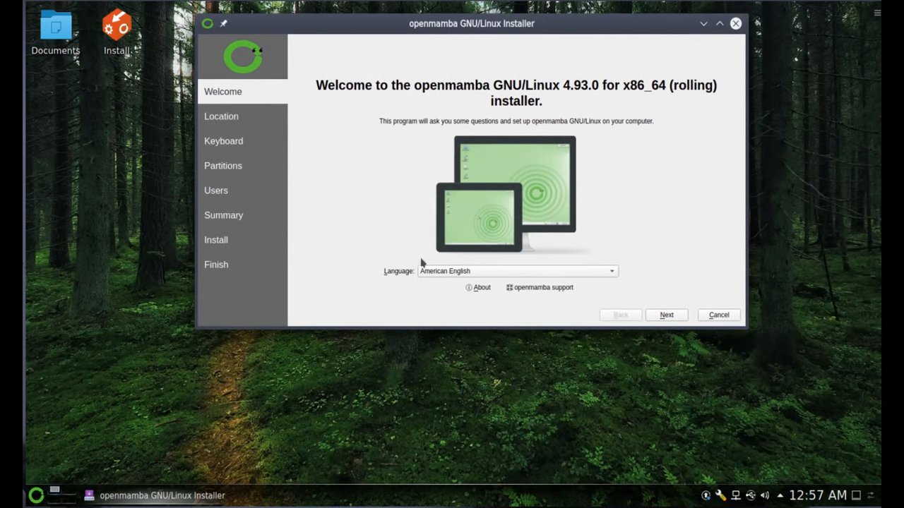
mouse_move(239, 79)
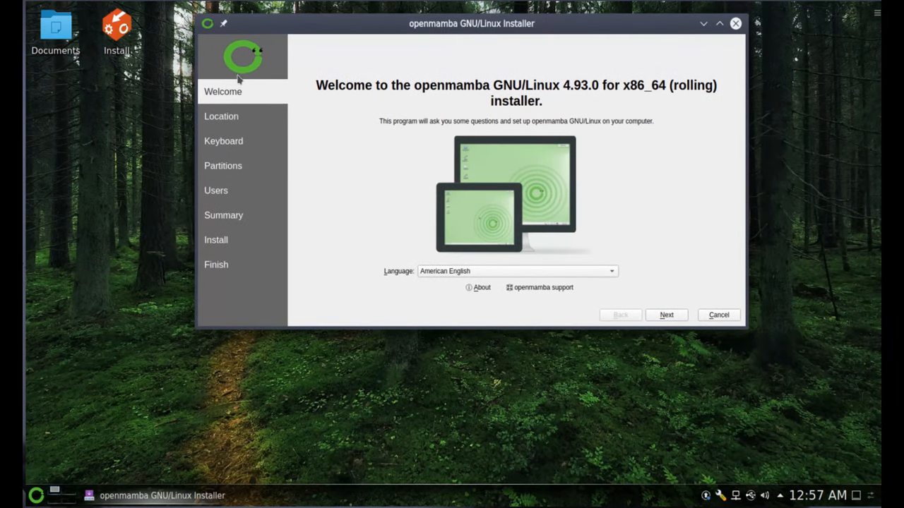
mouse_move(285, 295)
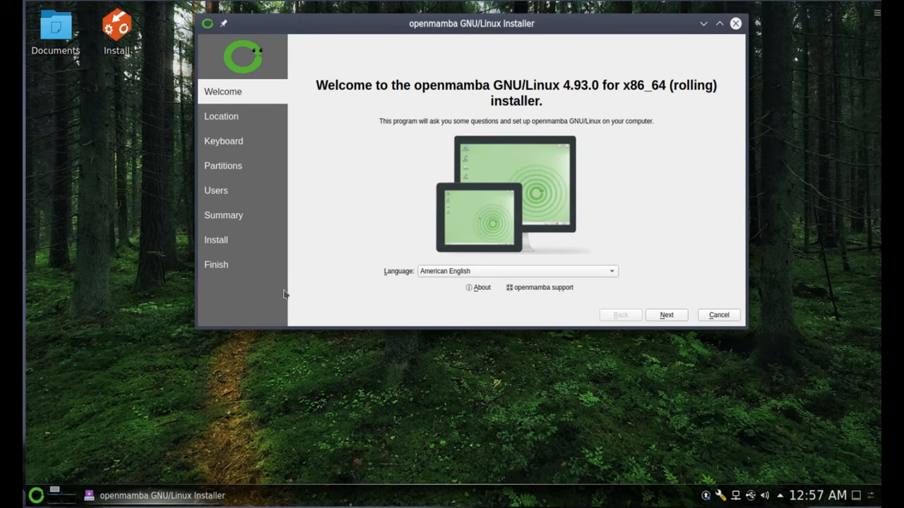
click(667, 315)
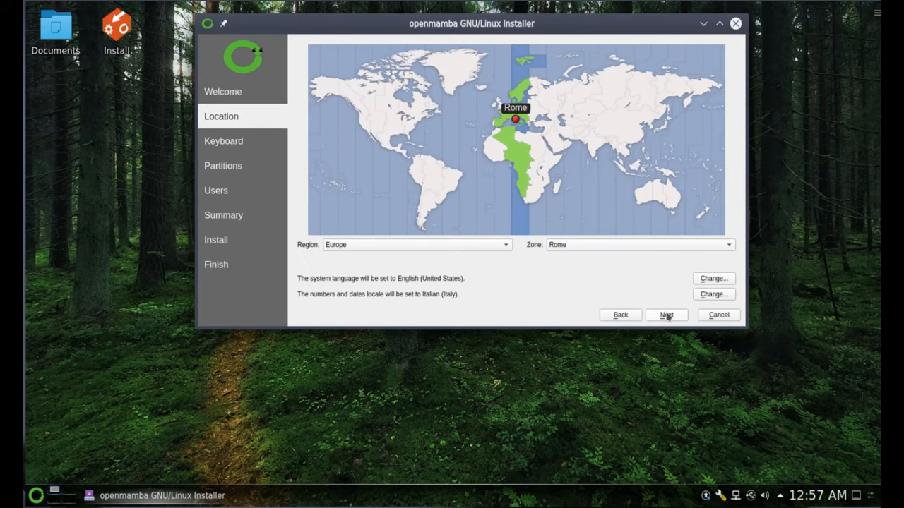
mouse_move(367, 133)
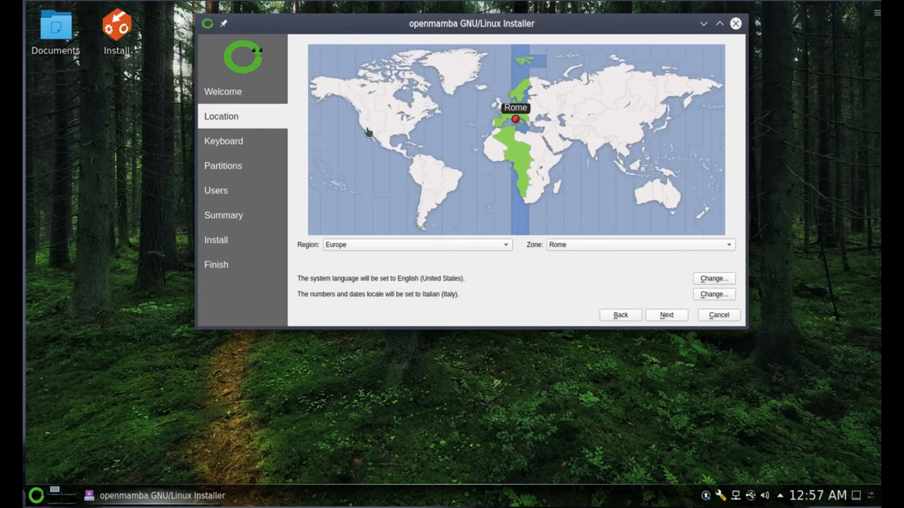
click(370, 130)
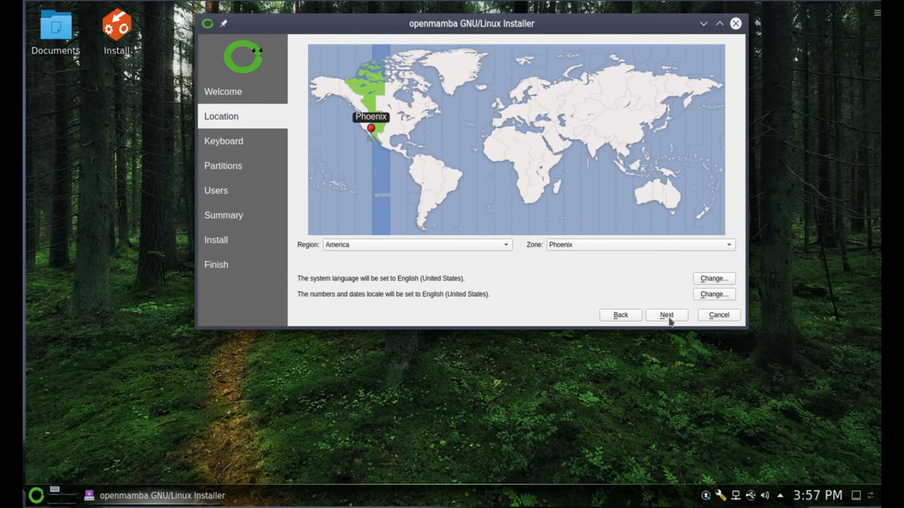
click(667, 315)
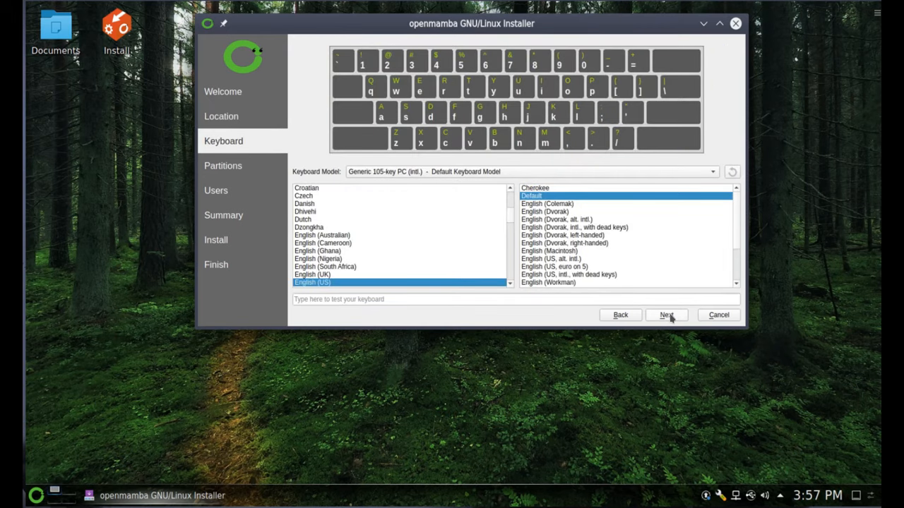
- Keep the English (US) keyboard, choose Erase disk partitioning and continue to Users
click(666, 315)
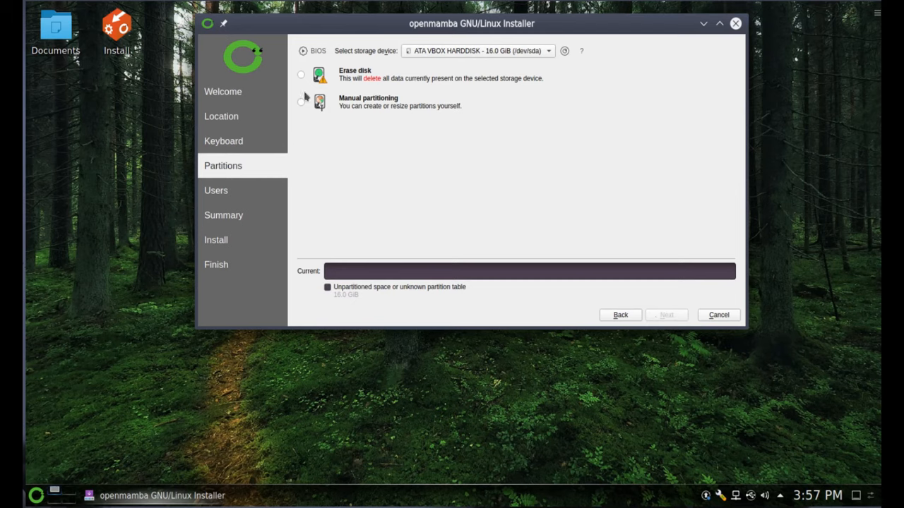
click(301, 73)
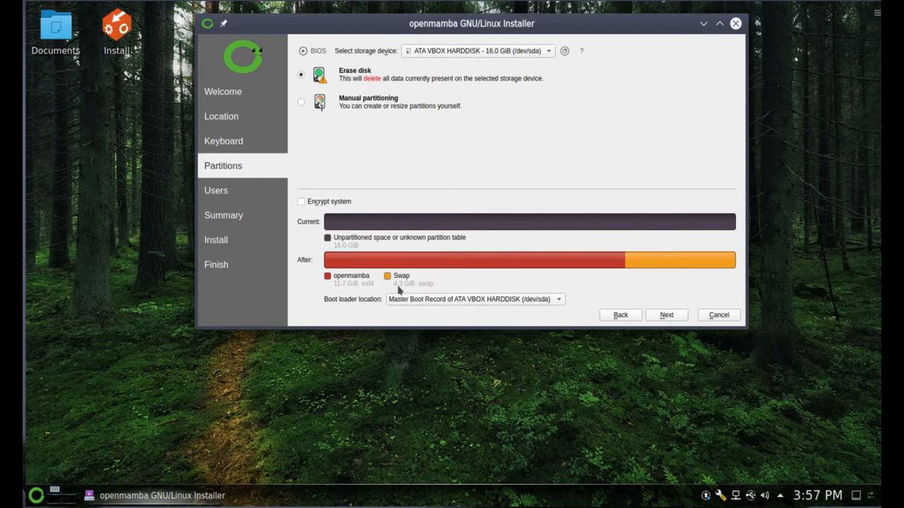
mouse_move(401, 275)
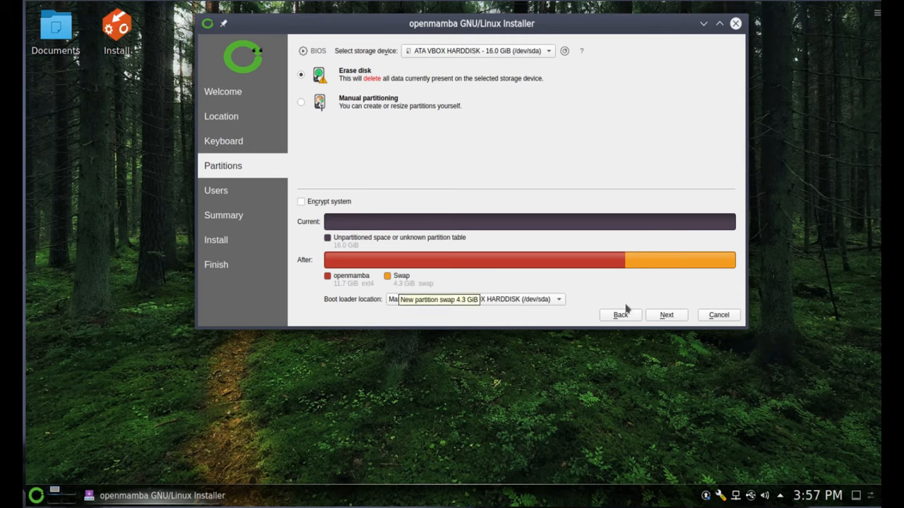
click(667, 315)
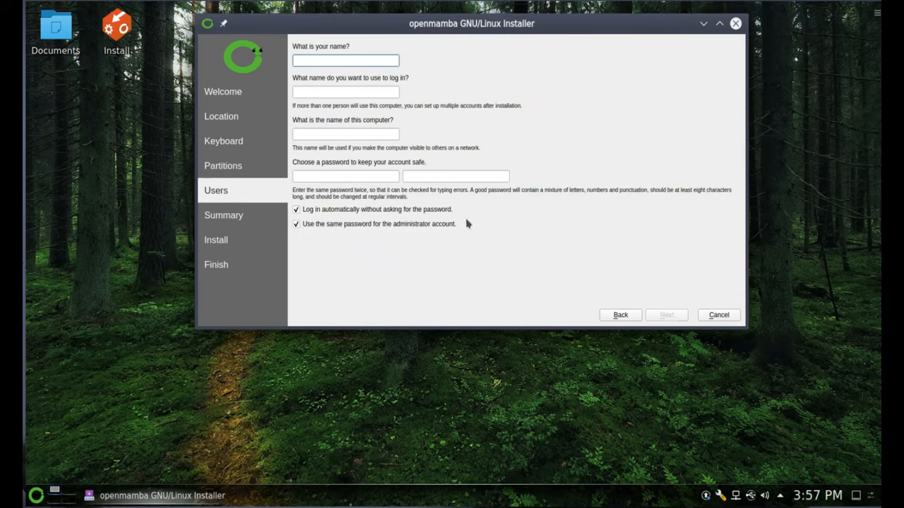
- Enter the user name 'TNFrank' and computer name 'Mambavb'
text(TNF)
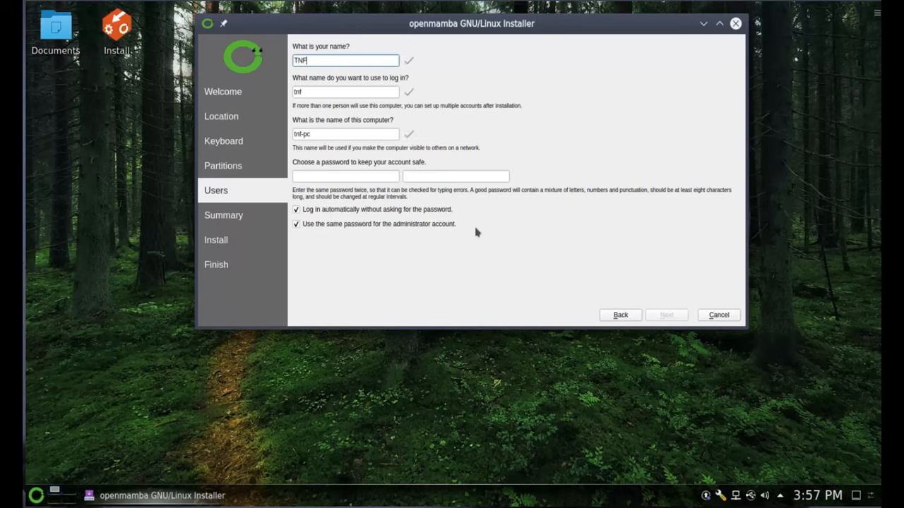
text(rank)
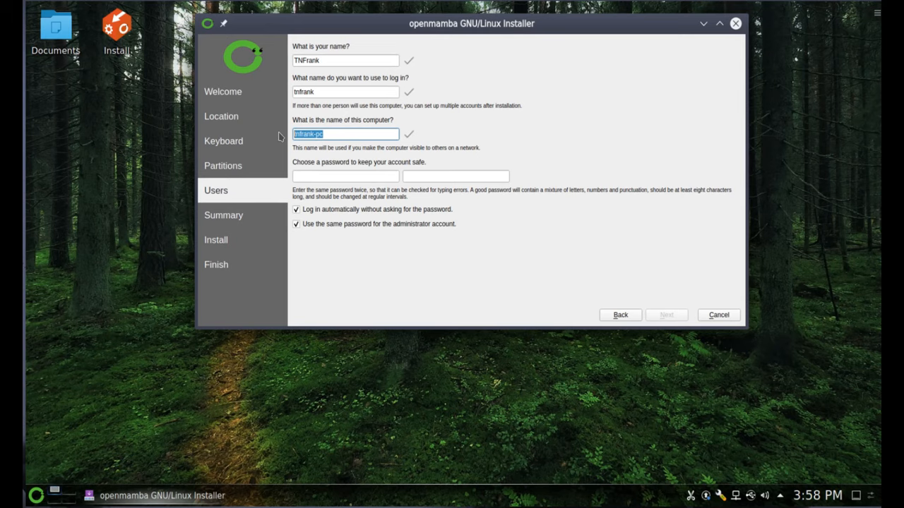
text(M)
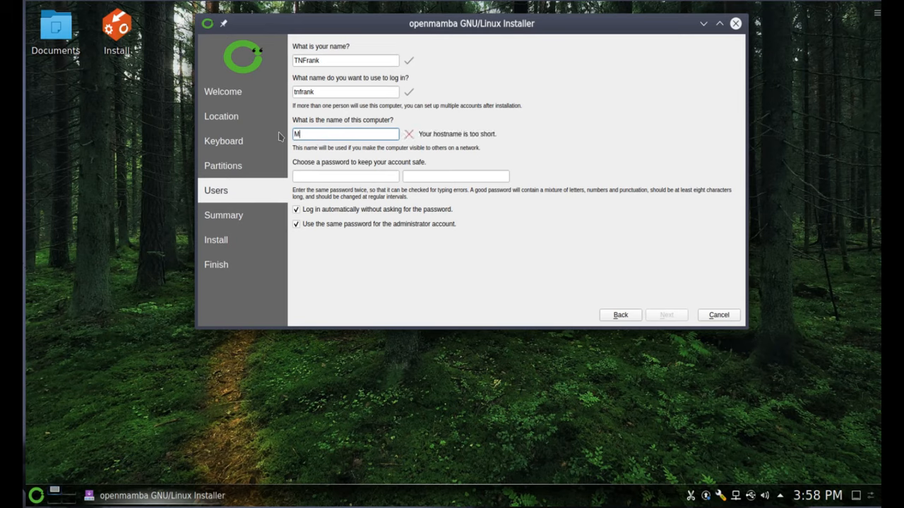
text(amba)
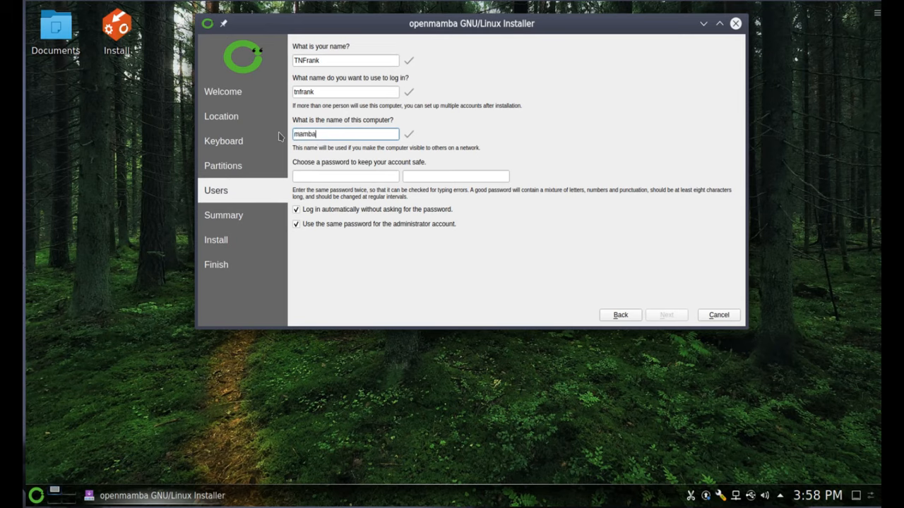
text(vb)
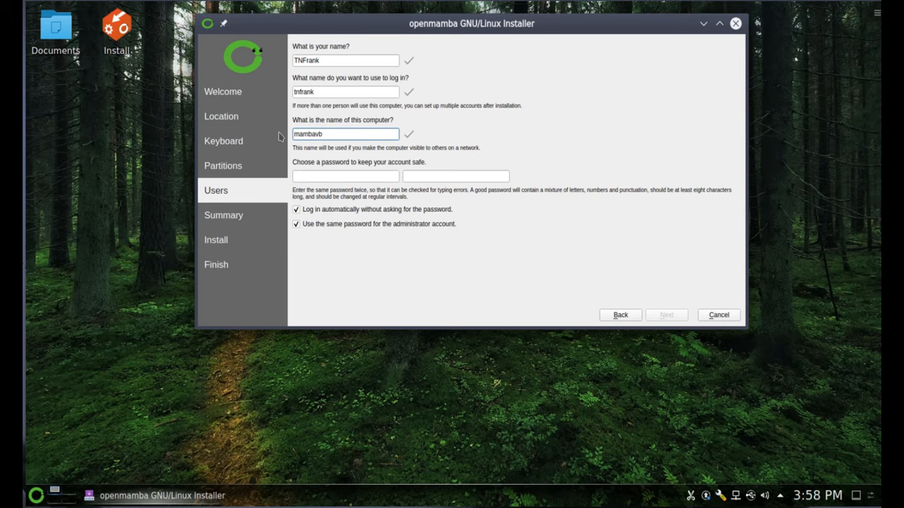
- Set and confirm the password, turn off automatic login and continue to the Summary page
click(345, 175)
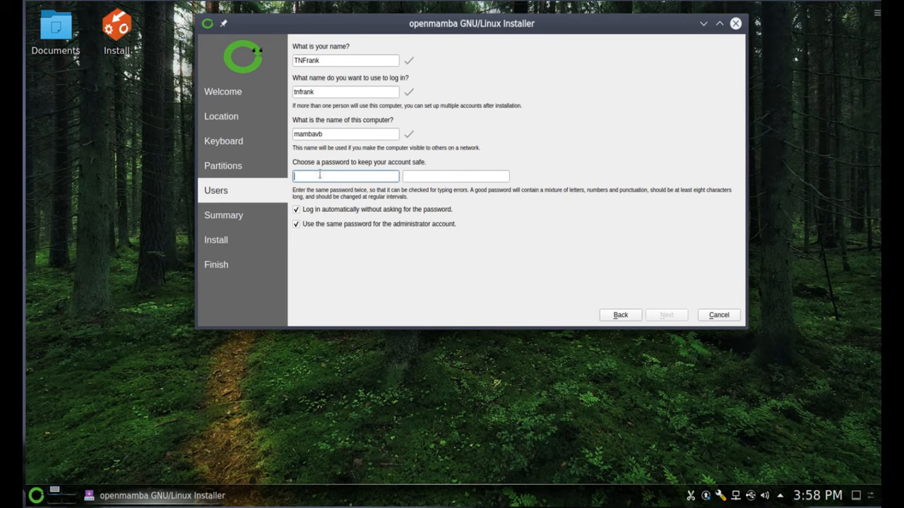
text(•••••)
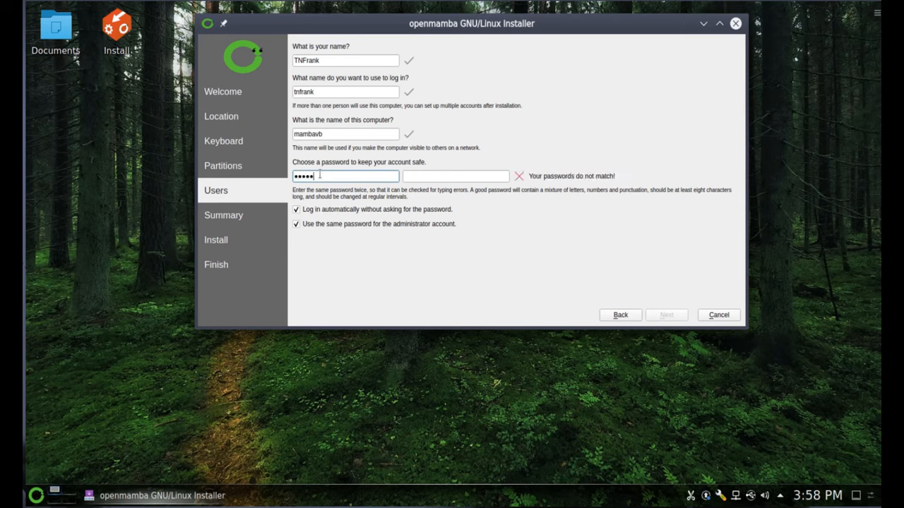
click(454, 175)
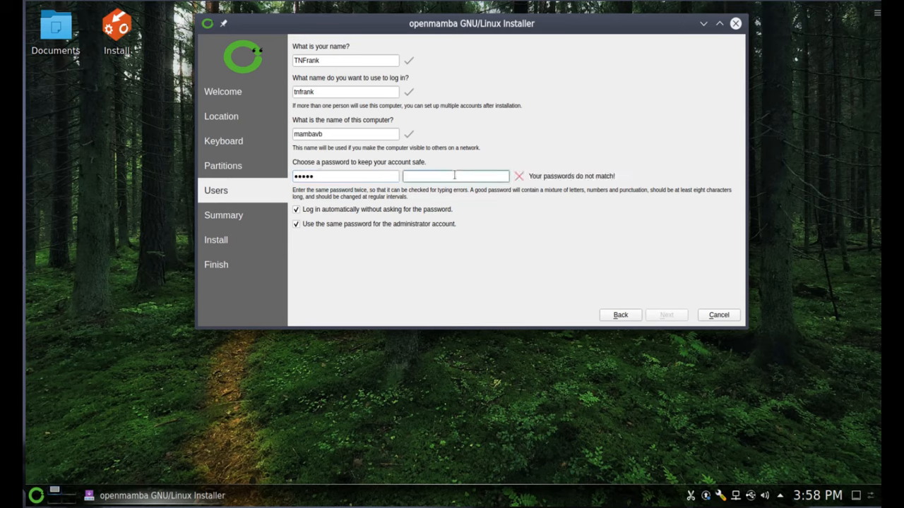
text(•••••)
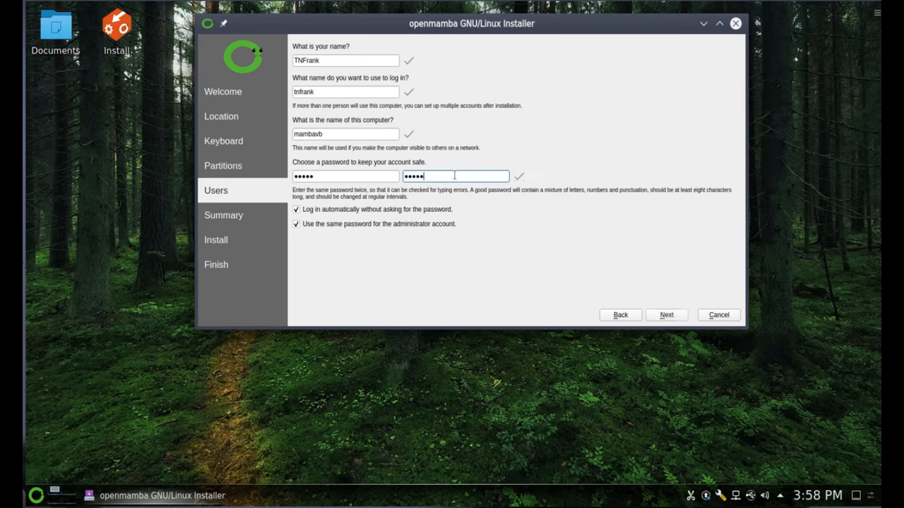
click(297, 209)
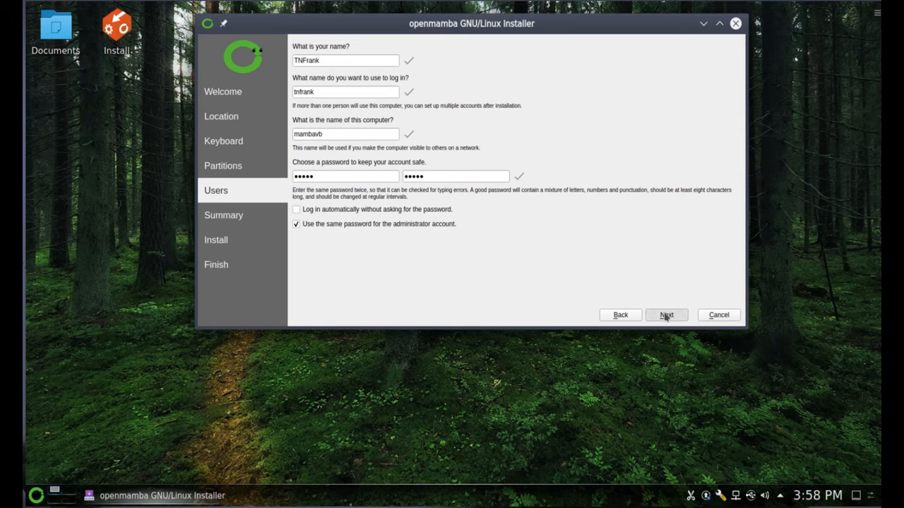
click(665, 315)
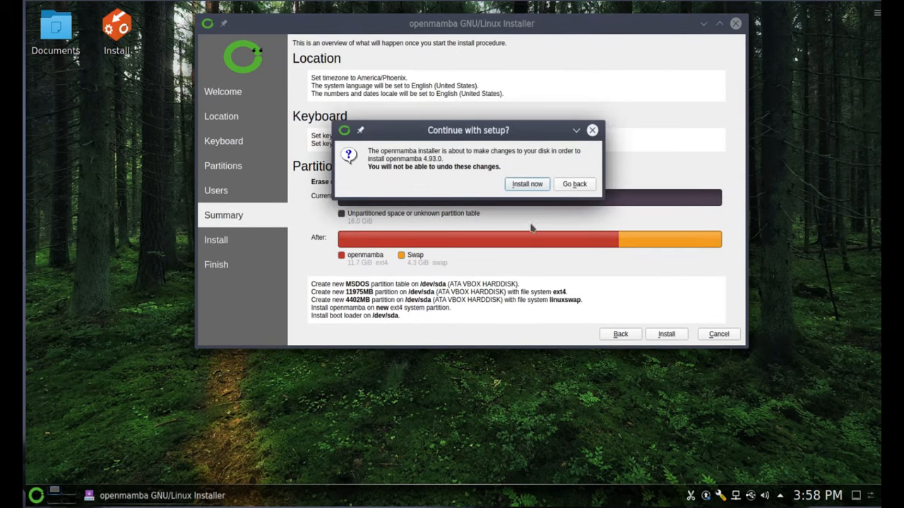
- Decline the 'Continue with setup?' confirmation and cancel the installer back to the desktop
click(574, 184)
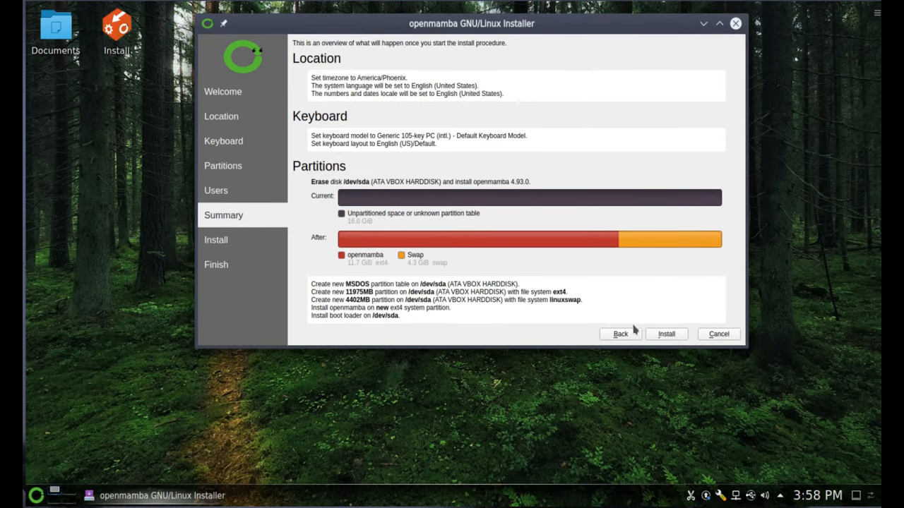
click(665, 333)
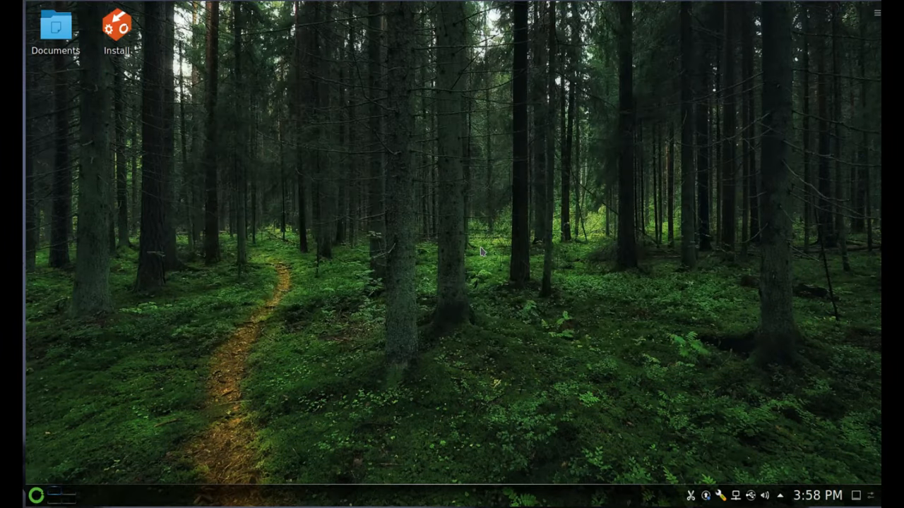
mouse_move(206, 141)
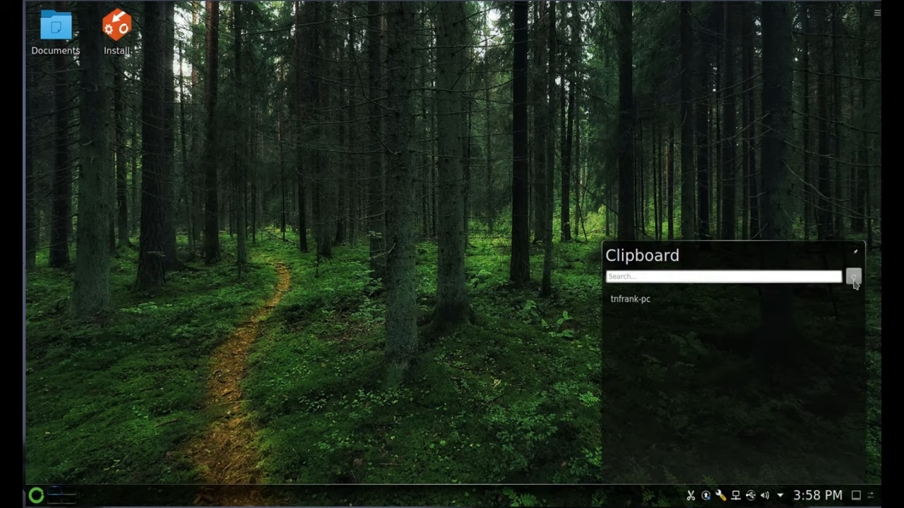
- Close the single-entry clipboard history popup and bring up the application launcher
click(853, 275)
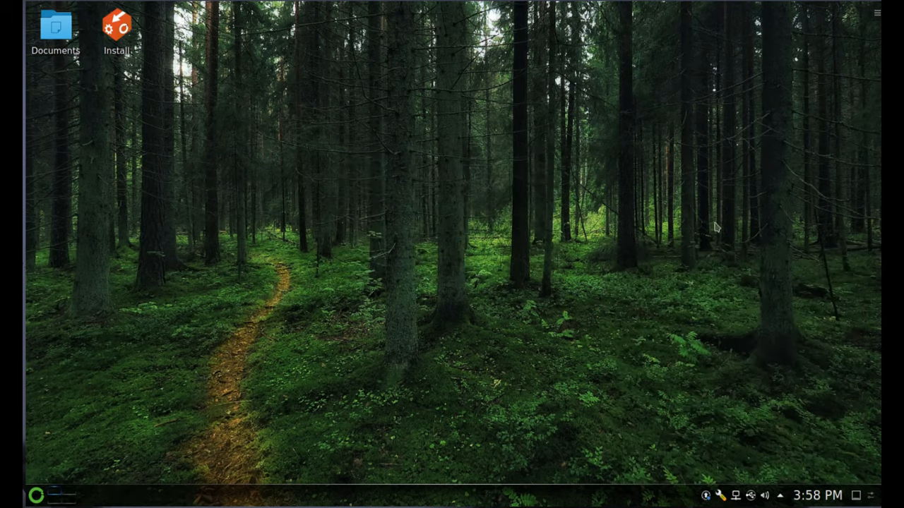
mouse_move(810, 483)
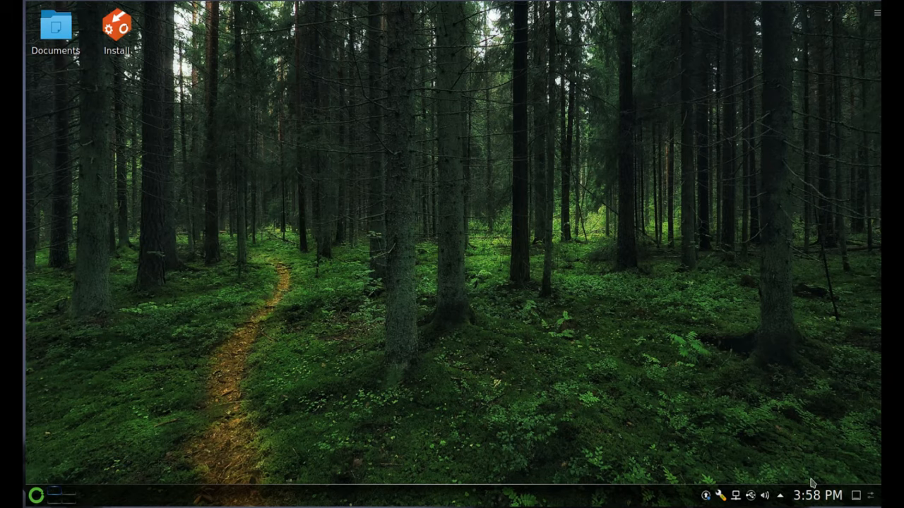
click(818, 494)
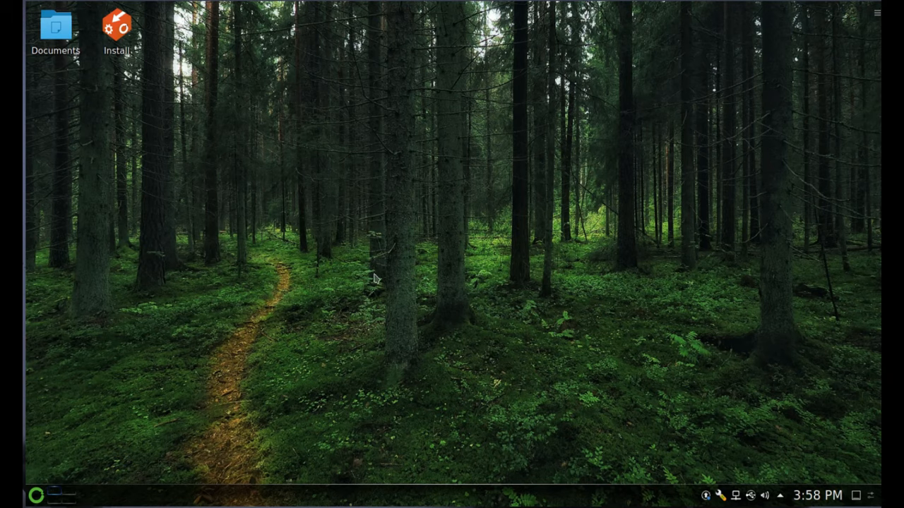
mouse_move(83, 455)
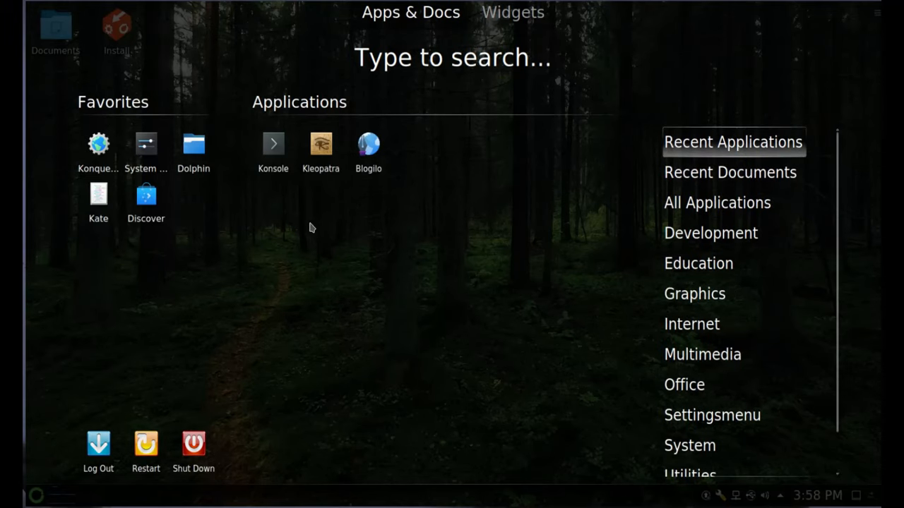
- Show the Development category, then scroll the All Applications list down to the O entries
click(709, 233)
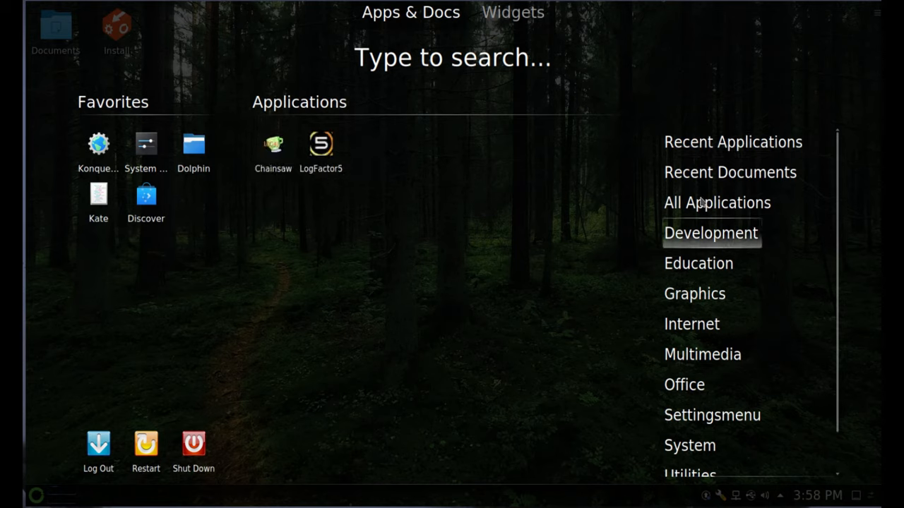
click(717, 203)
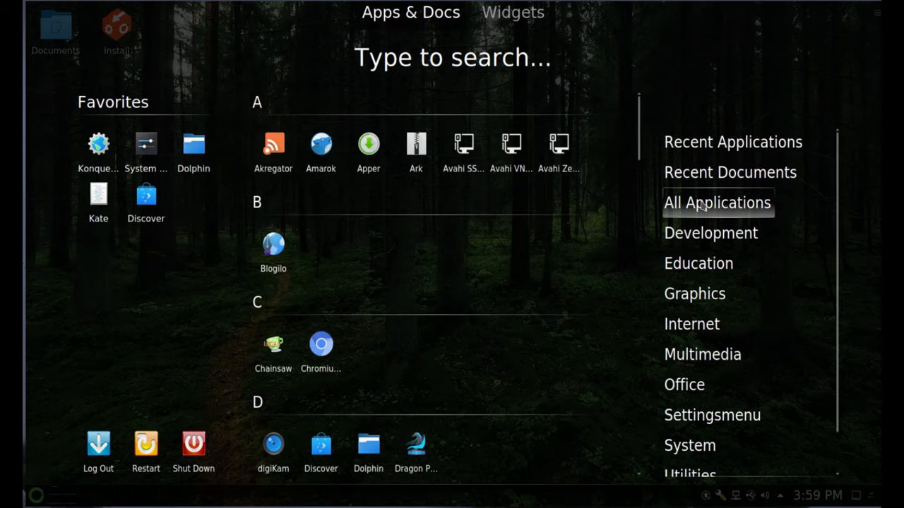
scroll(down, 3)
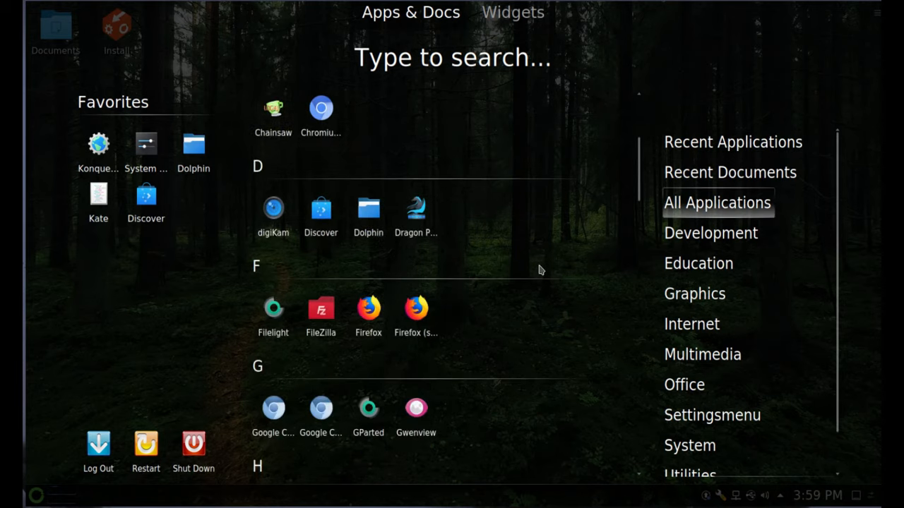
scroll(down, 3)
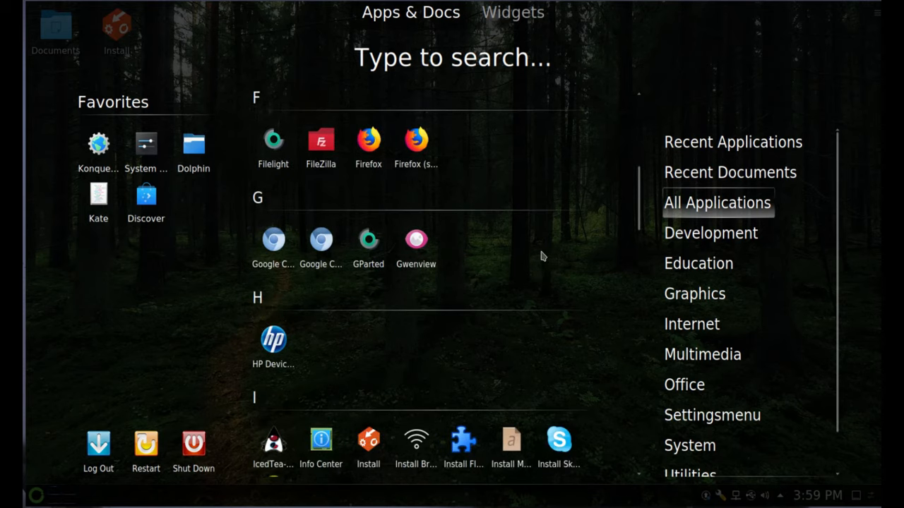
scroll(down, 3)
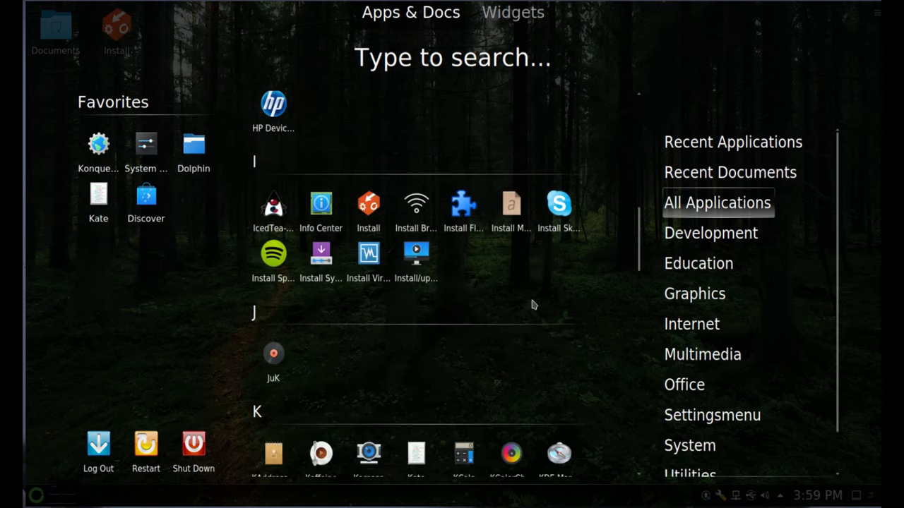
scroll(down, 3)
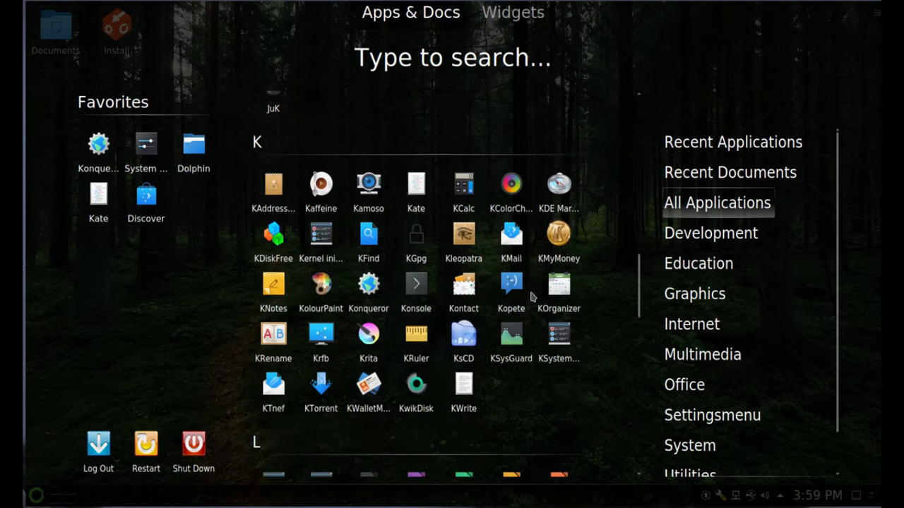
scroll(down, 3)
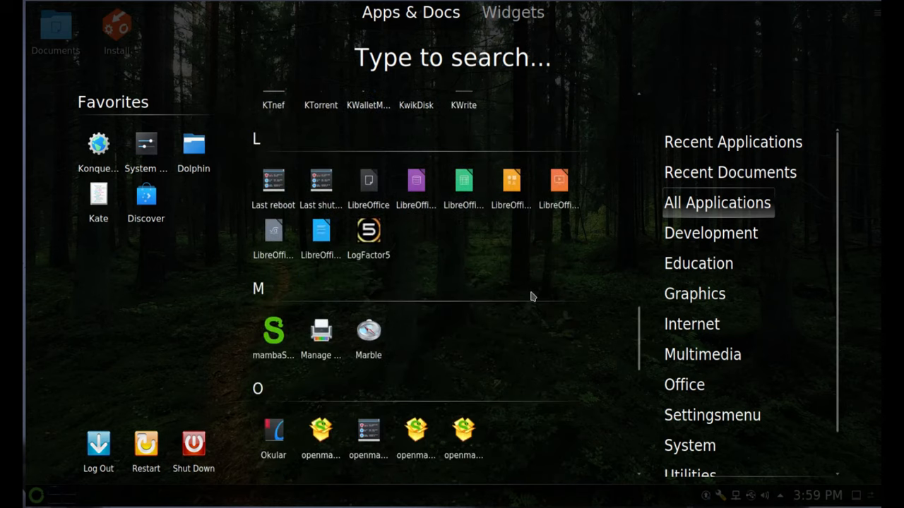
scroll(down, 3)
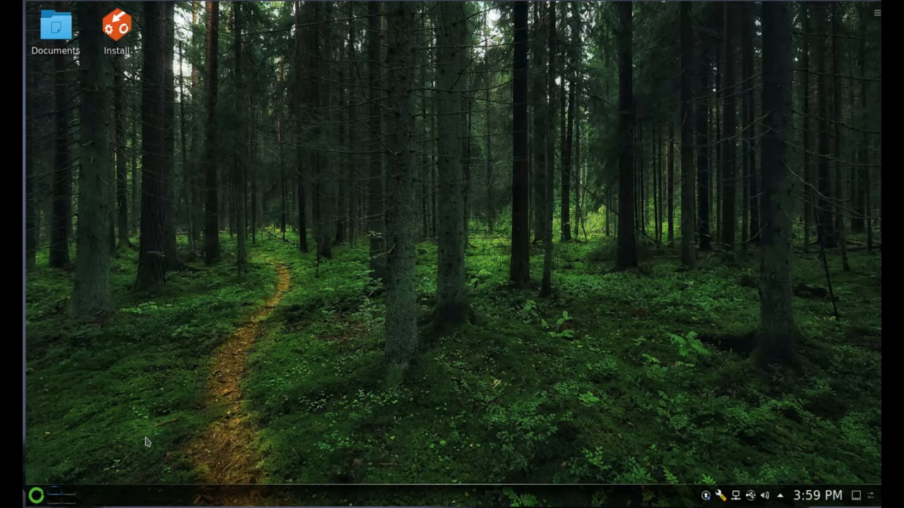
mouse_move(380, 254)
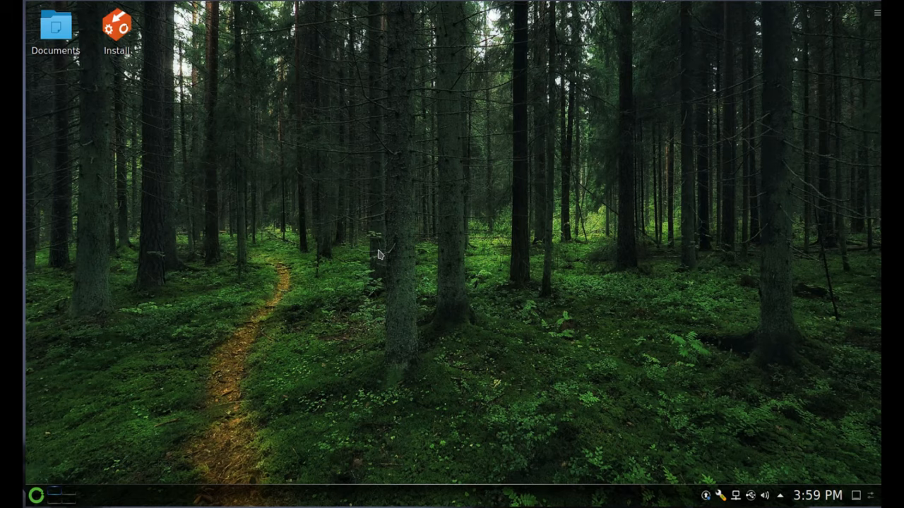
mouse_move(198, 269)
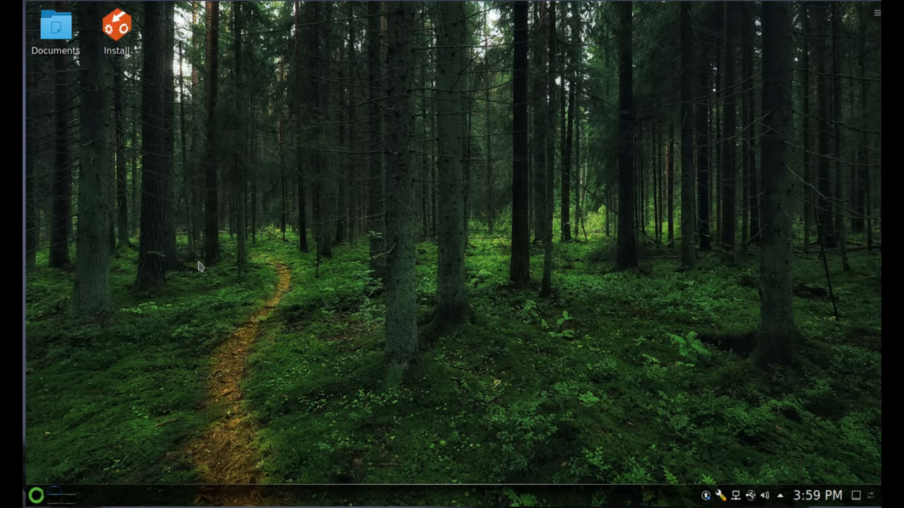
mouse_move(257, 284)
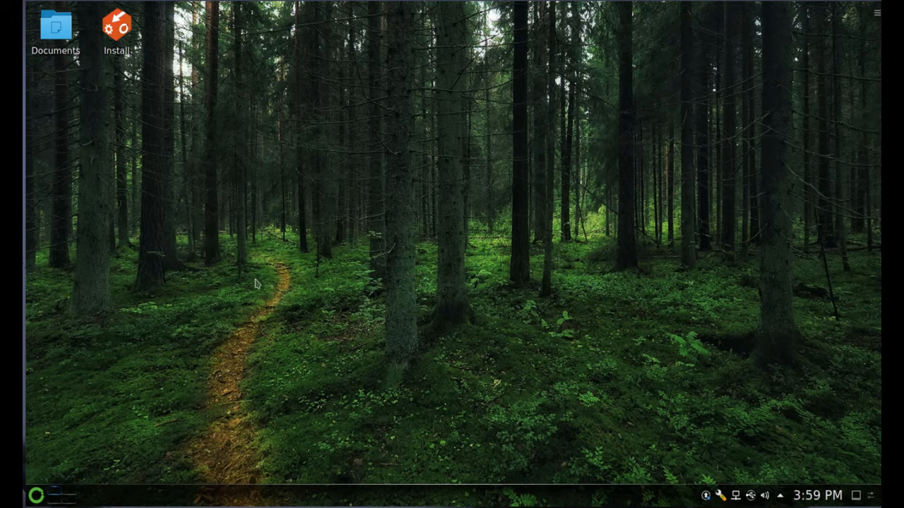
mouse_move(277, 289)
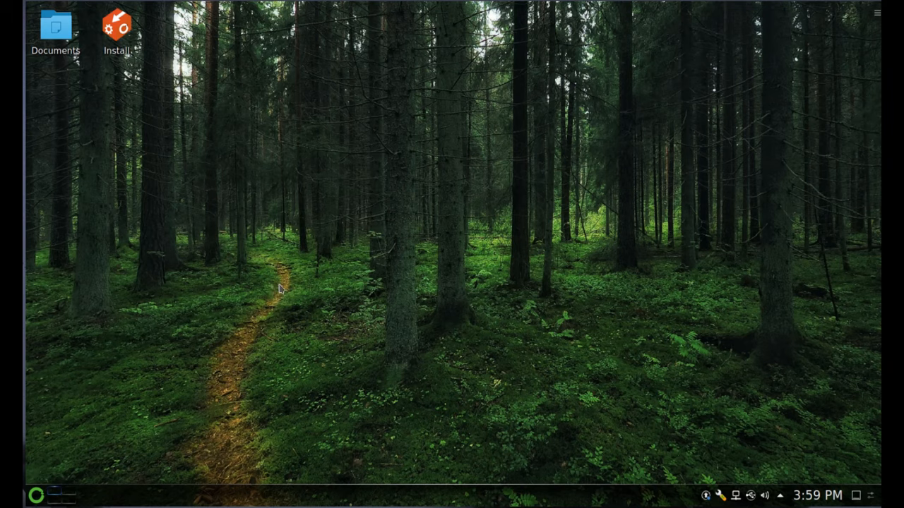
mouse_move(277, 312)
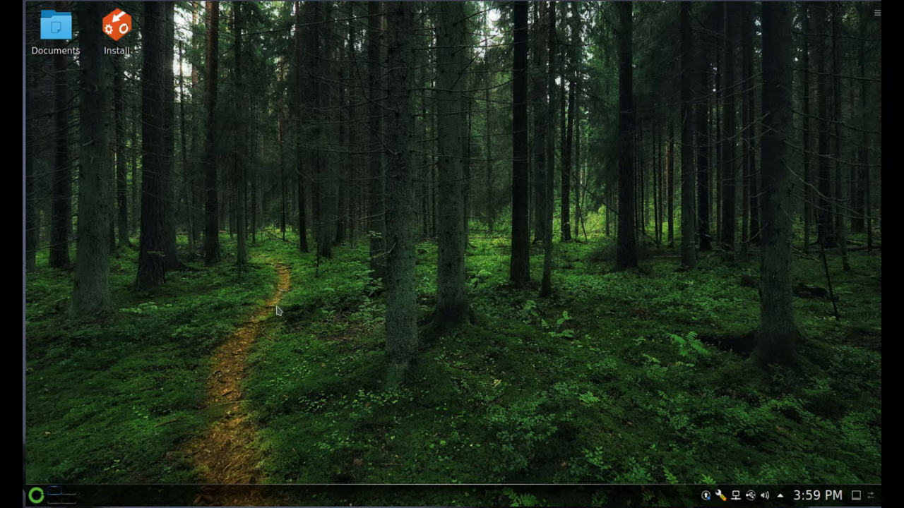
mouse_move(282, 297)
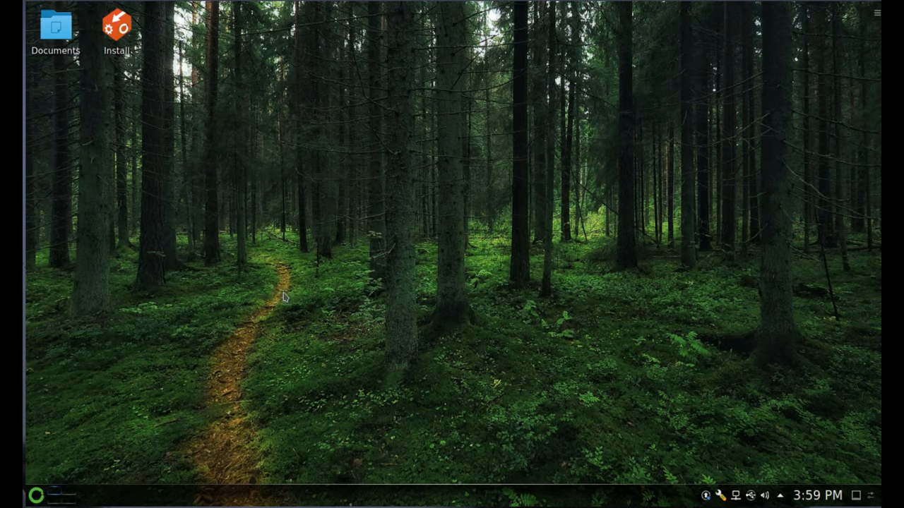
mouse_move(291, 294)
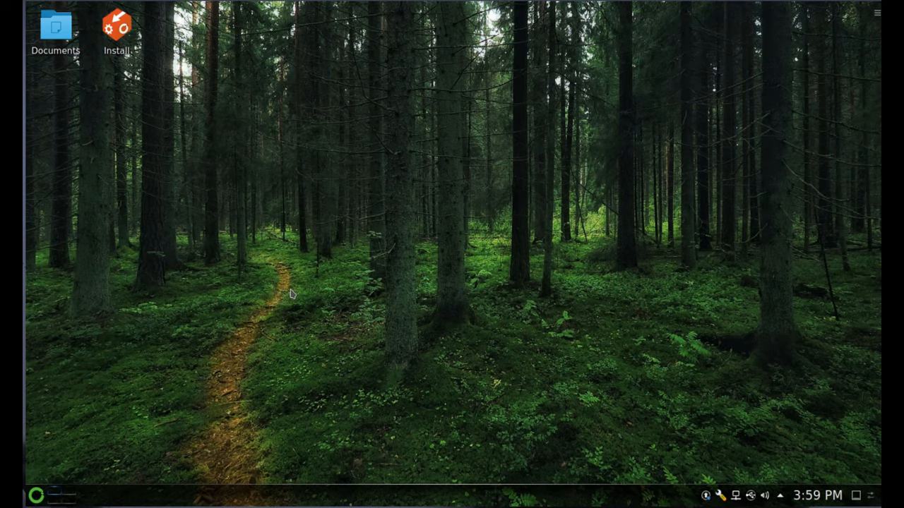